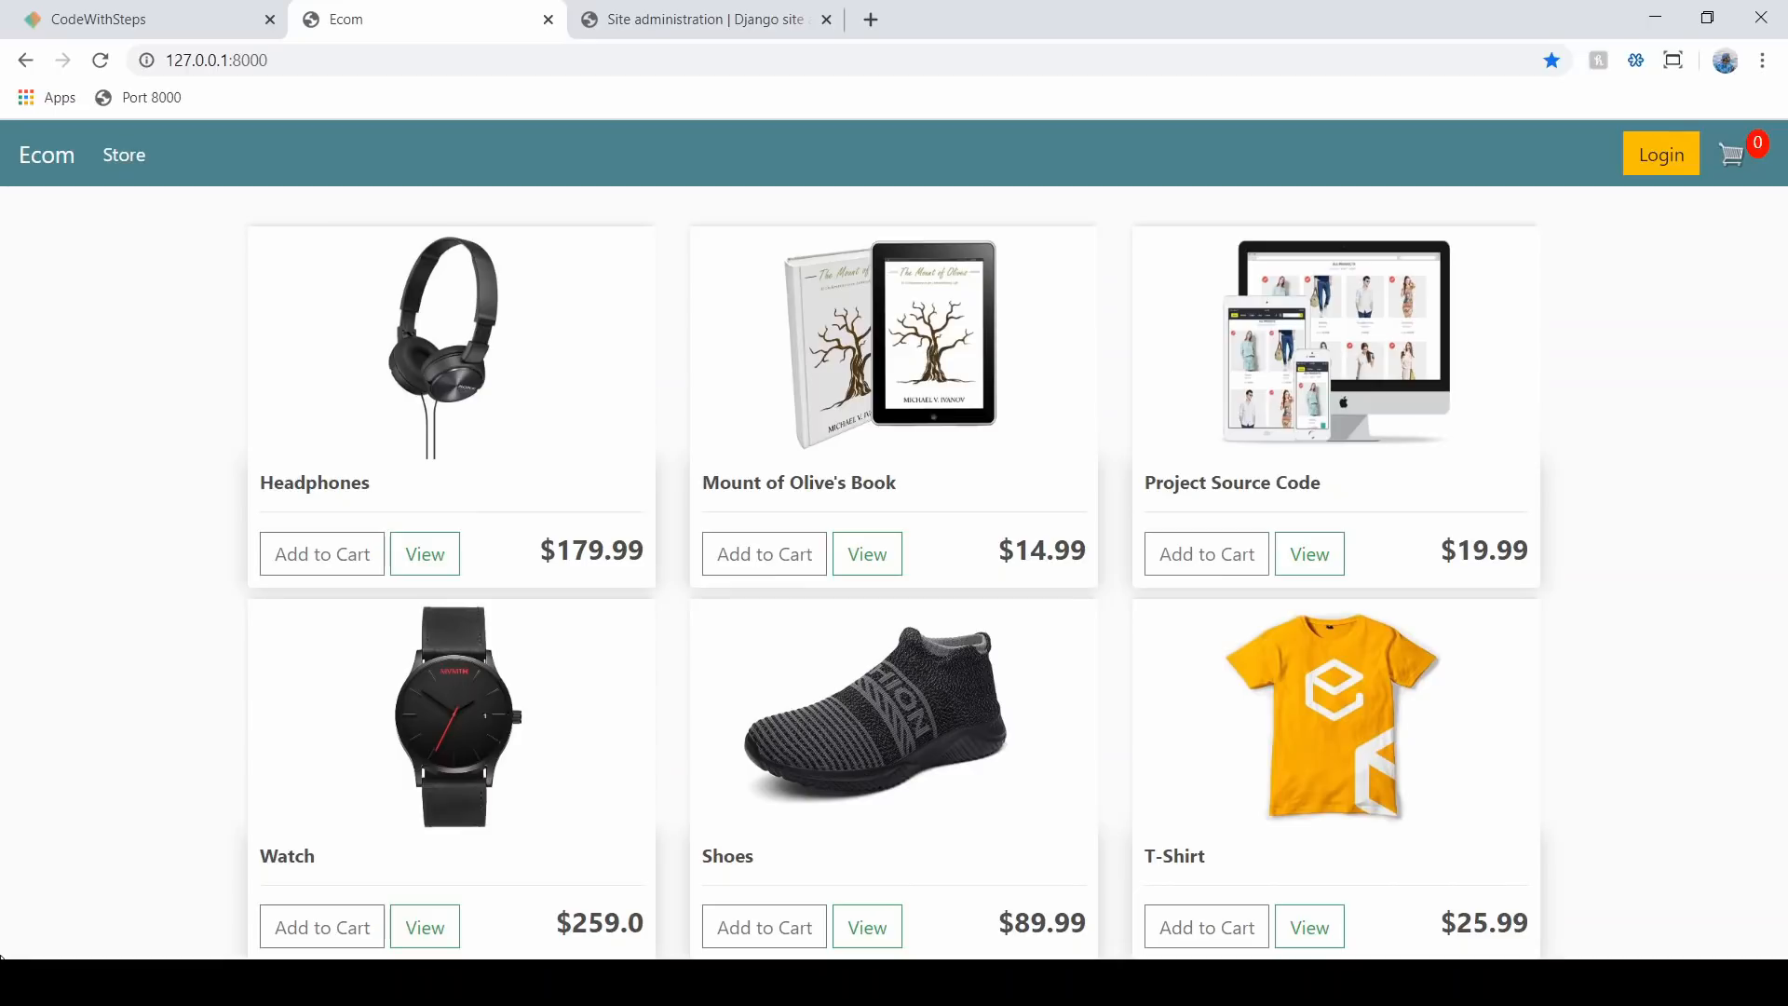
{"action": "mouse_move", "coordinate": [65, 908]}
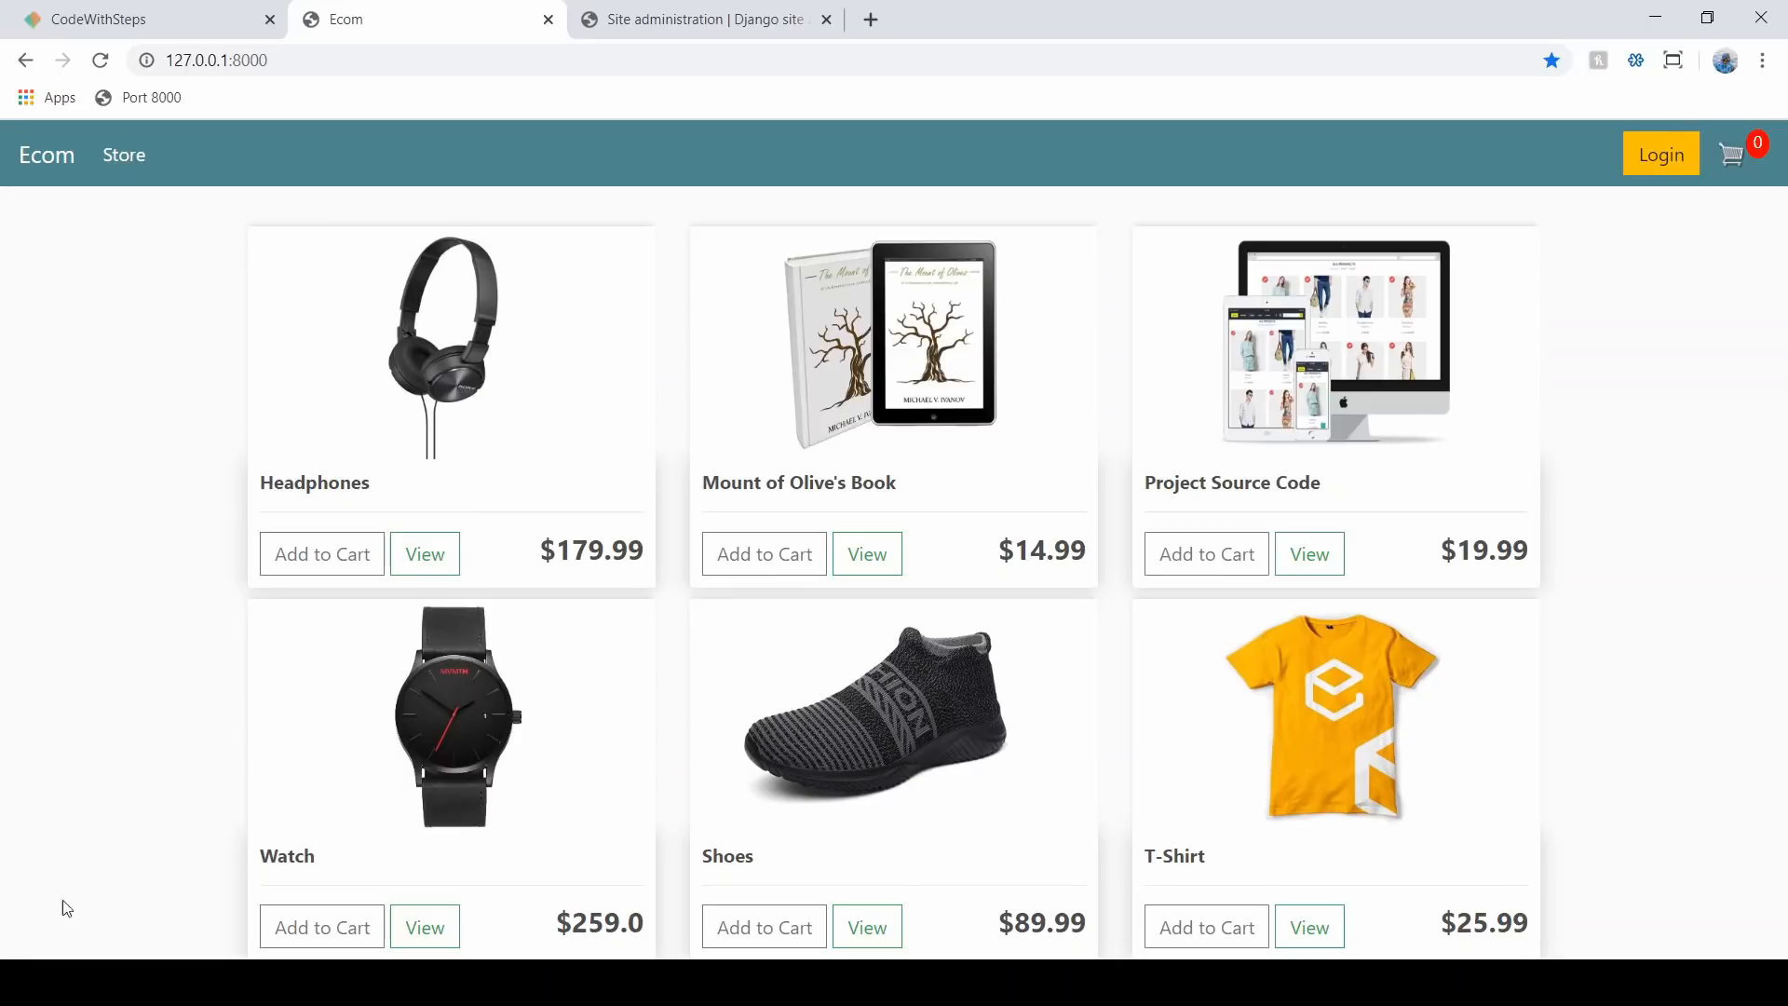
{"action": "mouse_move", "coordinate": [804, 402]}
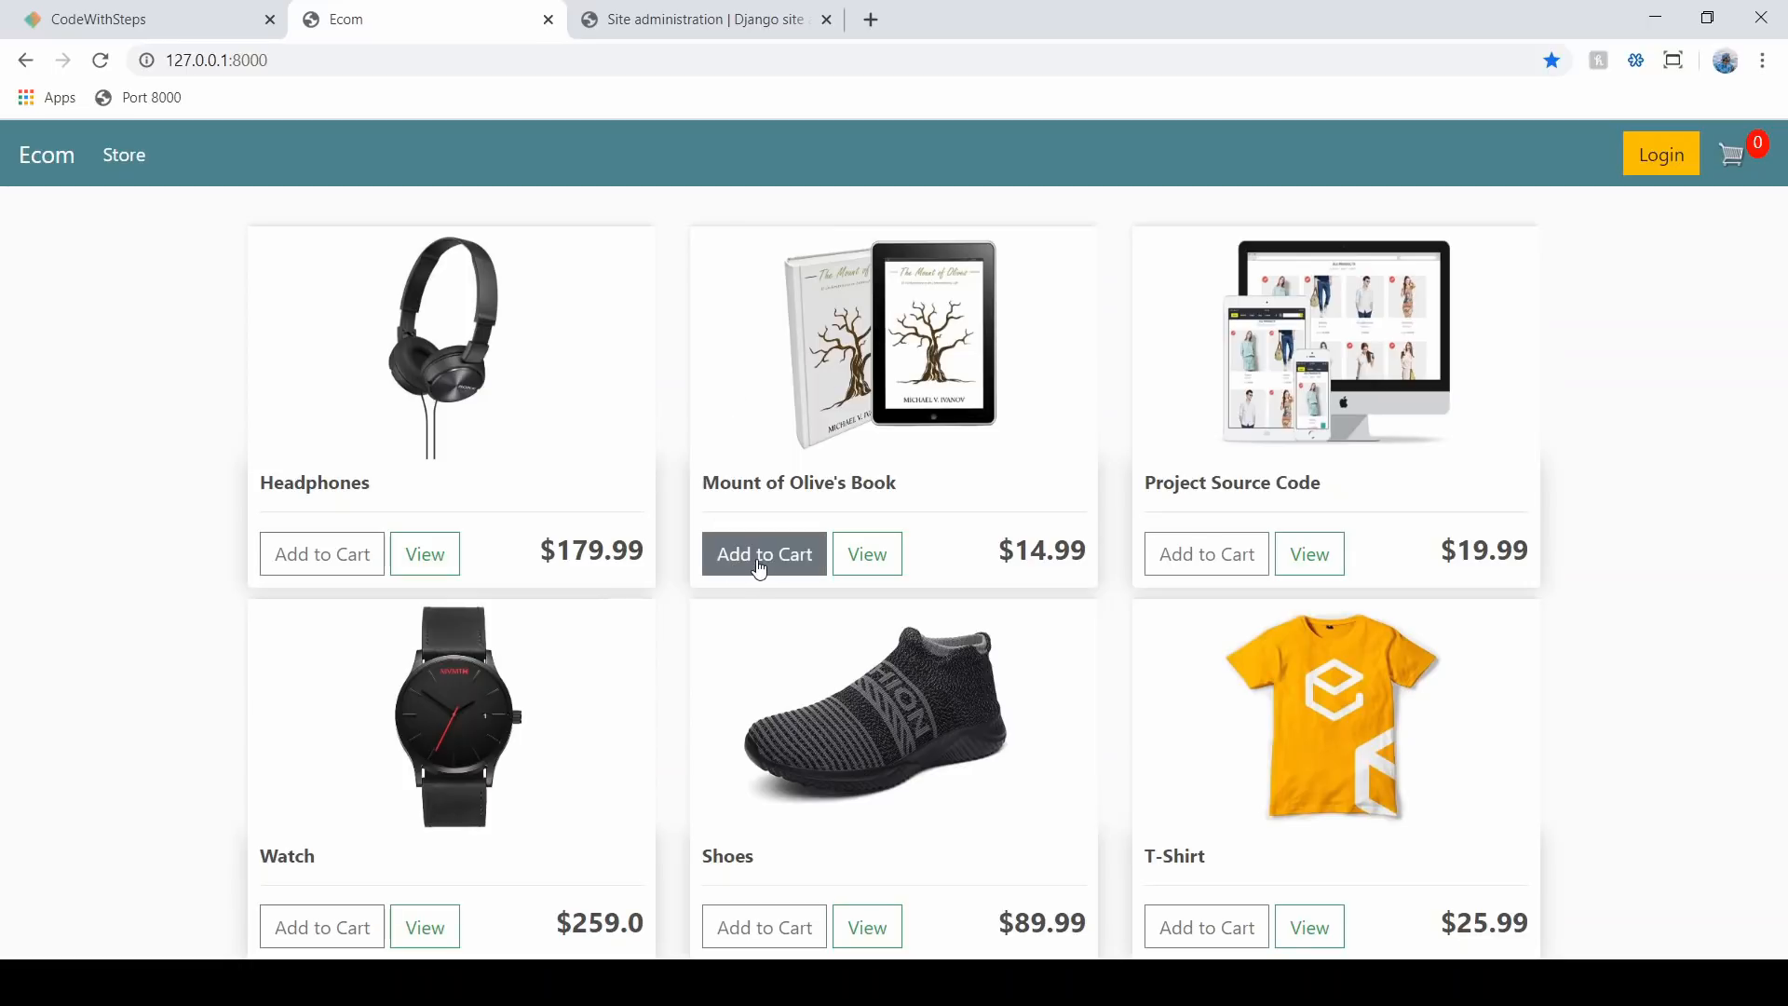
- Add Mount of Olive's Book and Shoes to the guest cart until the badge reads 3
{"action": "left_click", "coordinate": [763, 553]}
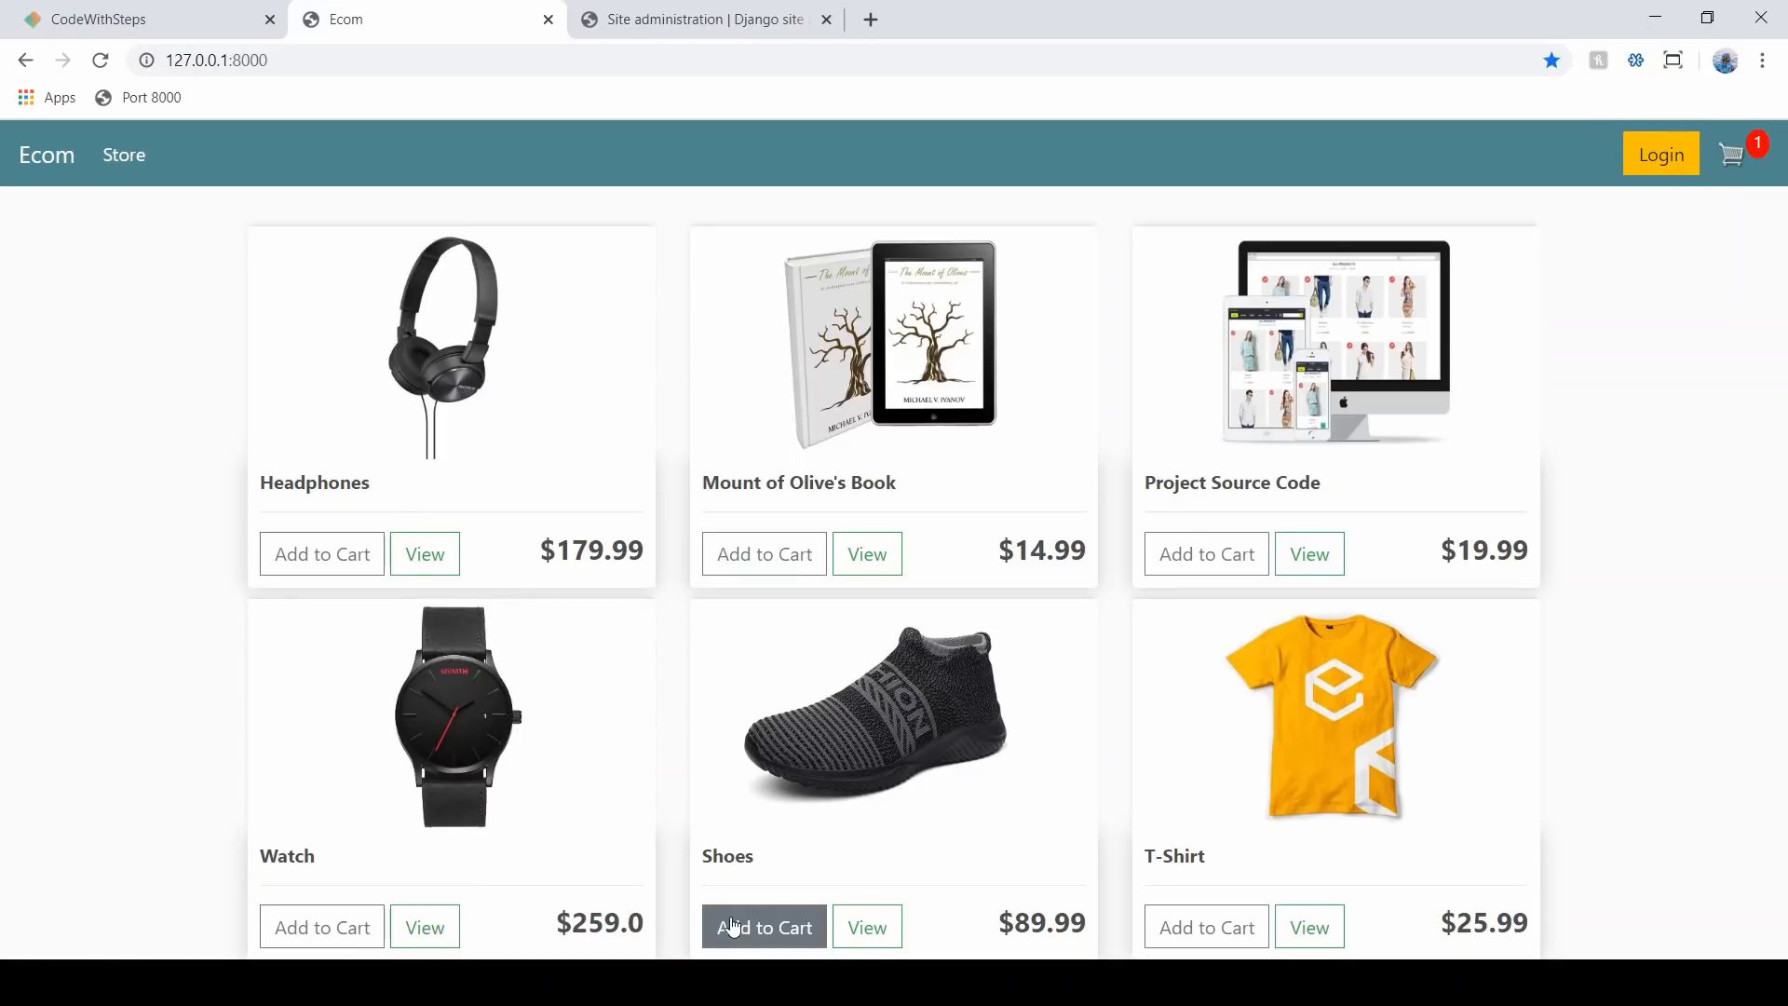
{"action": "left_click", "coordinate": [764, 926]}
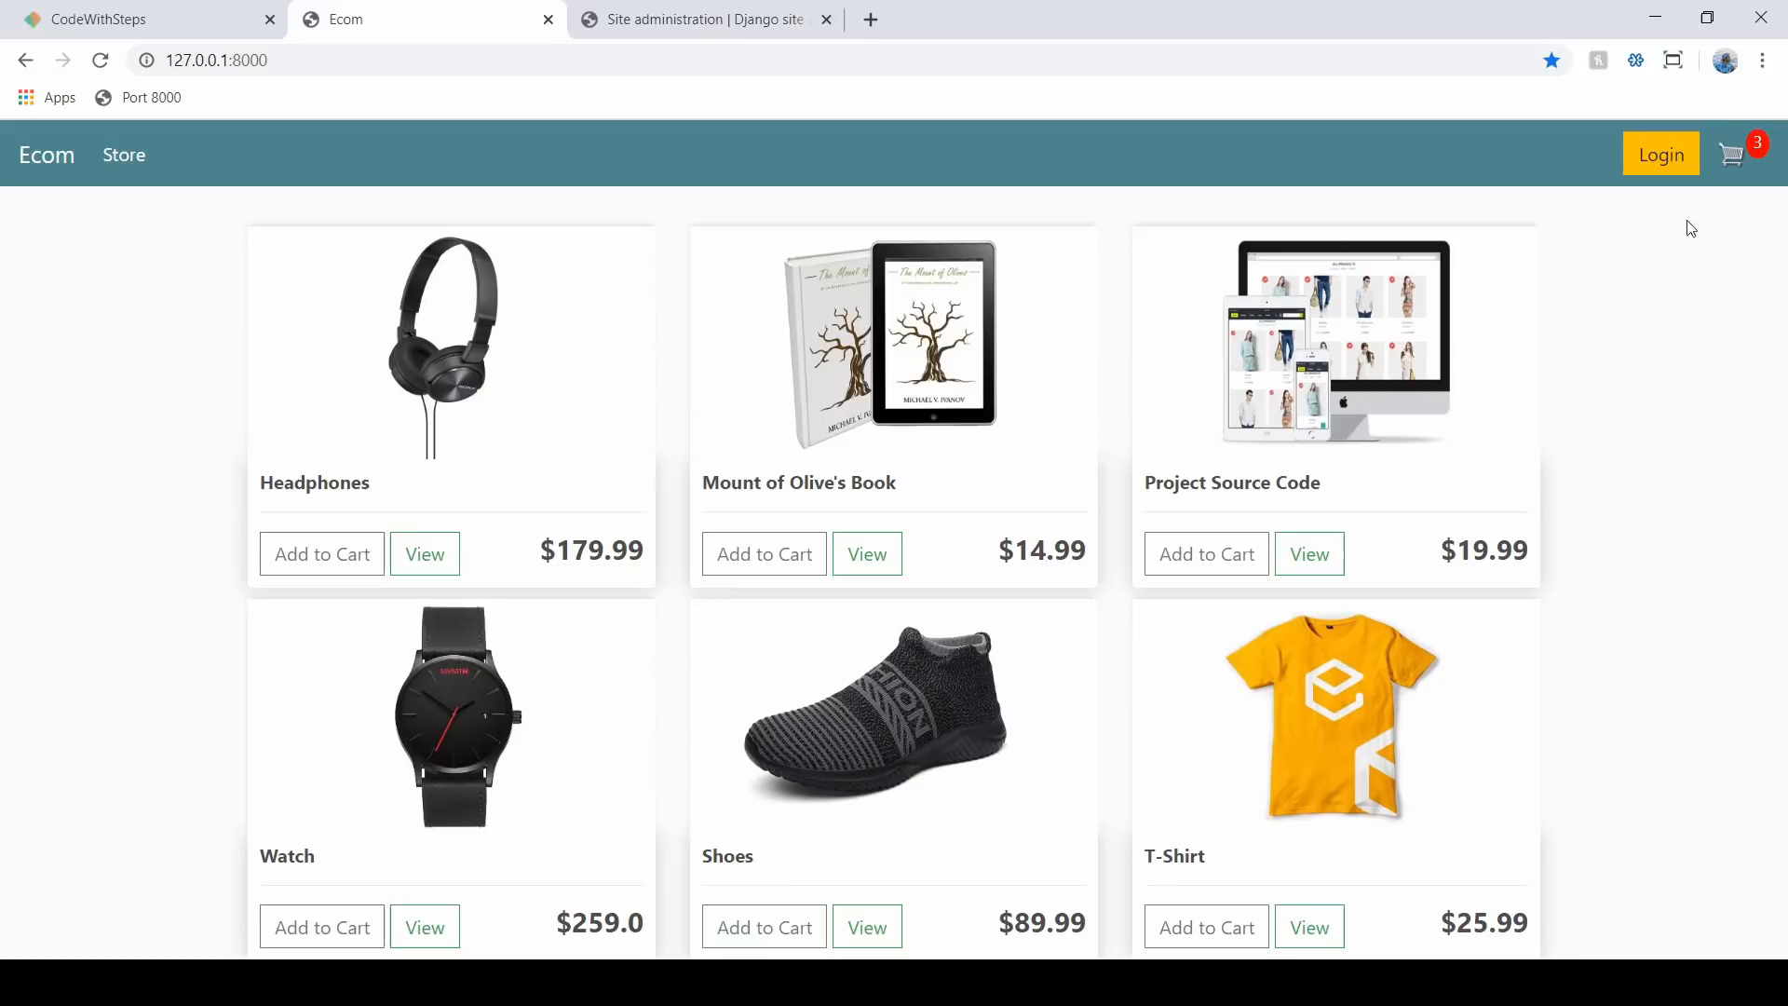
{"action": "mouse_move", "coordinate": [1700, 129]}
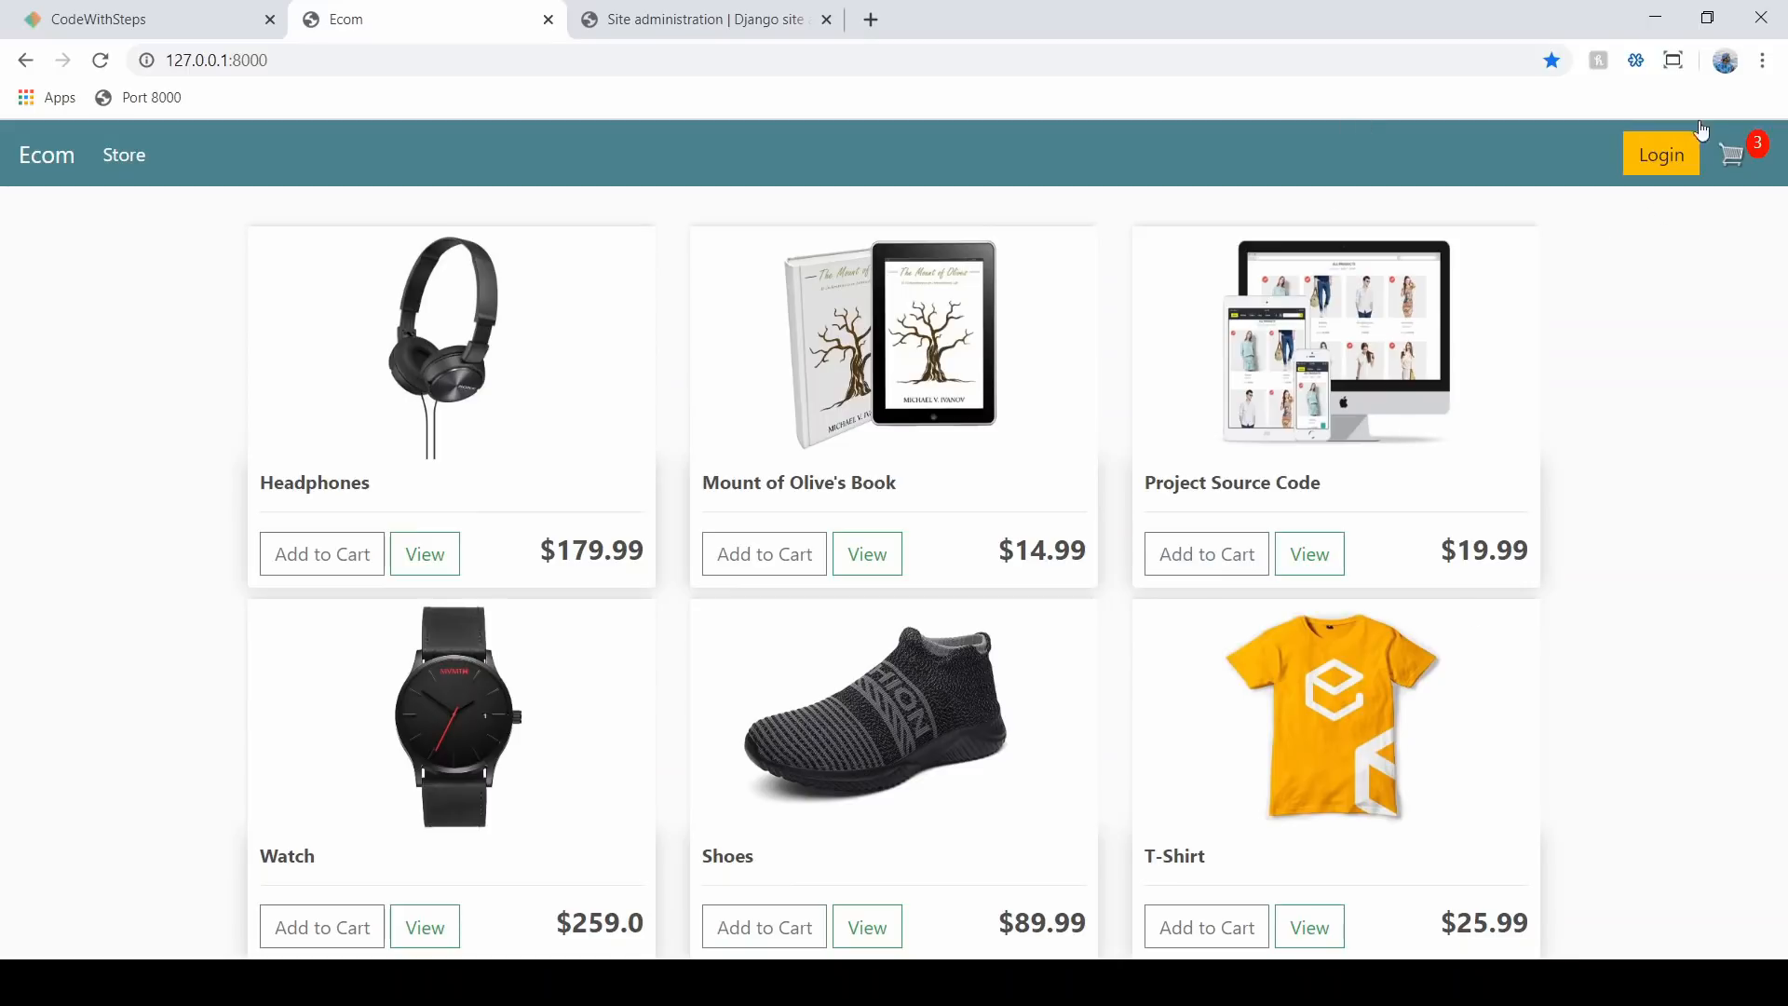
- In the cart, set Mount of Olive's Book to quantity 2, totalling 4 items at $209.96
{"action": "left_click", "coordinate": [1731, 153]}
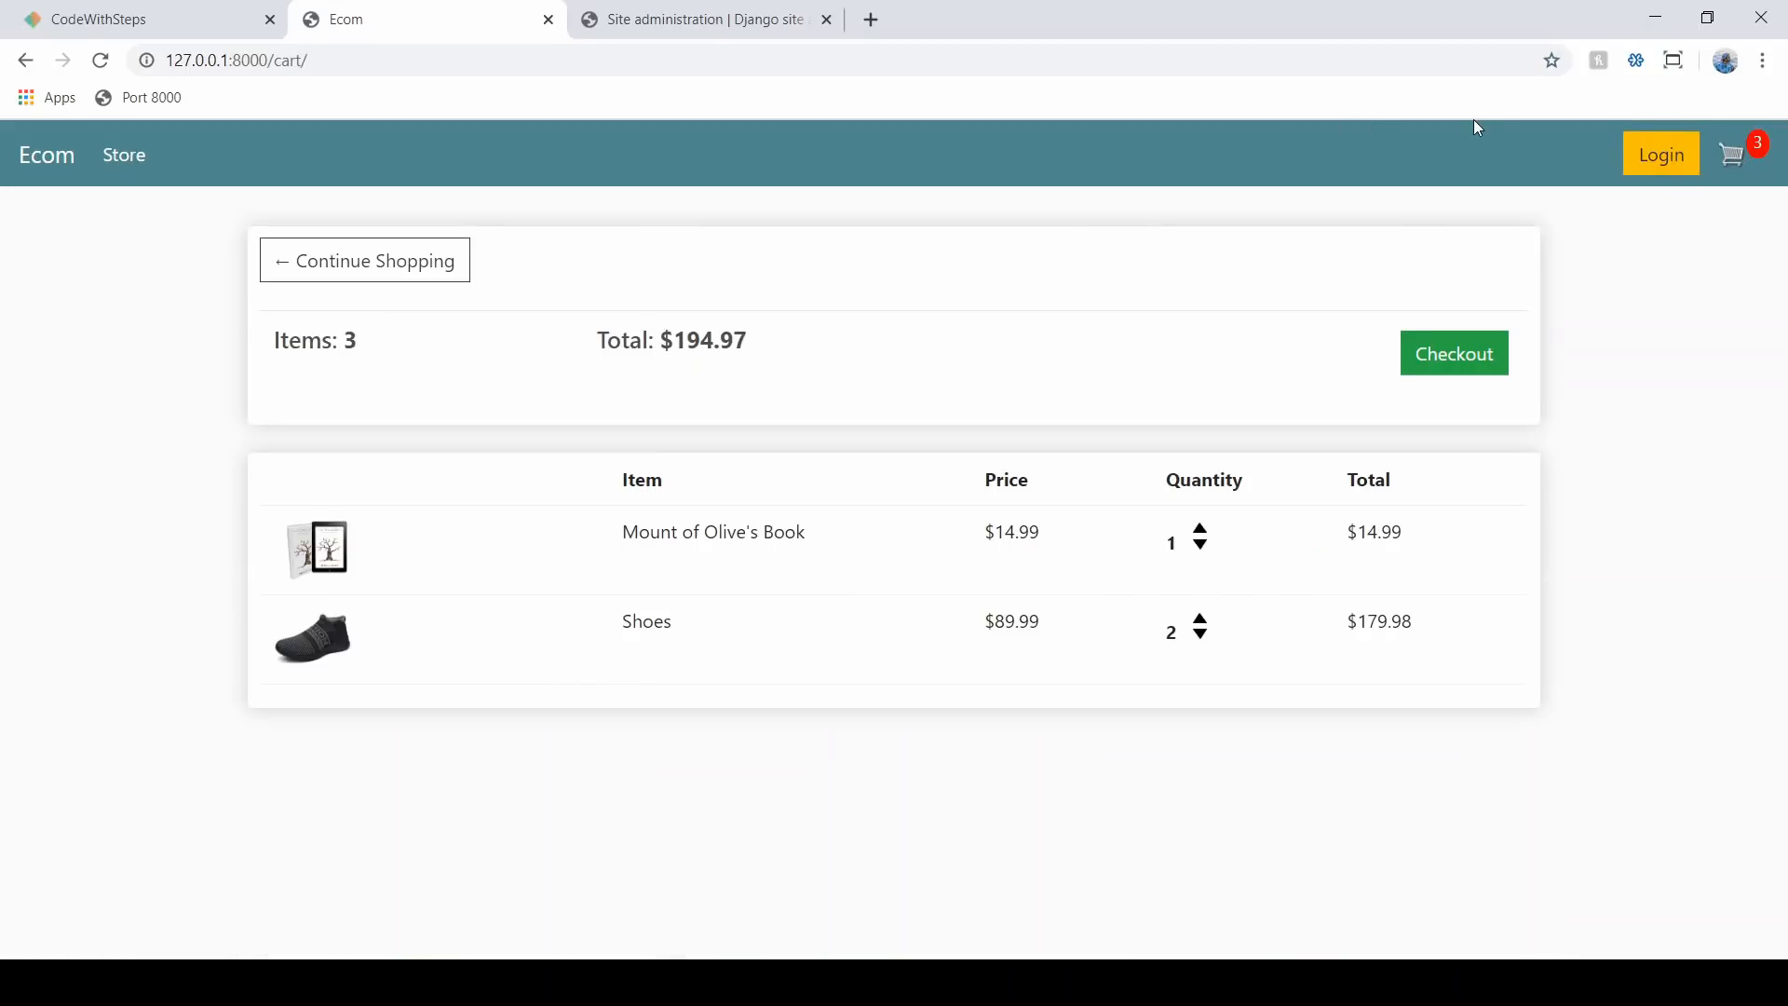
{"action": "mouse_move", "coordinate": [1073, 499]}
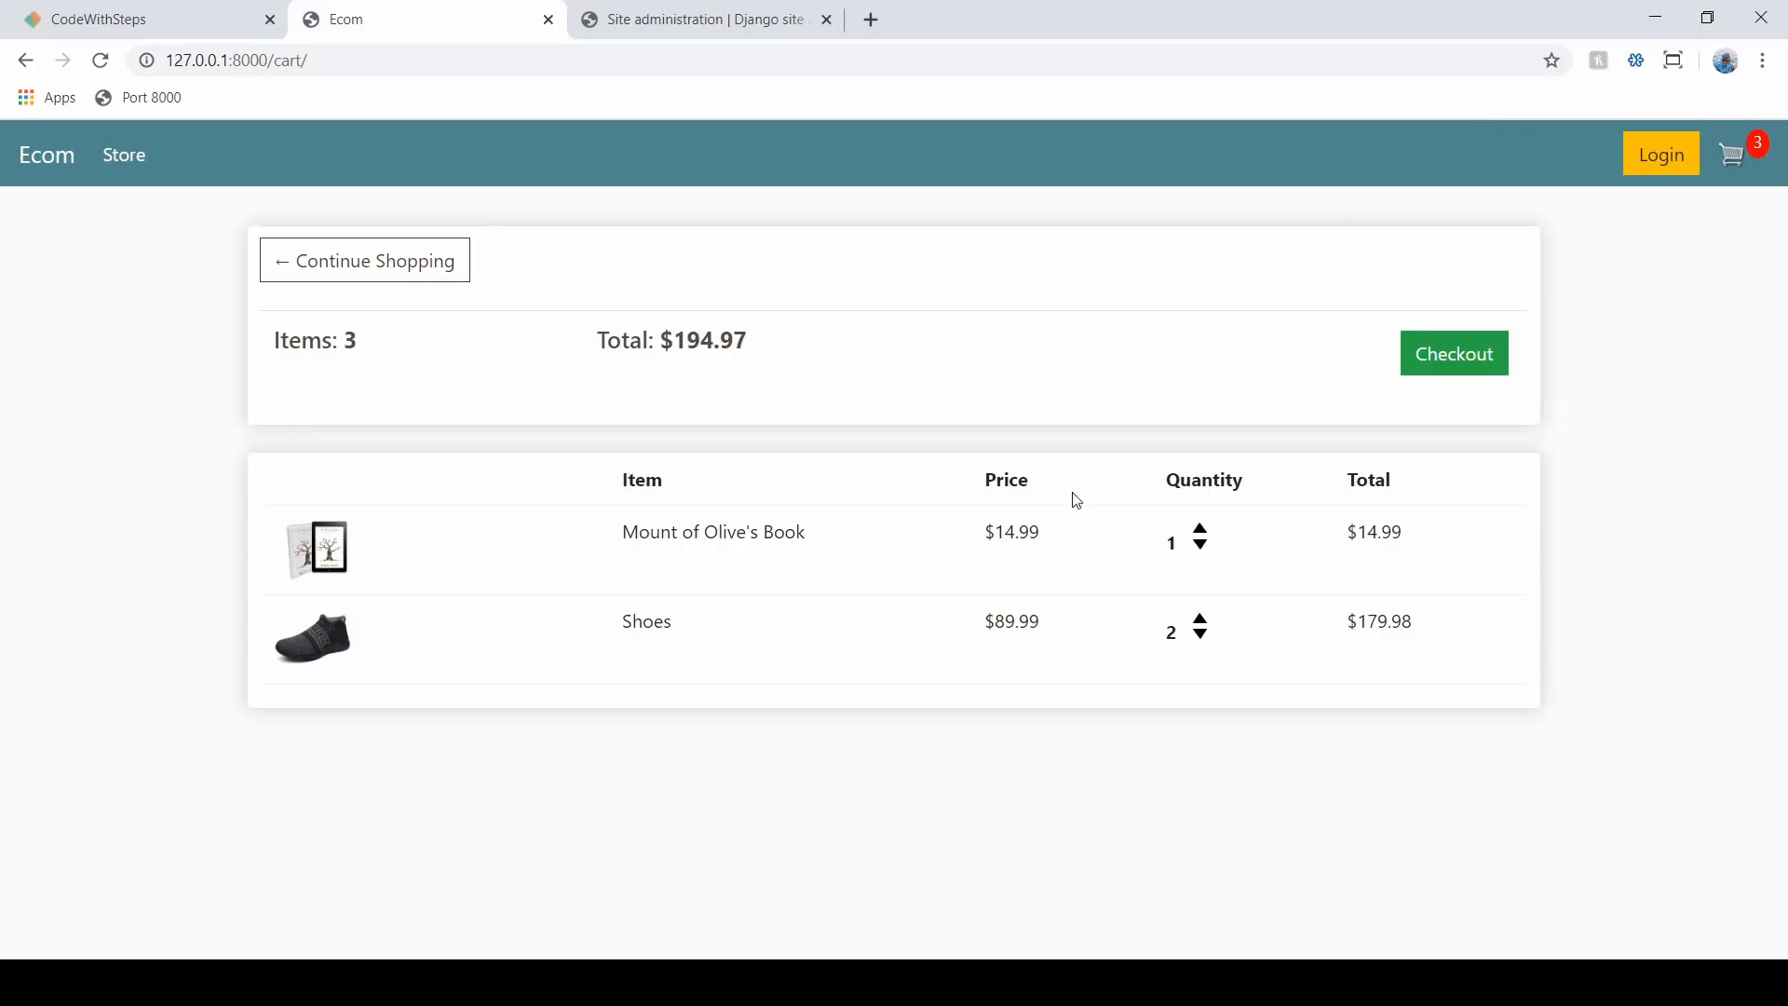
{"action": "mouse_move", "coordinate": [1200, 539]}
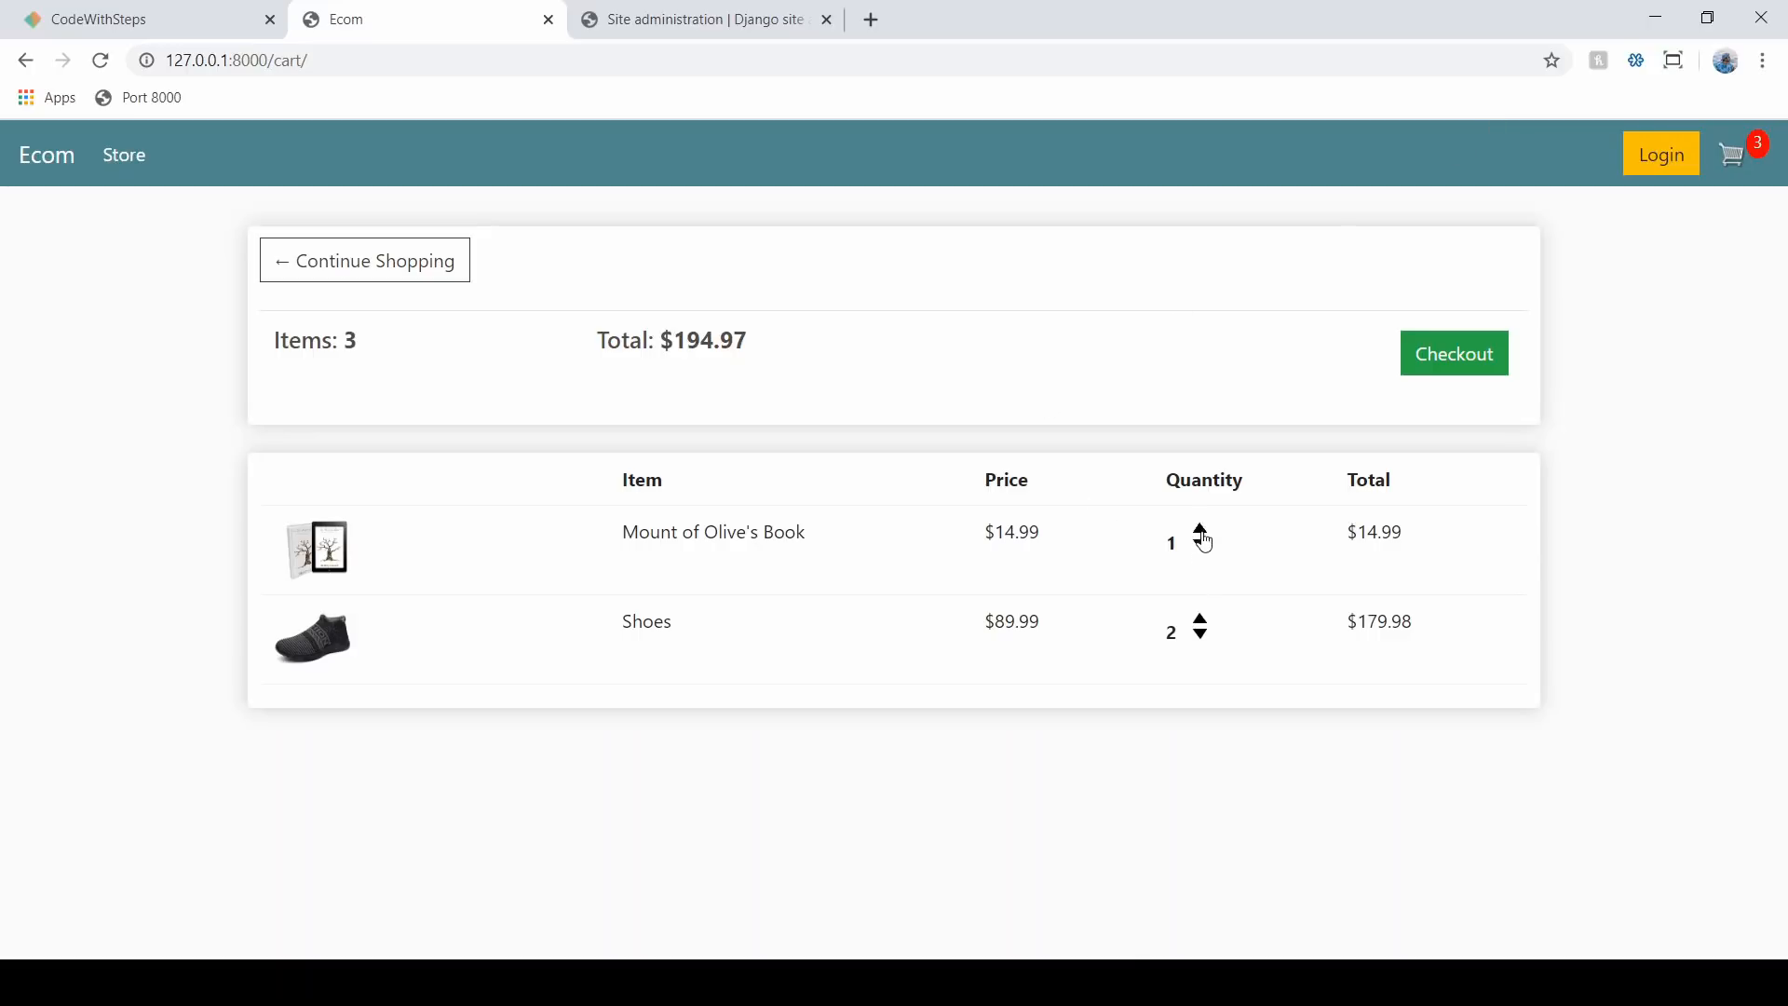
{"action": "left_click", "coordinate": [1199, 534]}
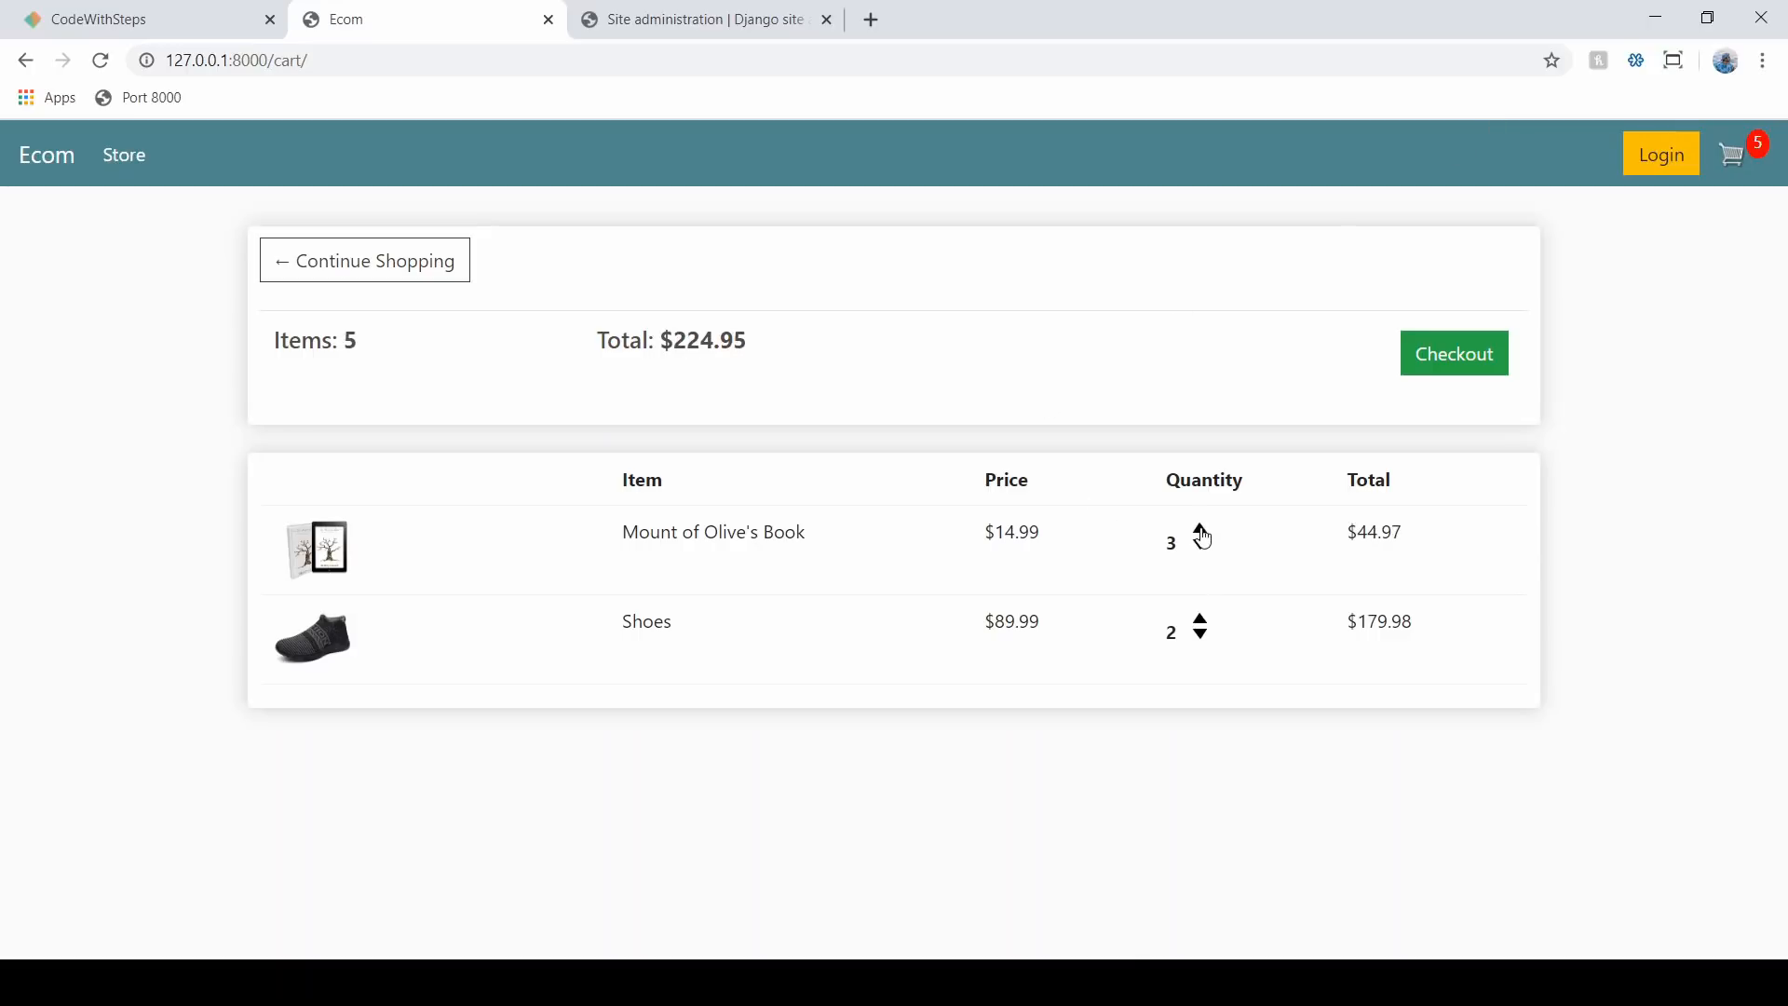
{"action": "left_click", "coordinate": [1198, 550]}
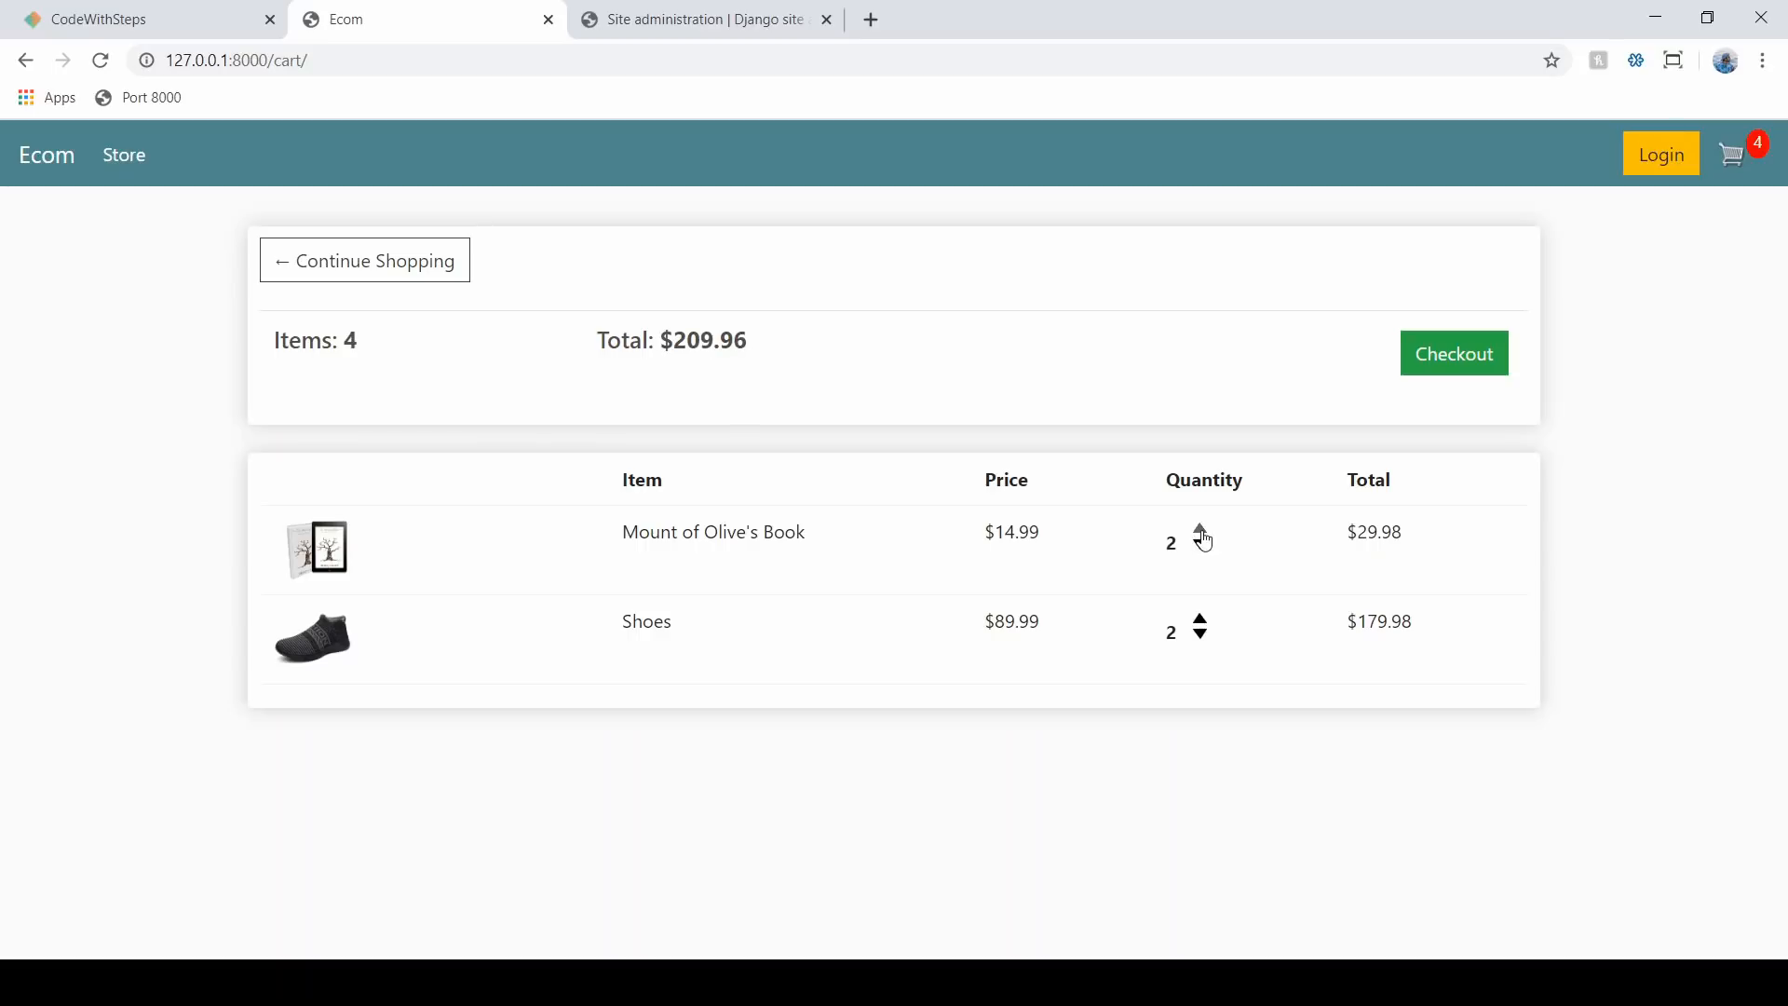
{"action": "left_click", "coordinate": [1199, 535]}
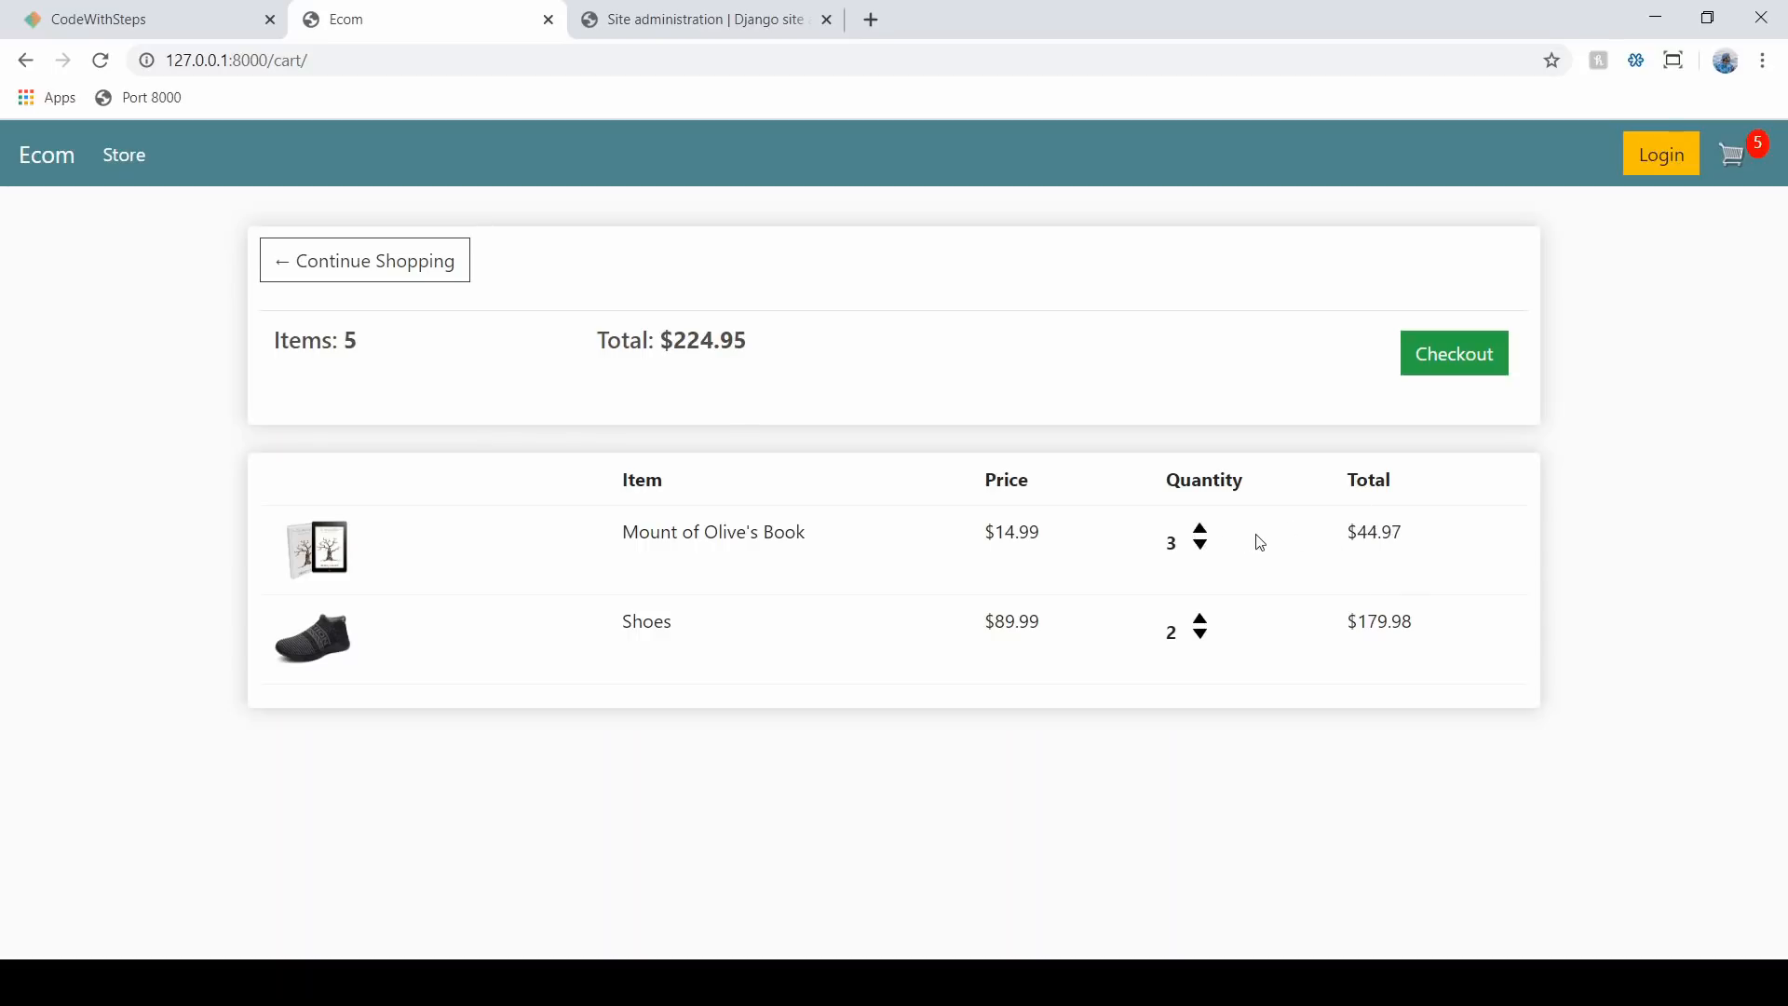
{"action": "left_click", "coordinate": [1198, 549]}
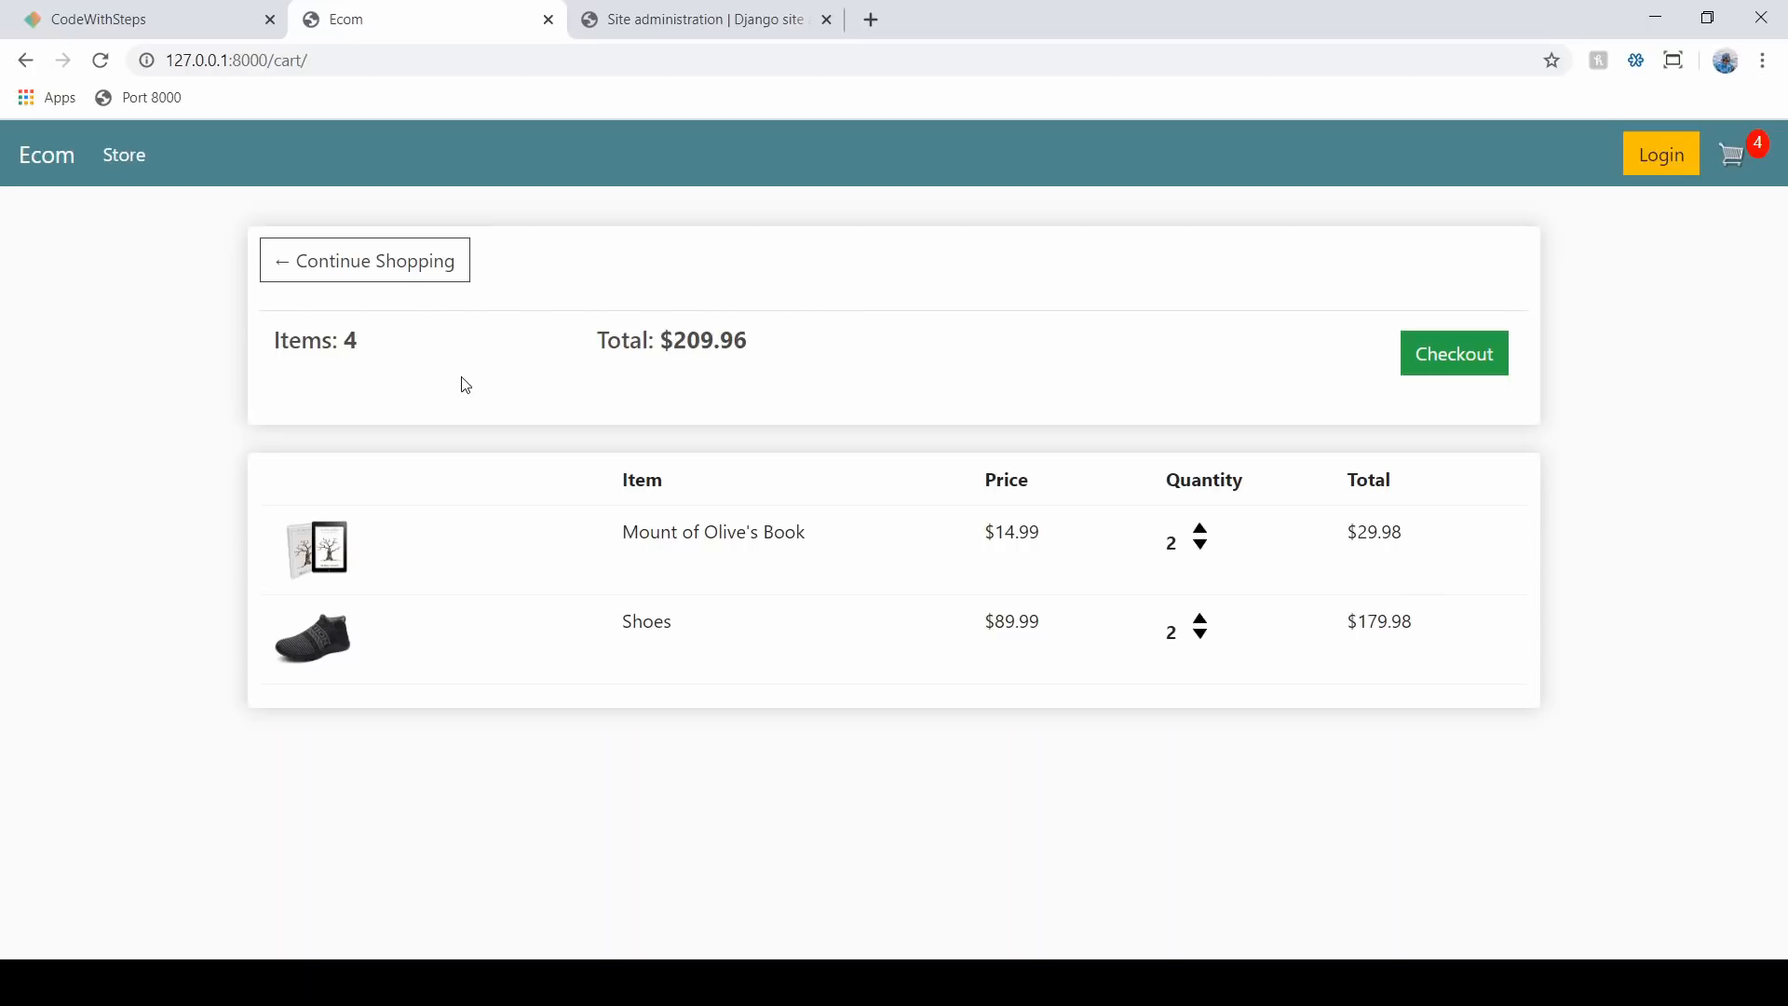
{"action": "mouse_move", "coordinate": [498, 331]}
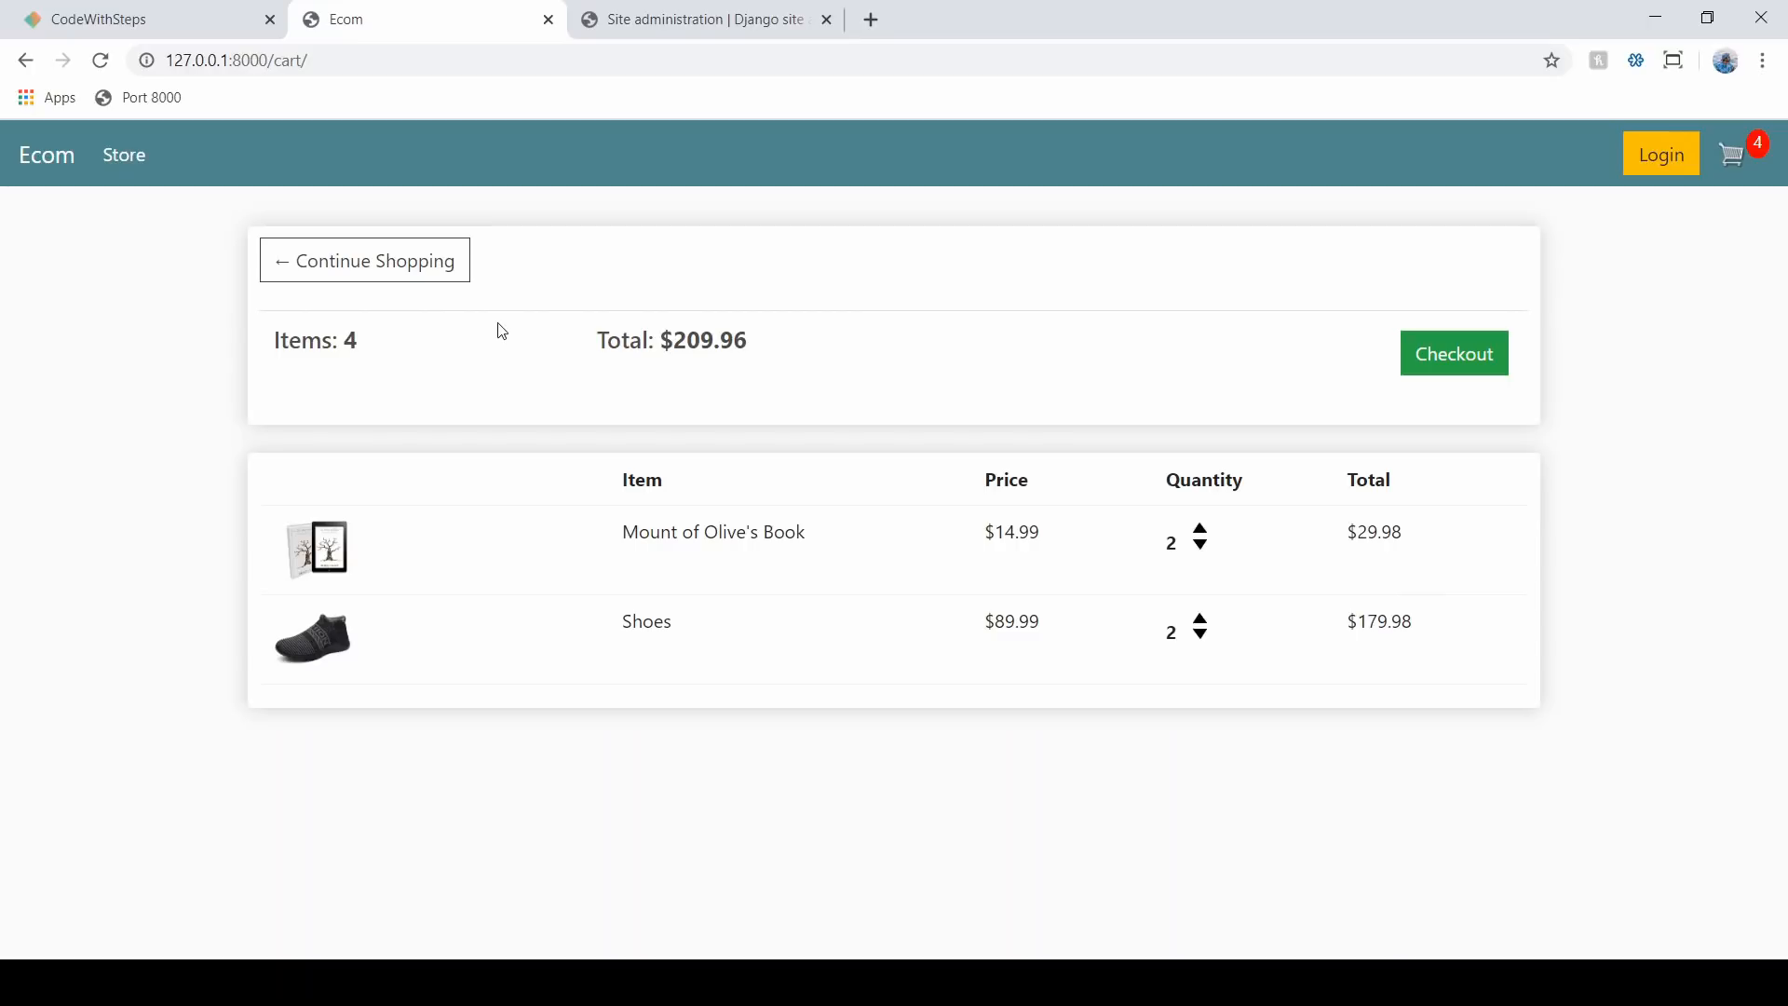
{"action": "mouse_move", "coordinate": [829, 305]}
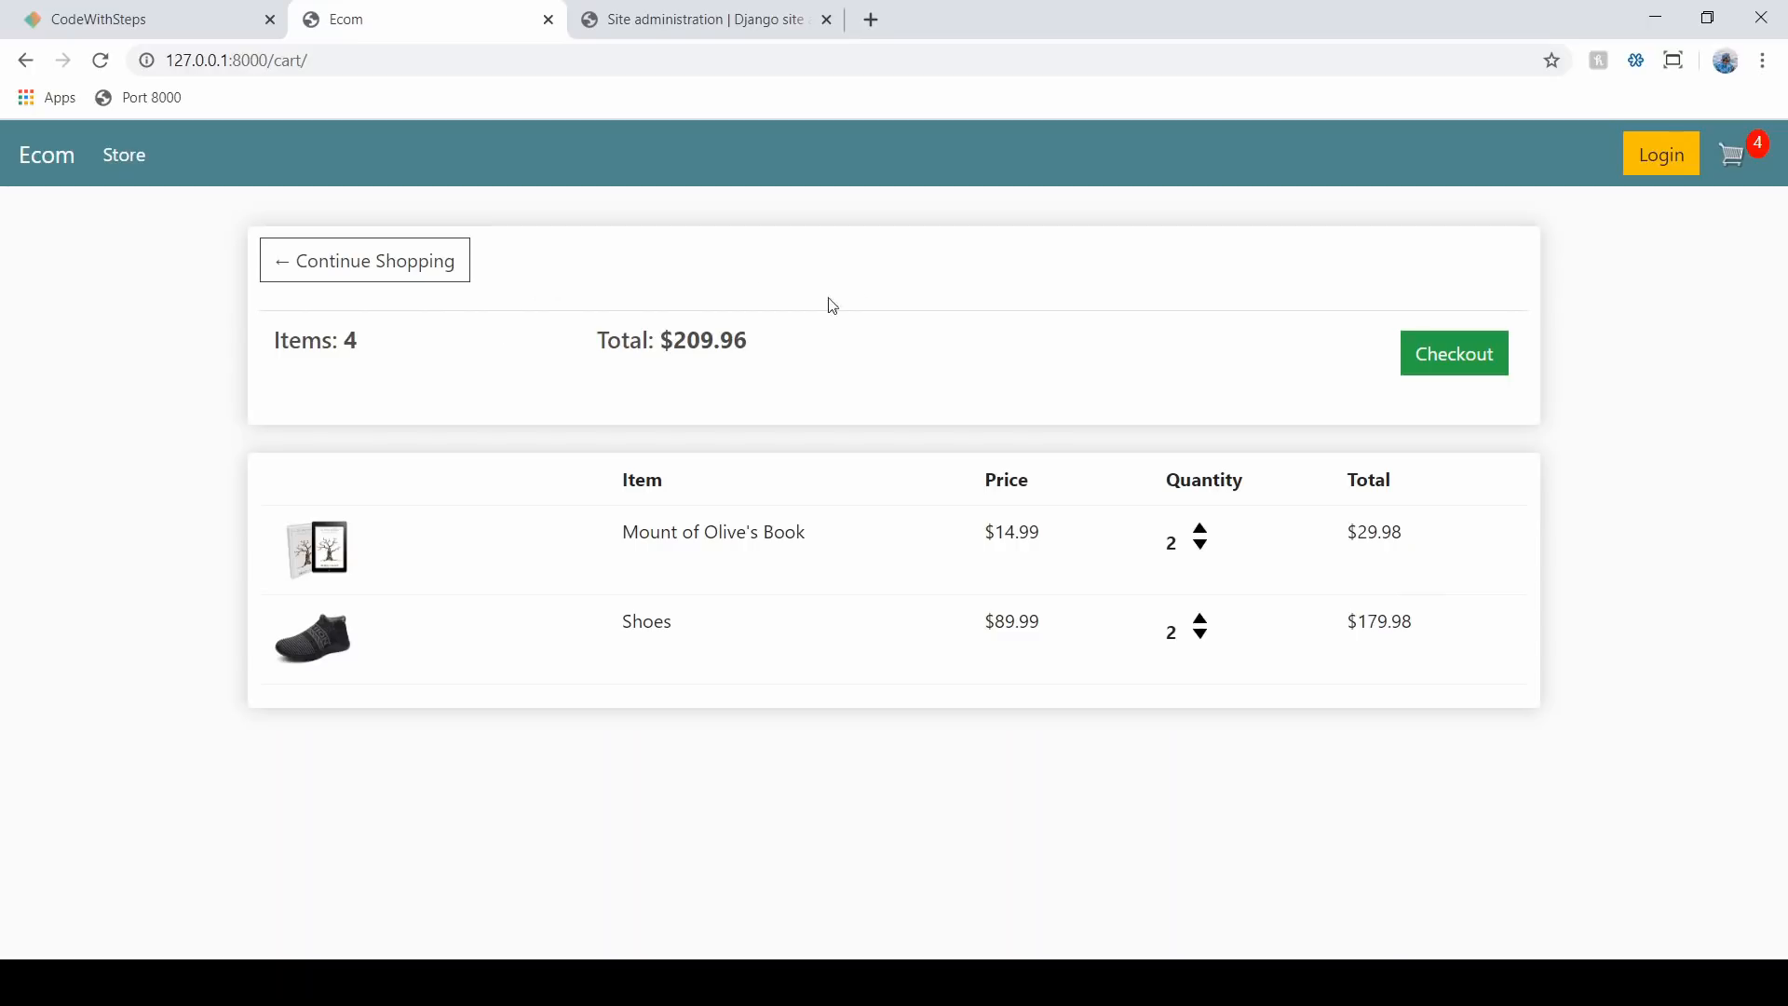
- Check out the 4-item $209.96 cart to show the shipping information form
{"action": "left_click", "coordinate": [1453, 352]}
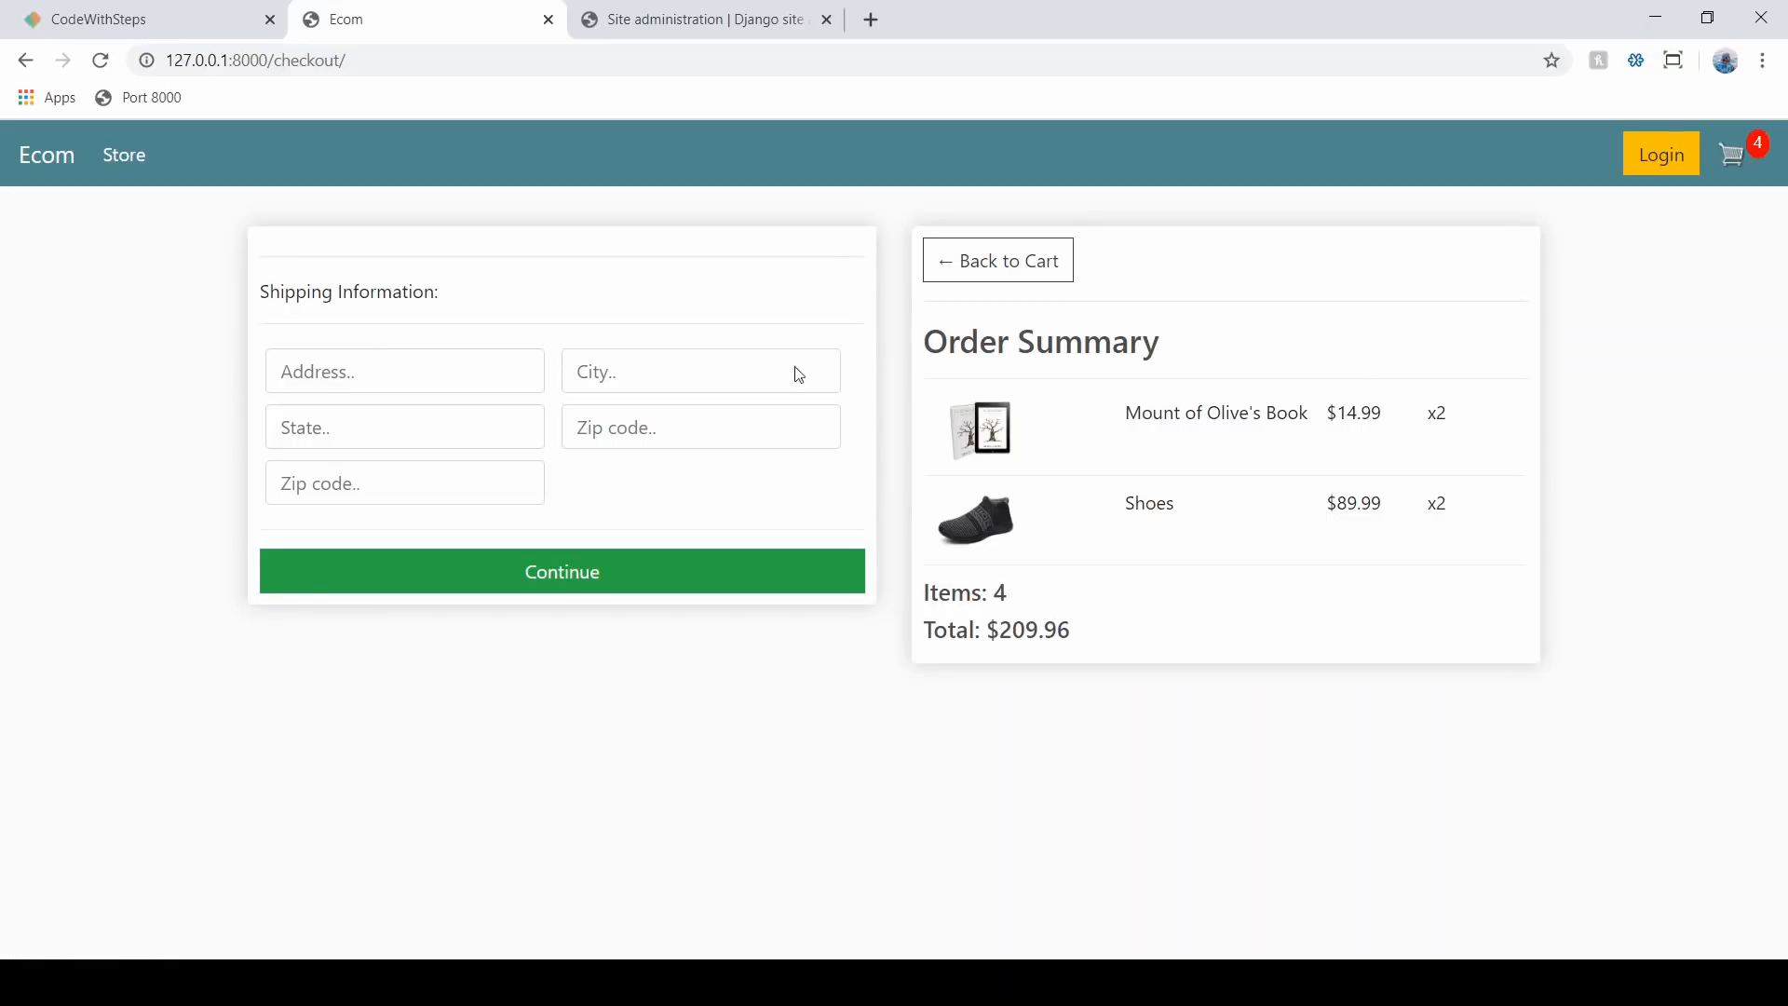
{"action": "mouse_move", "coordinate": [236, 422]}
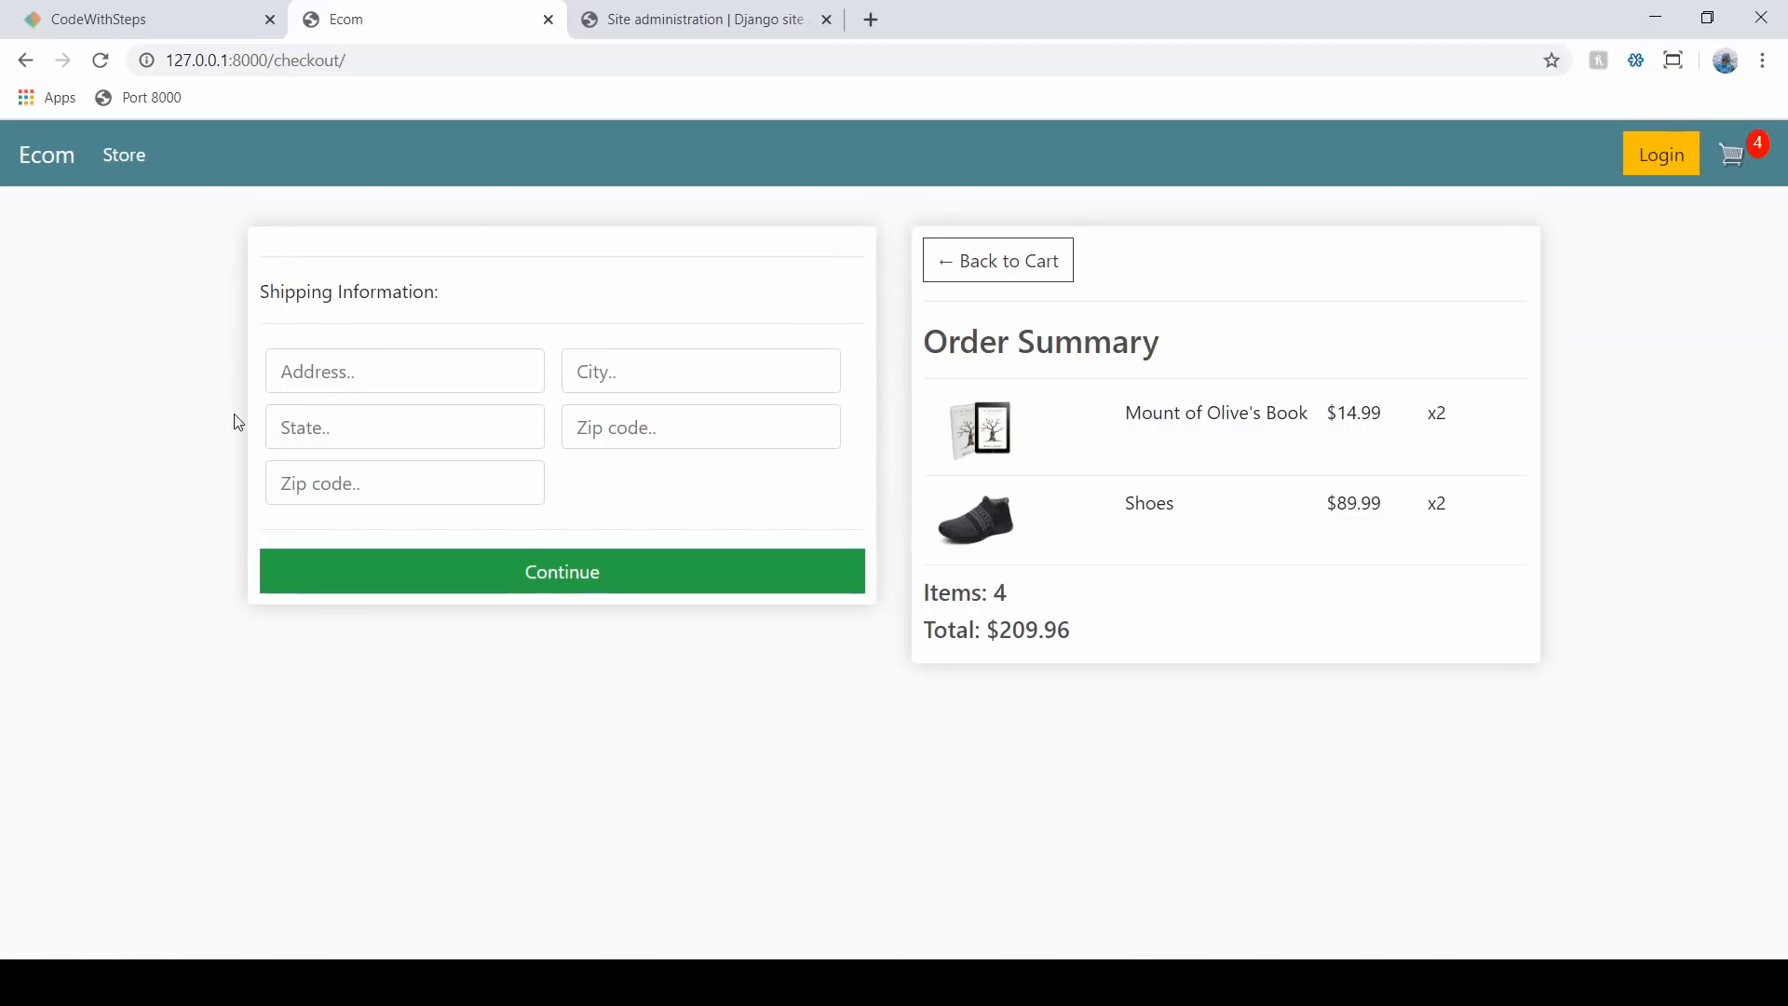
{"action": "mouse_move", "coordinate": [370, 537]}
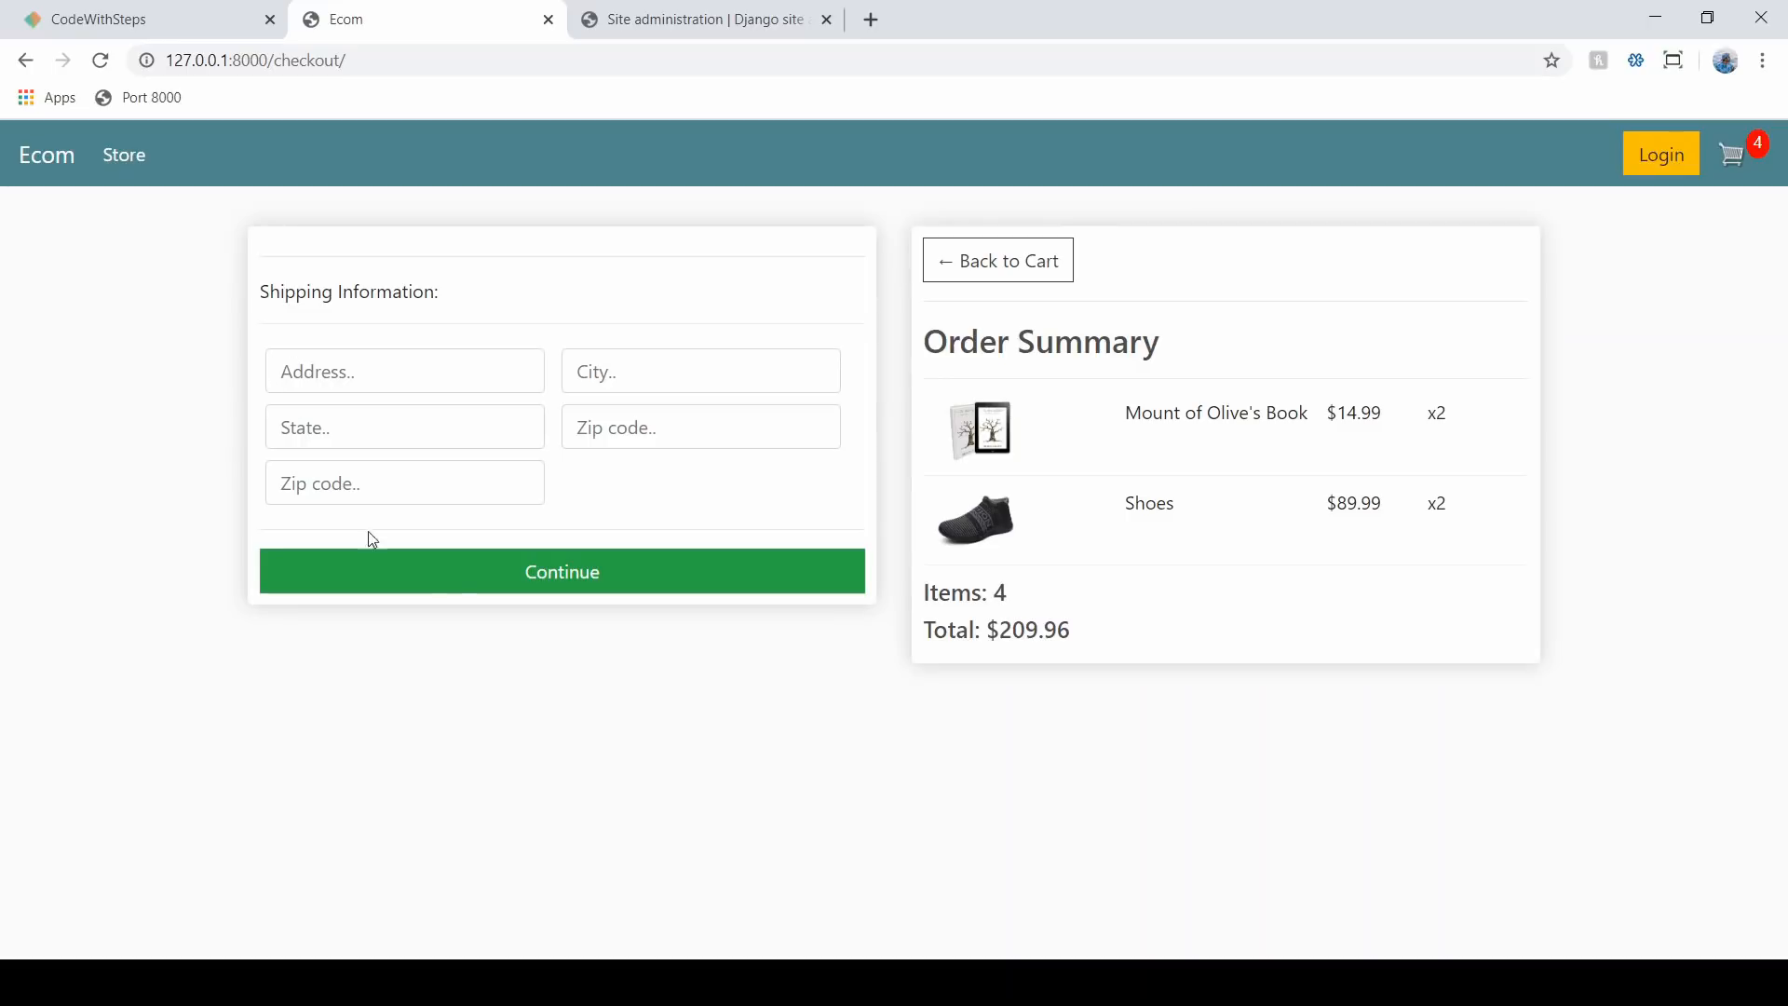
{"action": "mouse_move", "coordinate": [496, 544]}
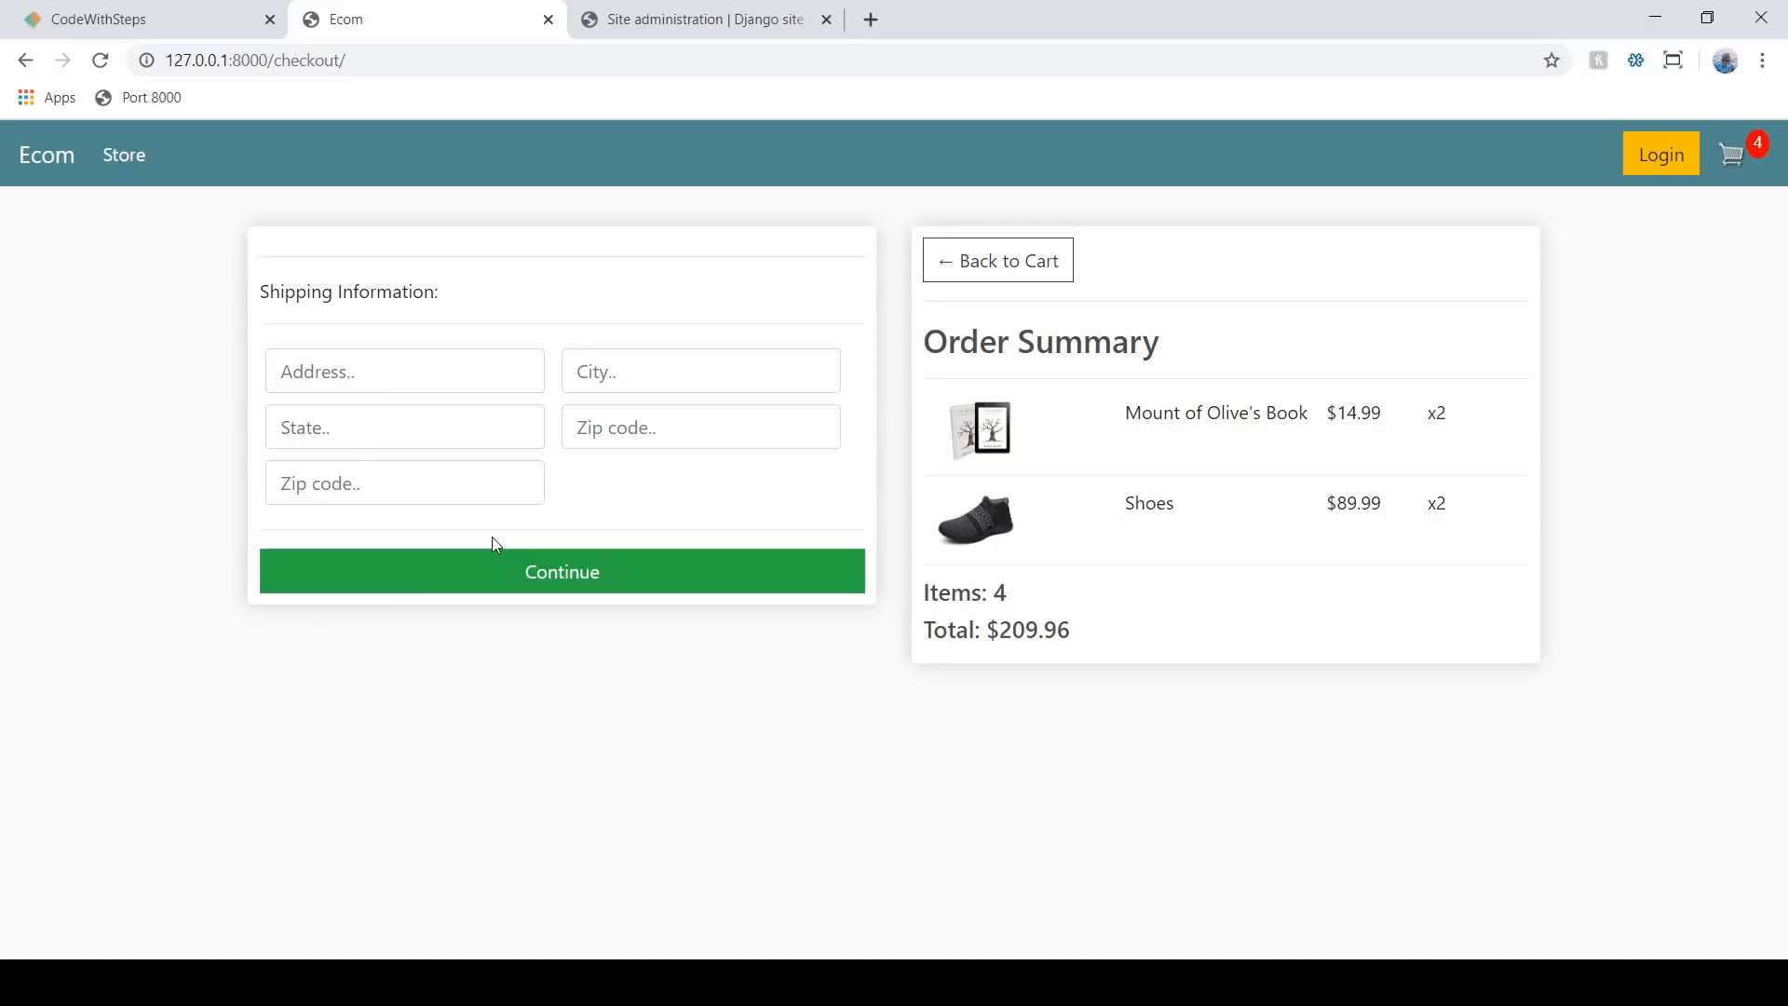
{"action": "mouse_move", "coordinate": [982, 334]}
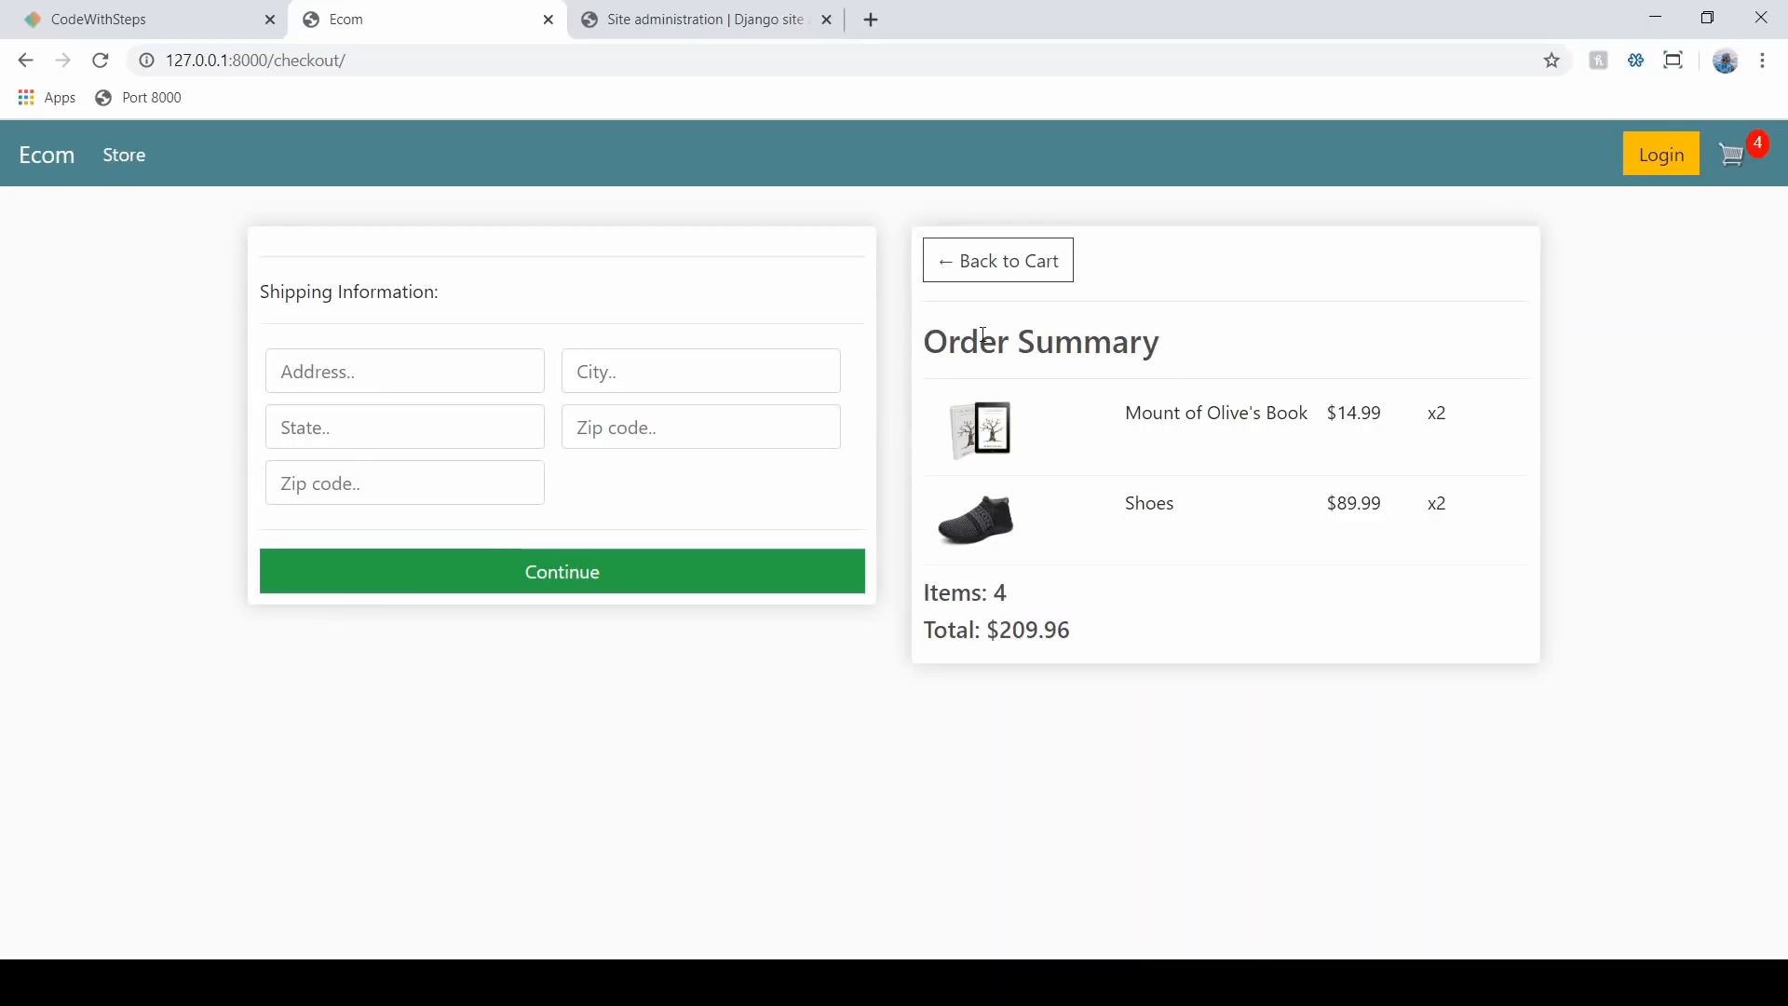
{"action": "mouse_move", "coordinate": [1258, 403]}
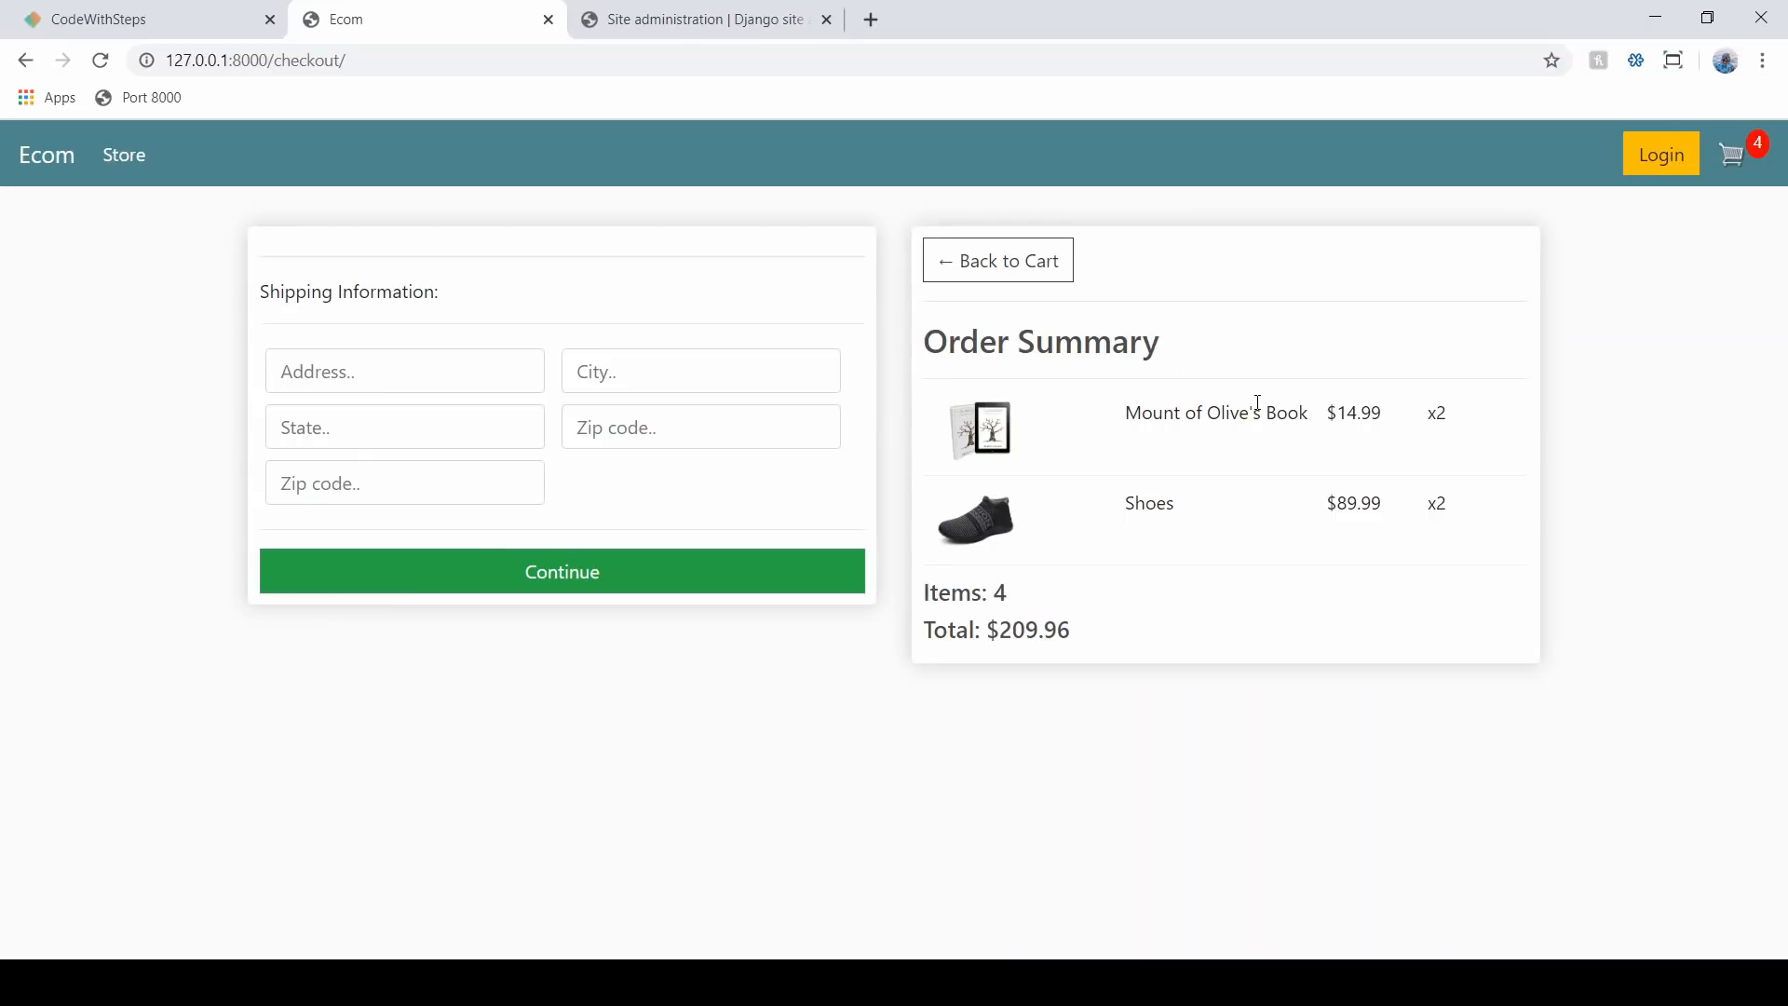
{"action": "mouse_move", "coordinate": [5, 753]}
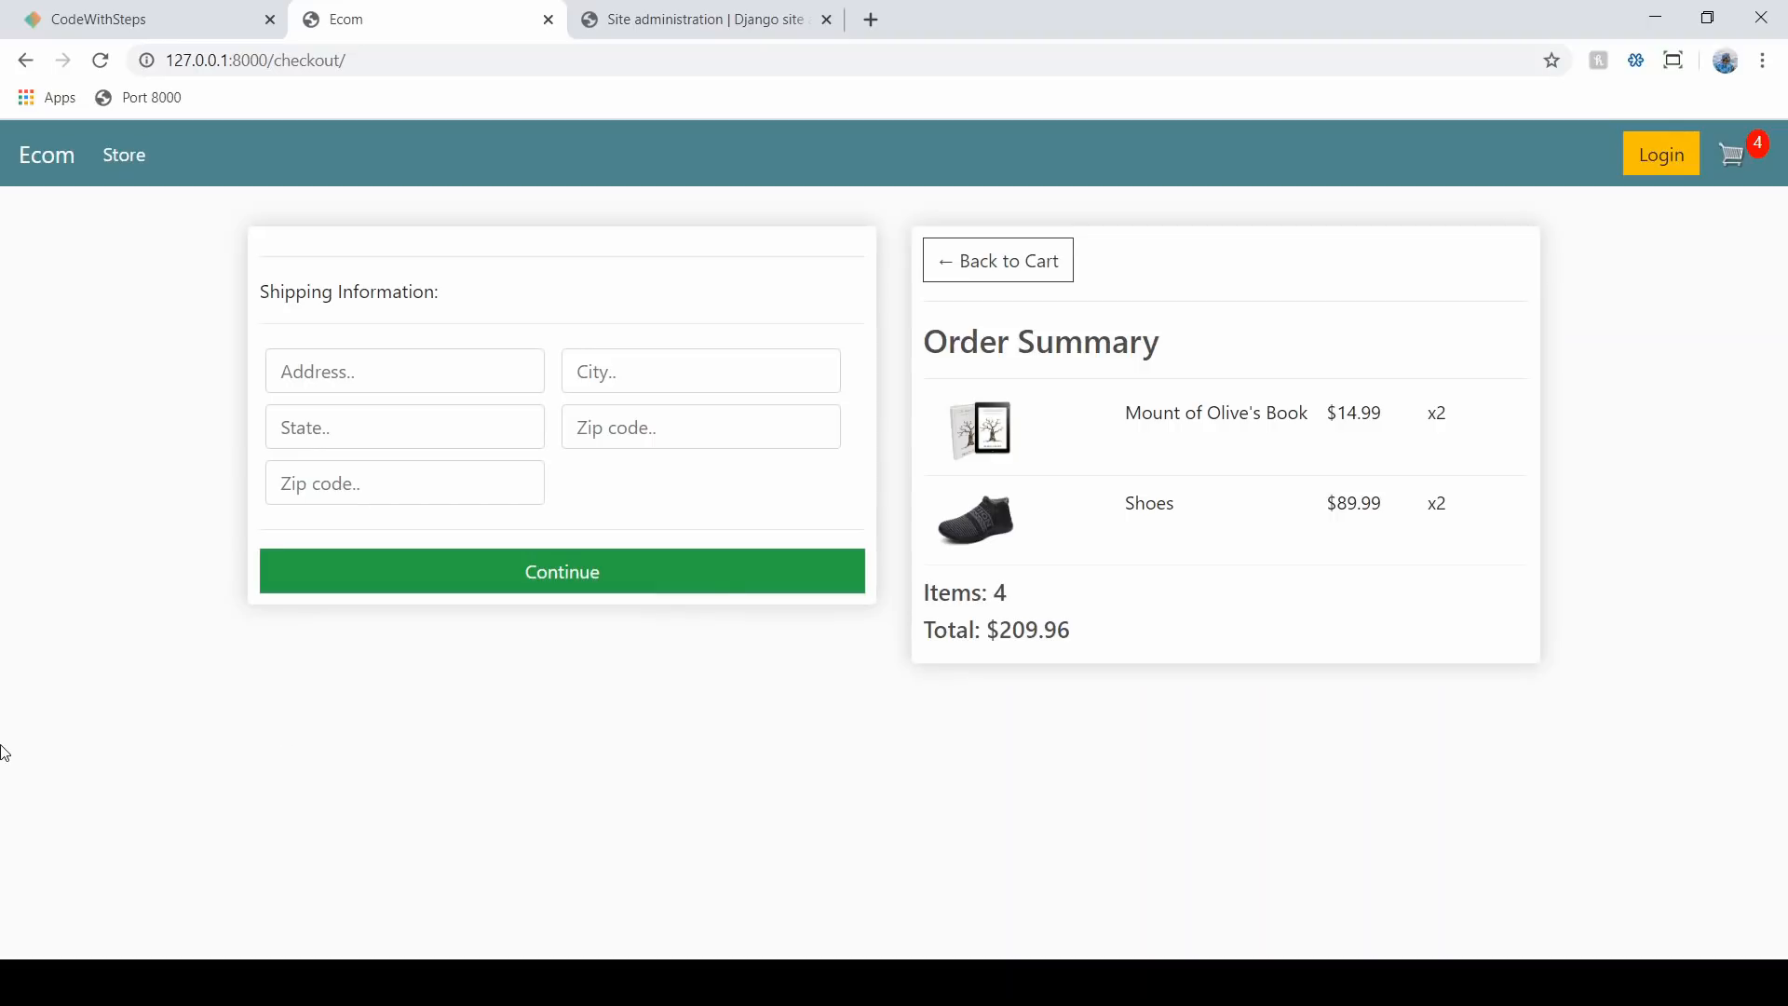
- Return to the store, review the 11 orders in Django admin, then switch back to Ecom
{"action": "left_click", "coordinate": [45, 156]}
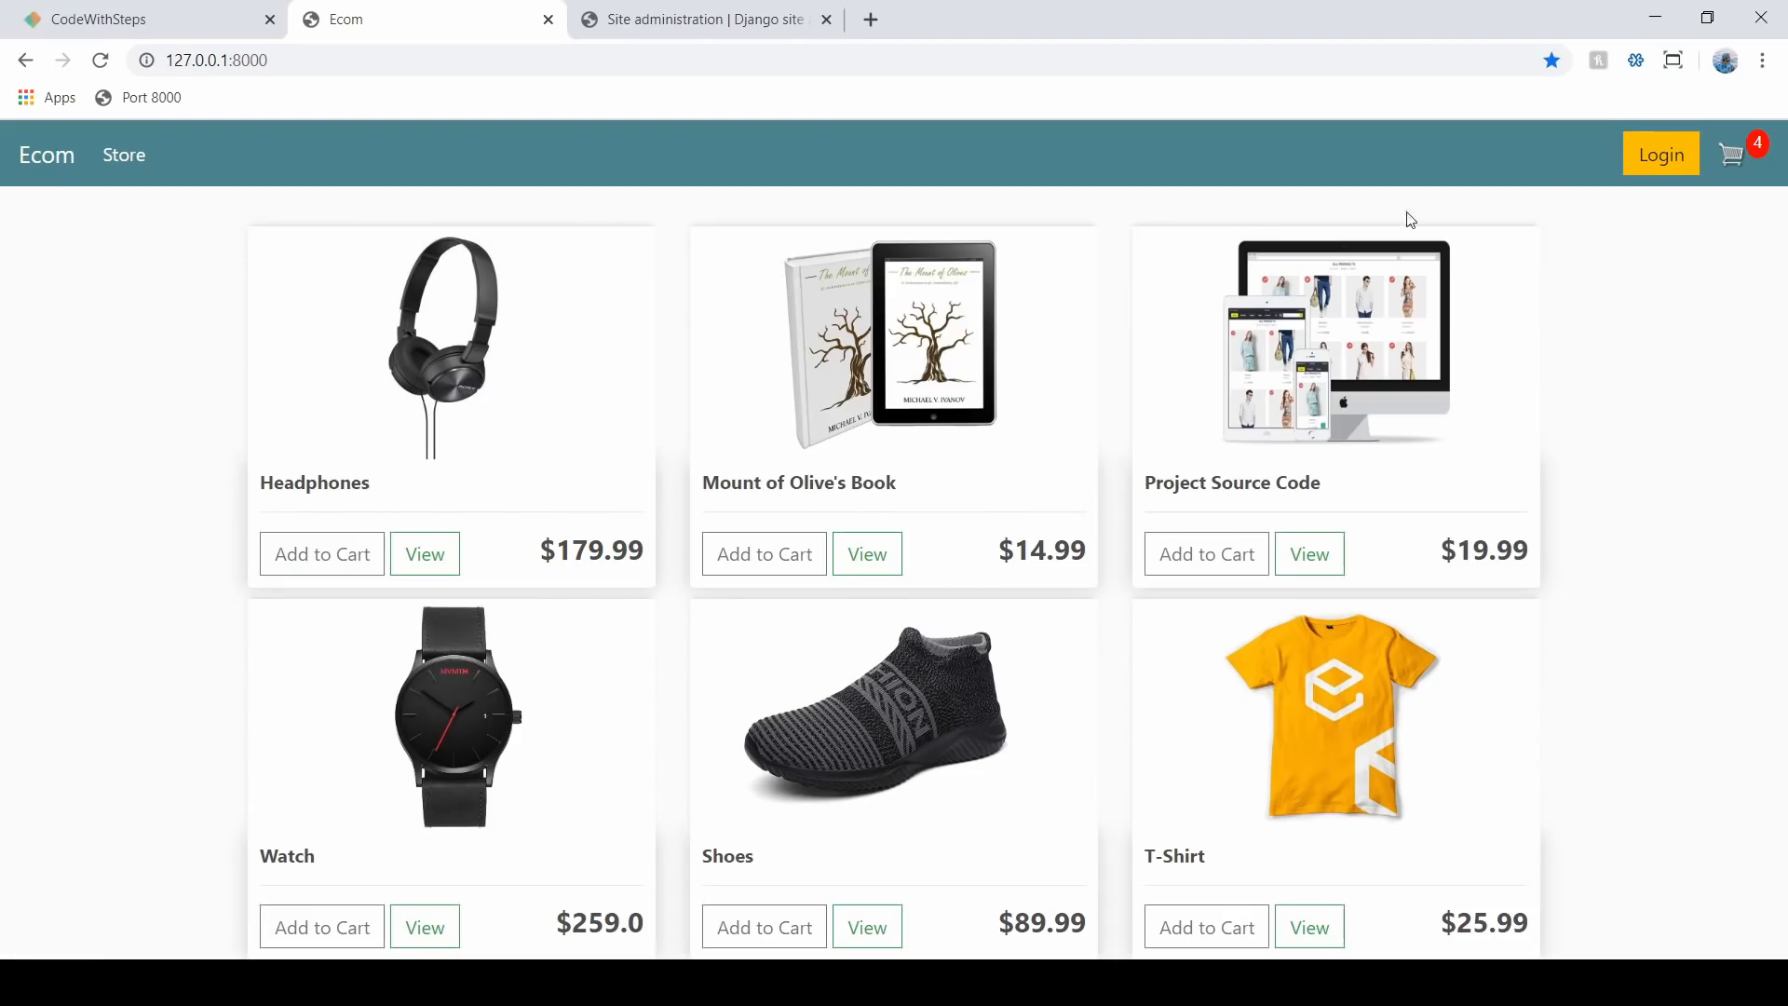
{"action": "mouse_move", "coordinate": [1765, 171]}
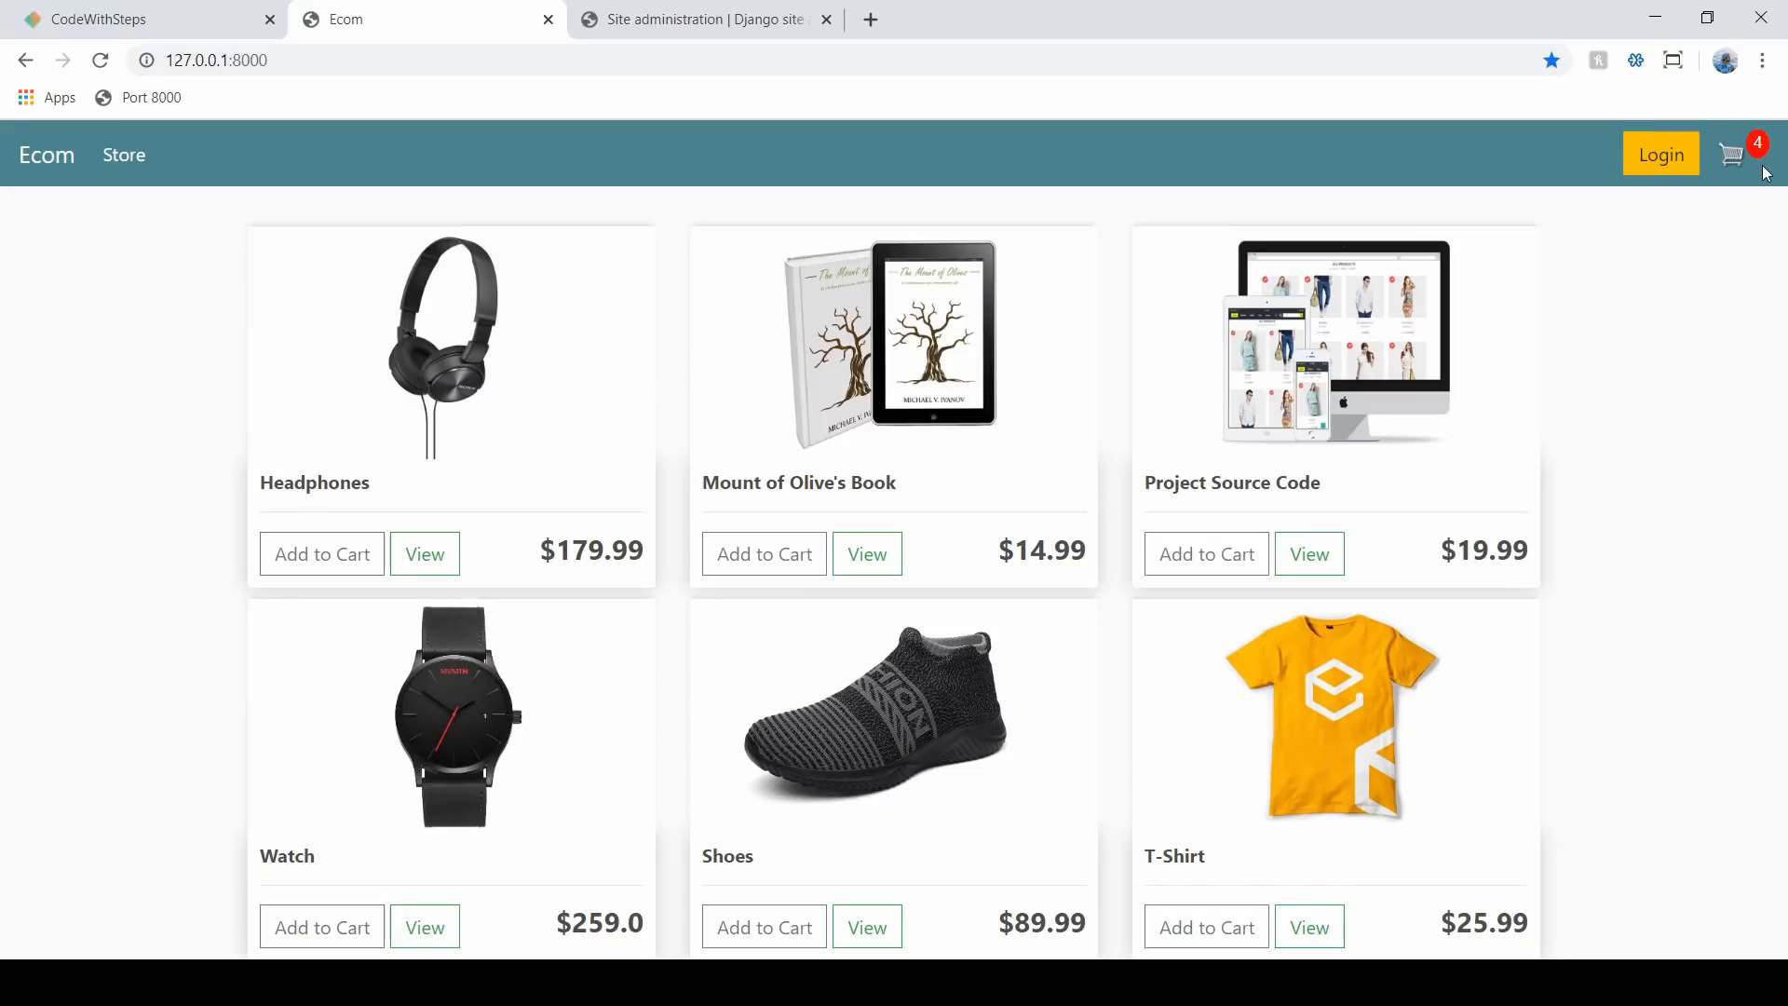
{"action": "mouse_move", "coordinate": [1504, 217]}
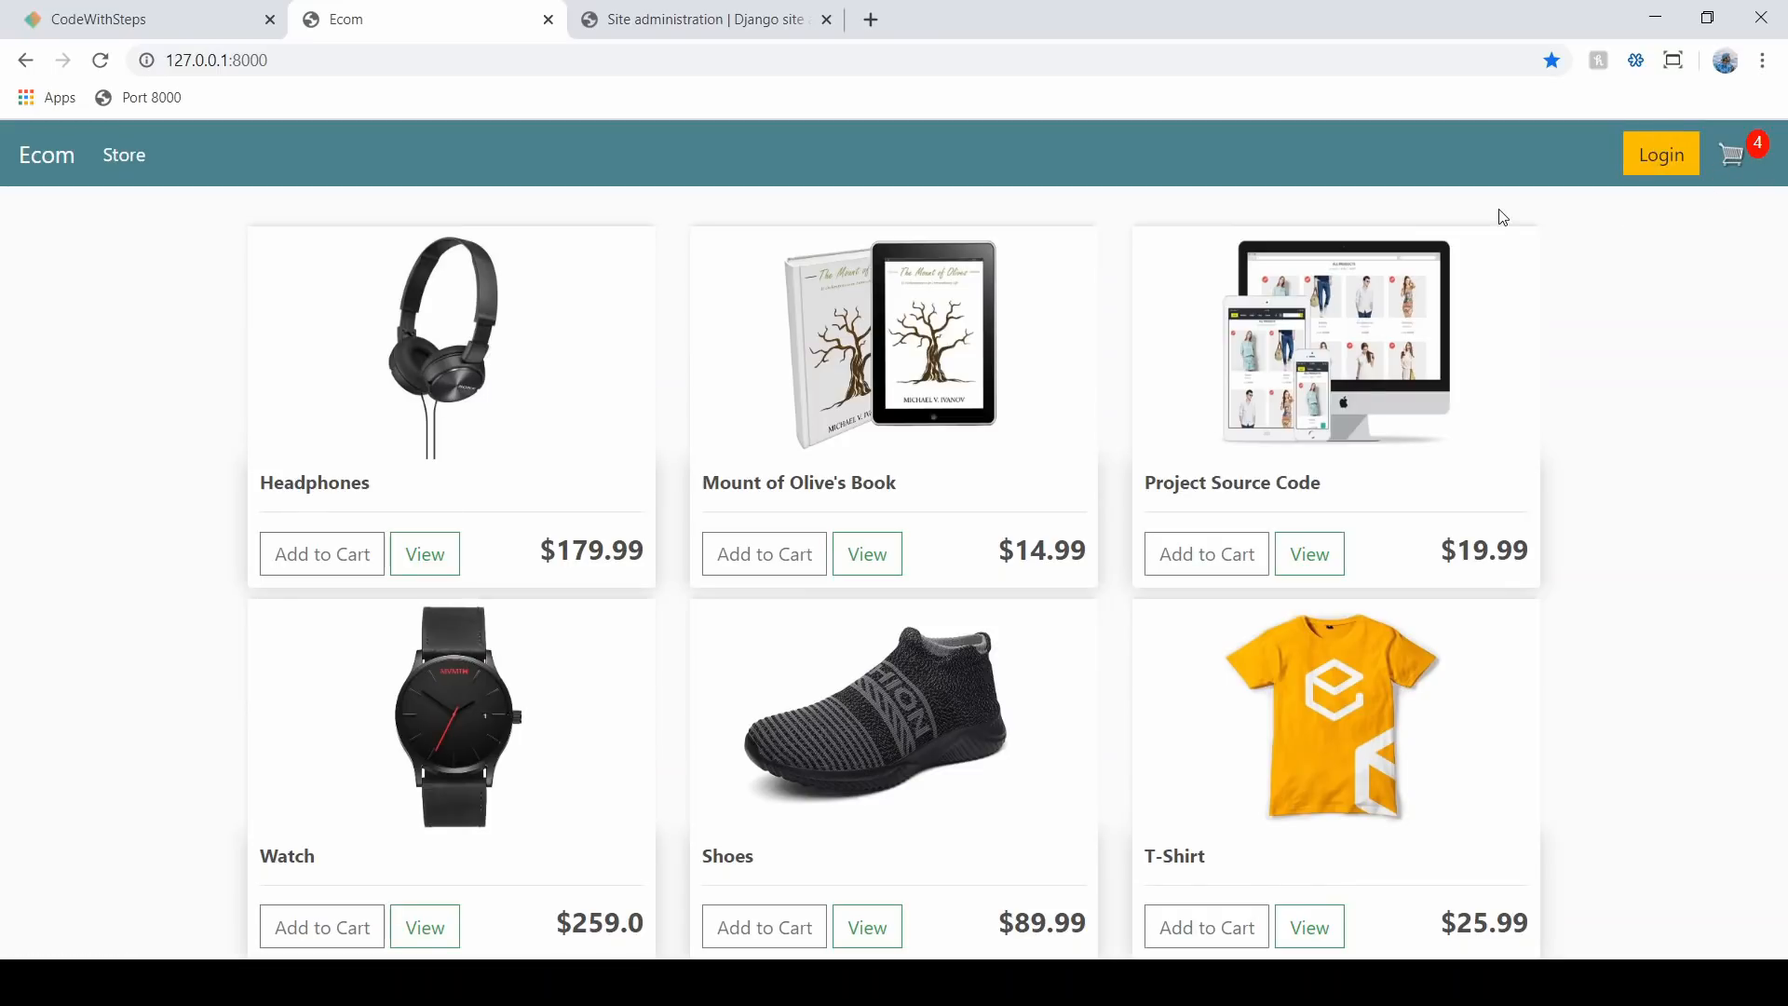
{"action": "left_click", "coordinate": [704, 20]}
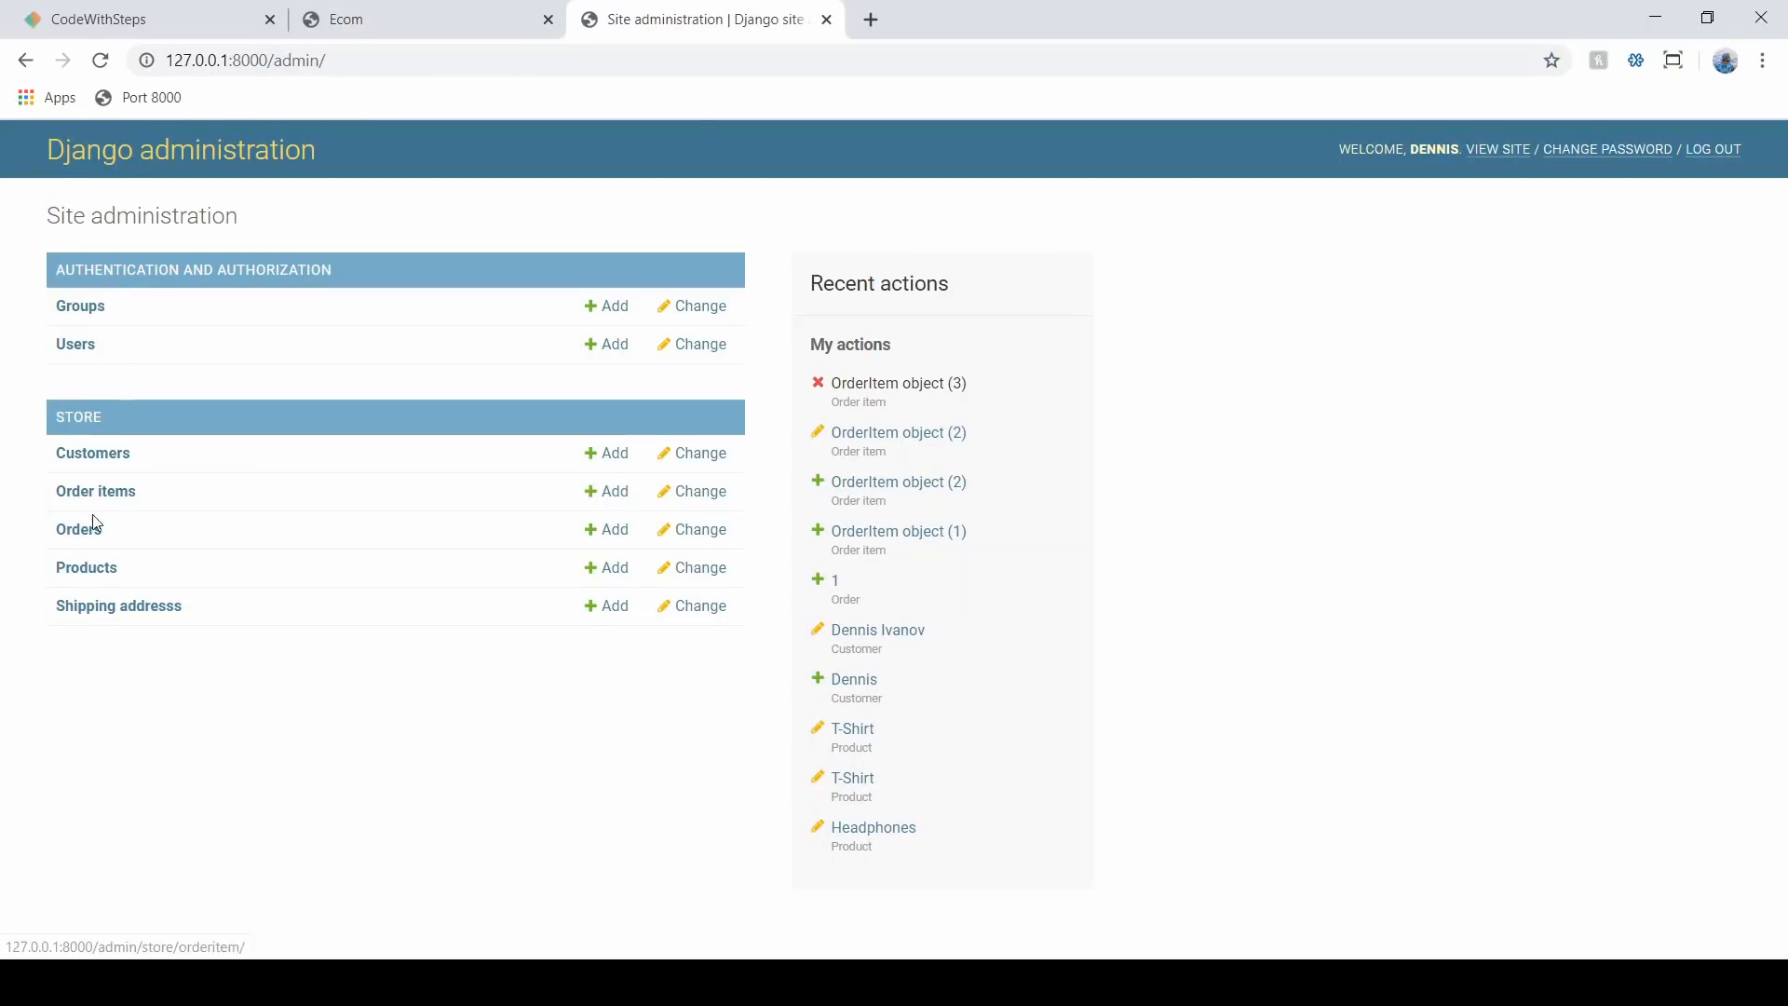
{"action": "left_click", "coordinate": [76, 528]}
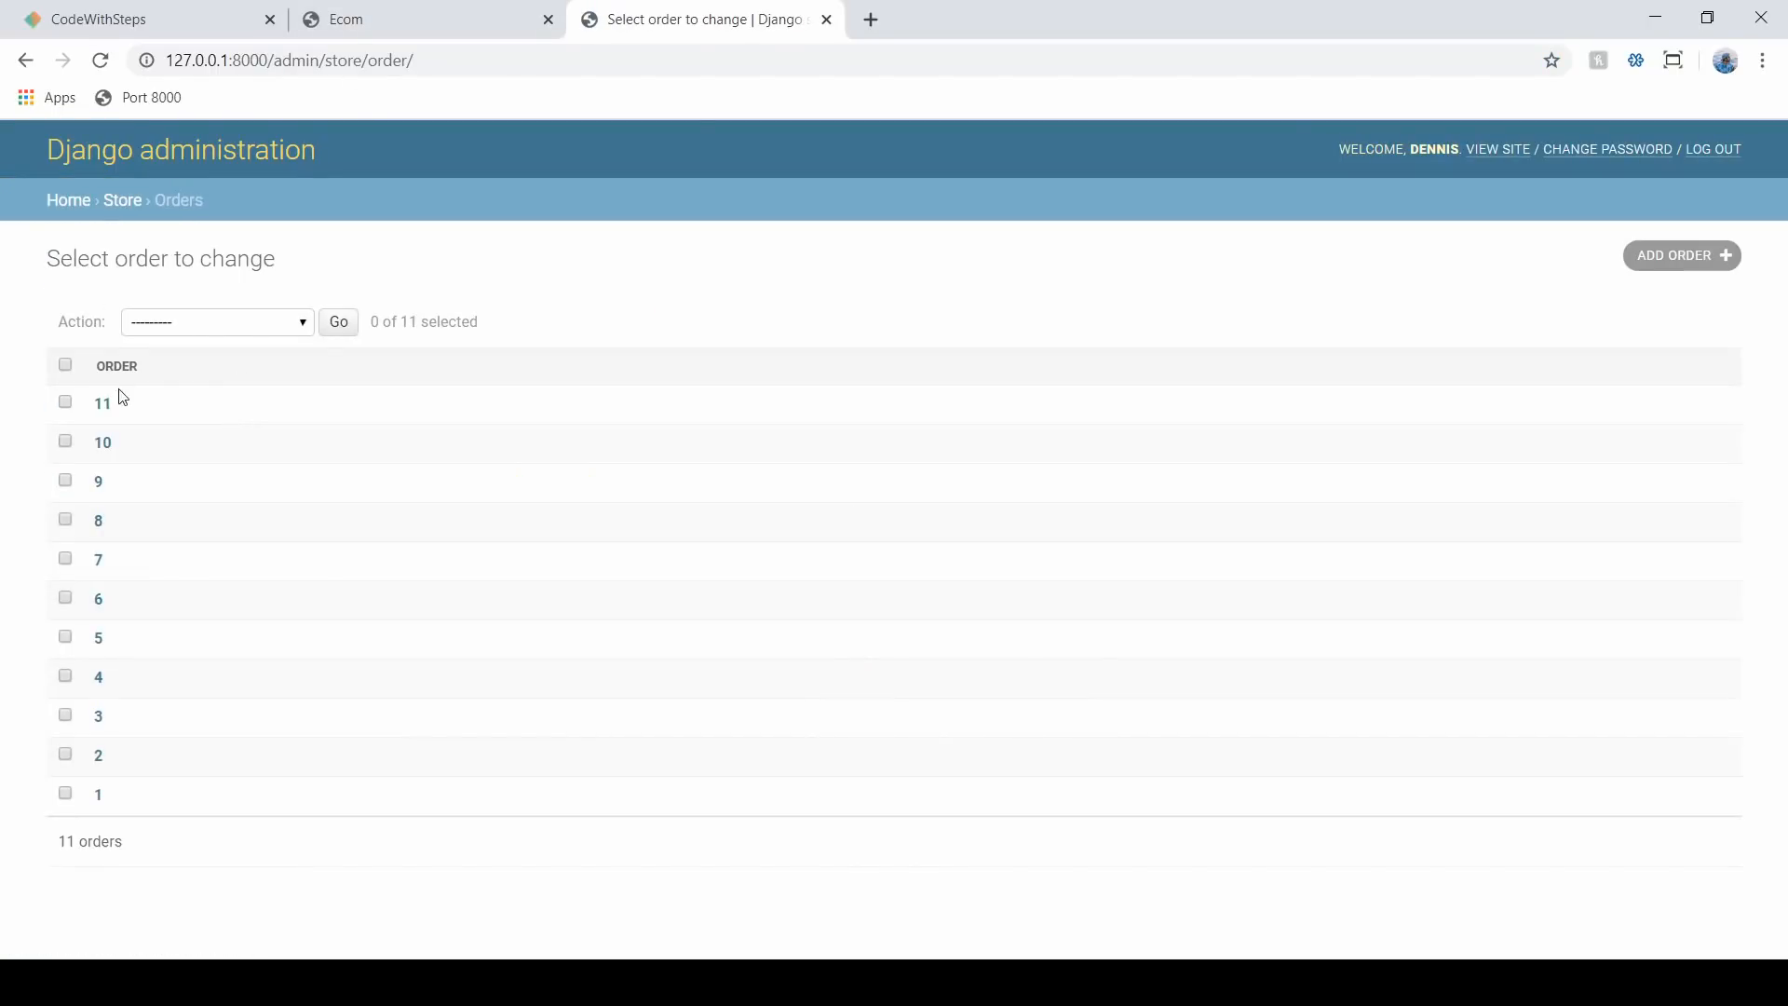
{"action": "left_click", "coordinate": [25, 61]}
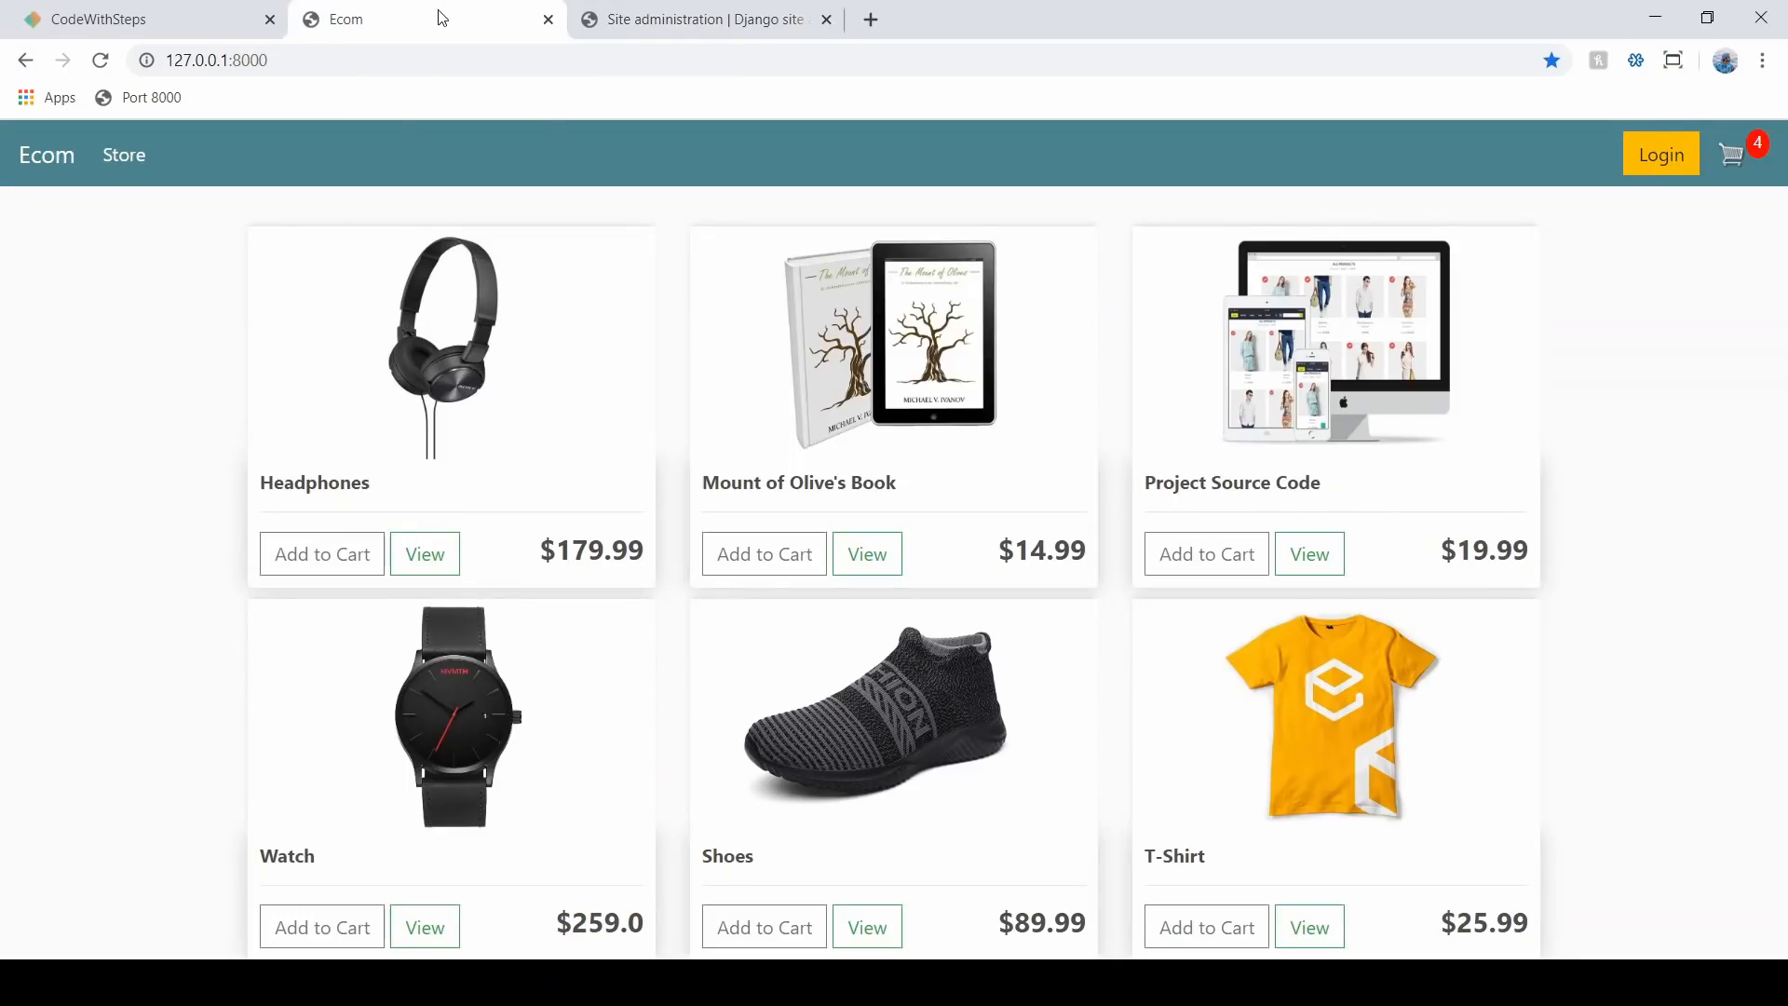
- Log out of the Django admin tab and return to the Ecom store as a guest
{"action": "left_click", "coordinate": [704, 19]}
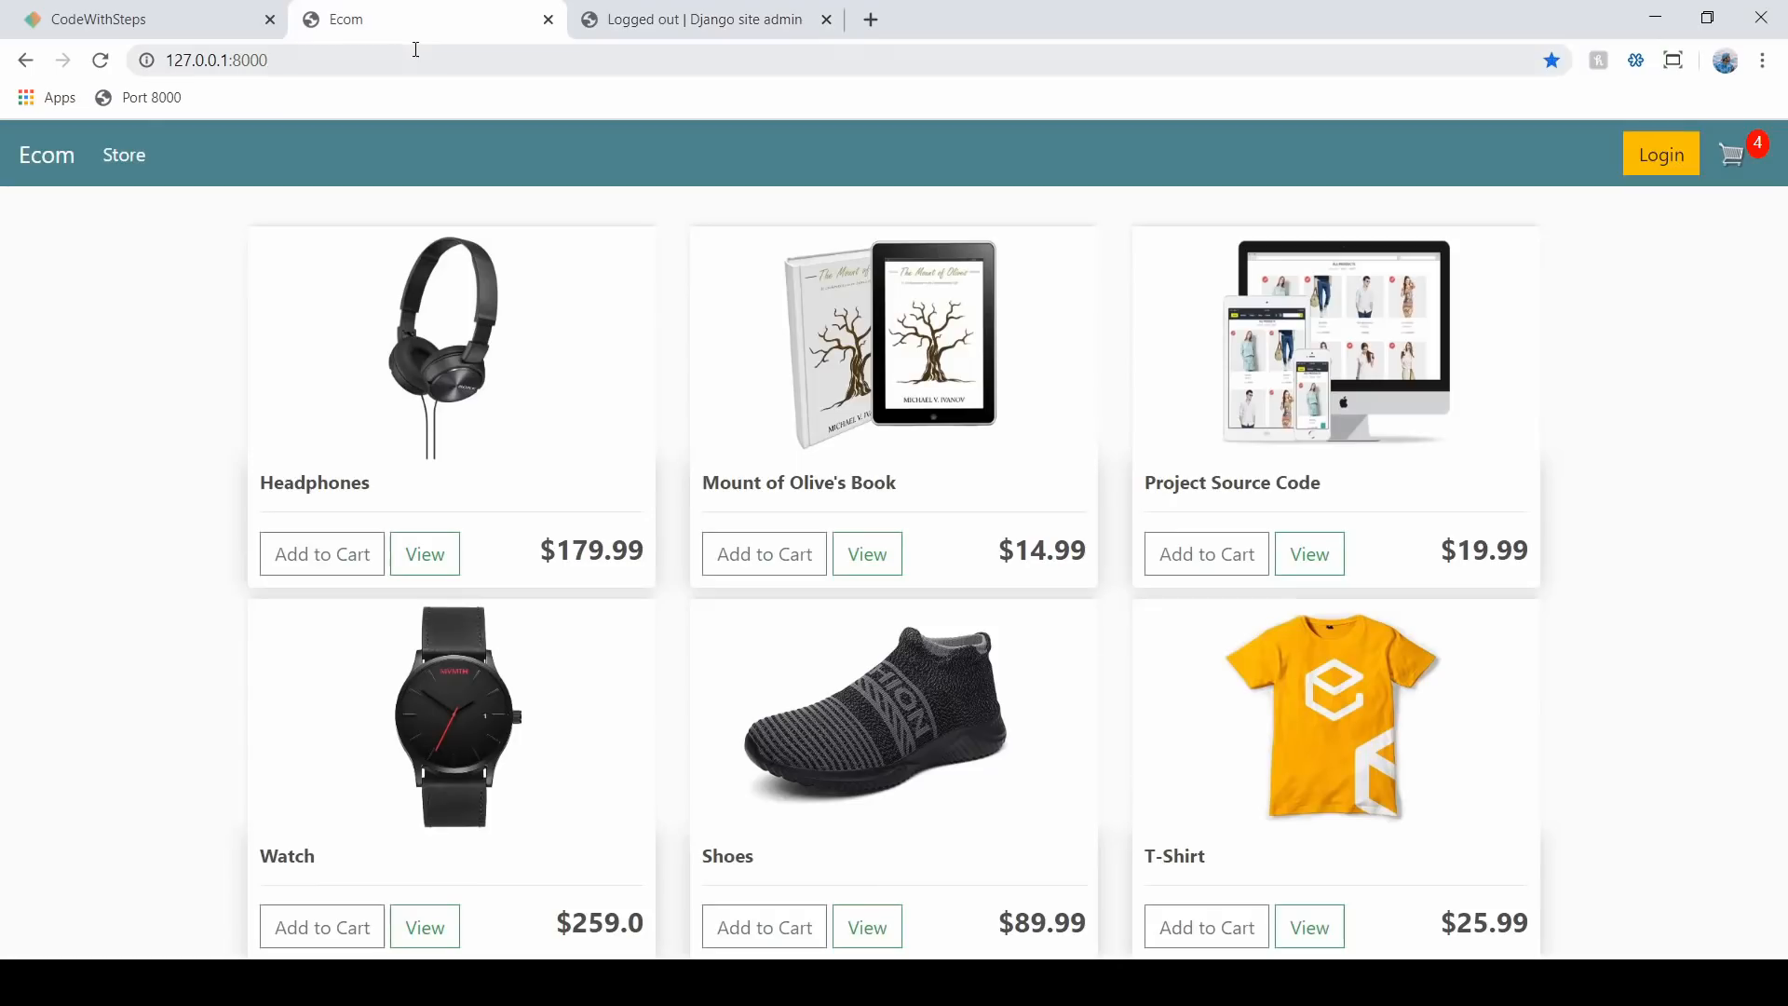
{"action": "left_click", "coordinate": [100, 61]}
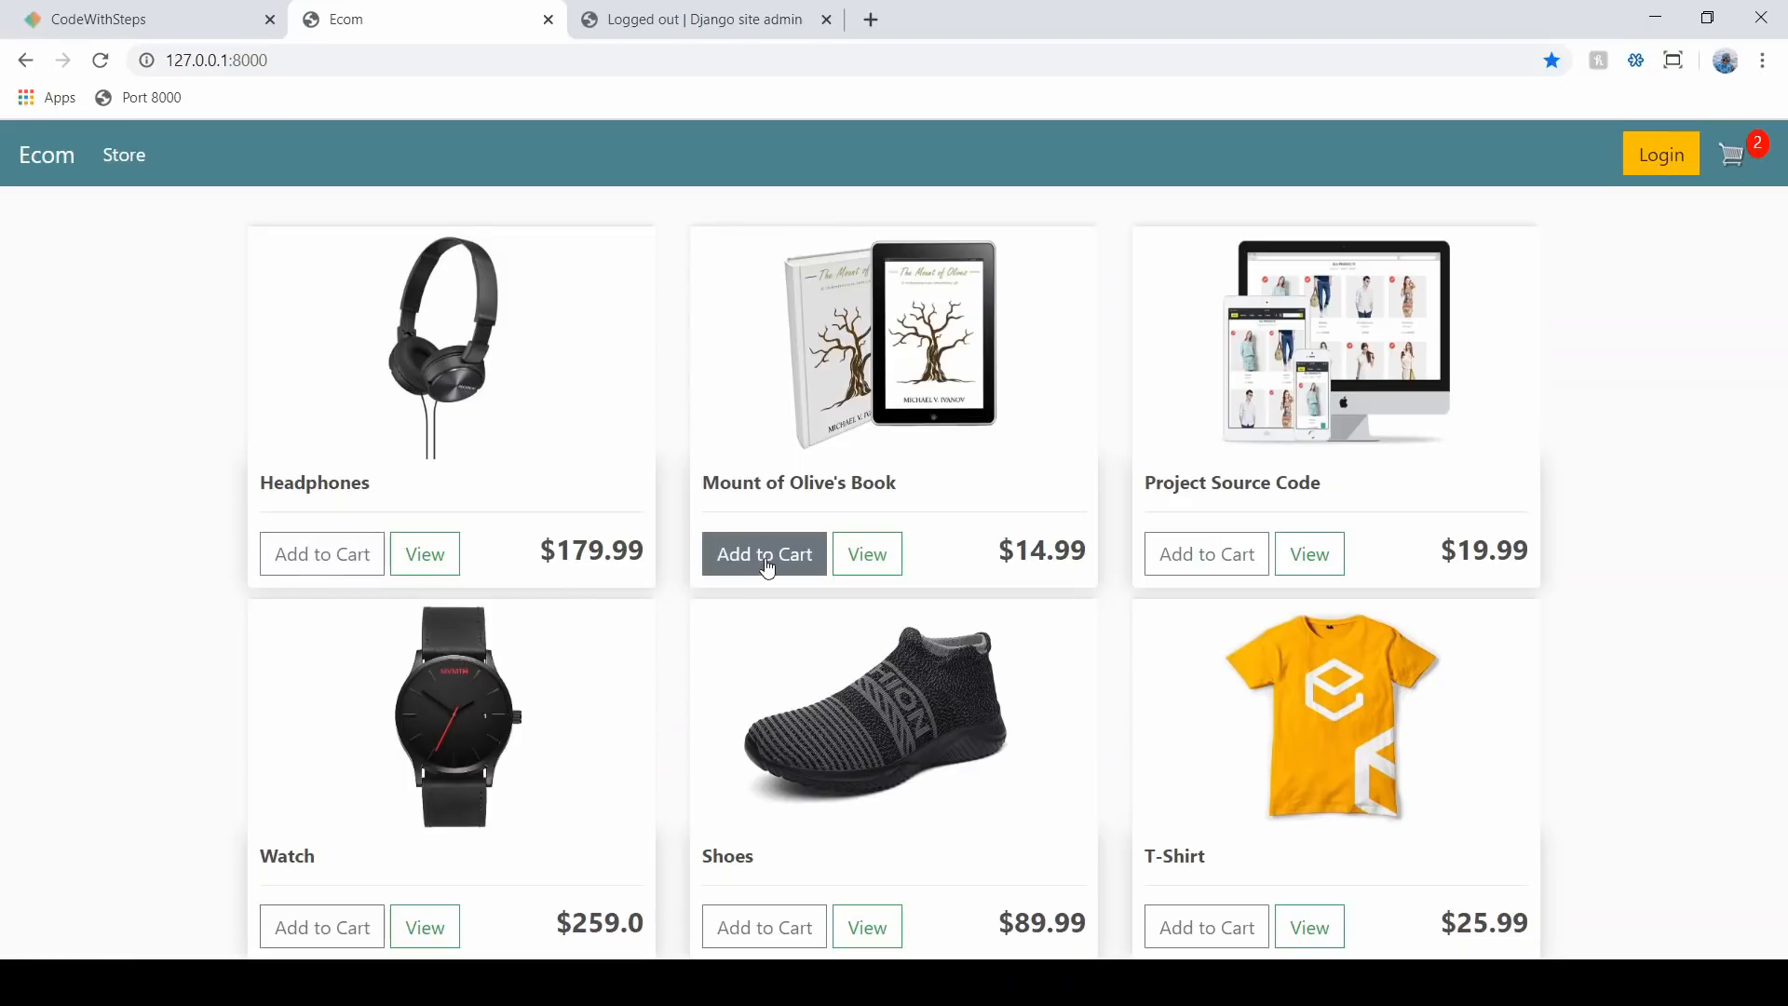
- Raise the cart to four copies of Mount of Olive's Book ($59.96) and reach checkout
{"action": "left_click", "coordinate": [764, 554]}
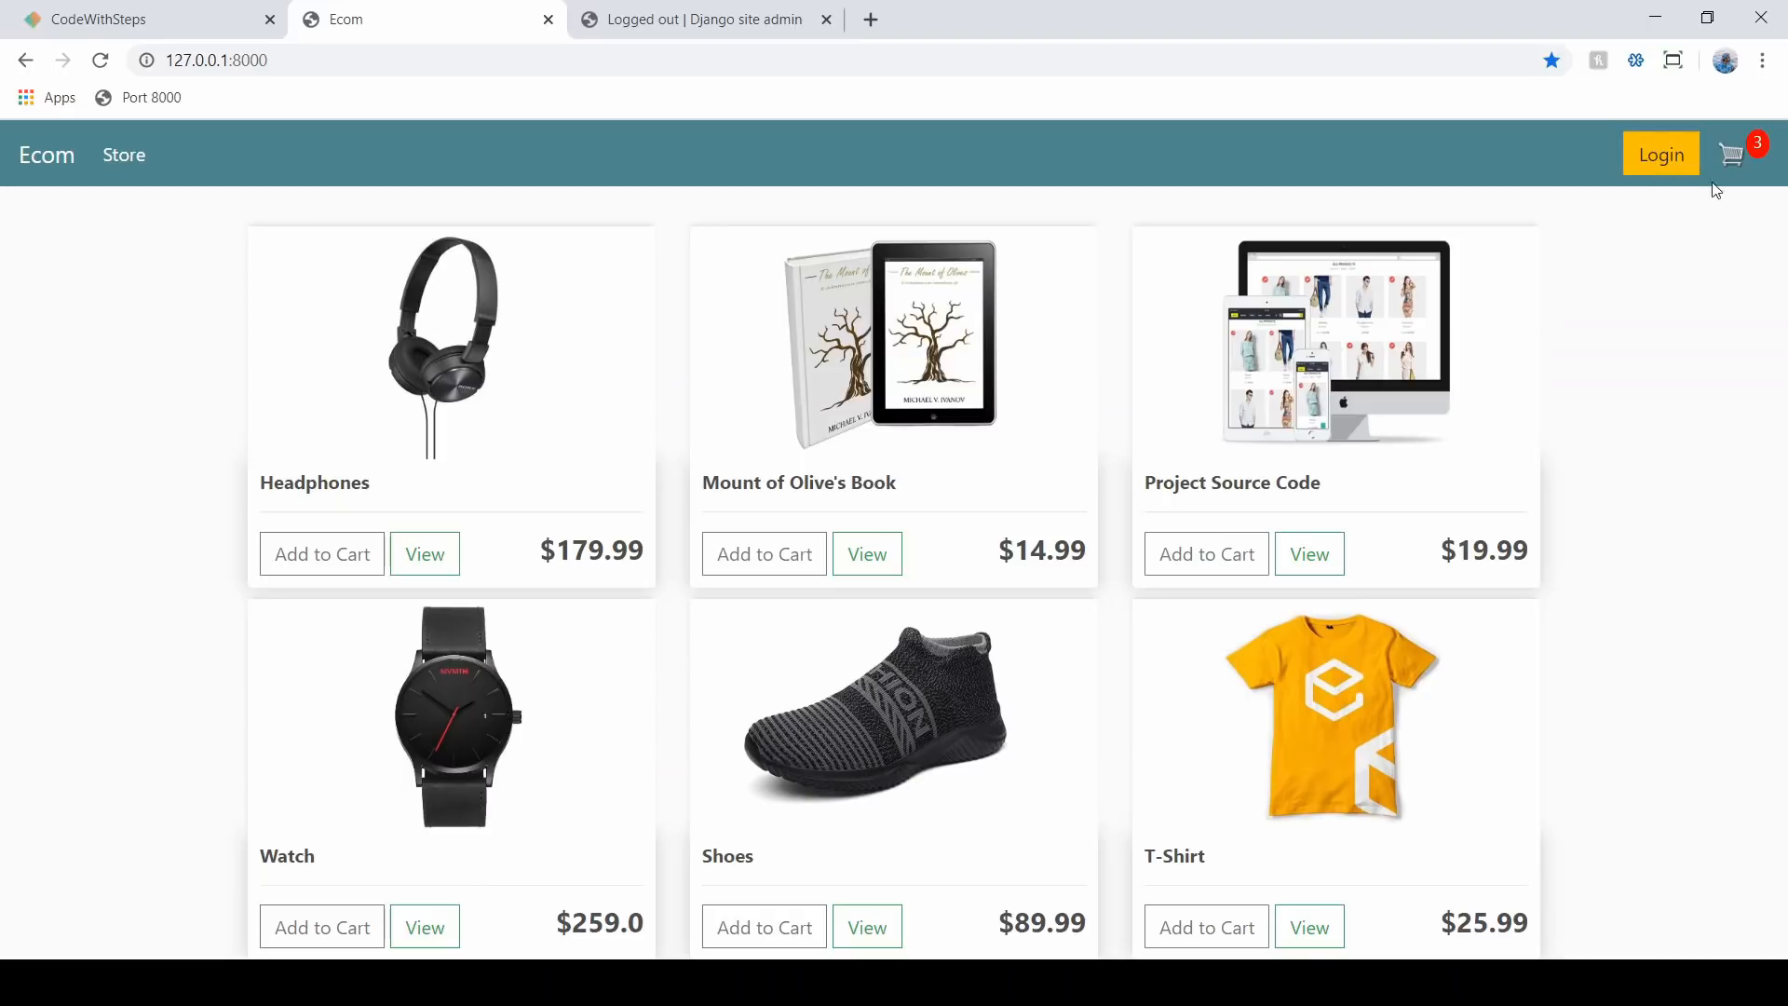
{"action": "left_click", "coordinate": [1732, 153]}
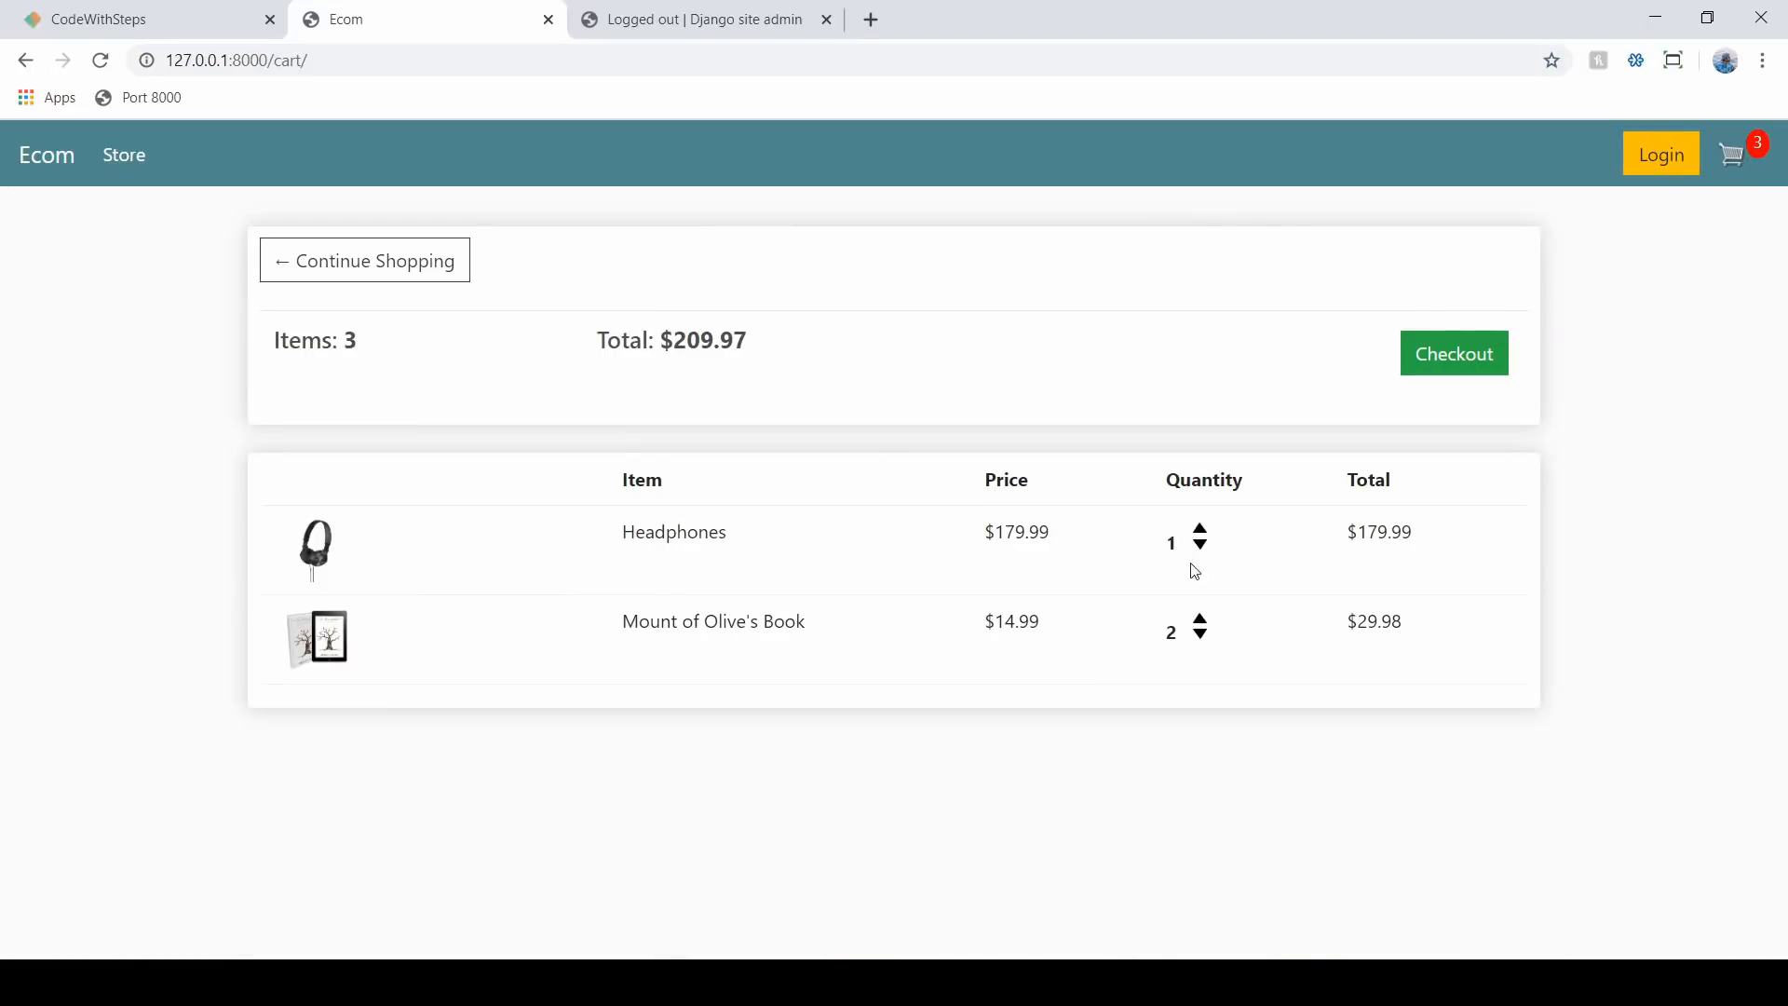
{"action": "left_click", "coordinate": [1198, 532]}
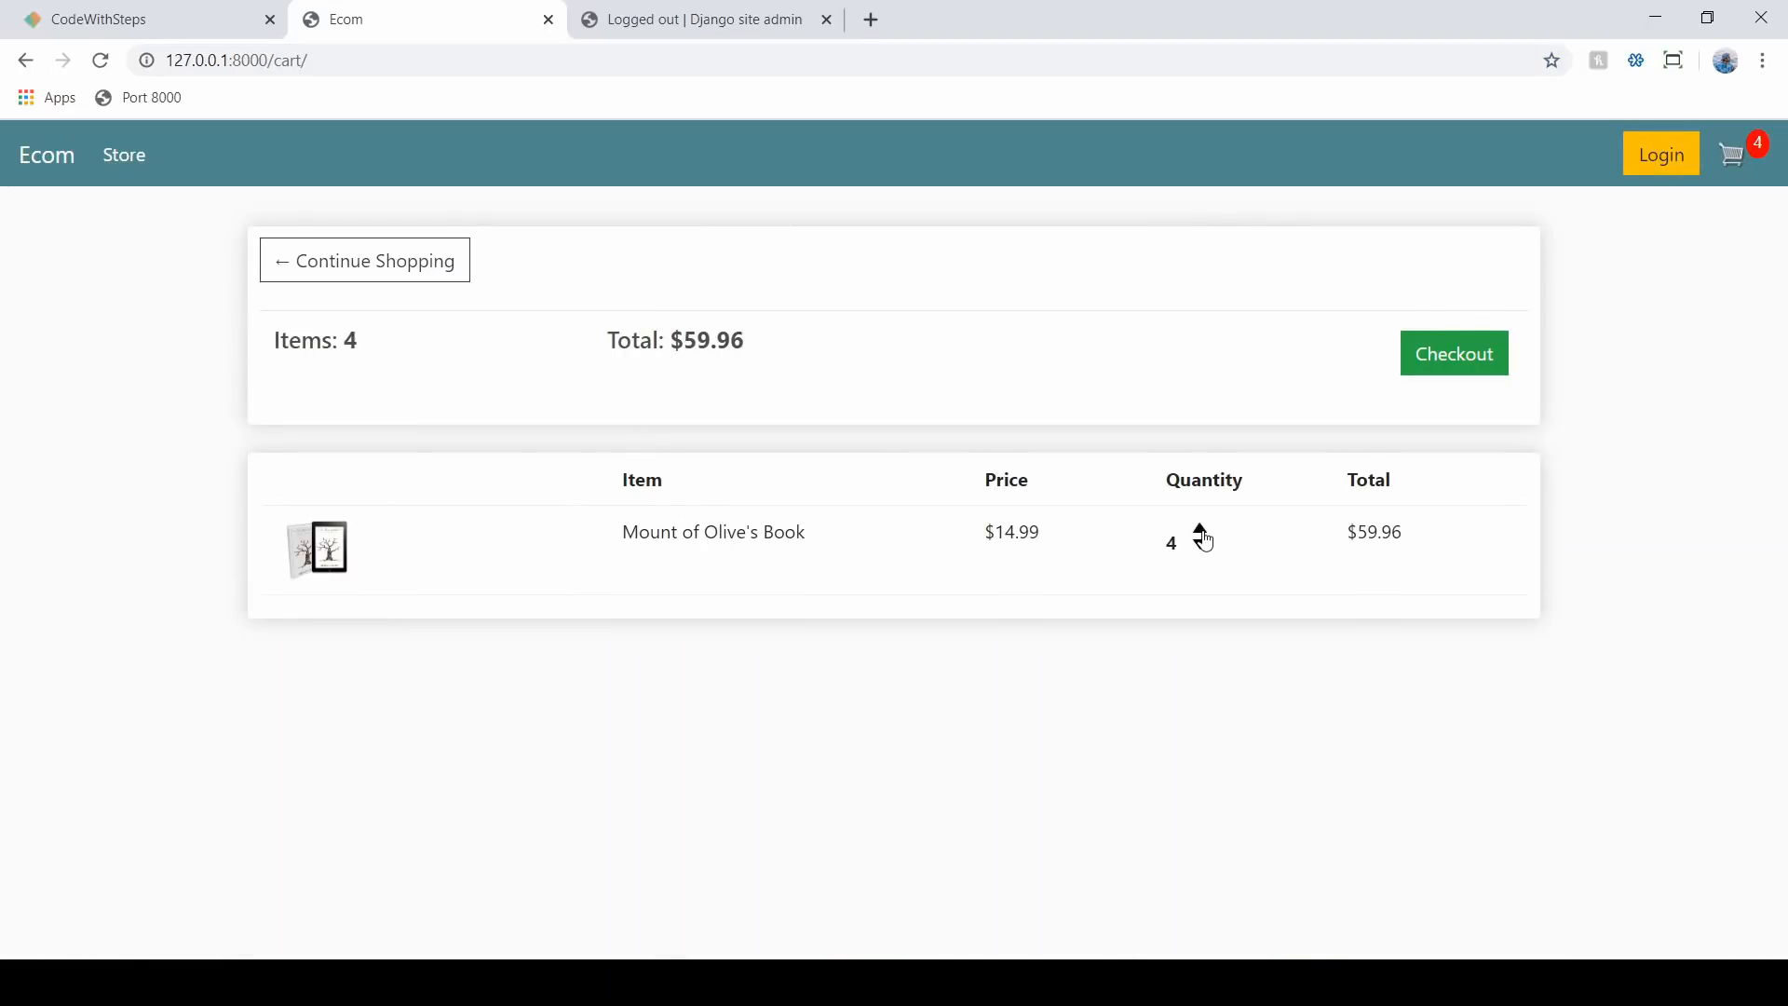
{"action": "left_click", "coordinate": [1453, 352]}
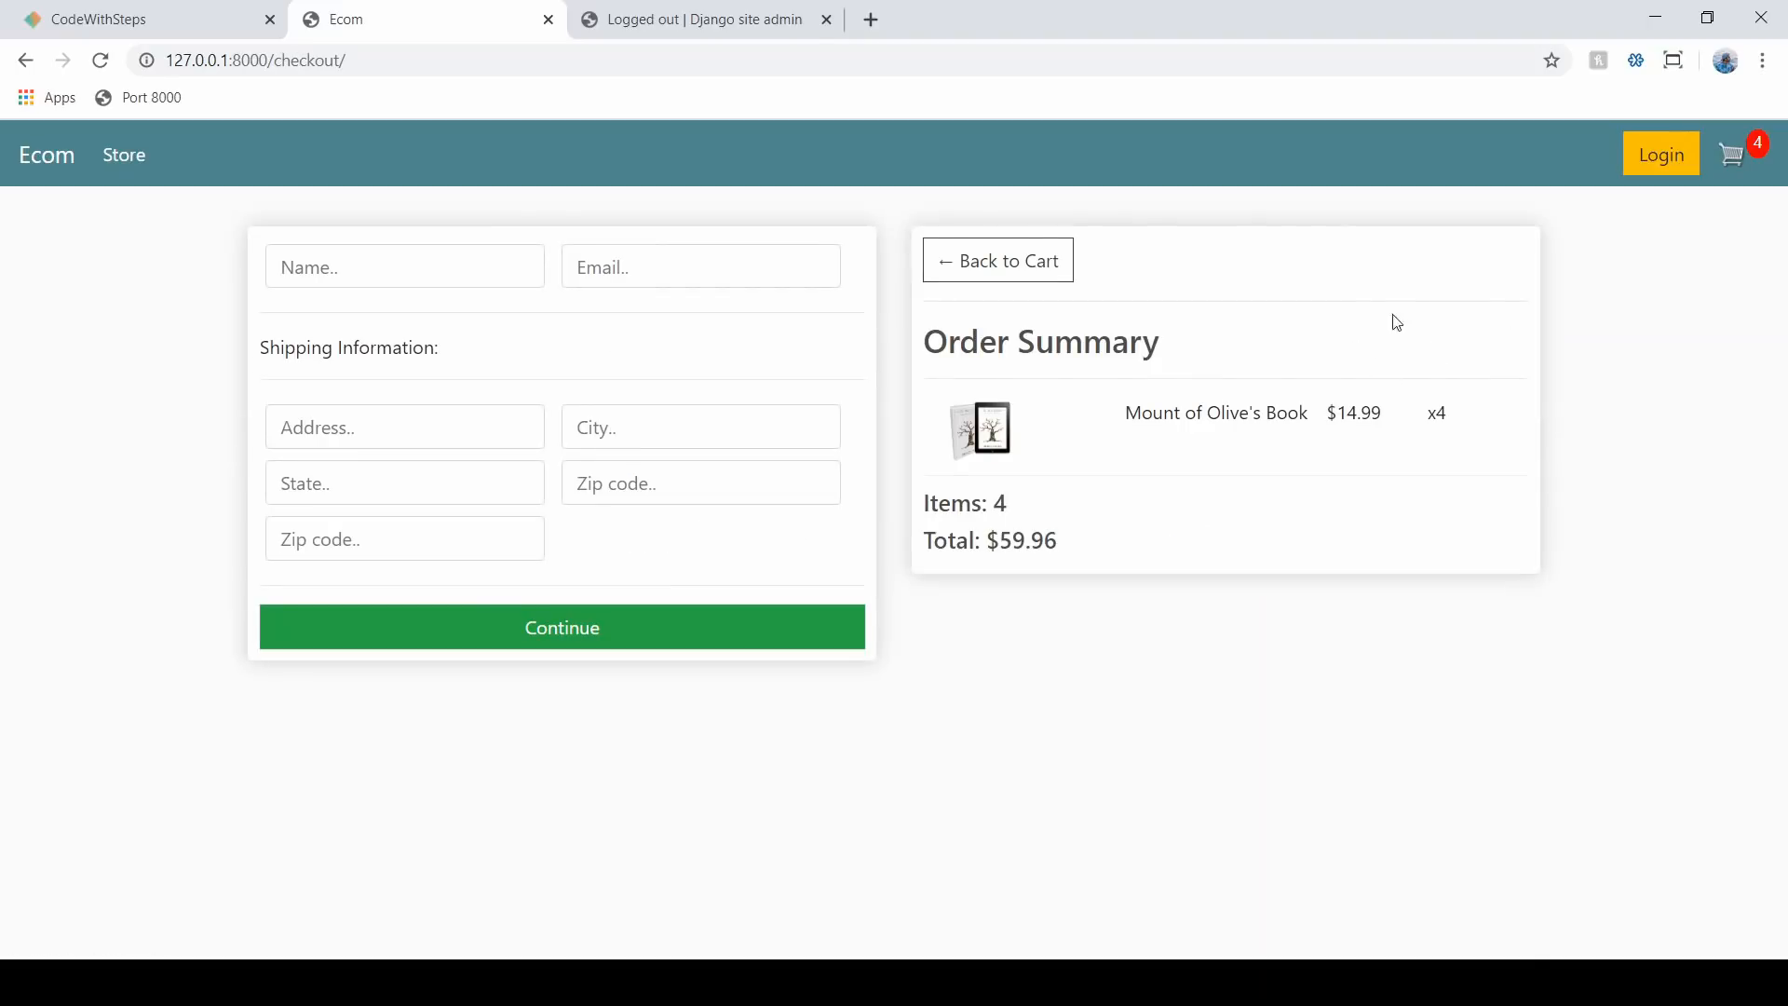
{"action": "mouse_move", "coordinate": [691, 193]}
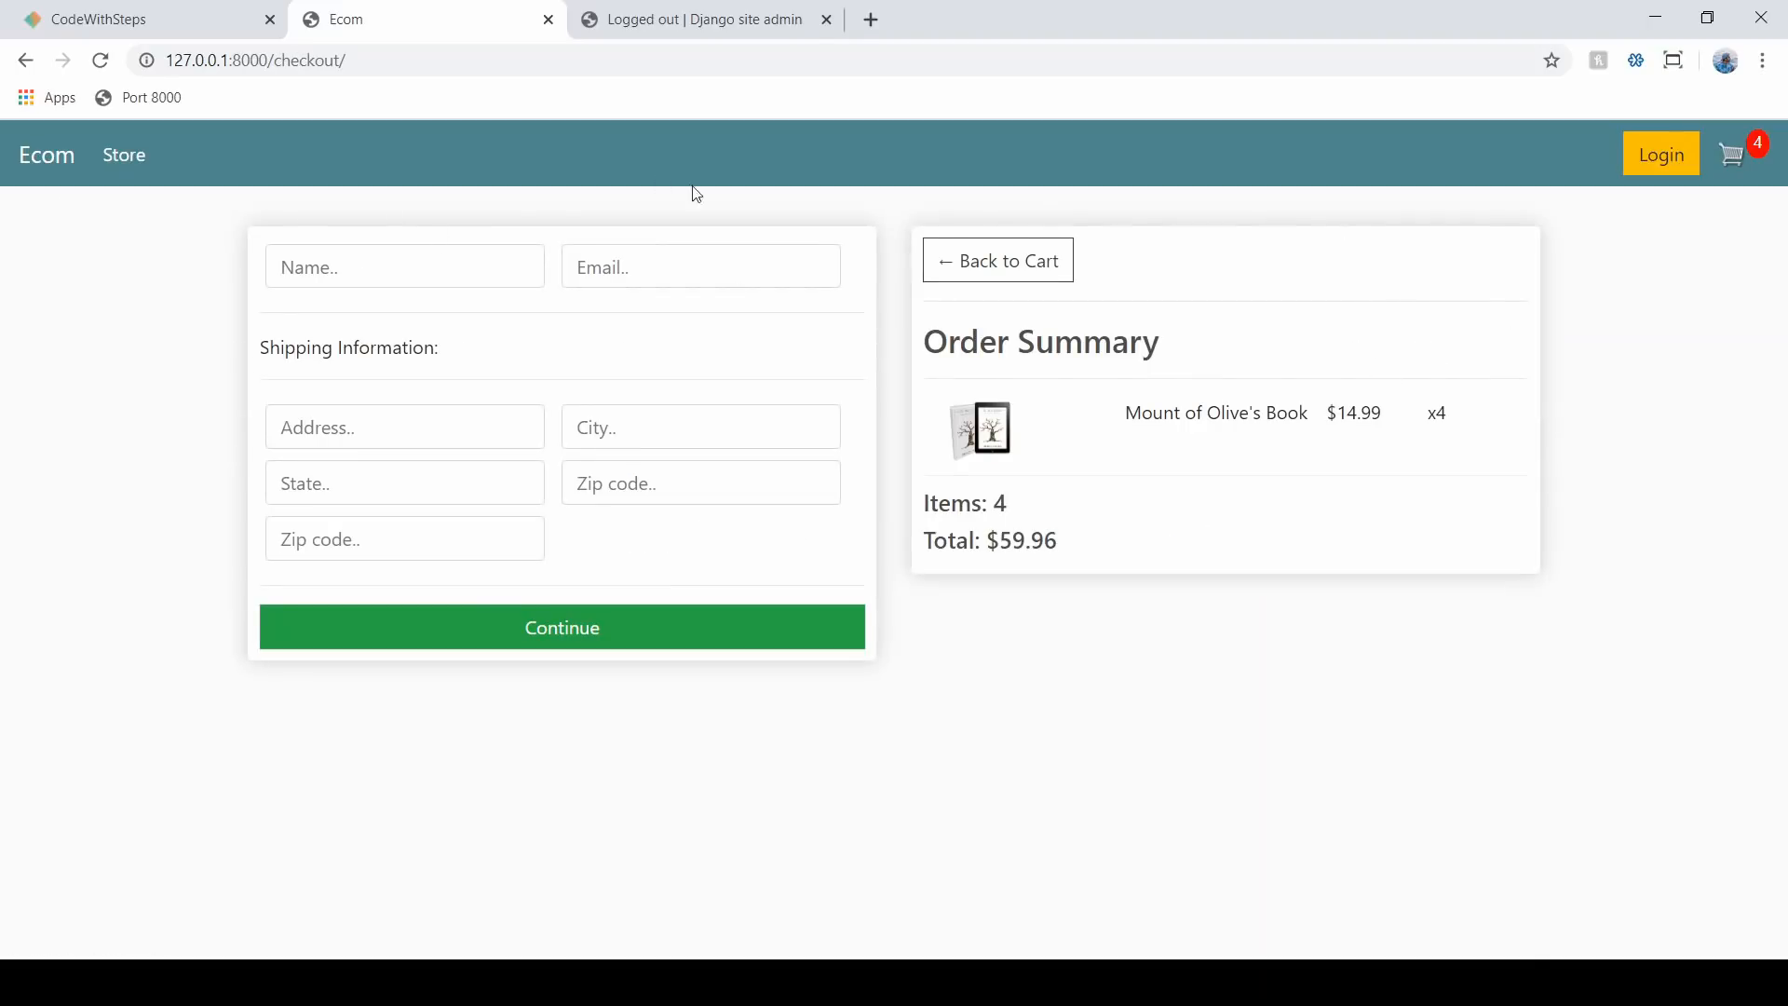
{"action": "mouse_move", "coordinate": [997, 260]}
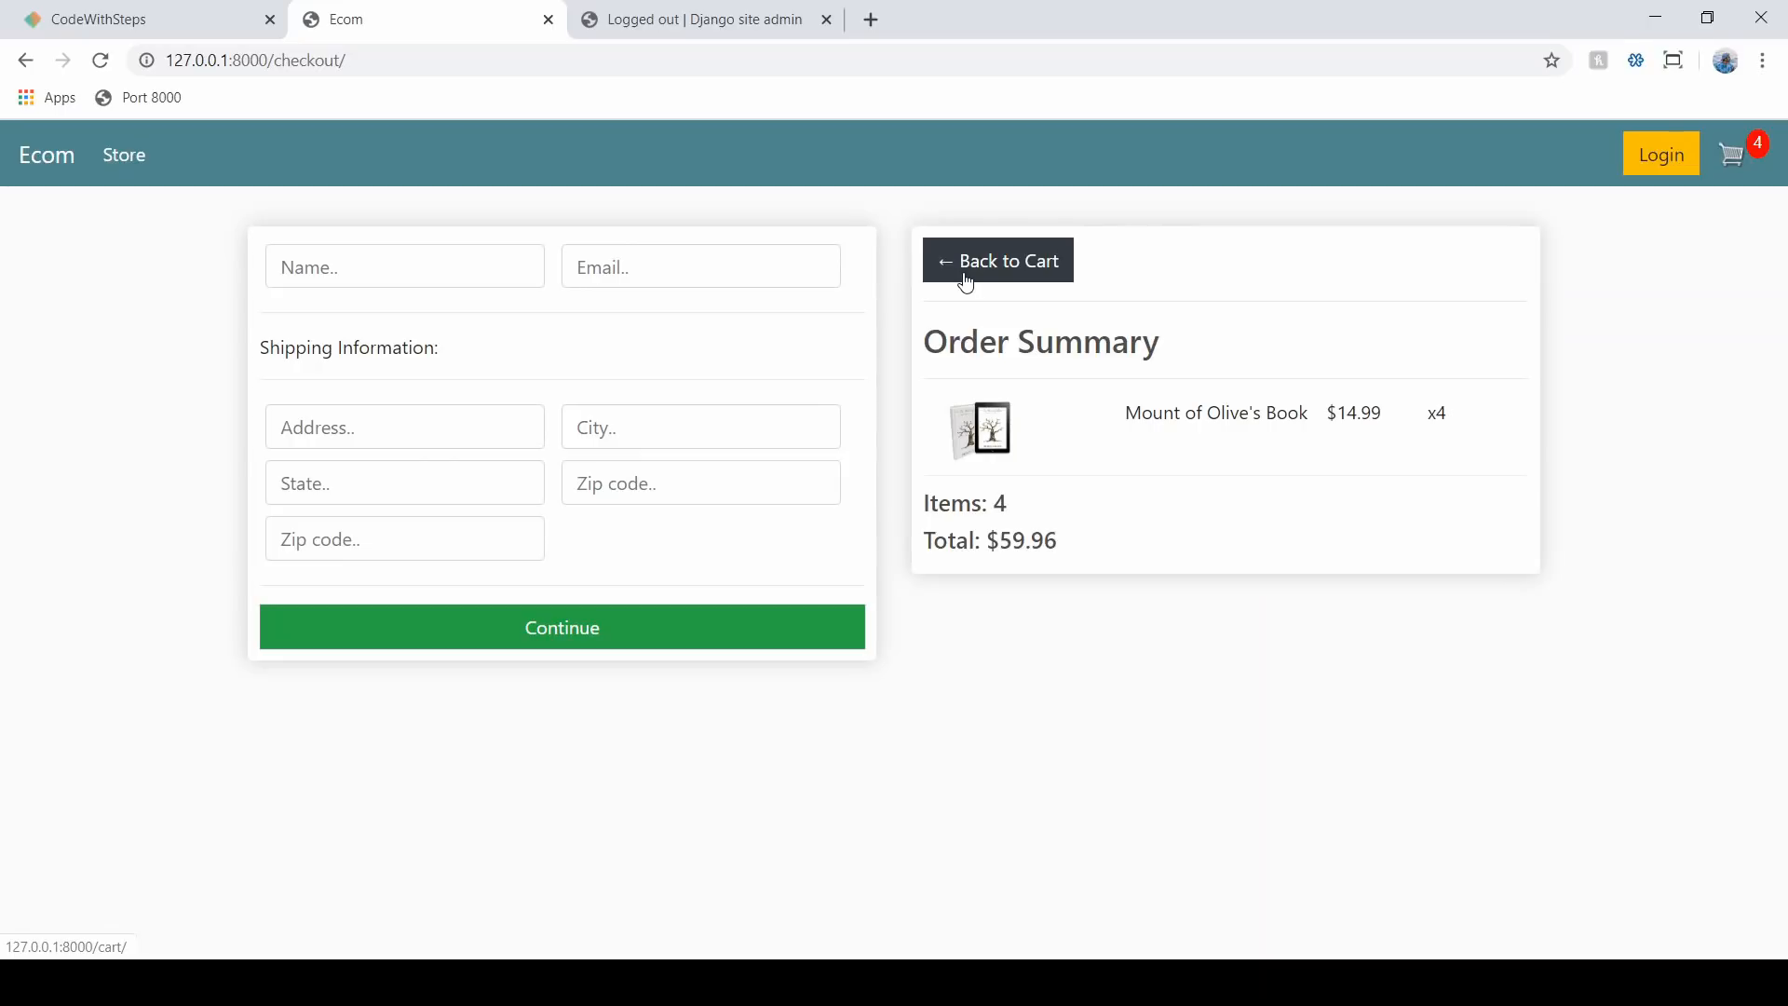
{"action": "mouse_move", "coordinate": [621, 365]}
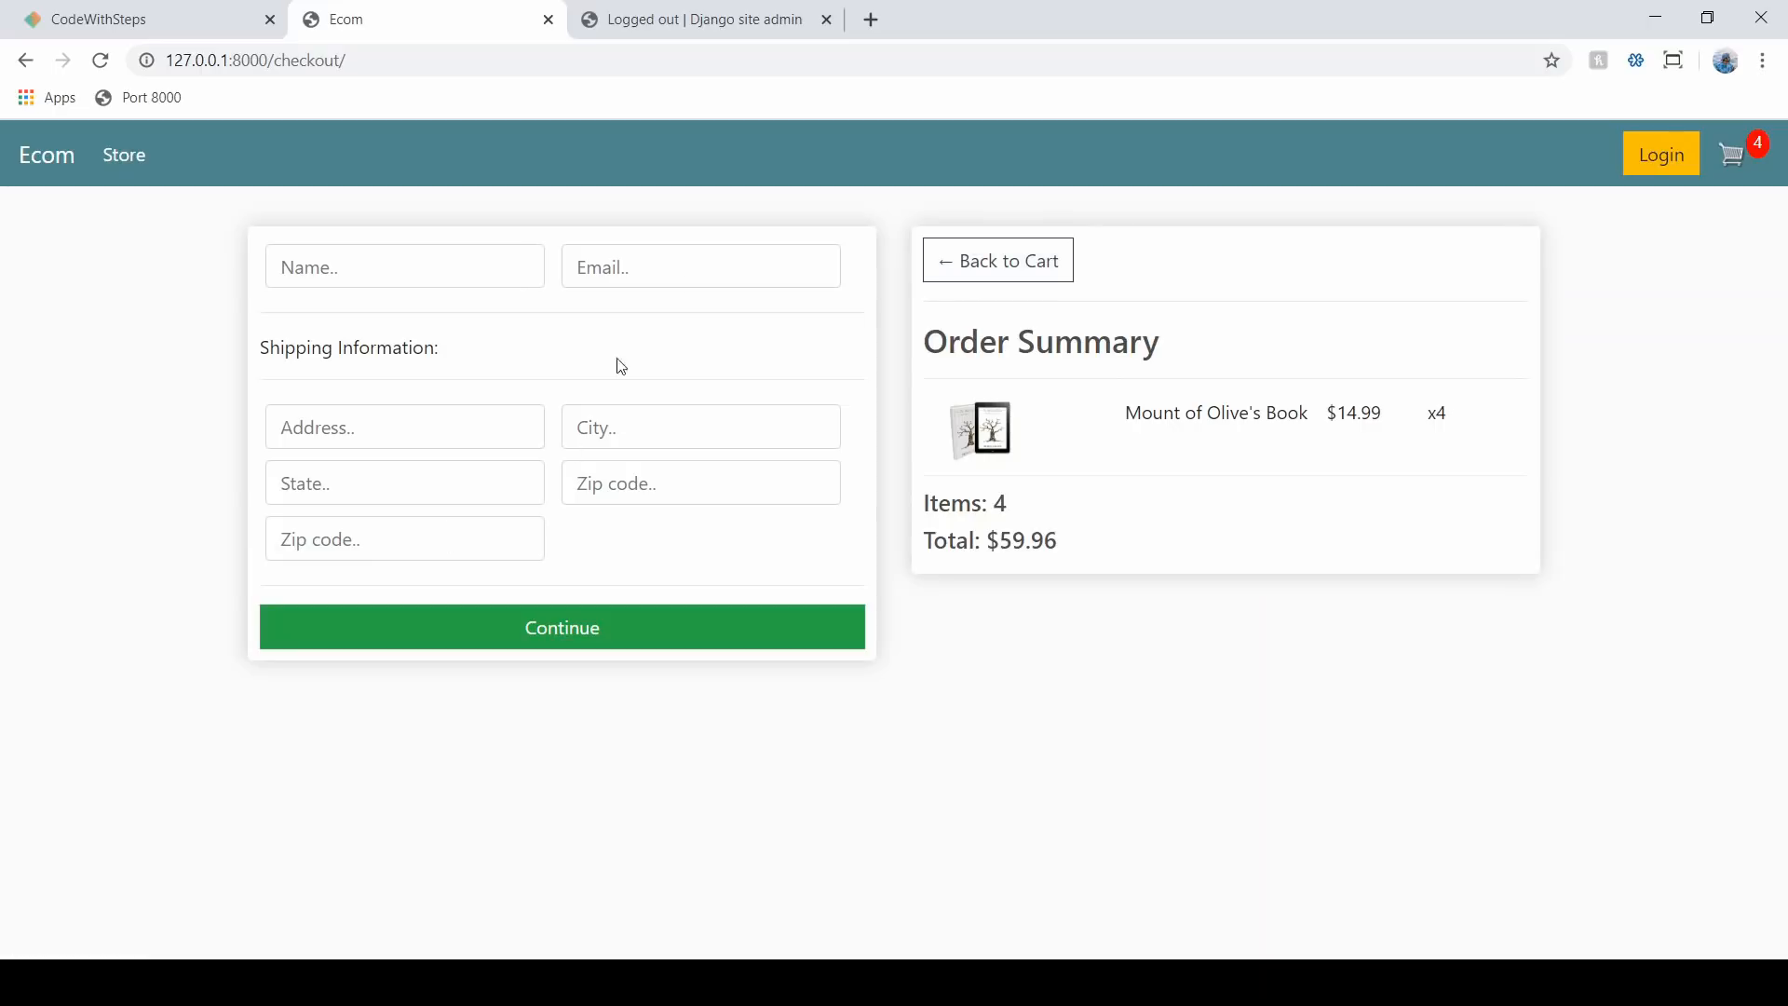
- Back on the cart, inspect the 127.0.0.1:8000 cart cookie storing quantity 4 in DevTools
{"action": "left_click", "coordinate": [995, 260]}
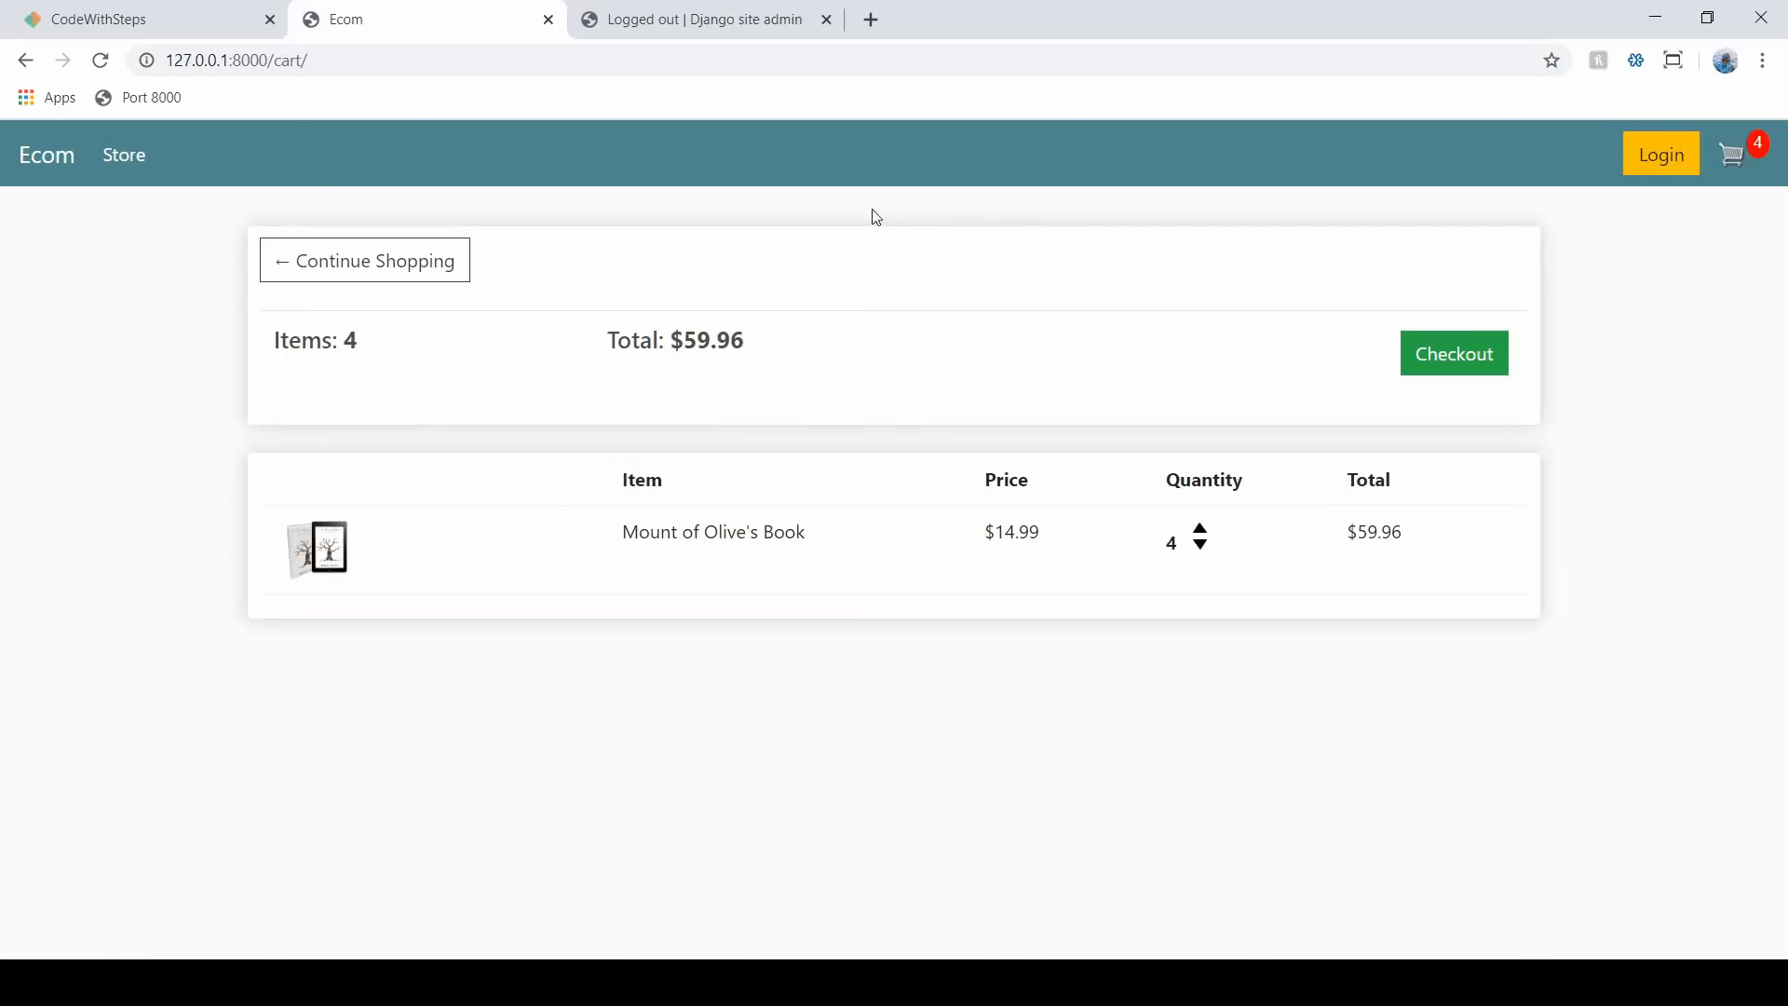
{"action": "mouse_move", "coordinate": [848, 458]}
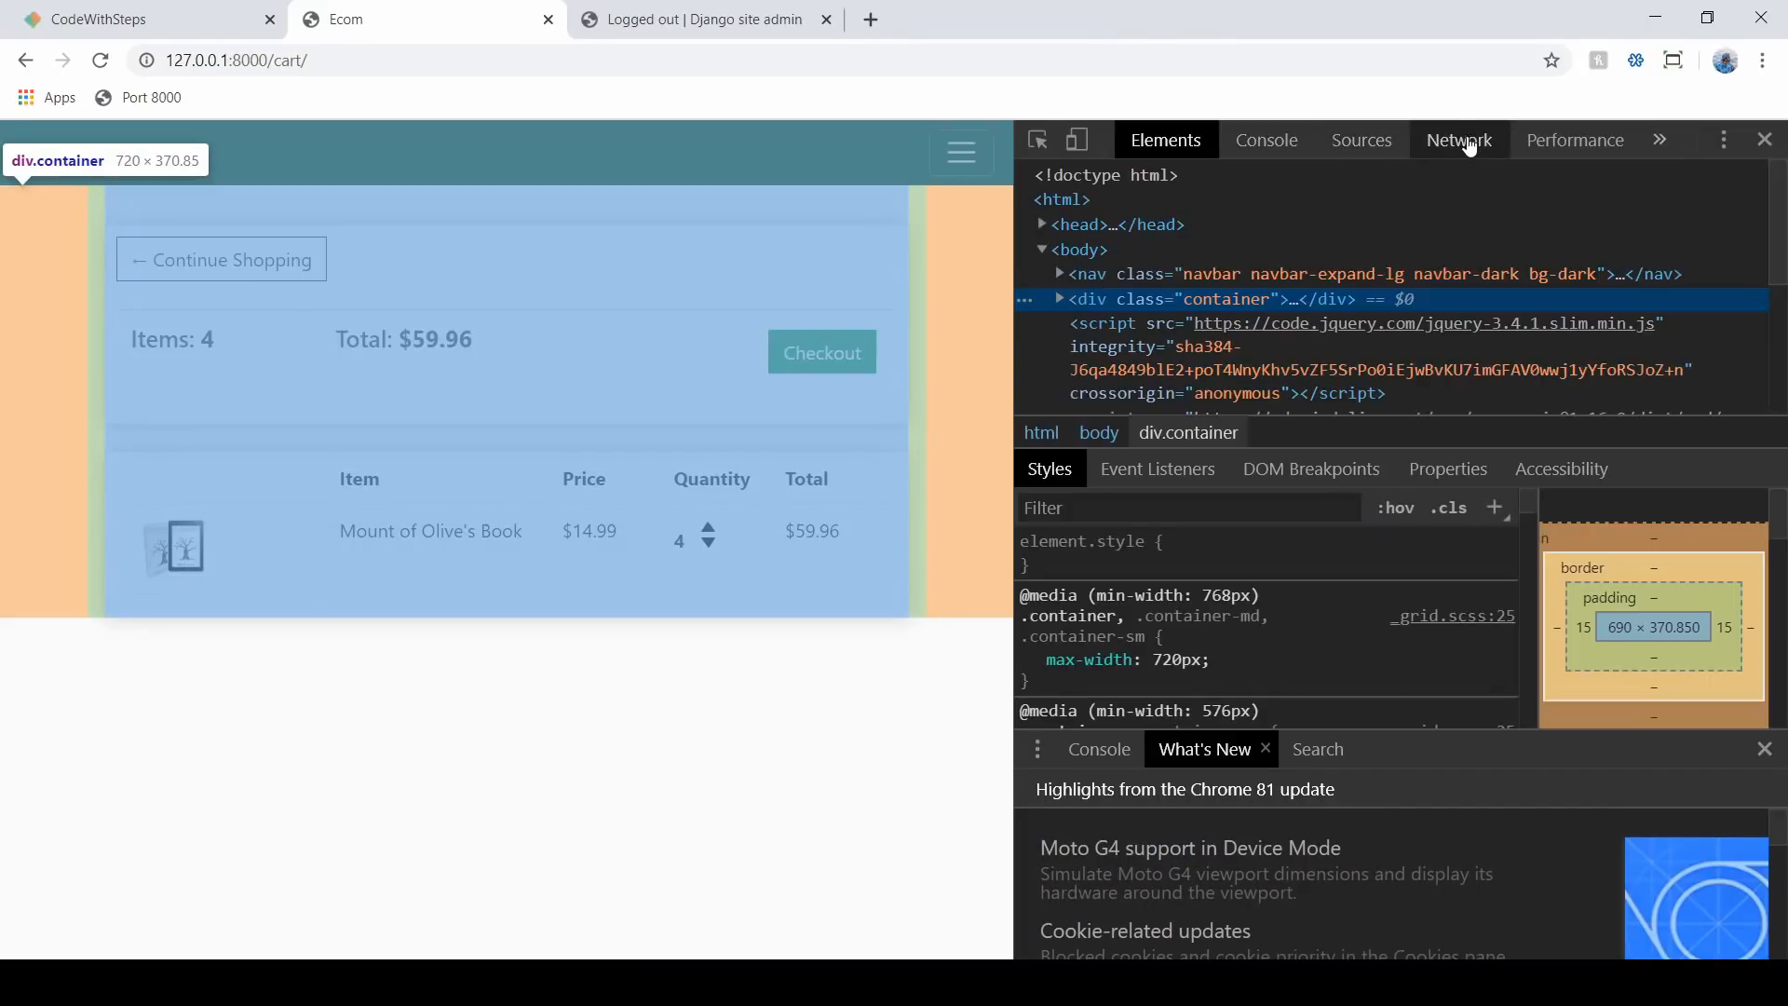
{"action": "left_click", "coordinate": [1458, 139]}
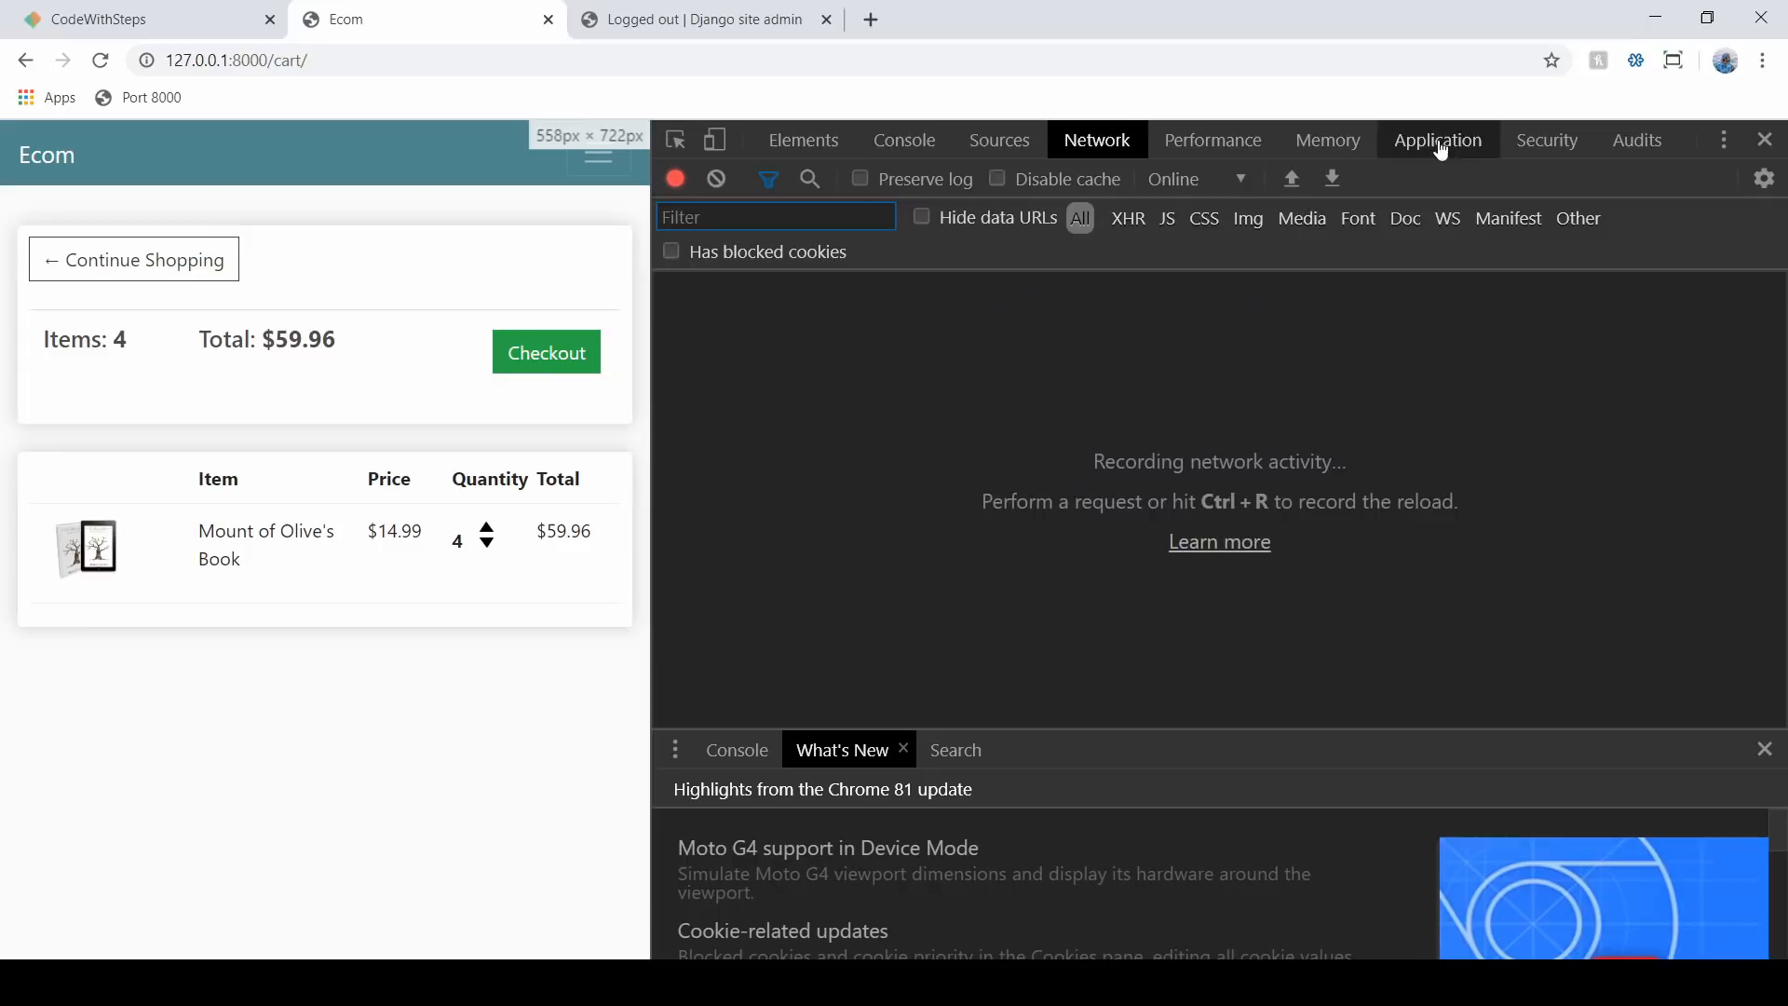
{"action": "left_click", "coordinate": [1437, 141]}
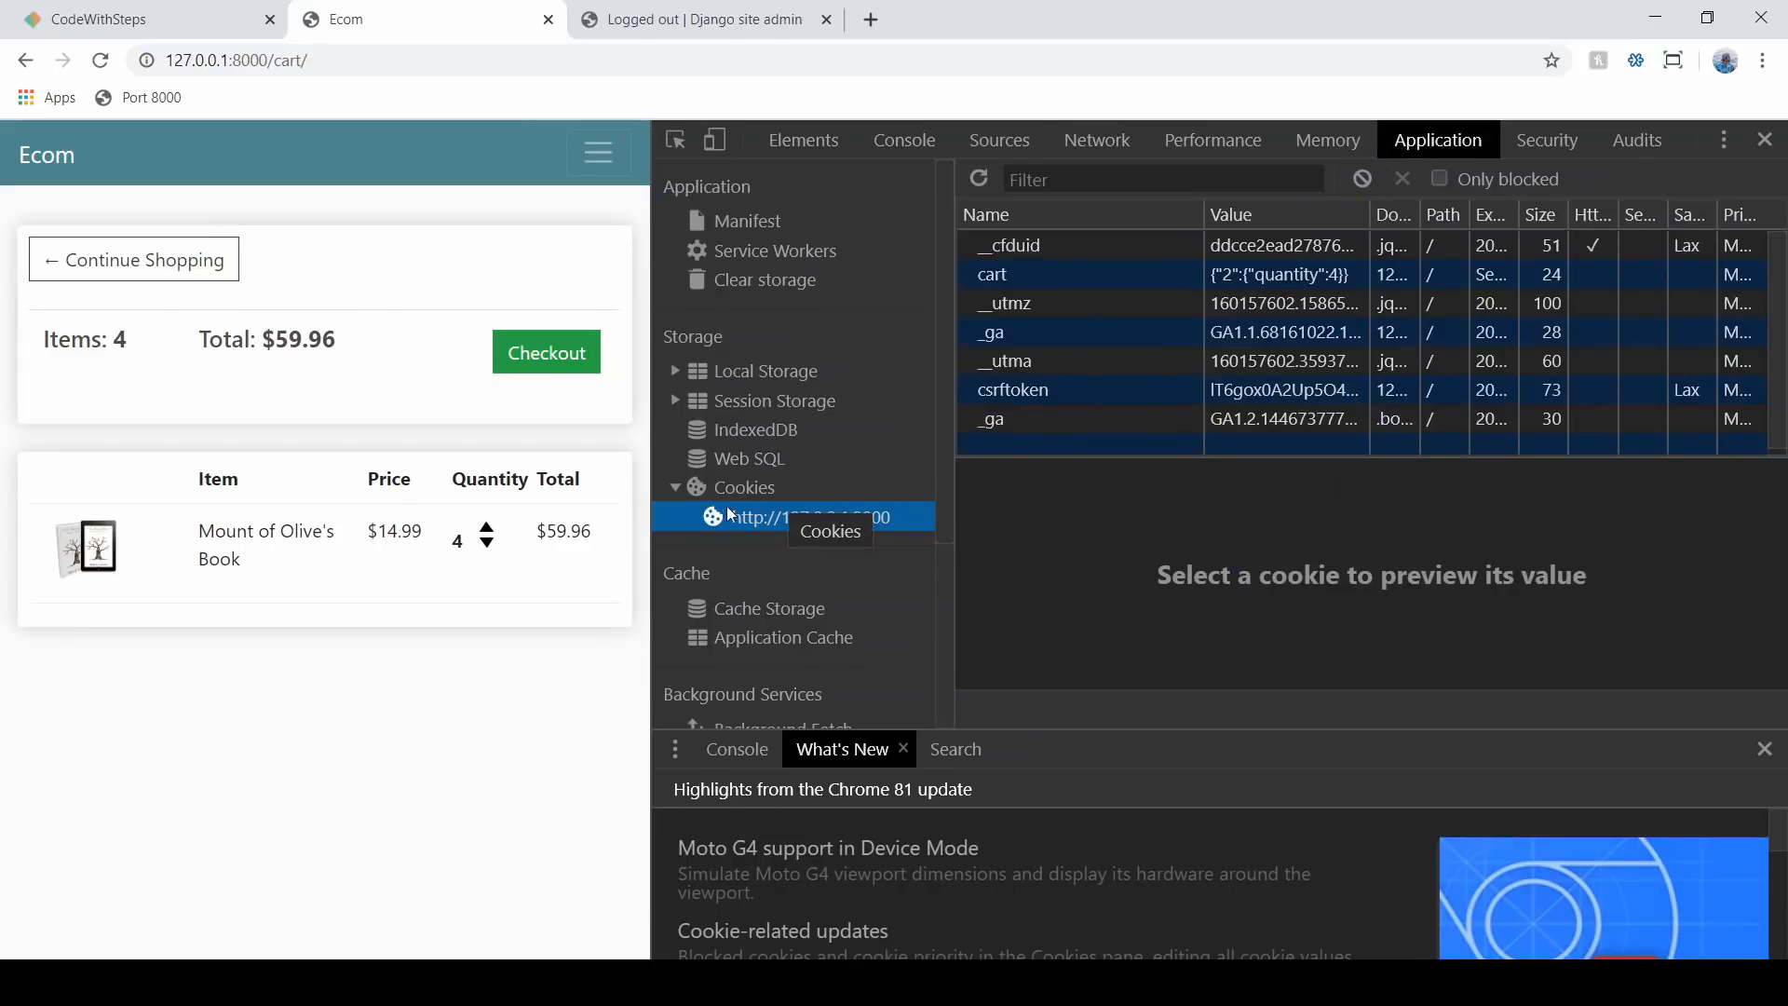
{"action": "mouse_move", "coordinate": [1021, 340]}
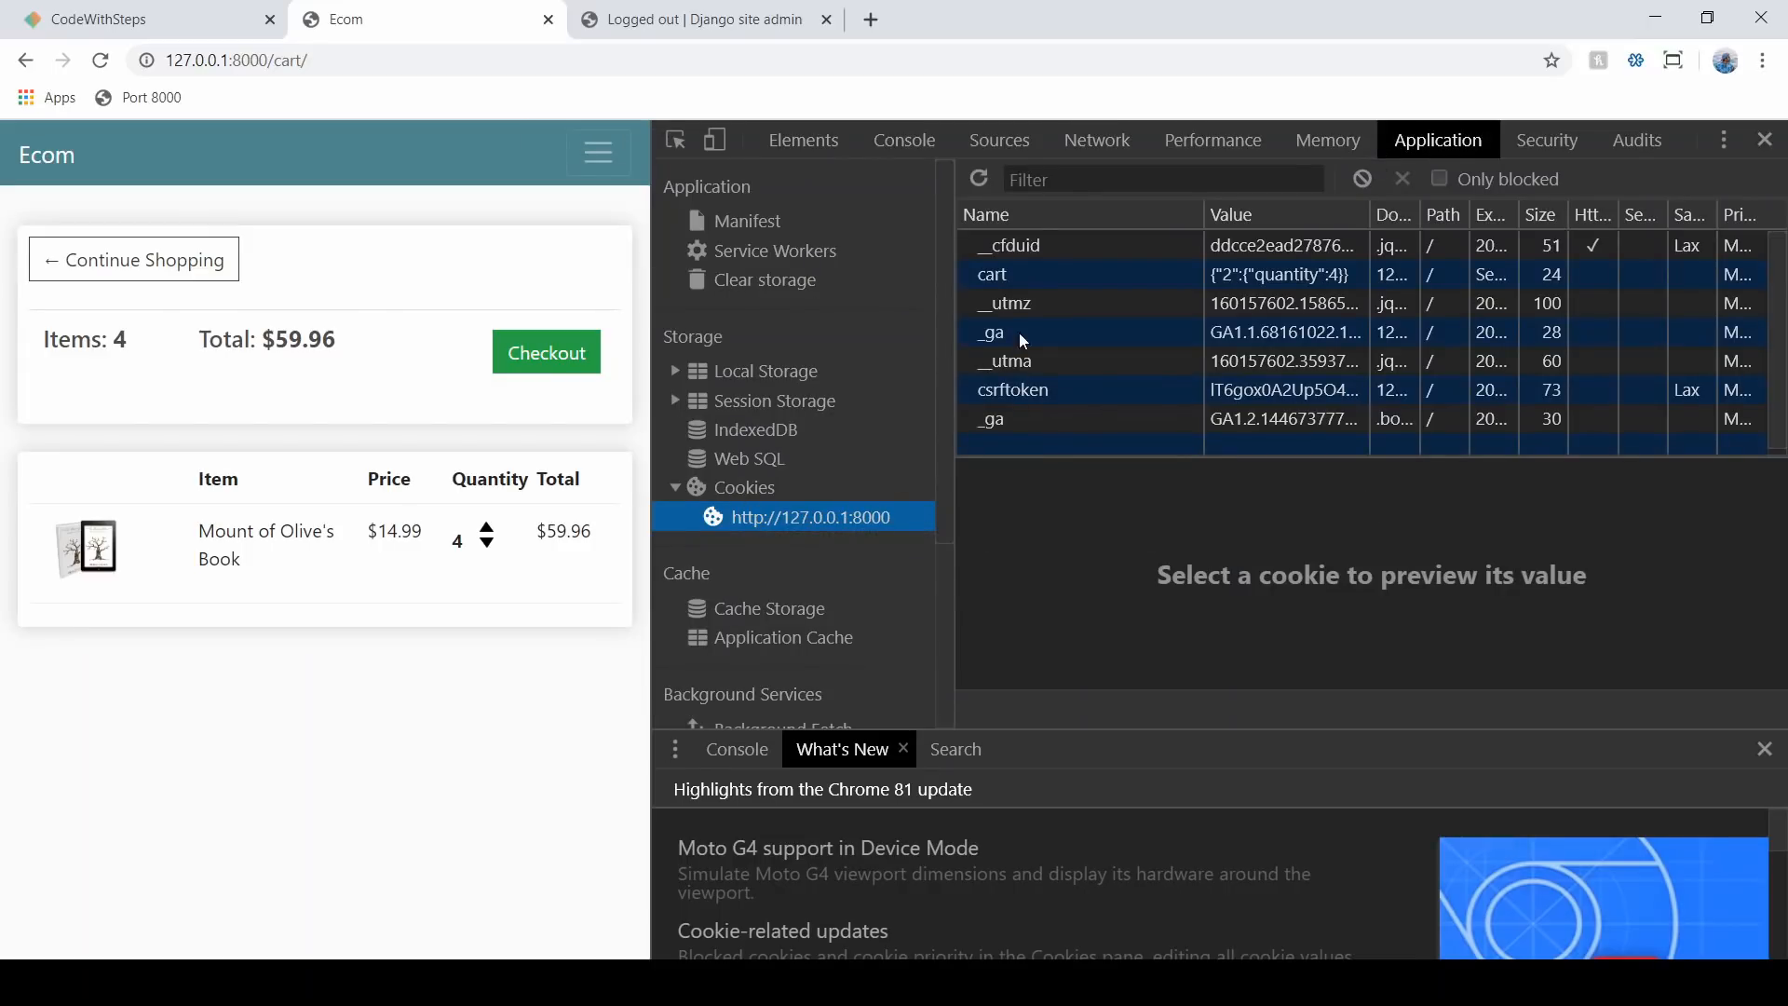
{"action": "left_click", "coordinate": [1027, 274]}
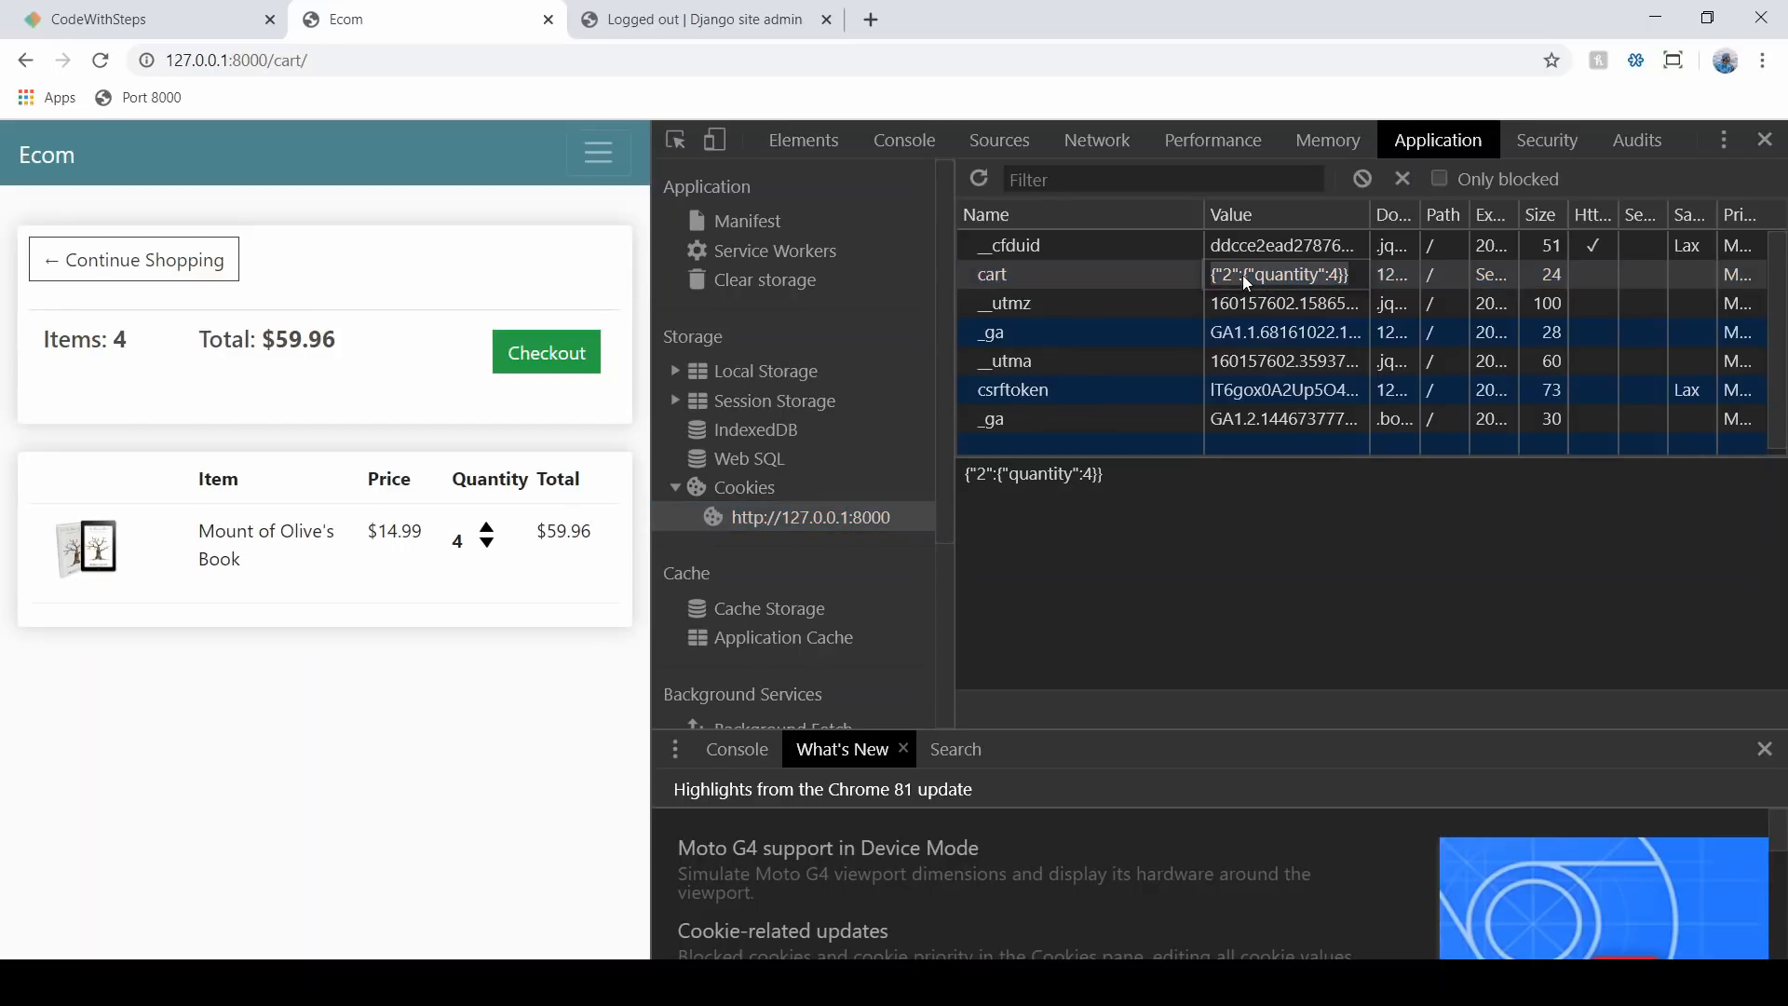
{"action": "mouse_move", "coordinate": [1285, 304]}
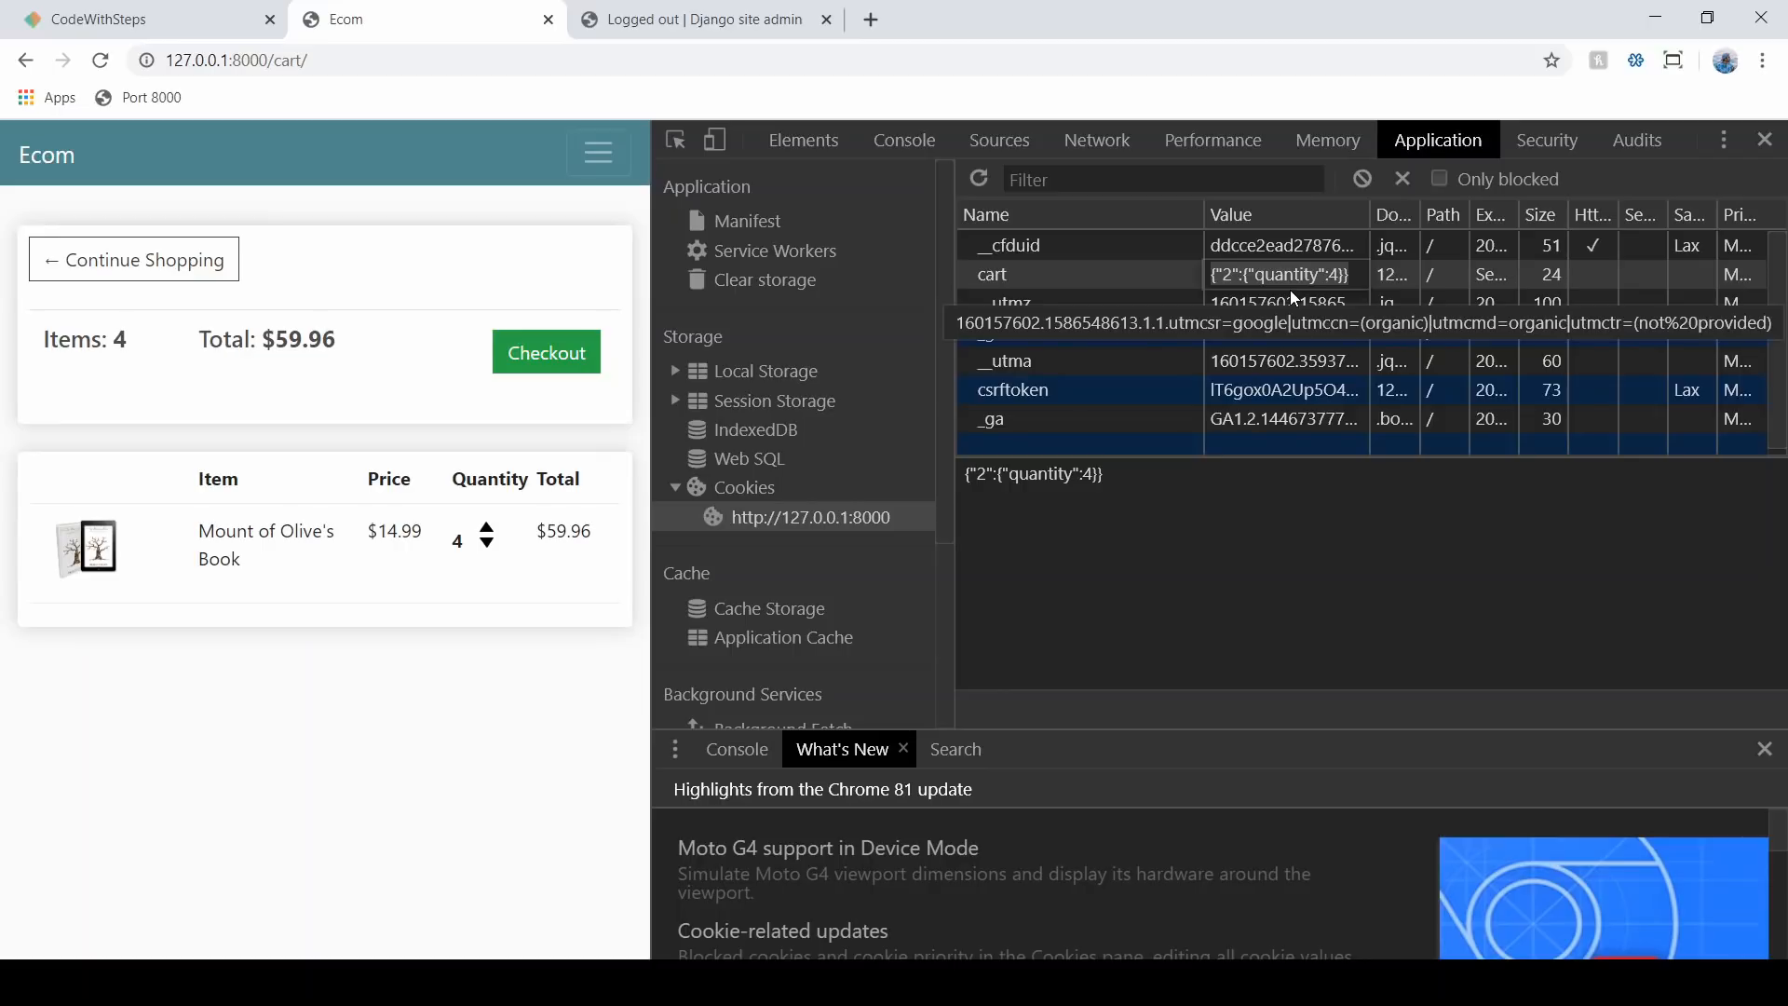
{"action": "left_click", "coordinate": [1766, 140]}
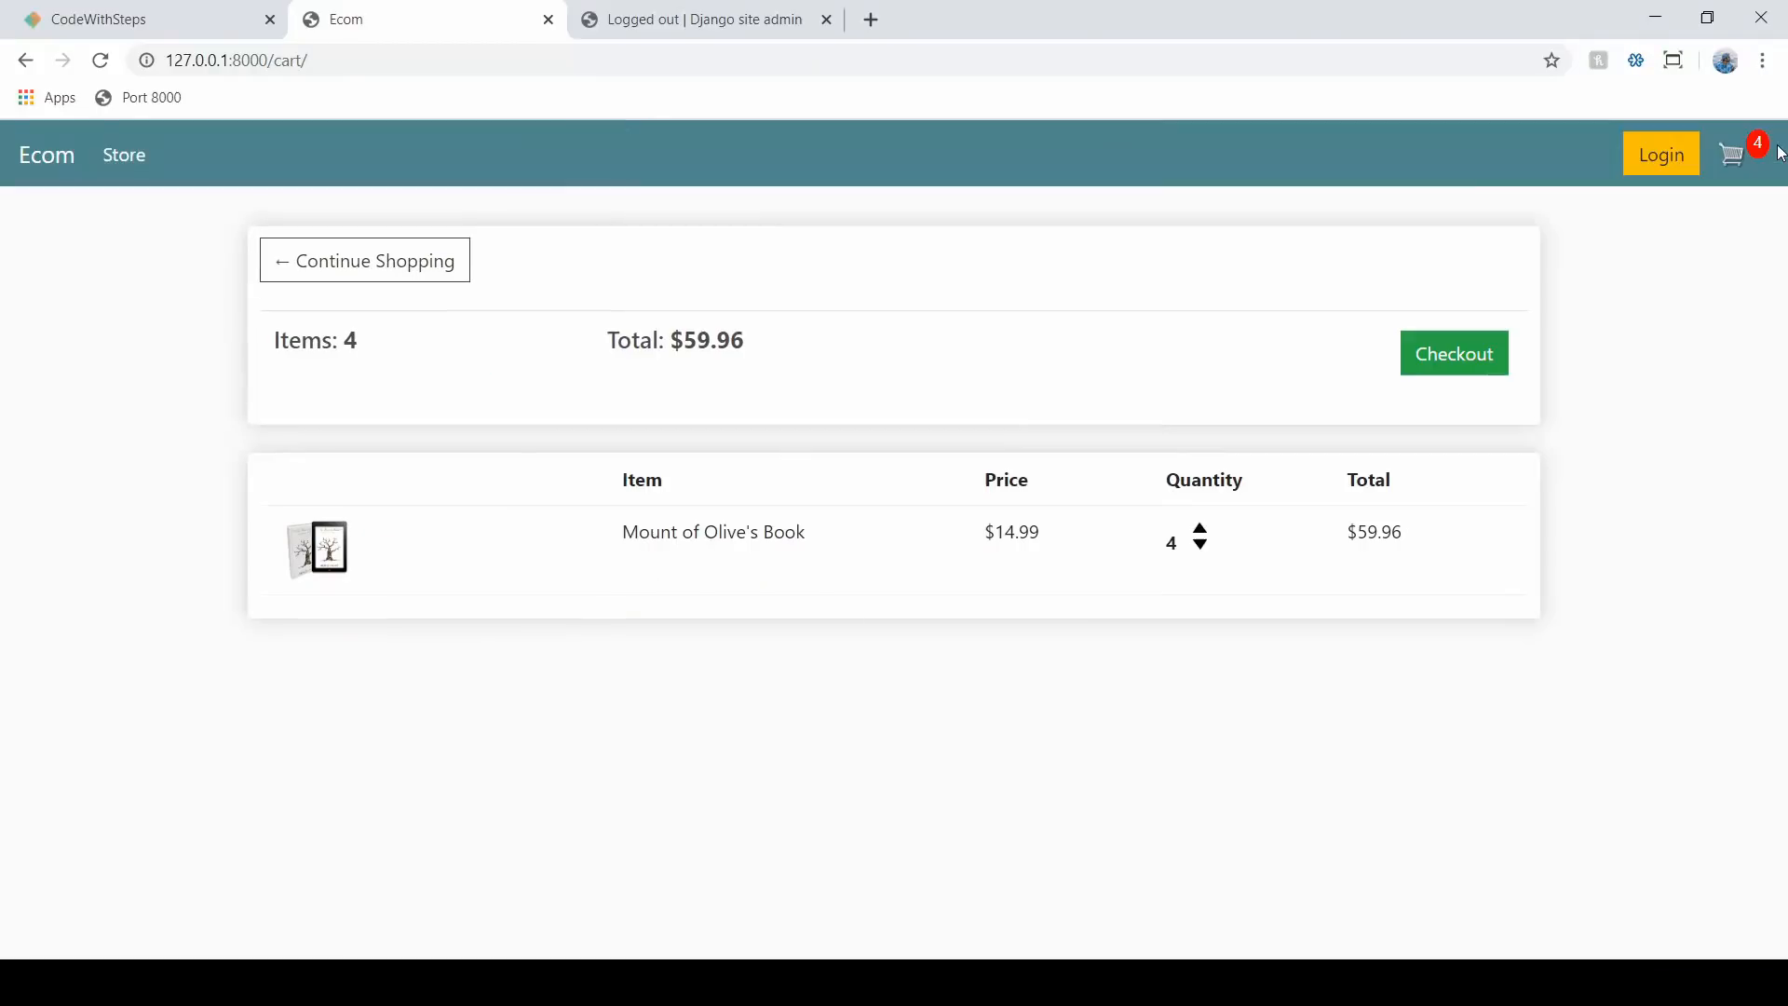
{"action": "mouse_move", "coordinate": [308, 523]}
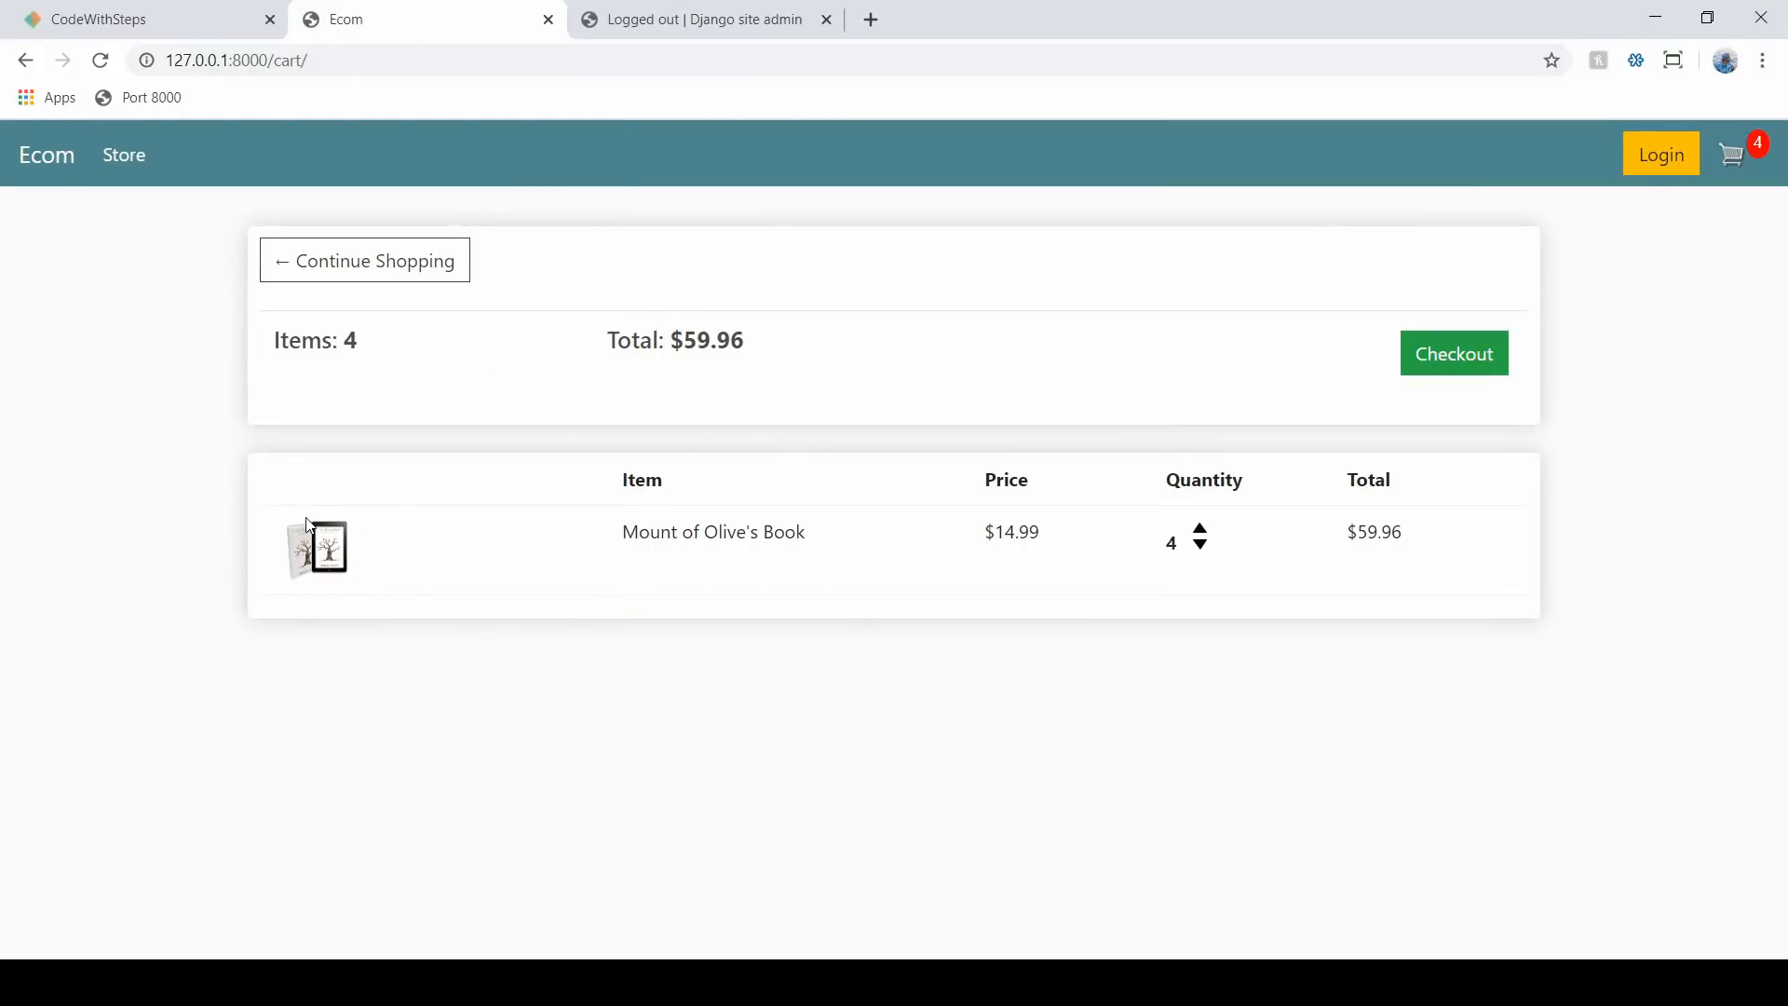
- Switch to the CodeWithSteps tab listing five project modules, including Guest Checkout's 6 parts
{"action": "left_click", "coordinate": [148, 20]}
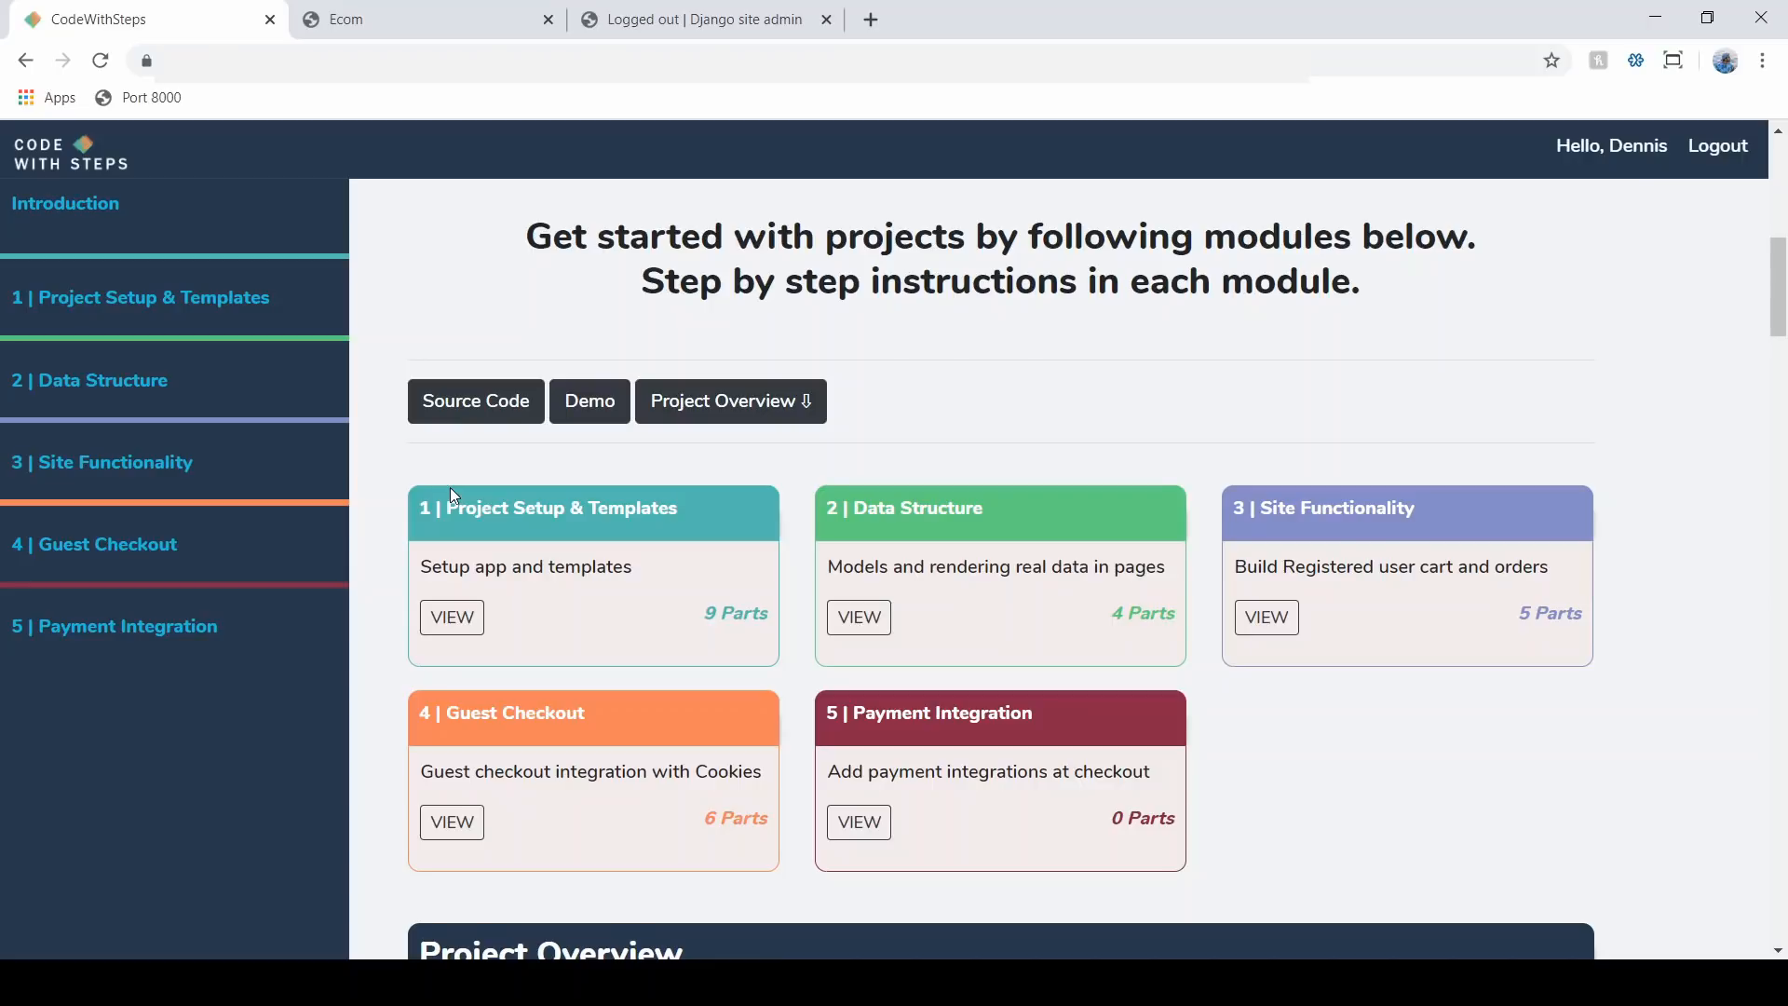
{"action": "mouse_move", "coordinate": [472, 483]}
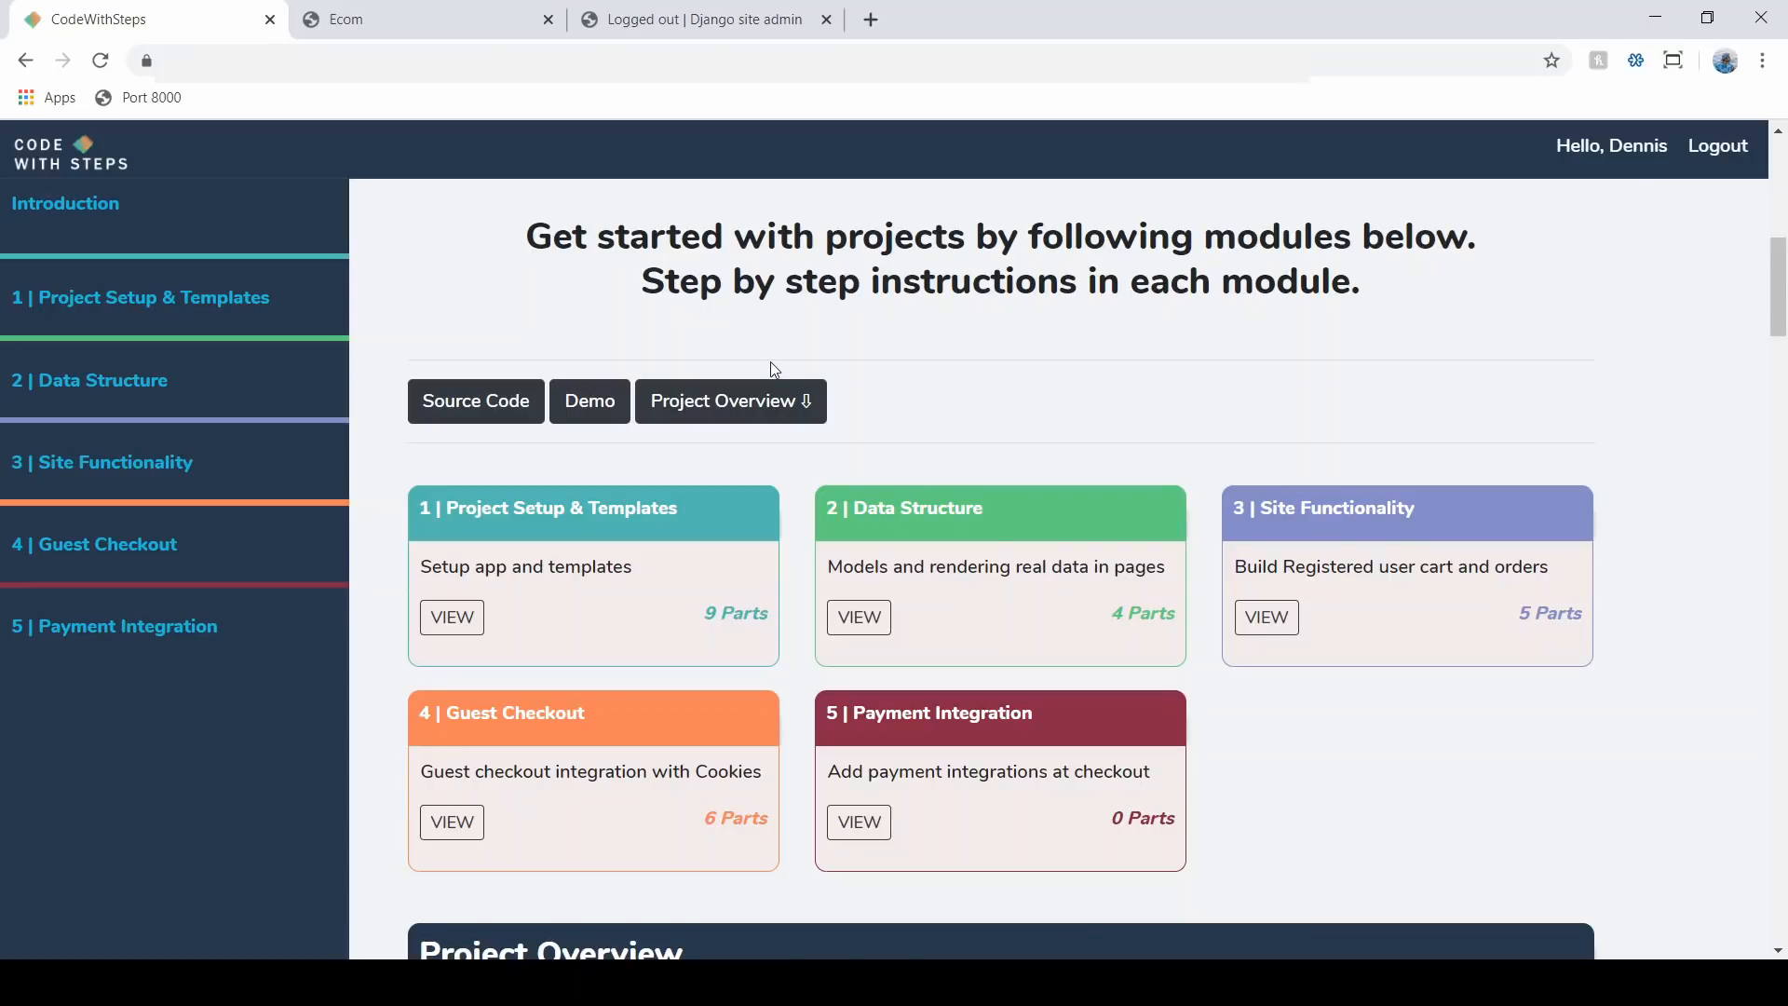
{"action": "mouse_move", "coordinate": [685, 520]}
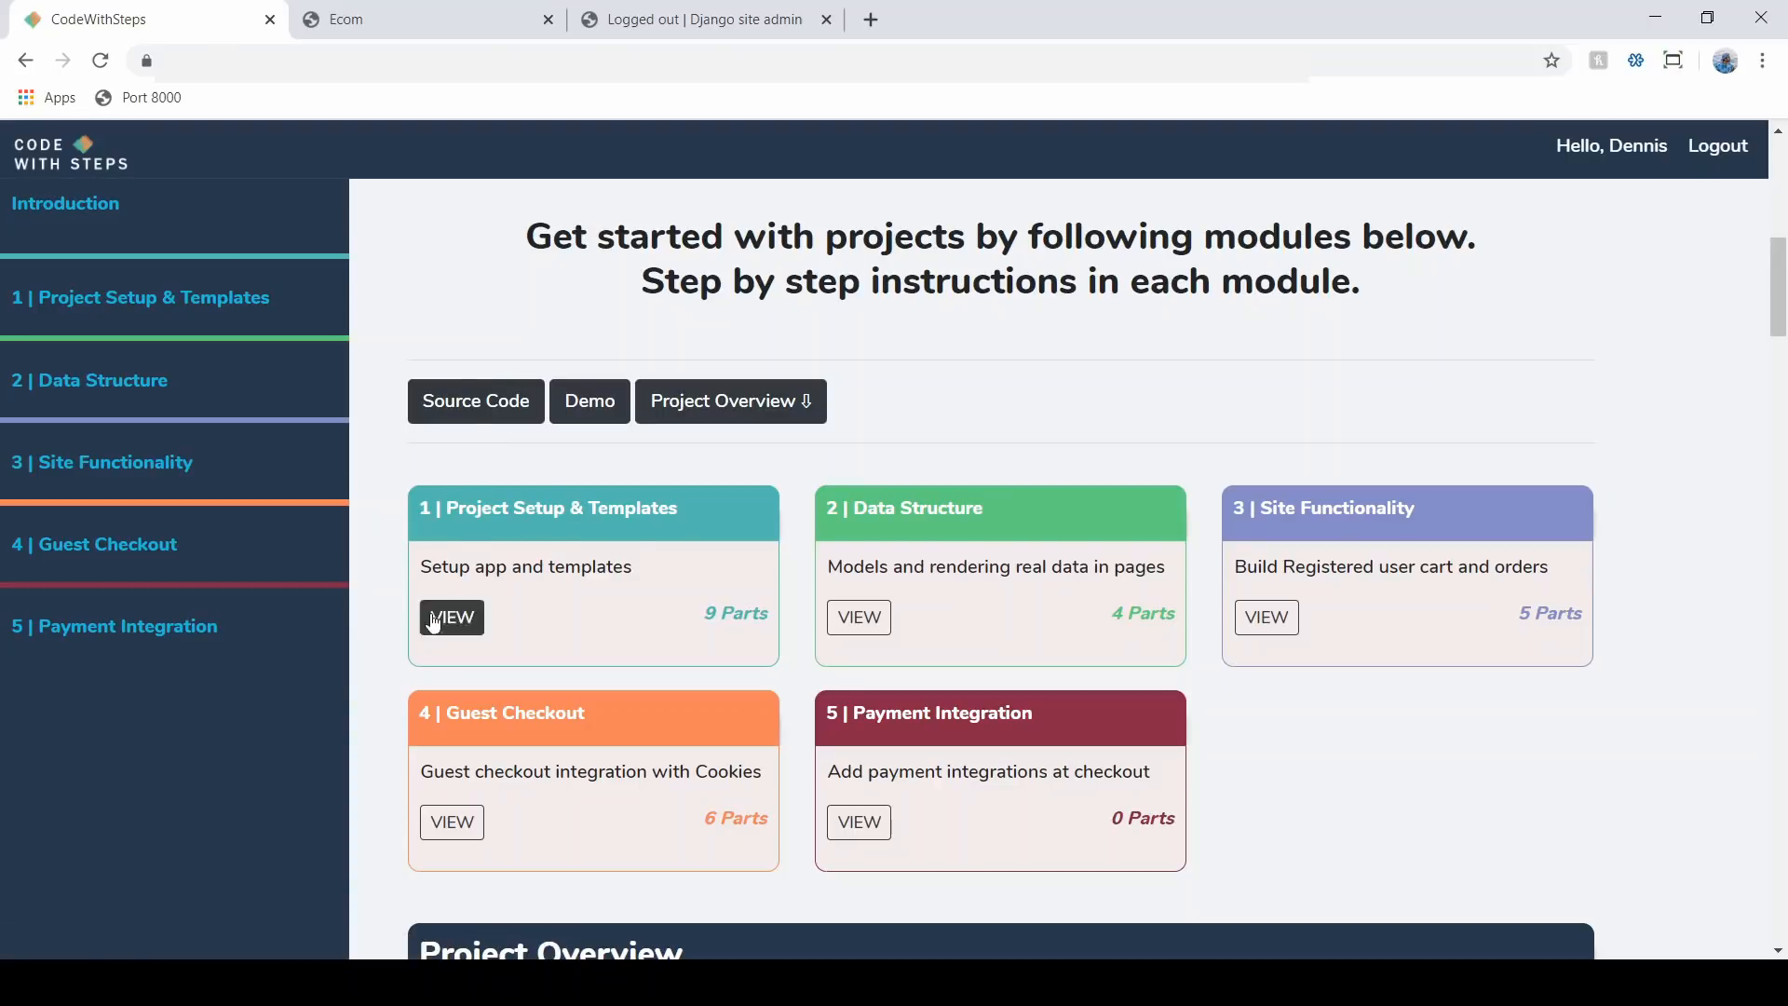
{"action": "mouse_move", "coordinate": [456, 532]}
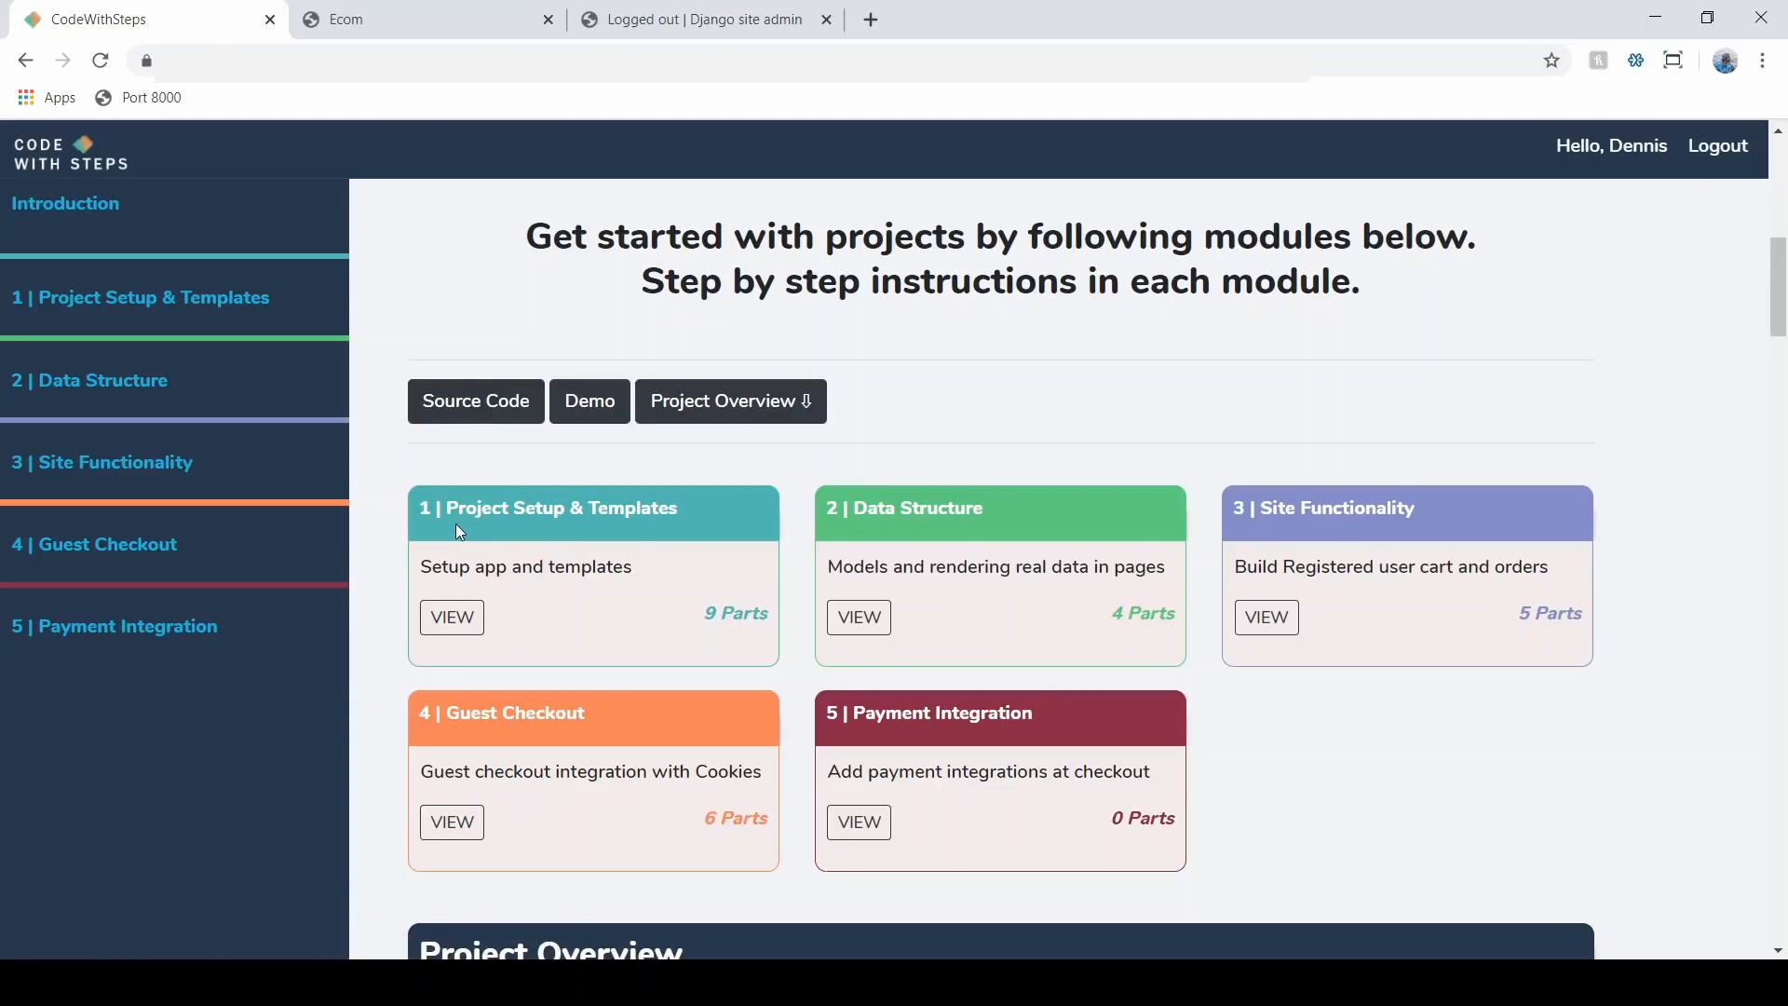
{"action": "mouse_move", "coordinate": [1335, 536]}
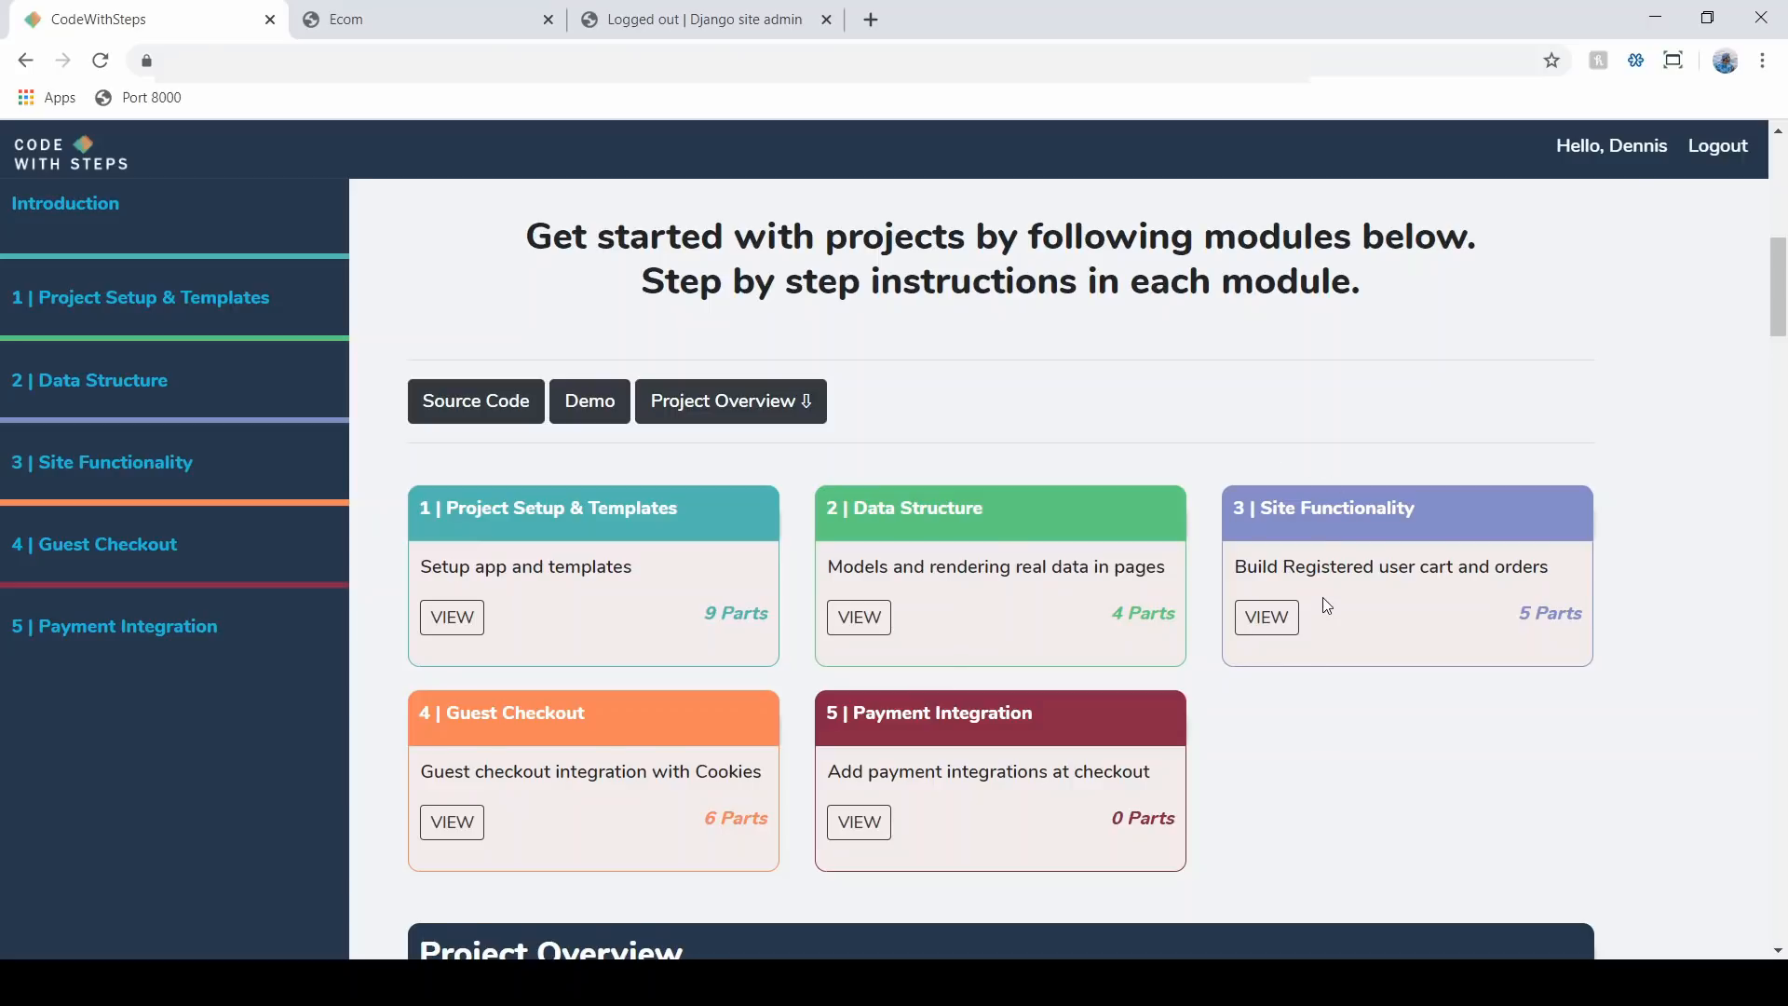
{"action": "mouse_move", "coordinate": [56, 499]}
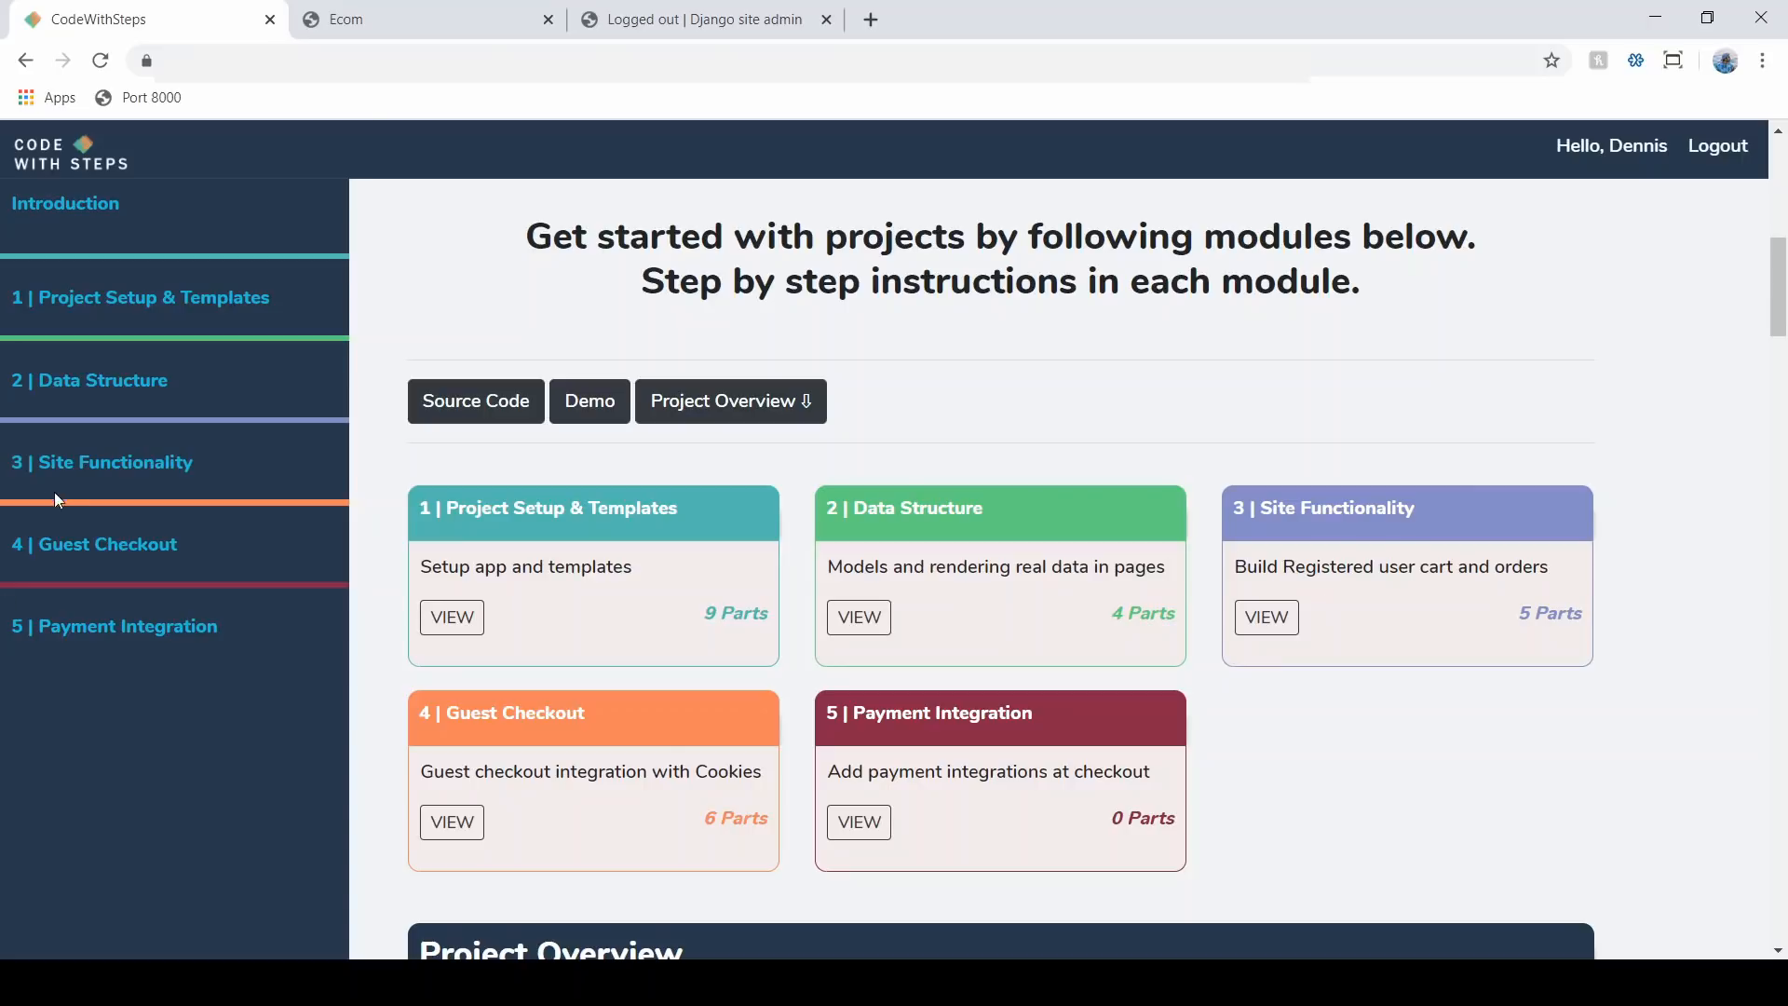
- Expand the sidebar modules and open Part 1 | Configure App under Project Setup & Templates
{"action": "left_click", "coordinate": [140, 296]}
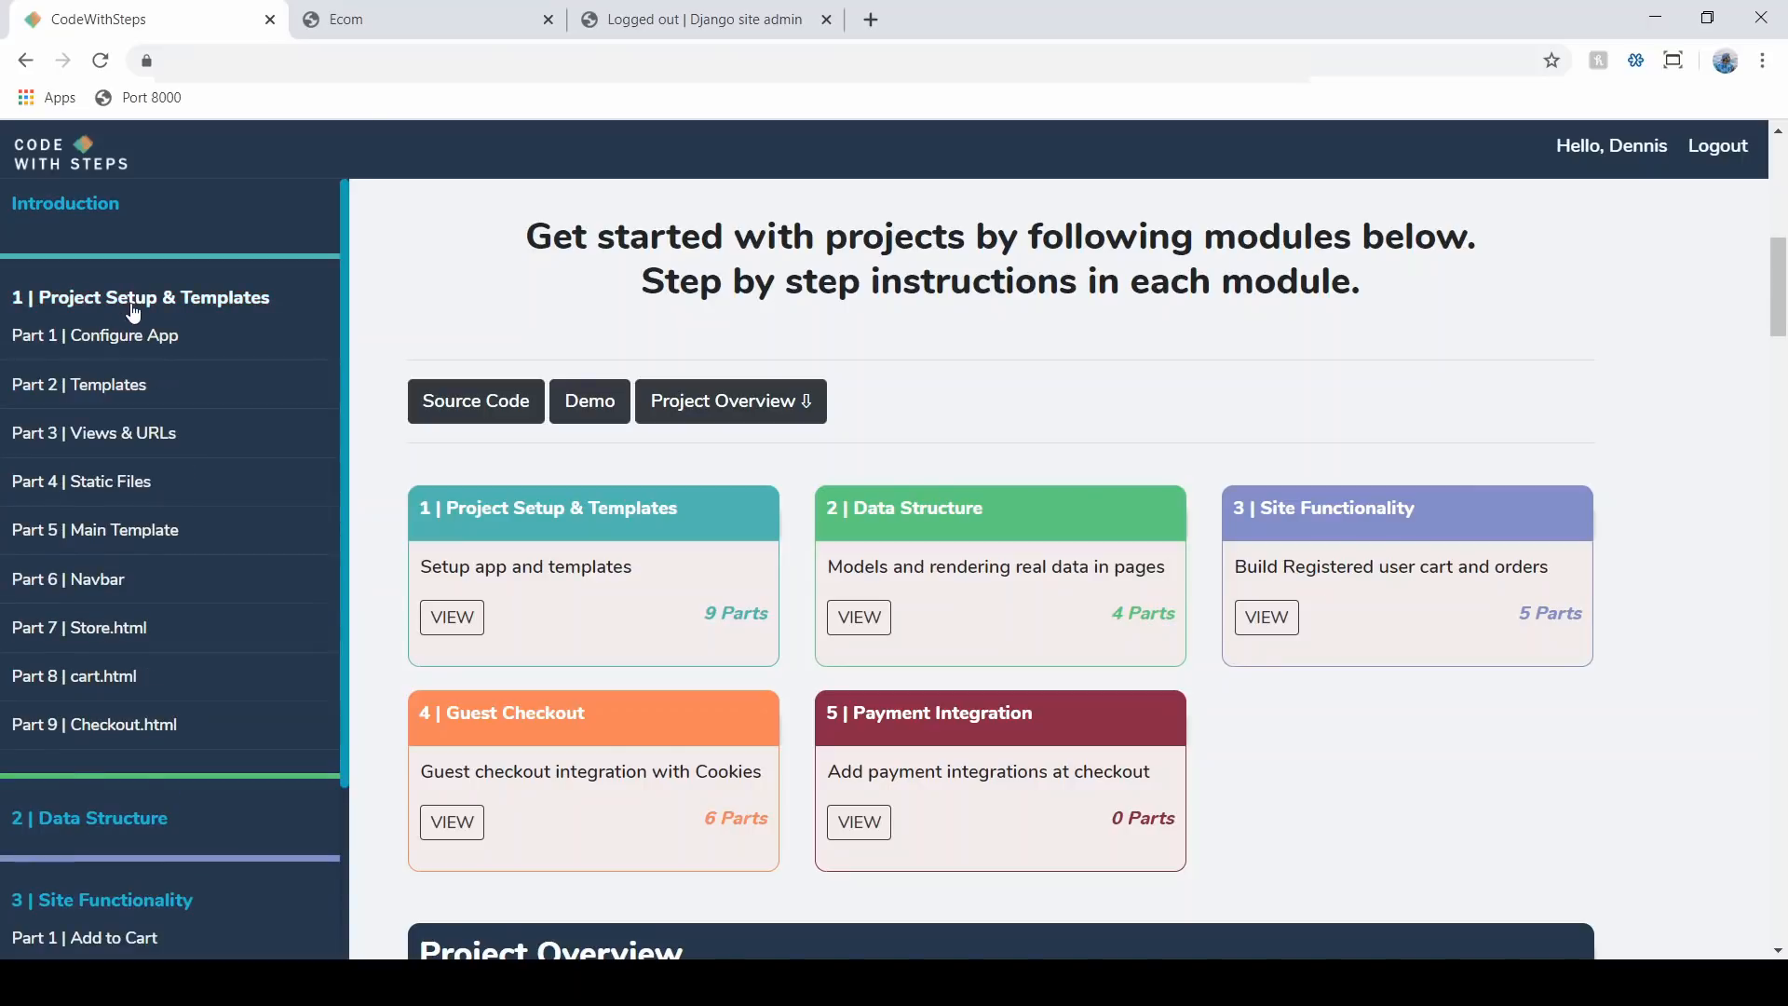
{"action": "left_click", "coordinate": [139, 297]}
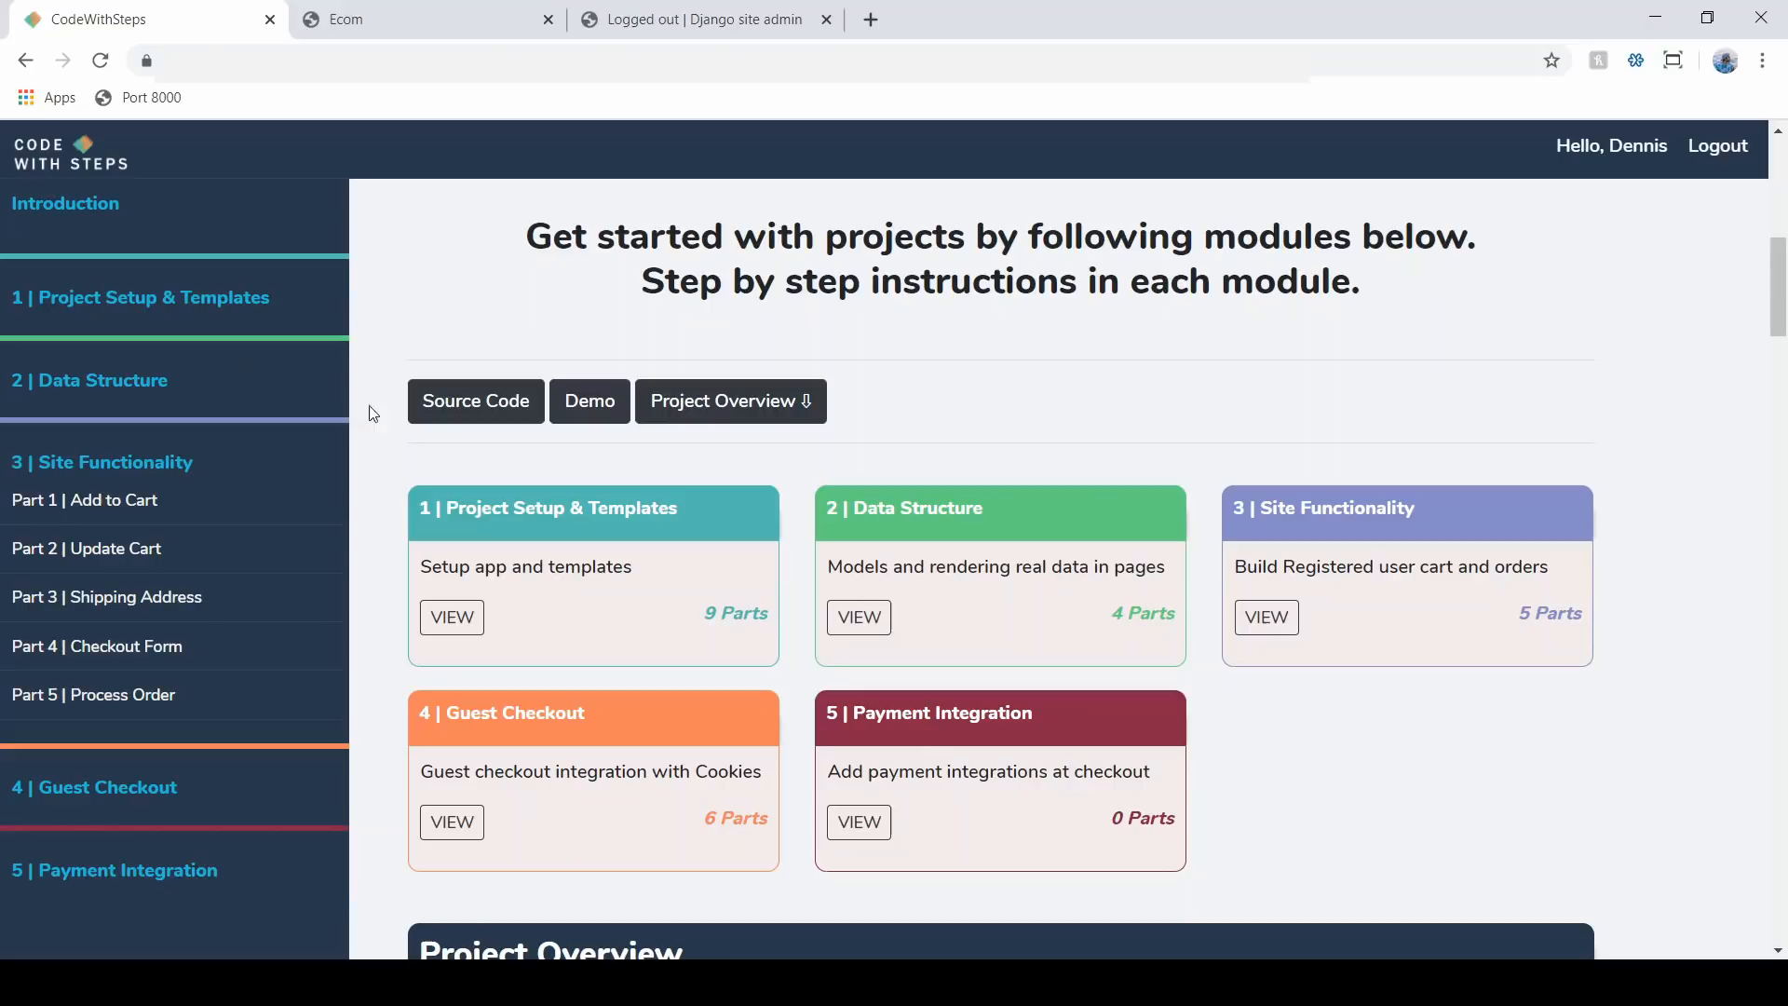
{"action": "mouse_move", "coordinate": [123, 361]}
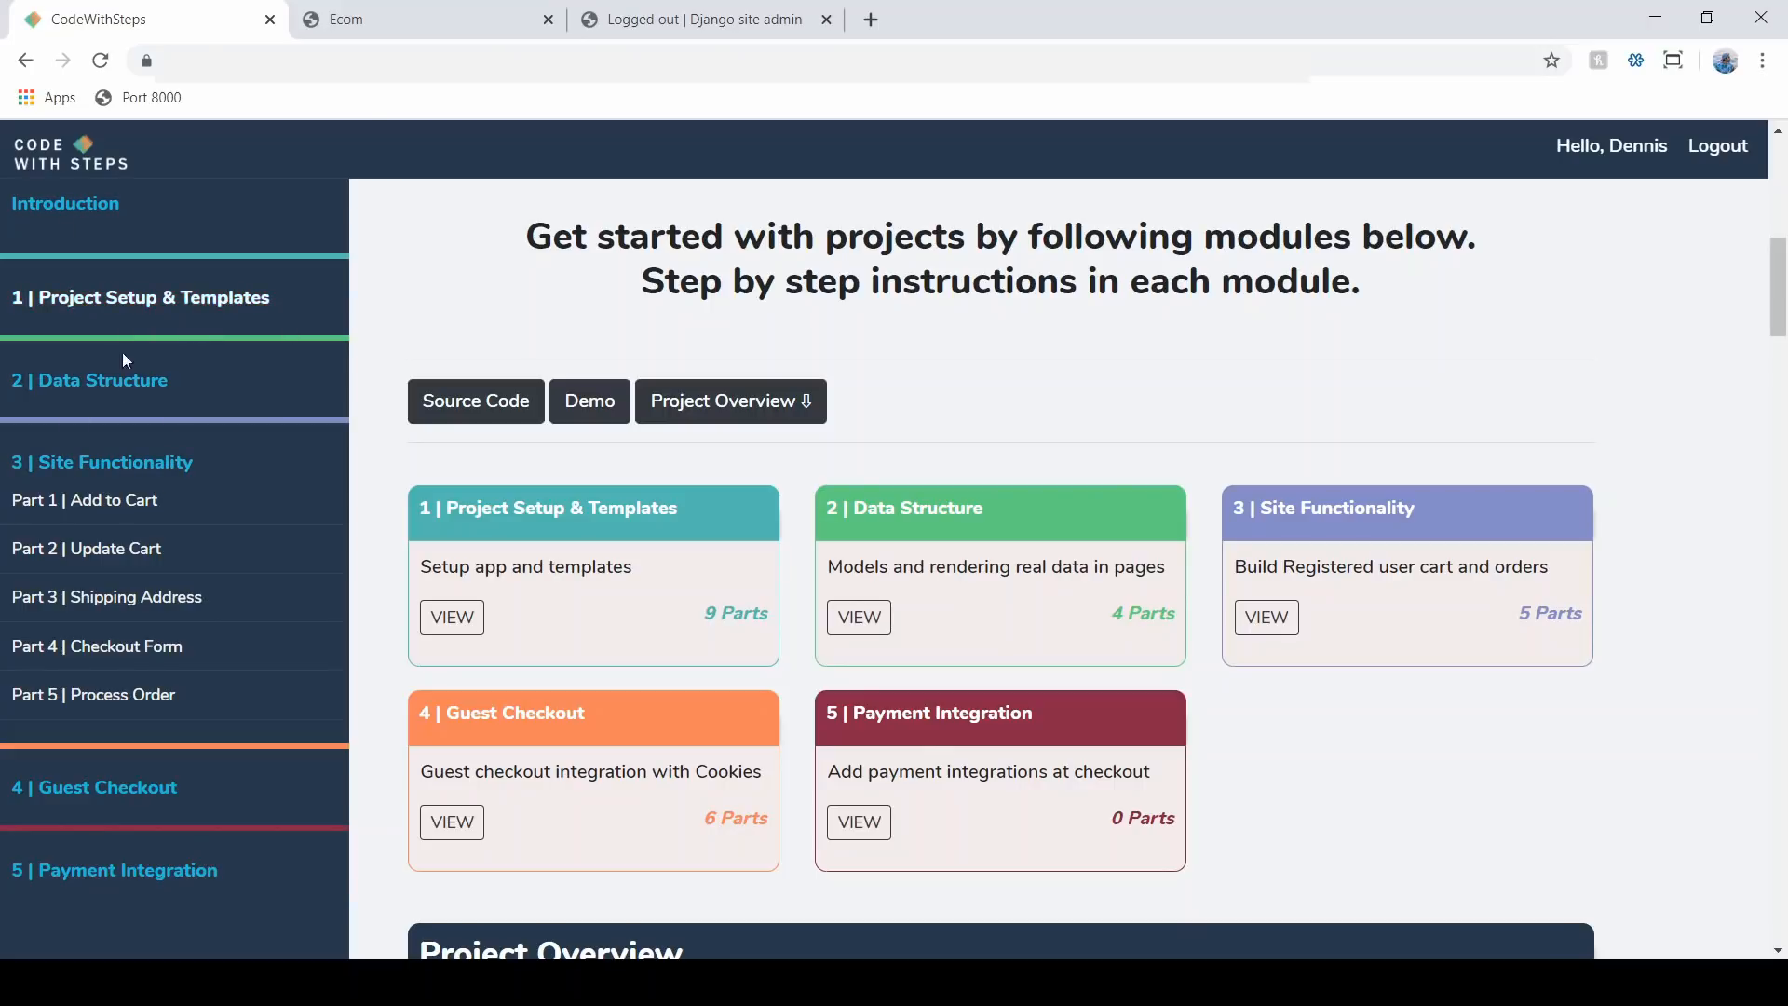
{"action": "left_click", "coordinate": [95, 787]}
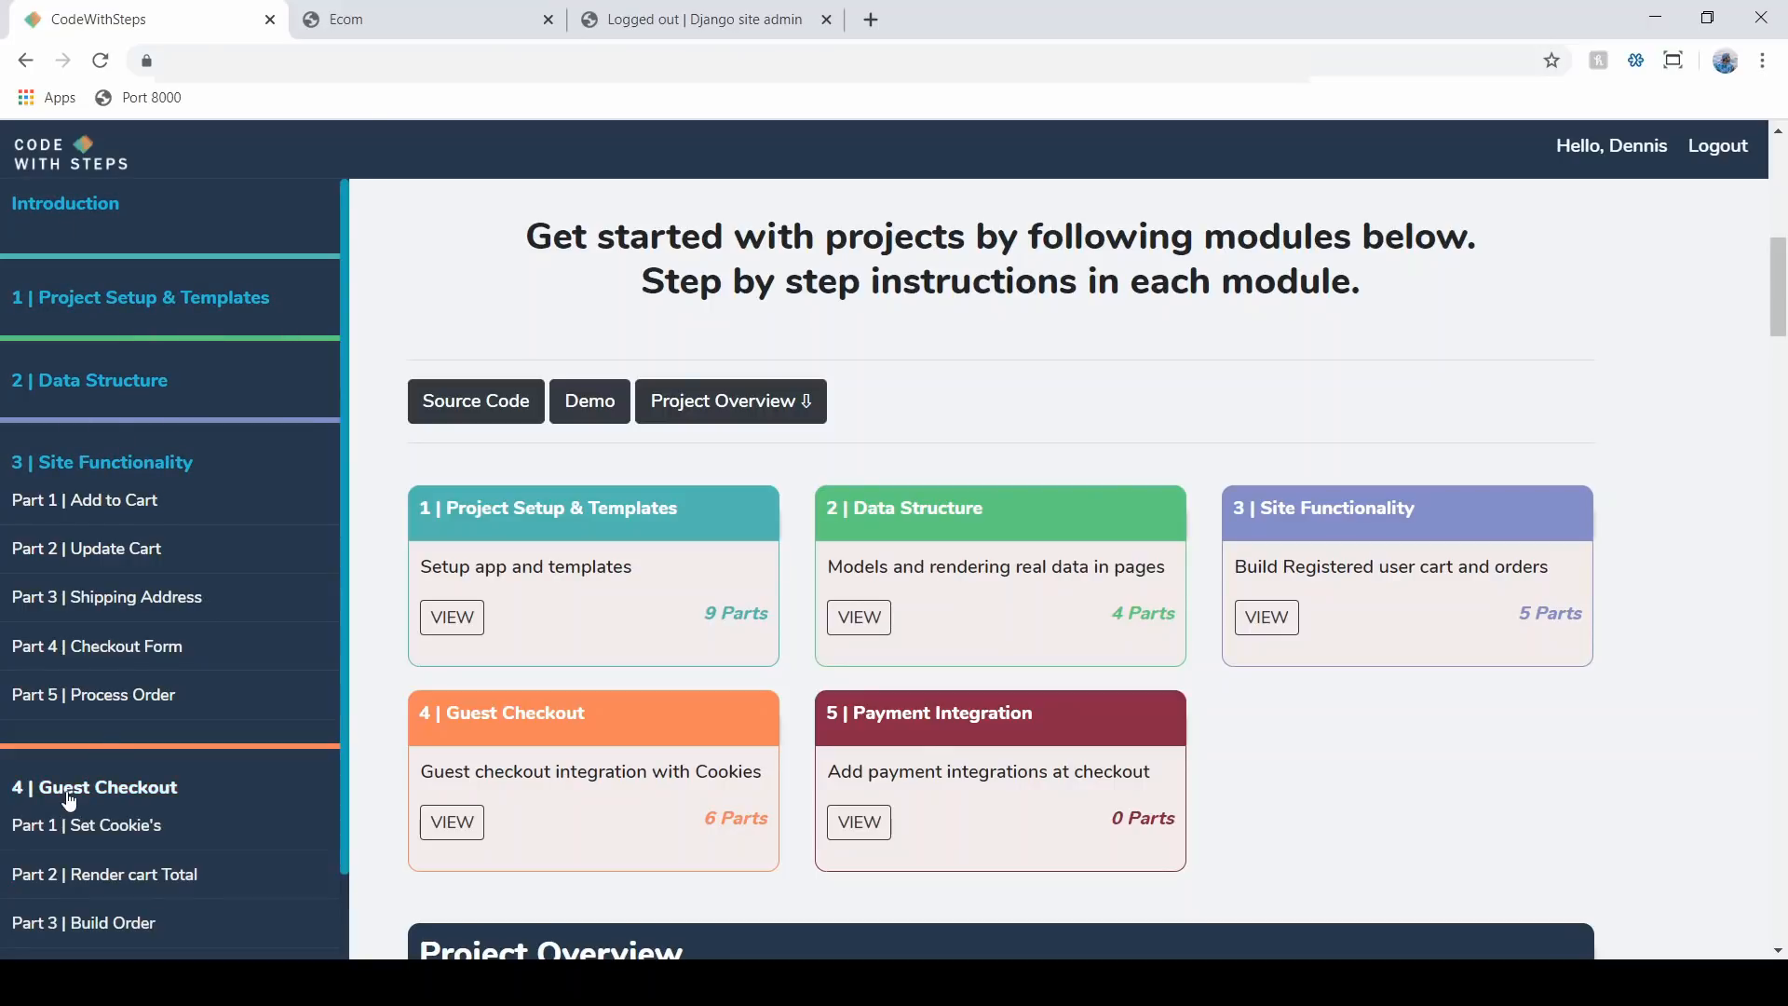
{"action": "mouse_move", "coordinate": [141, 298]}
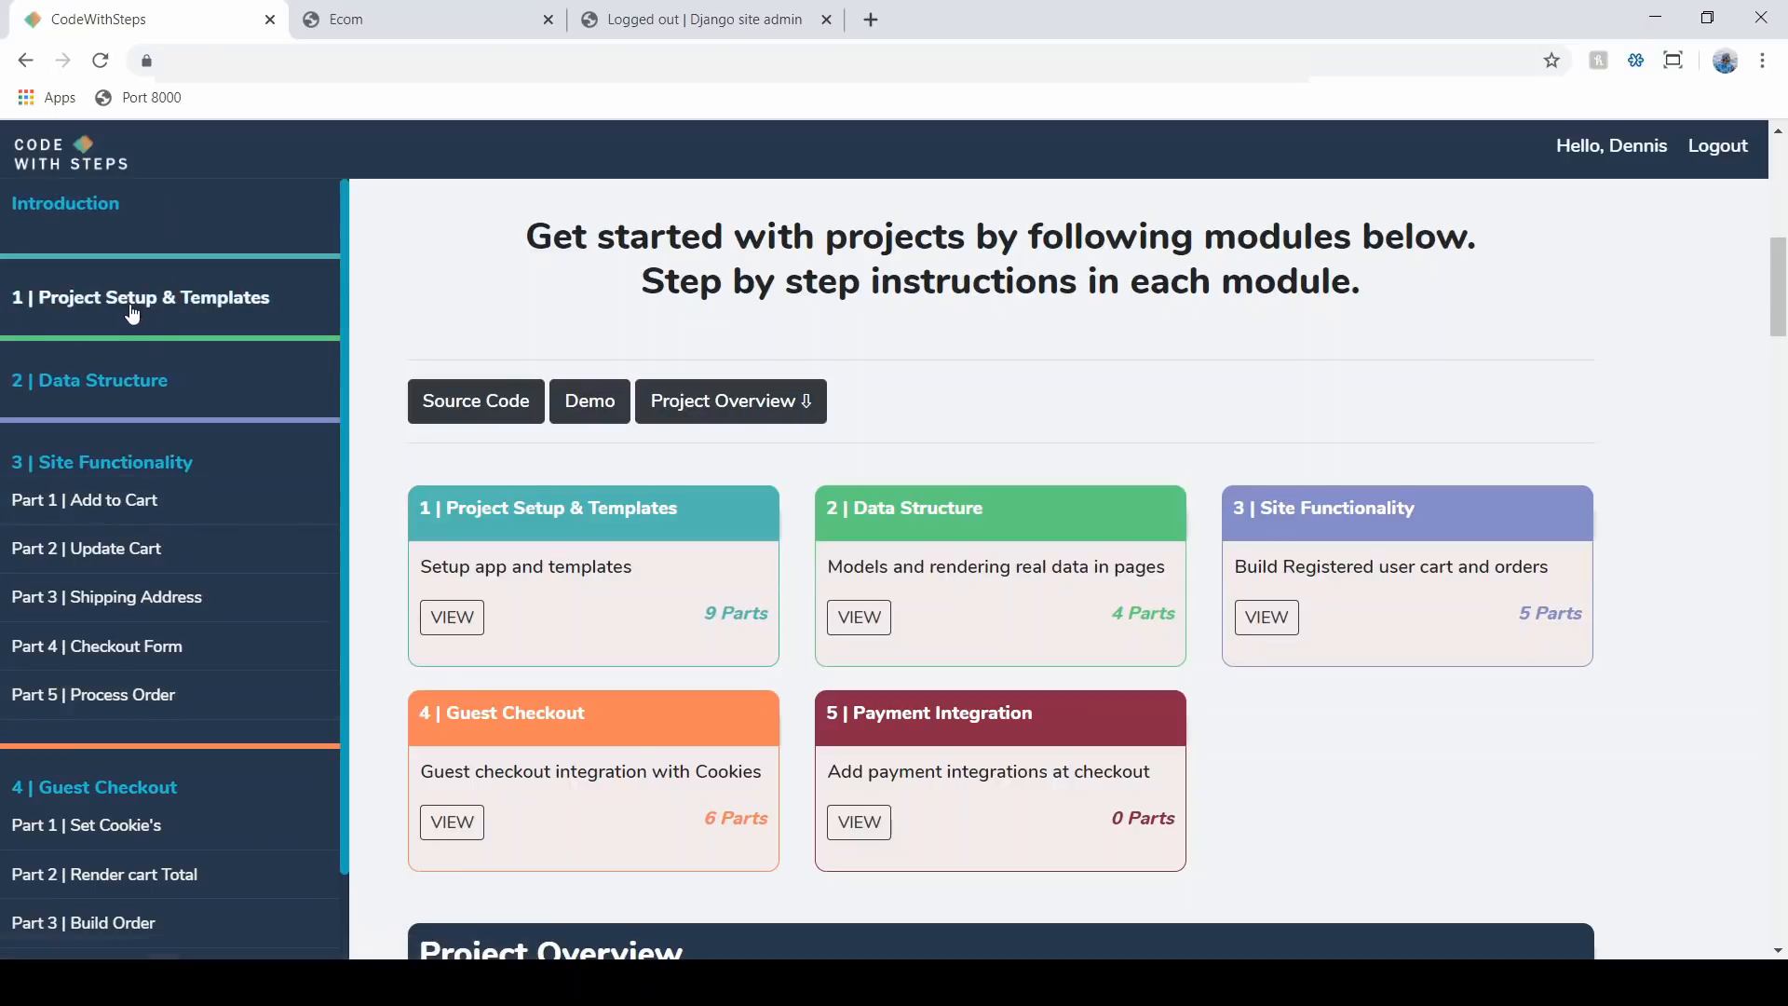
{"action": "left_click", "coordinate": [141, 296]}
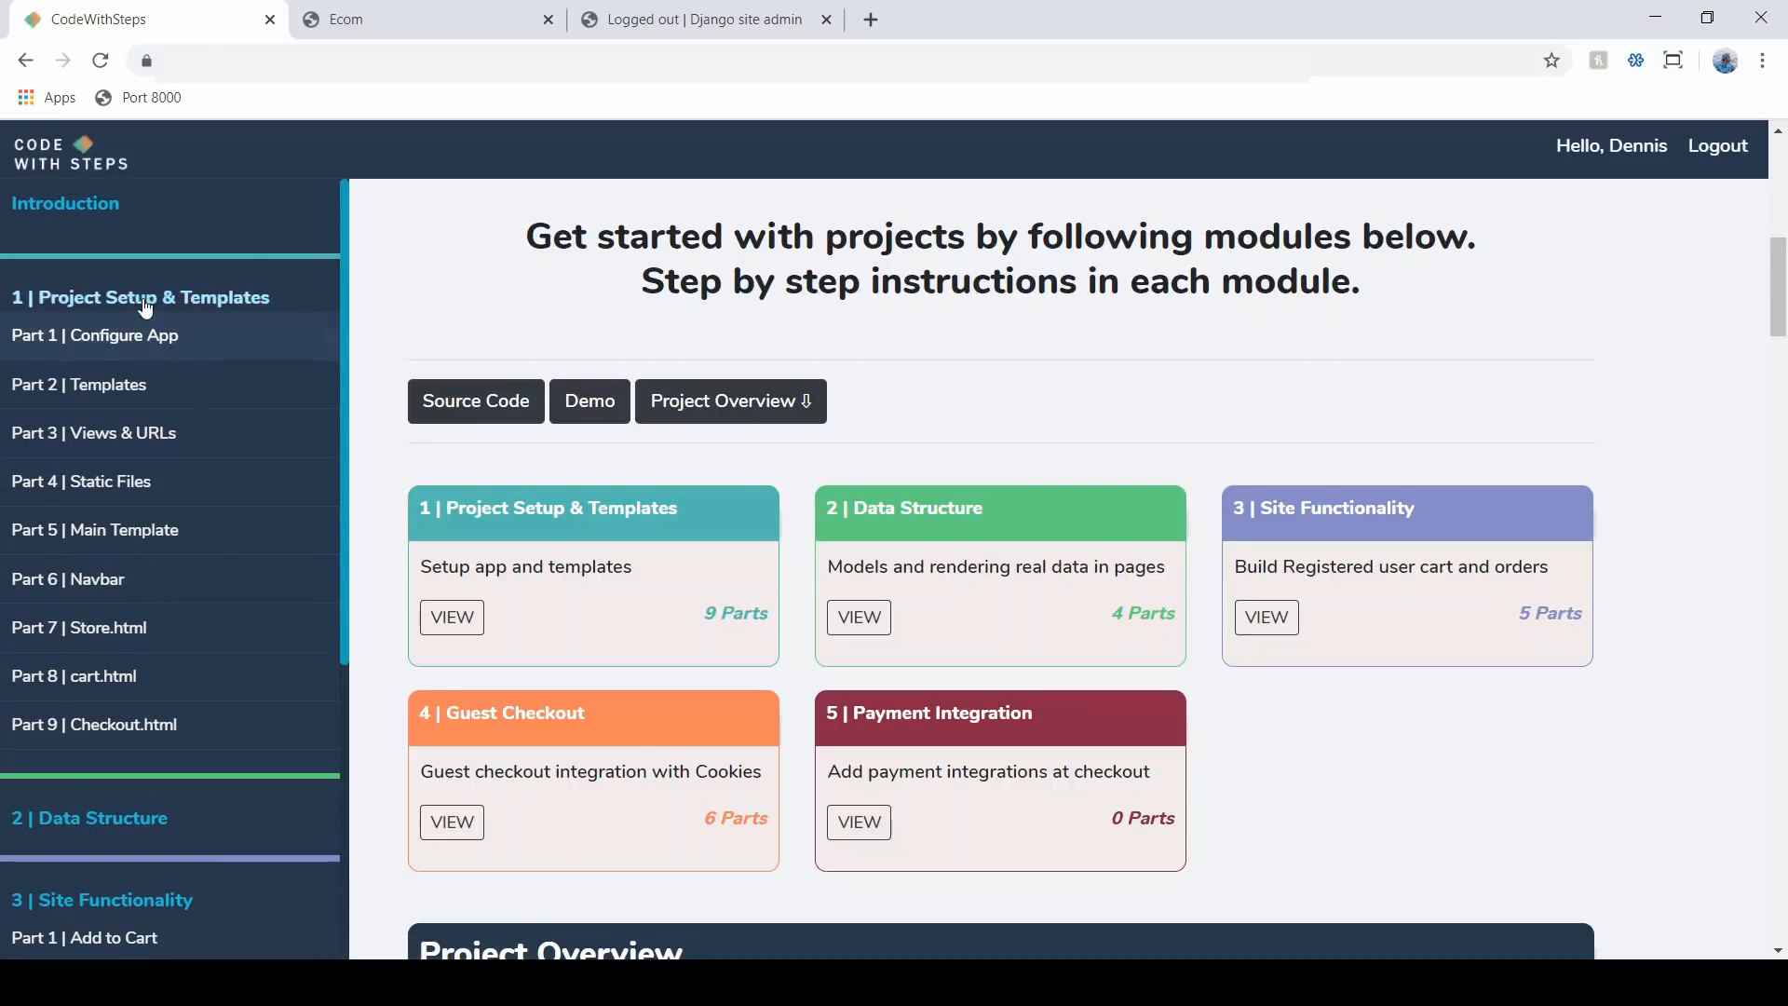
{"action": "double_click", "coordinate": [131, 298]}
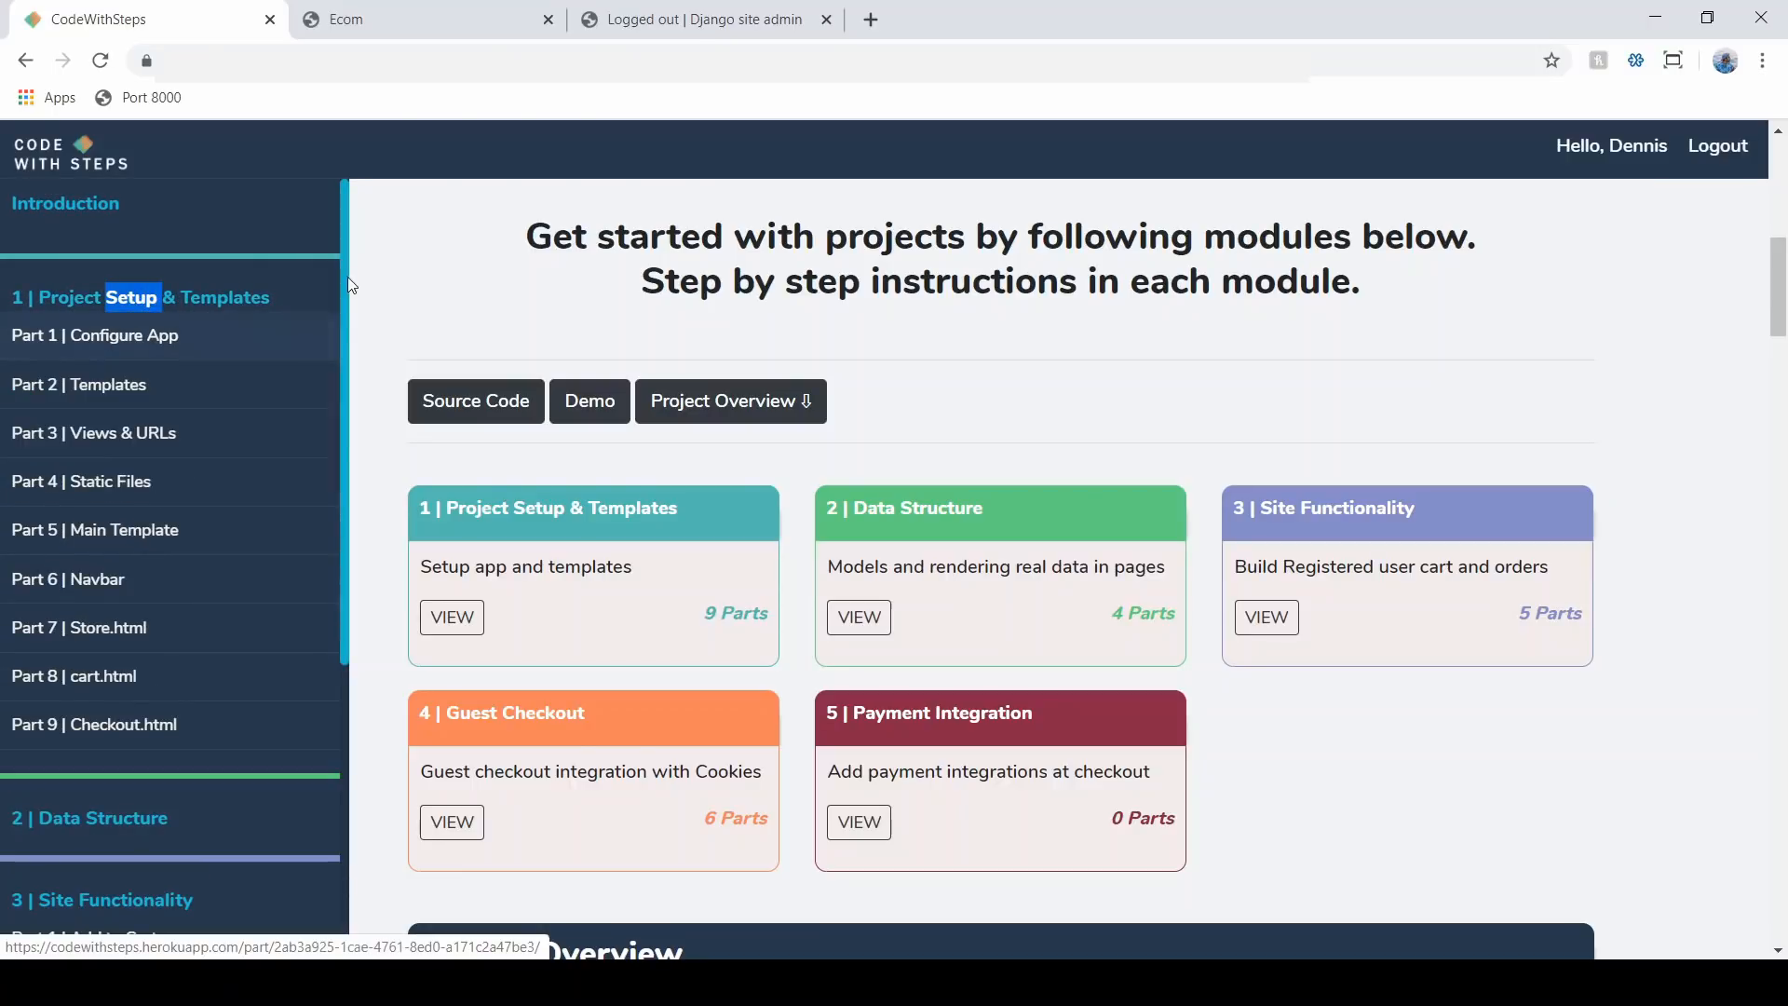
{"action": "right_click", "coordinate": [95, 335]}
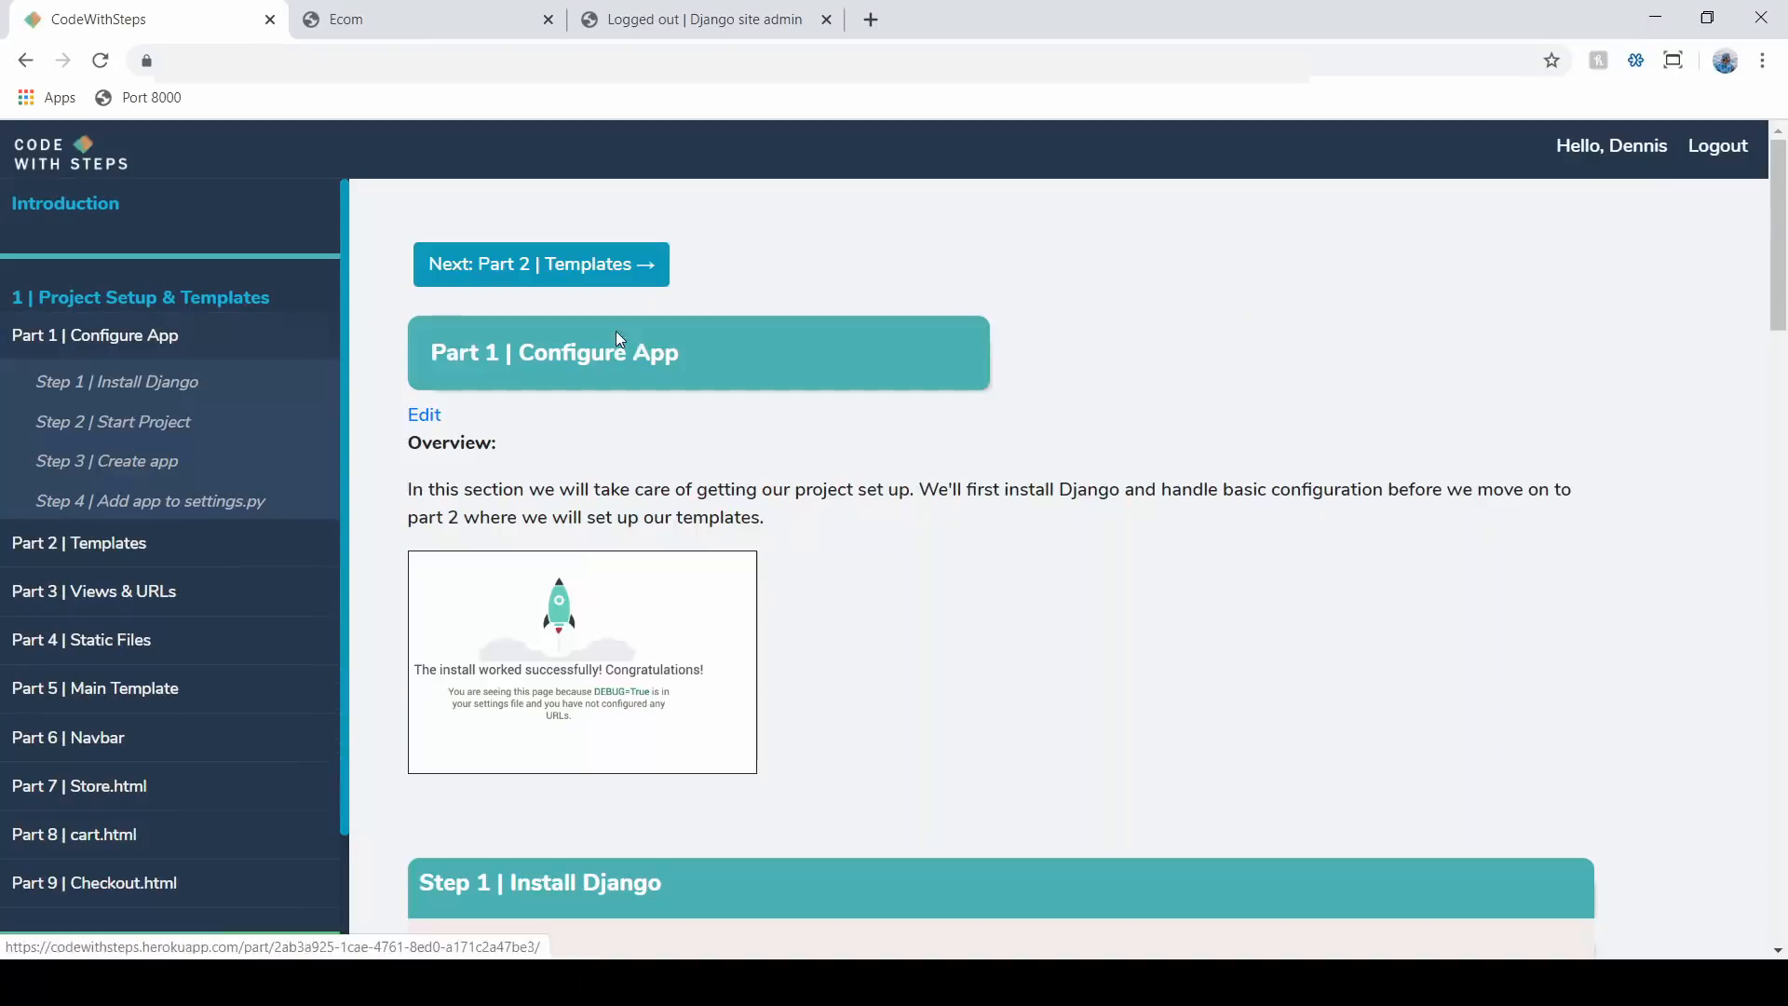
- Scroll the Configure App lesson down to Step 4 | Add app to settings.py
{"action": "scroll", "scroll_direction": "down", "scroll_amount": 3}
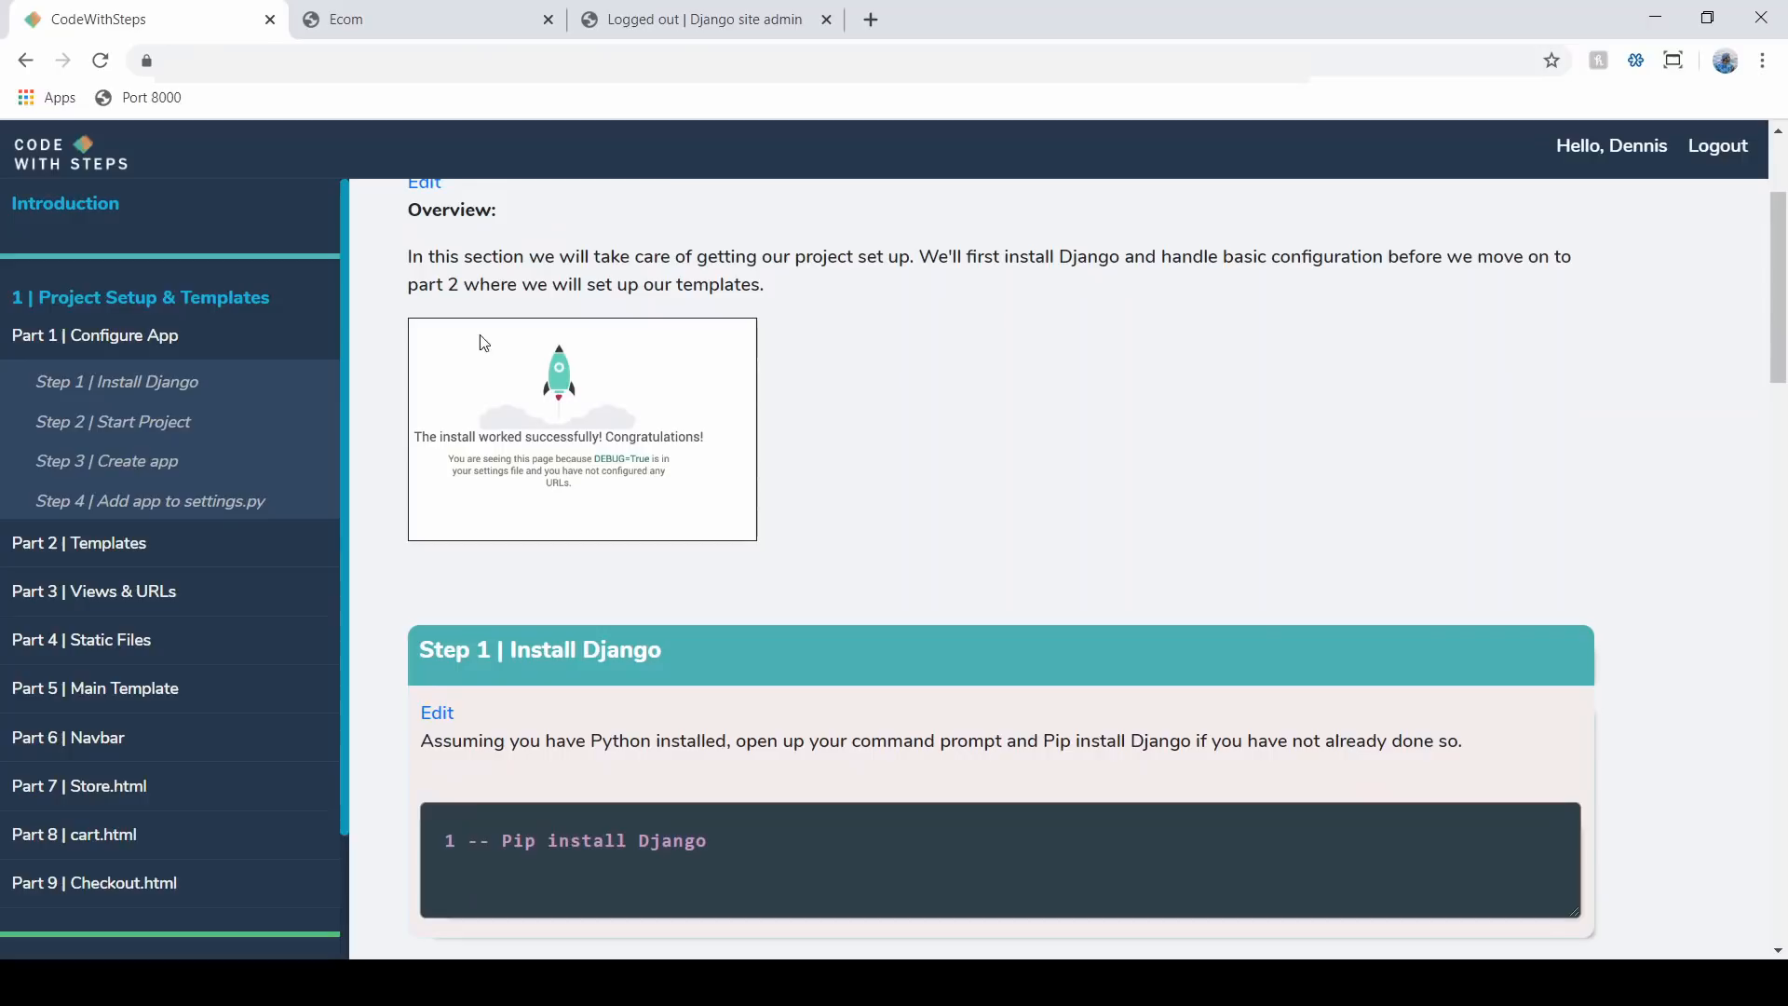
{"action": "scroll", "scroll_direction": "down", "scroll_amount": 3}
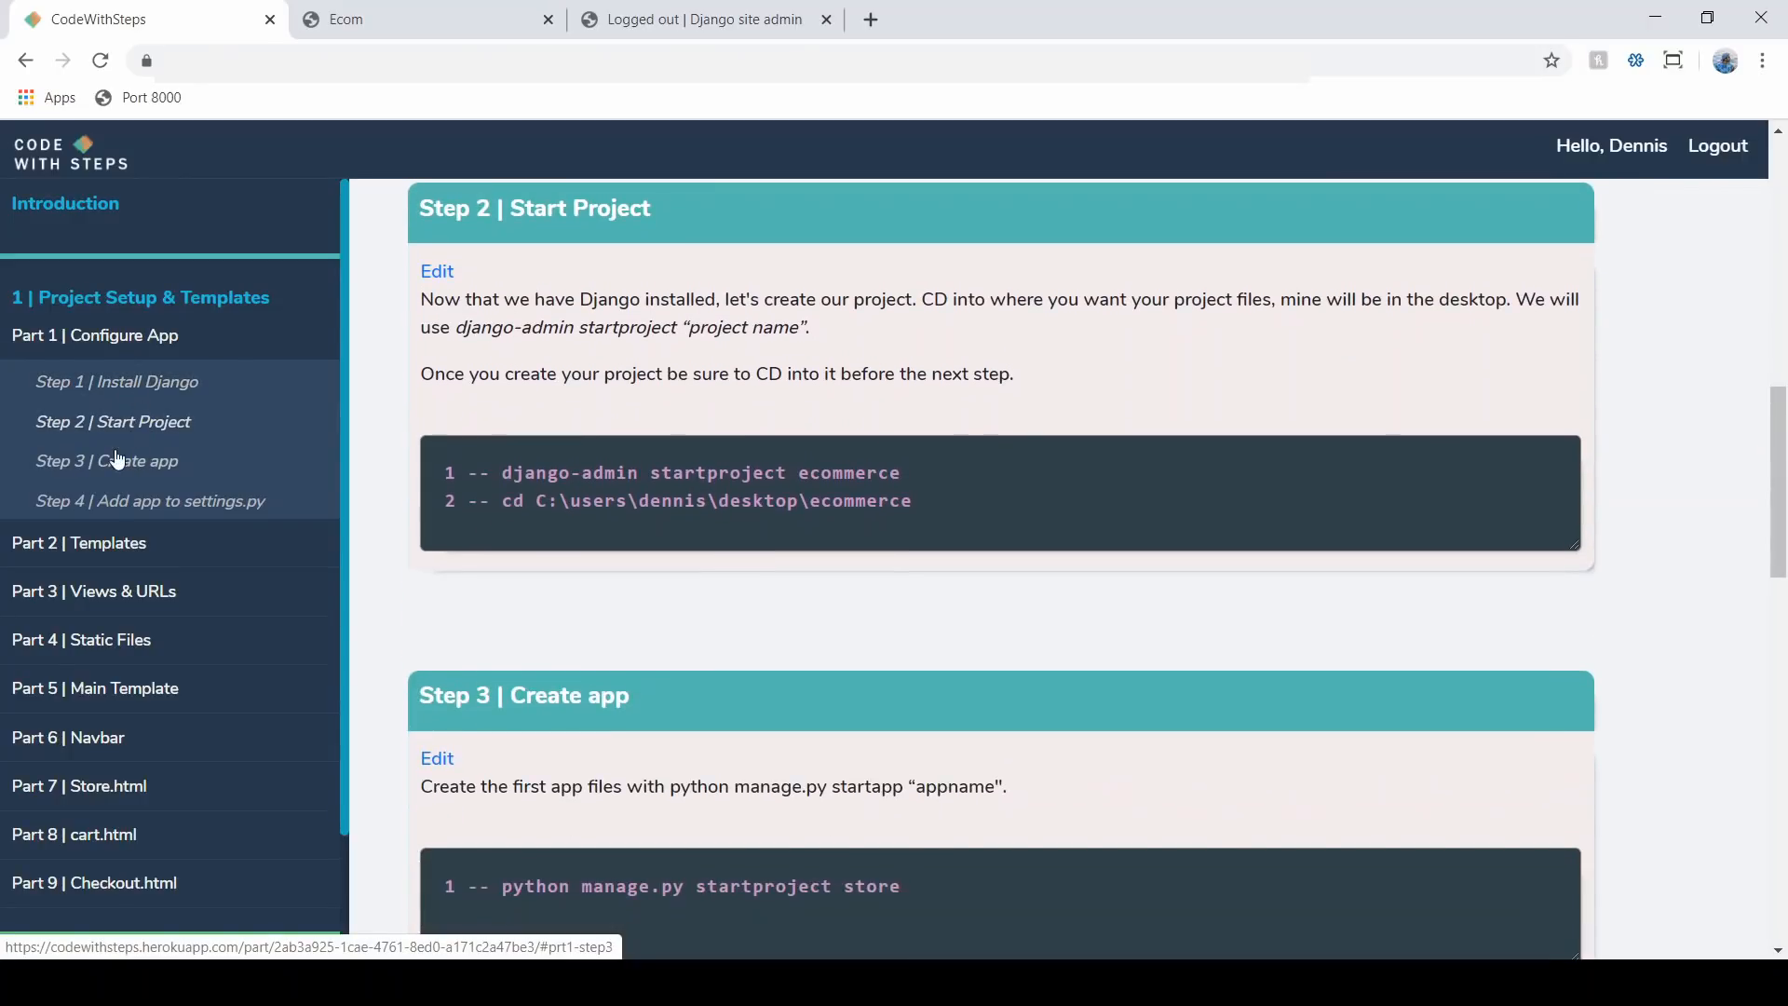
{"action": "scroll", "scroll_direction": "down", "scroll_amount": 3}
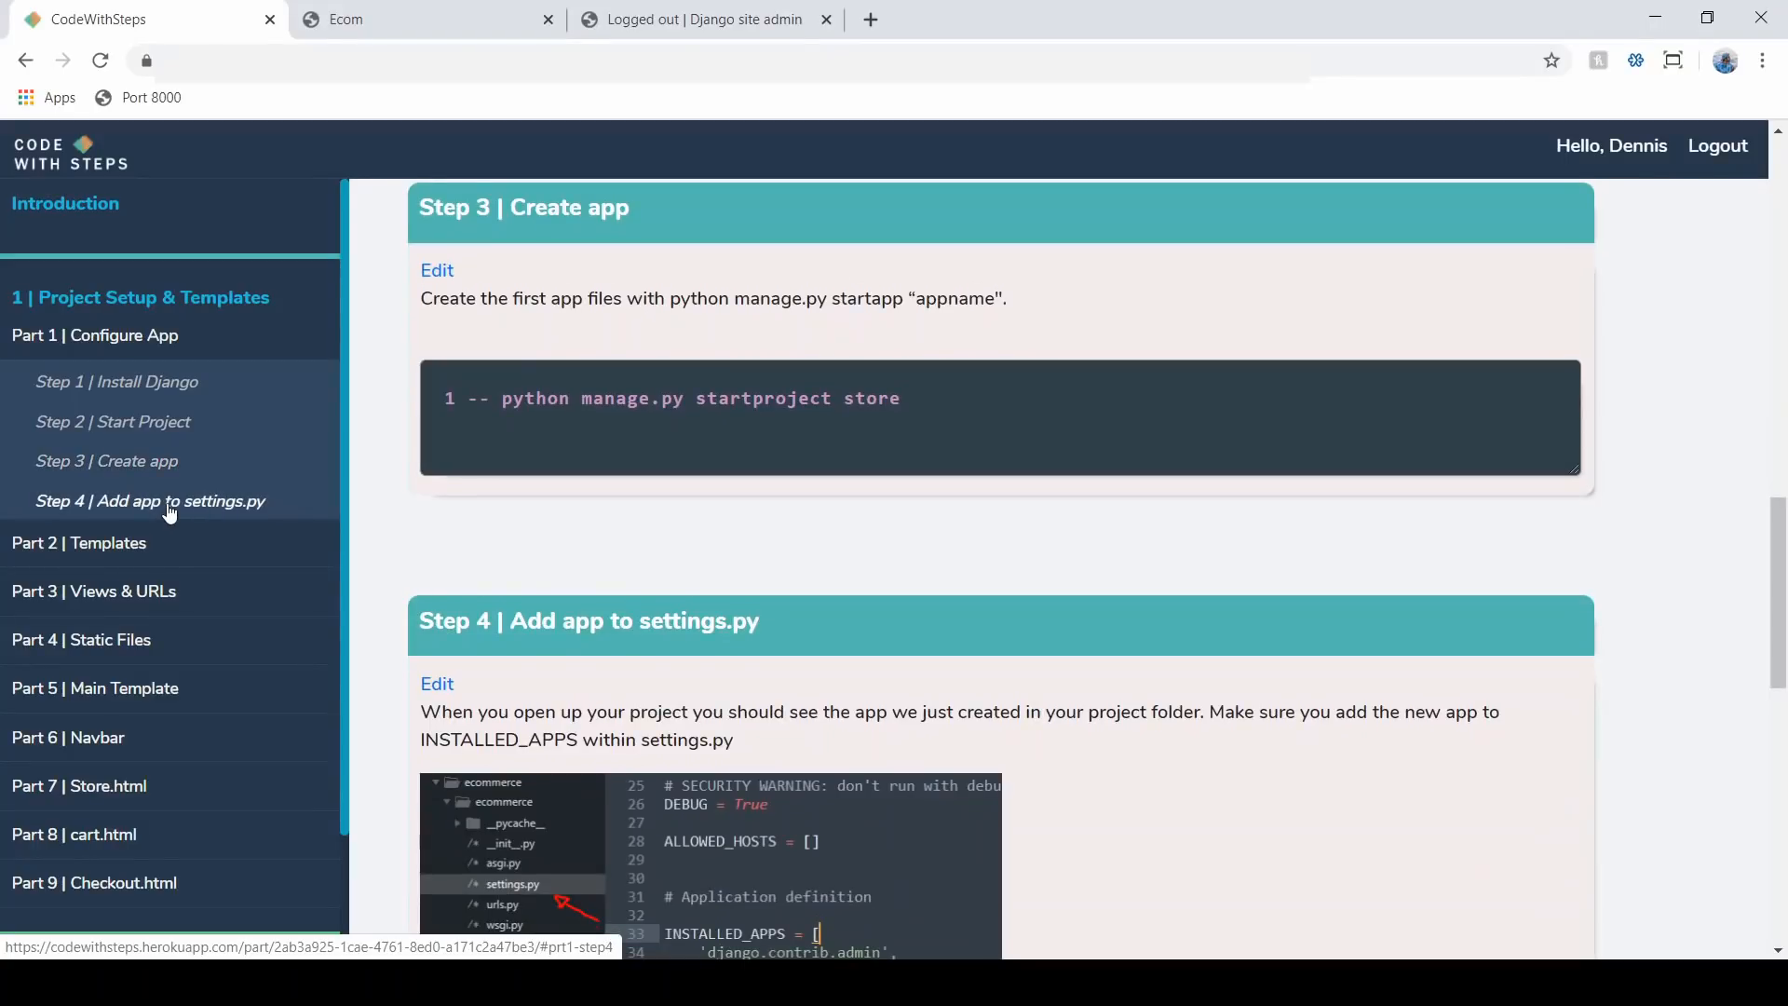
{"action": "scroll", "scroll_direction": "down", "scroll_amount": 3}
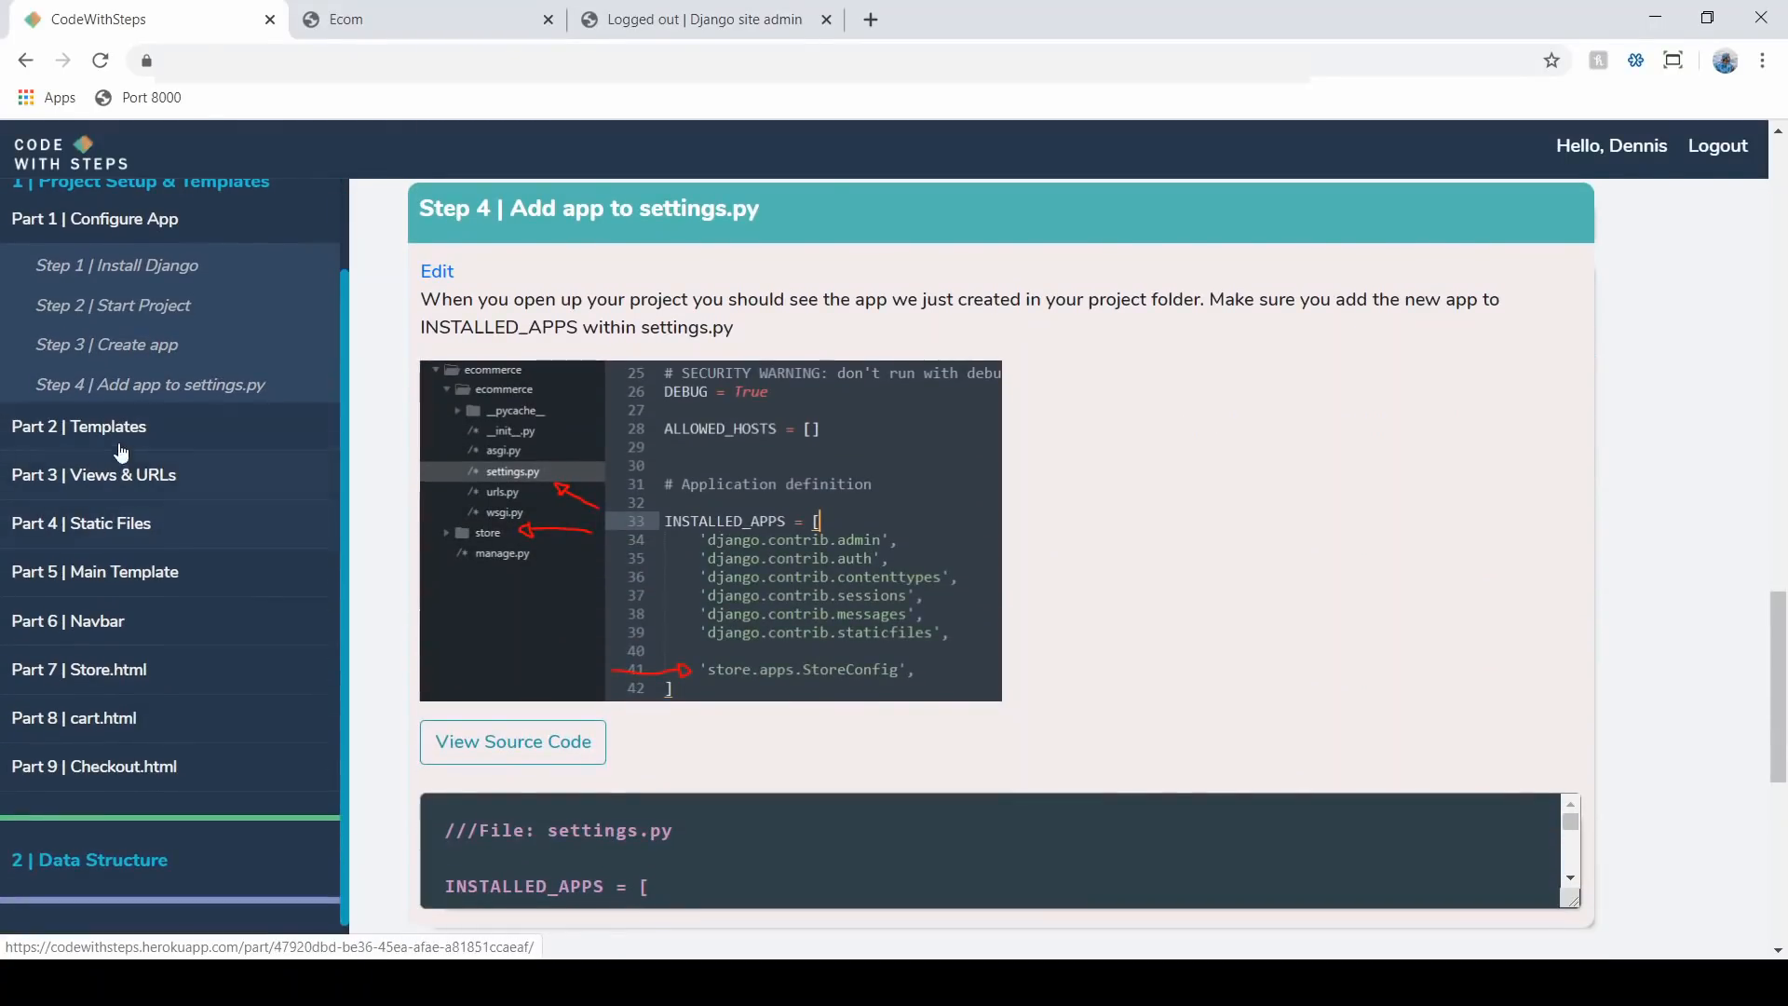
{"action": "mouse_move", "coordinate": [111, 523]}
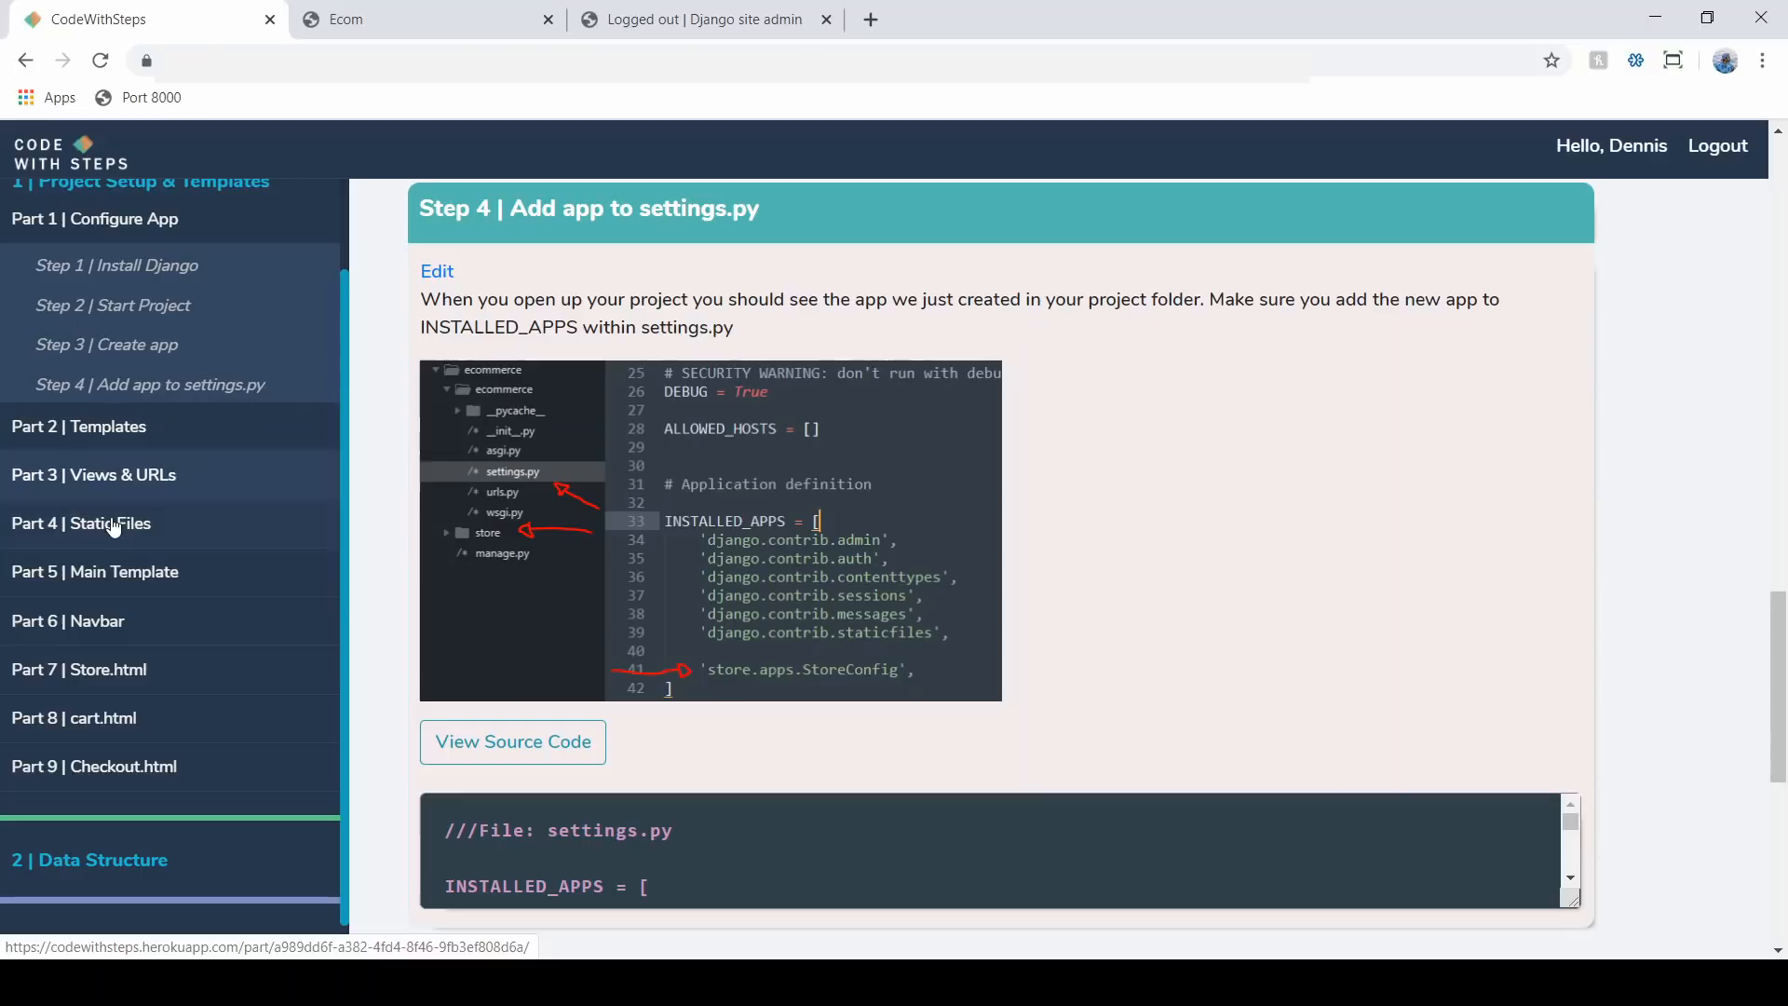
{"action": "mouse_move", "coordinate": [46, 522]}
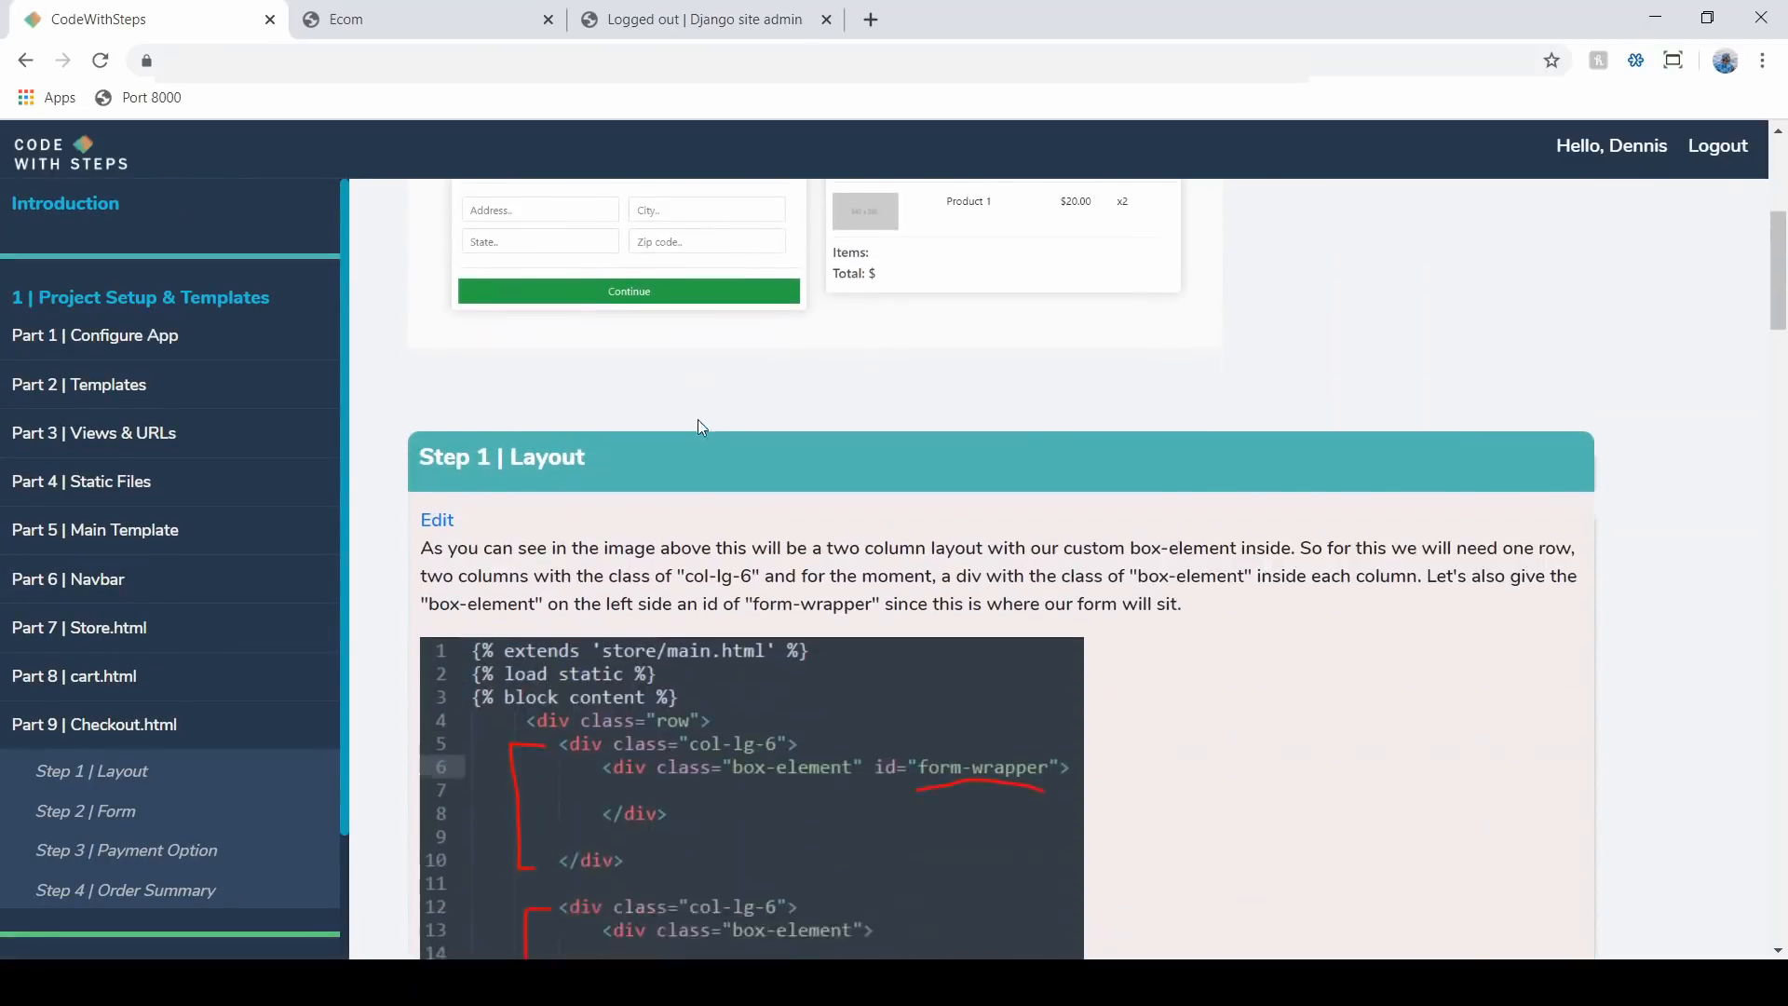
- Collapse Project Setup, peek into Data Structure, then expand Site Functionality's five parts
{"action": "scroll", "scroll_direction": "down", "scroll_amount": 3}
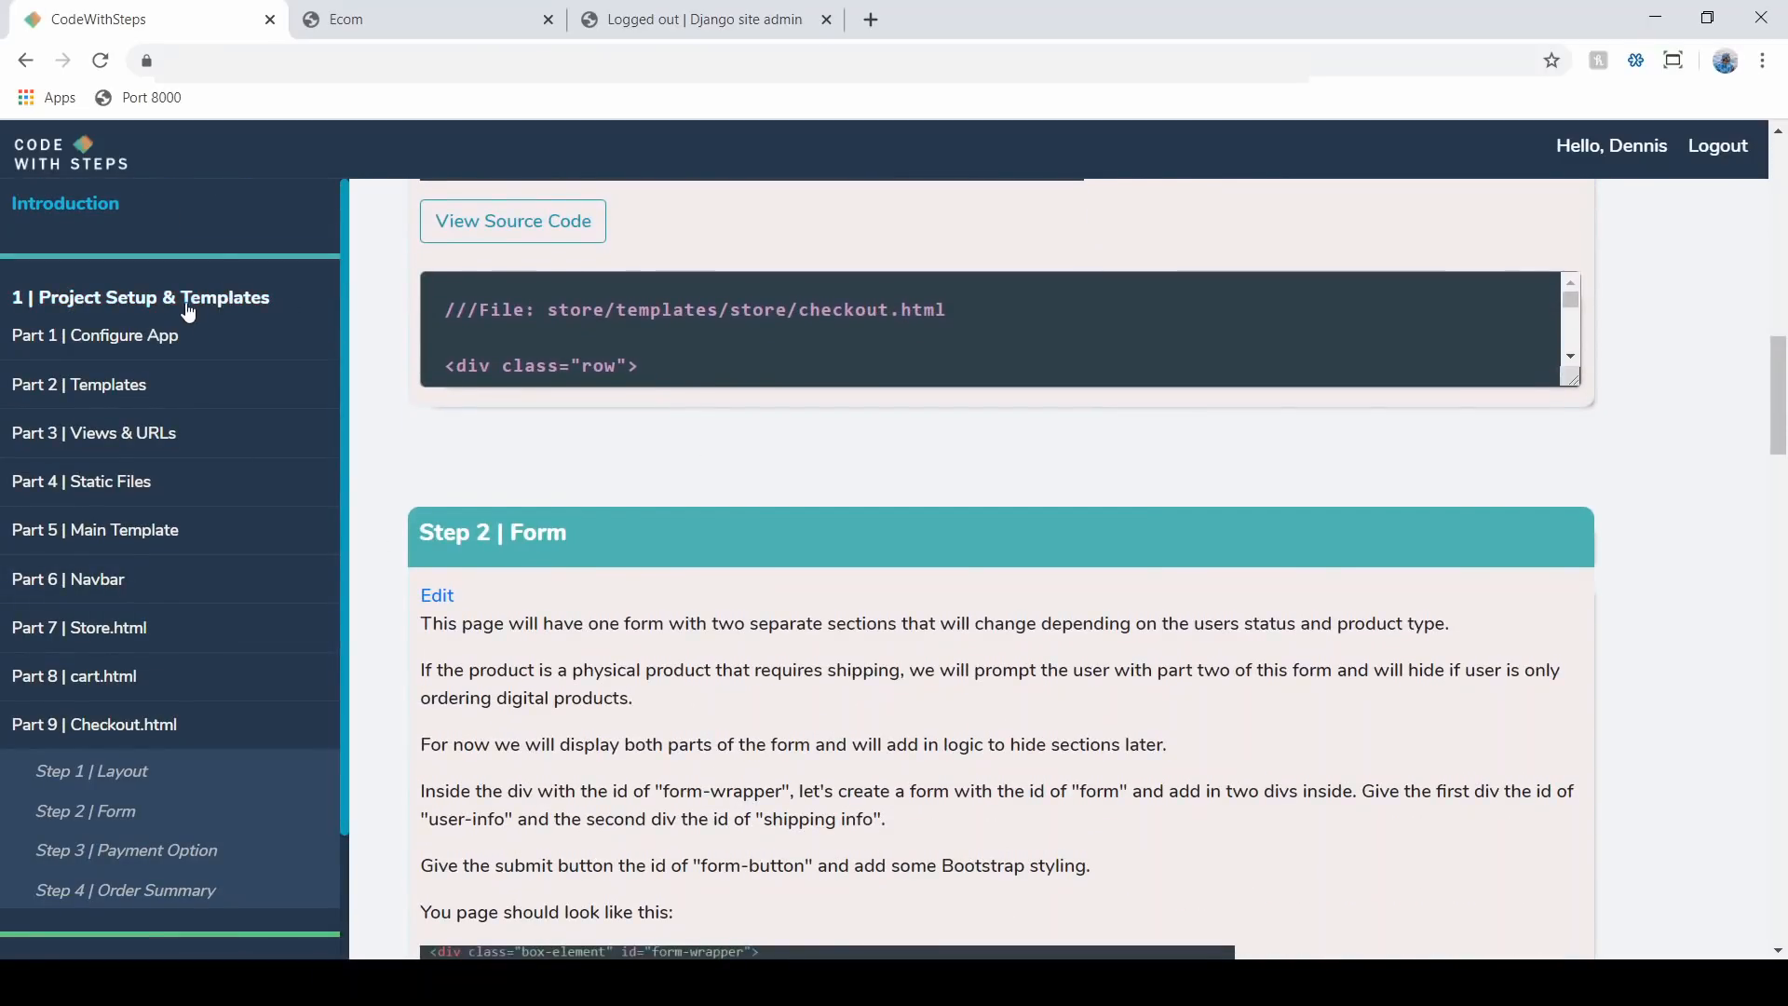
{"action": "left_click", "coordinate": [141, 296]}
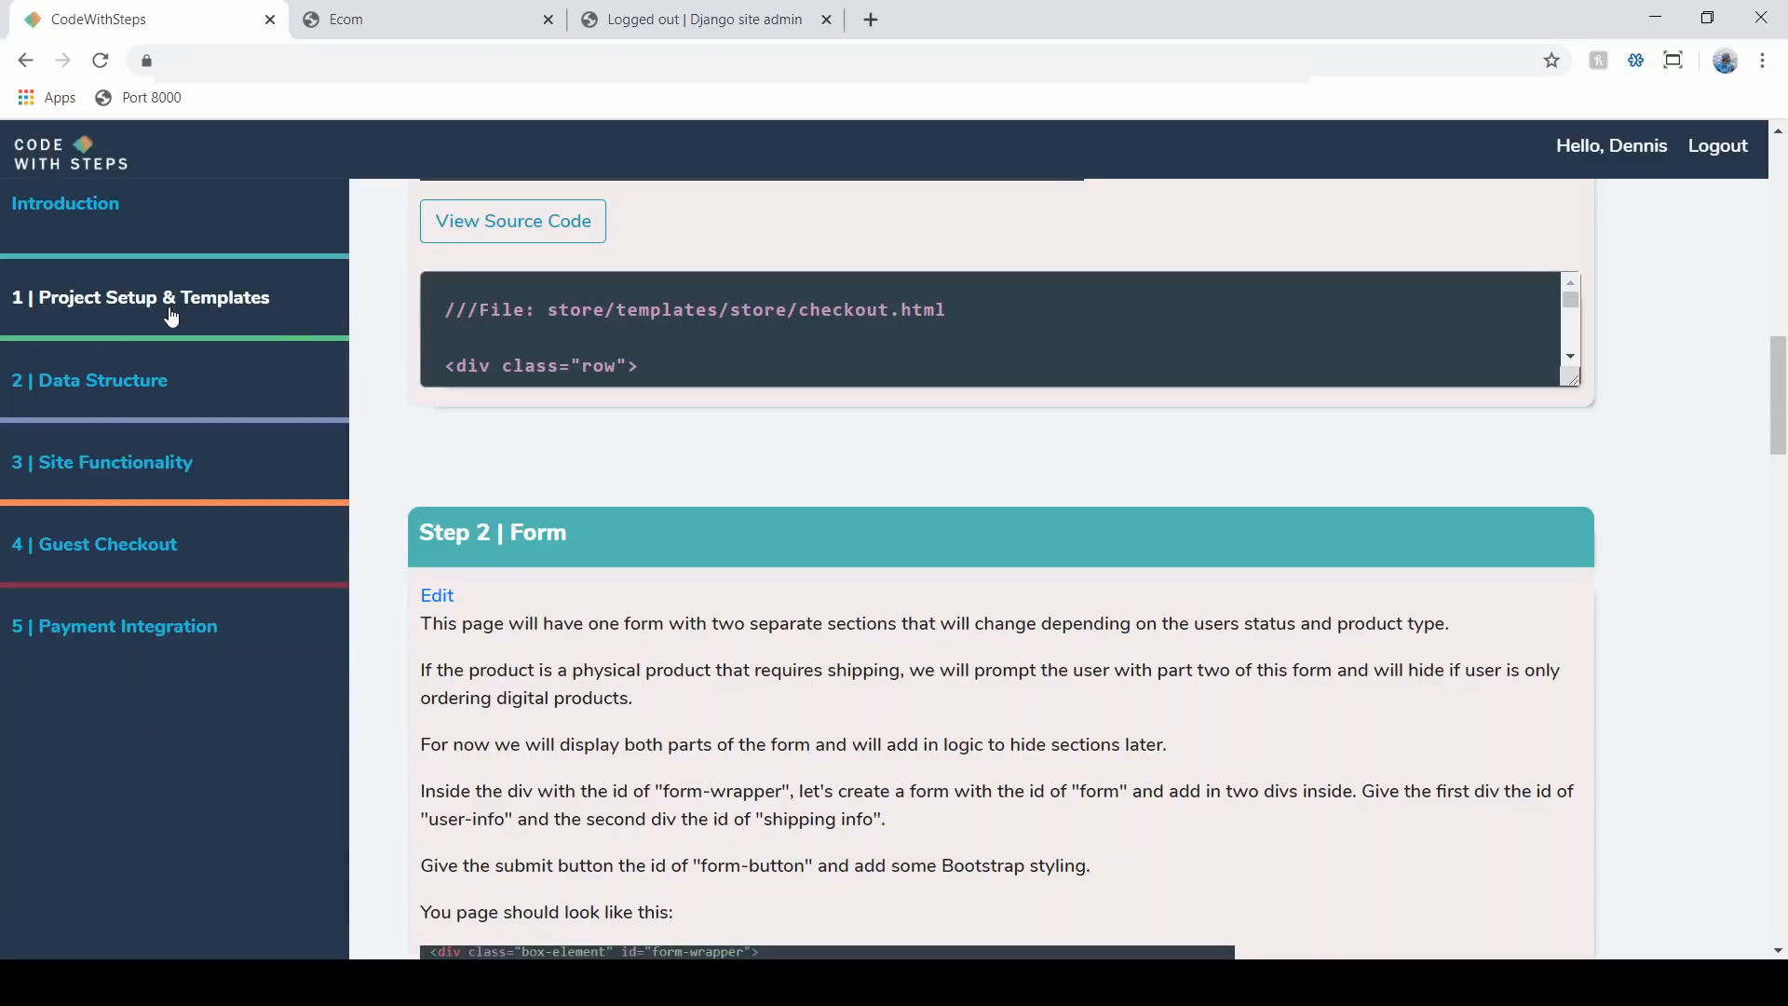
{"action": "mouse_move", "coordinate": [160, 339]}
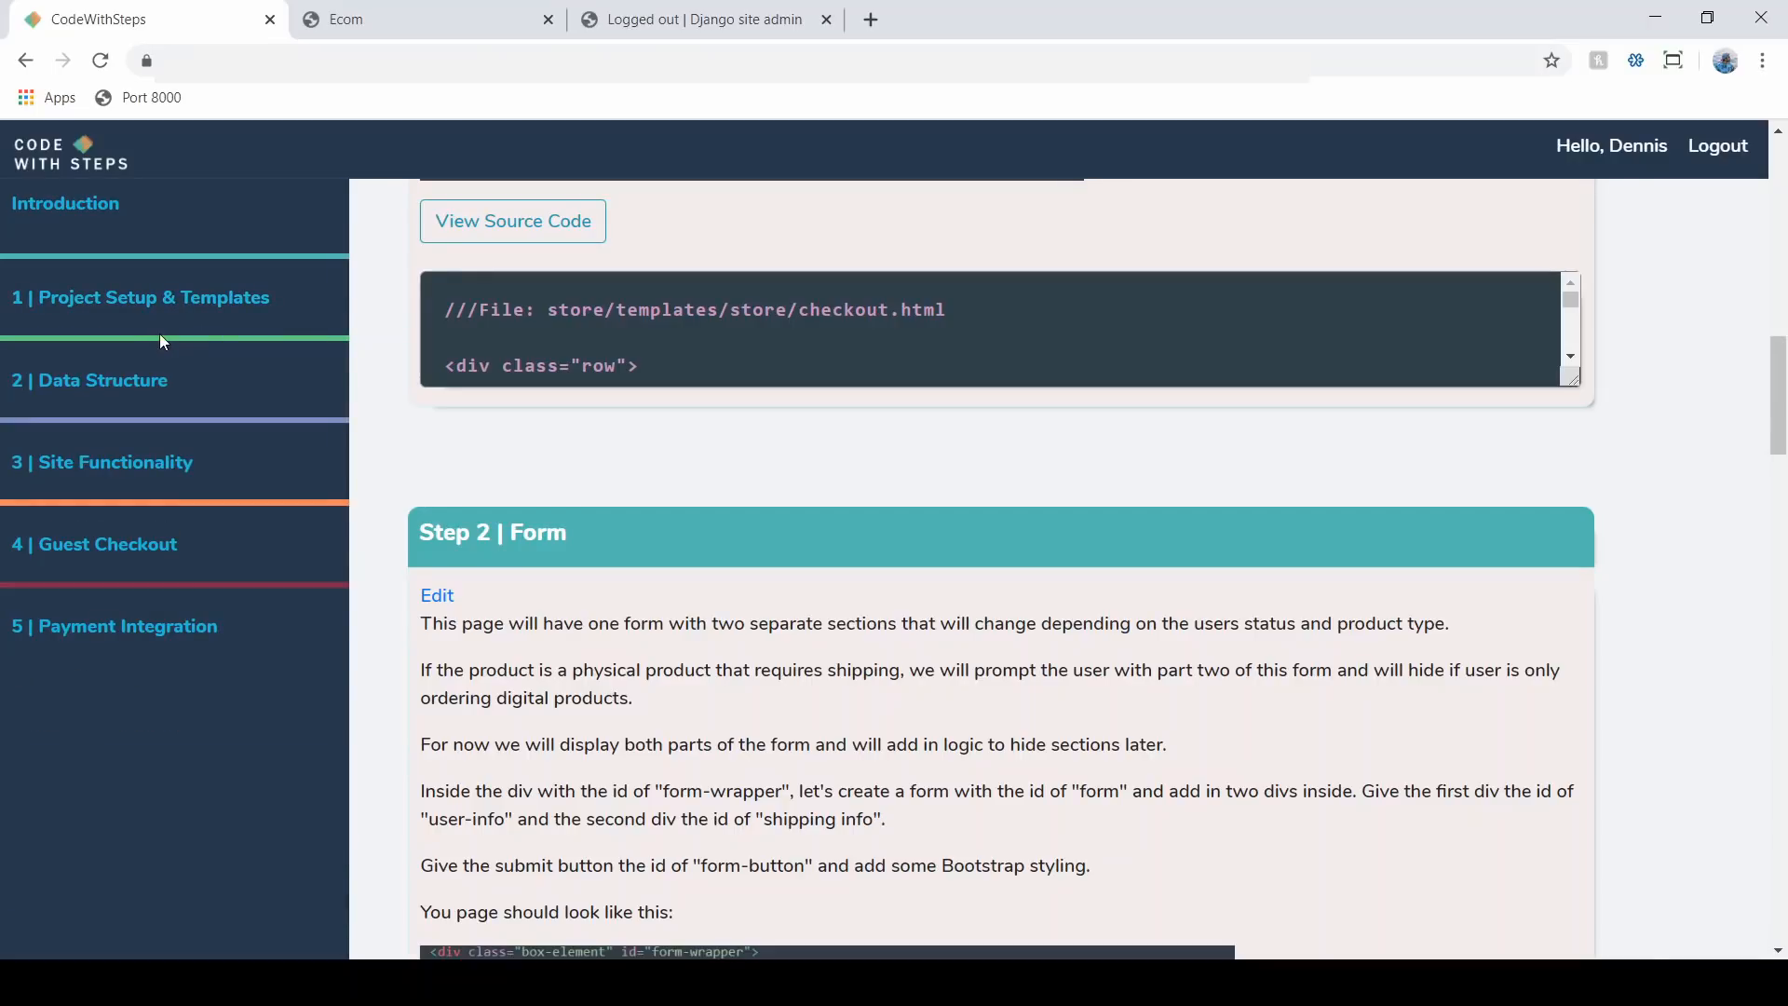
{"action": "mouse_move", "coordinate": [114, 387]}
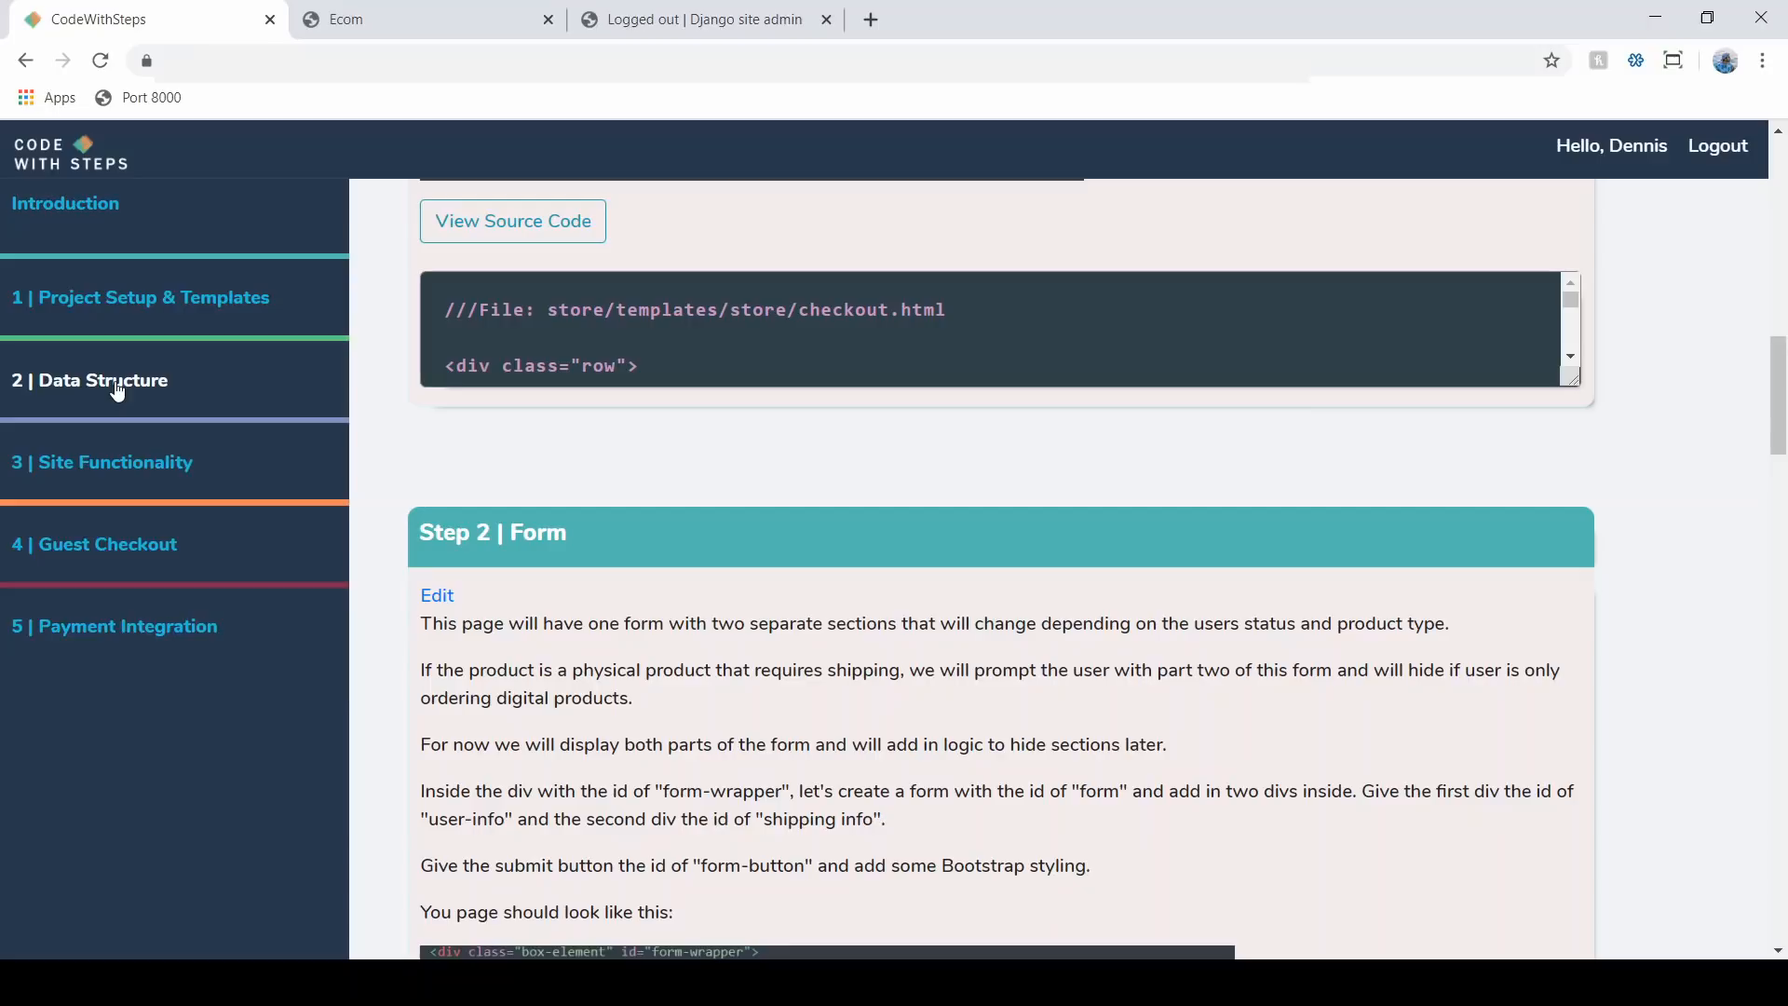
{"action": "left_click", "coordinate": [89, 380]}
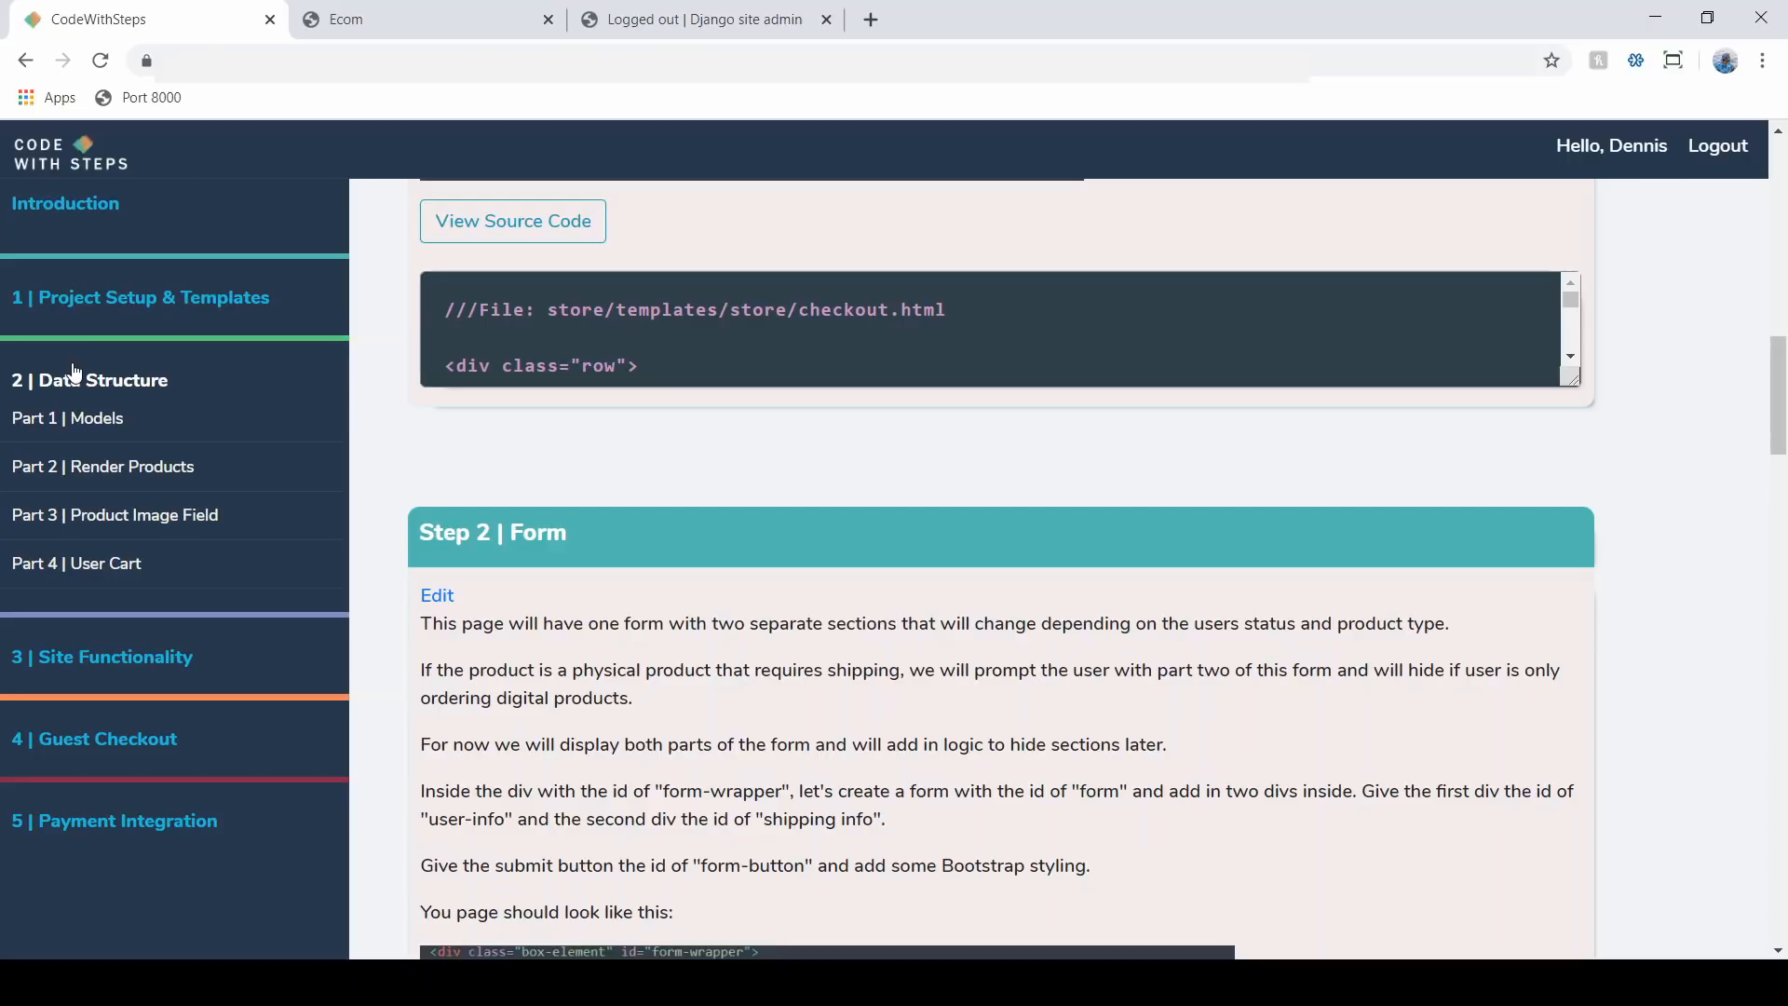
{"action": "mouse_move", "coordinate": [76, 562]}
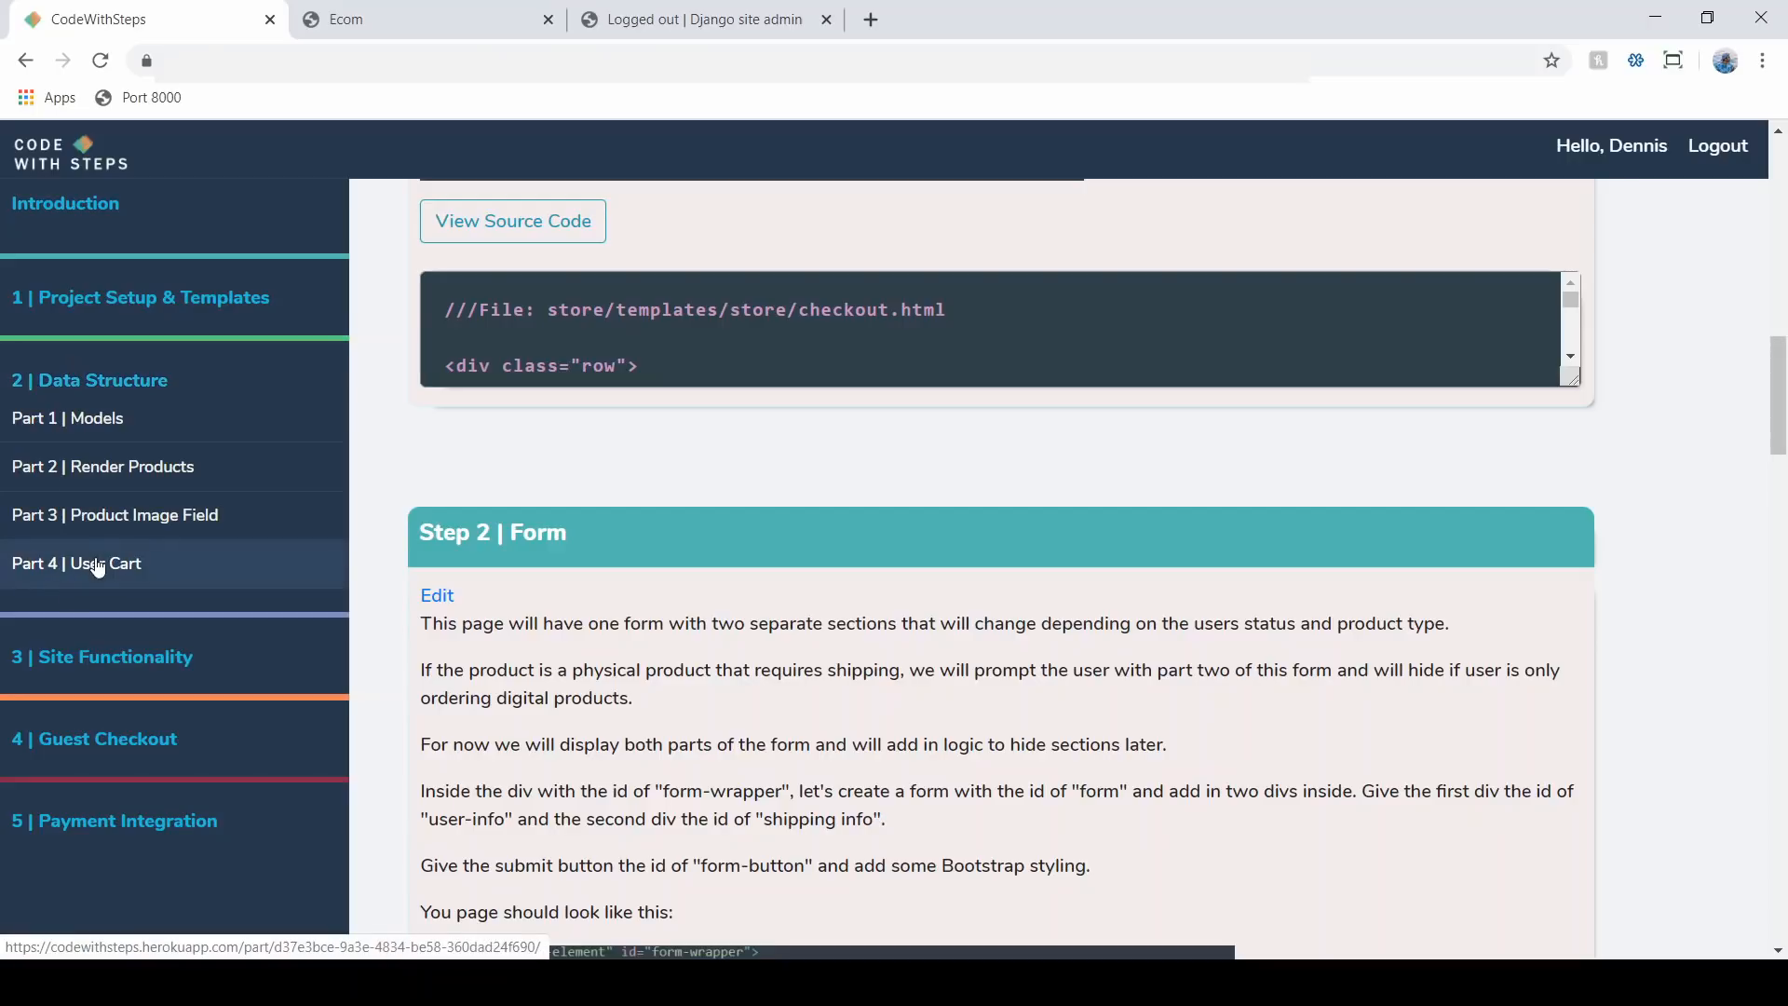
{"action": "left_click", "coordinate": [89, 380]}
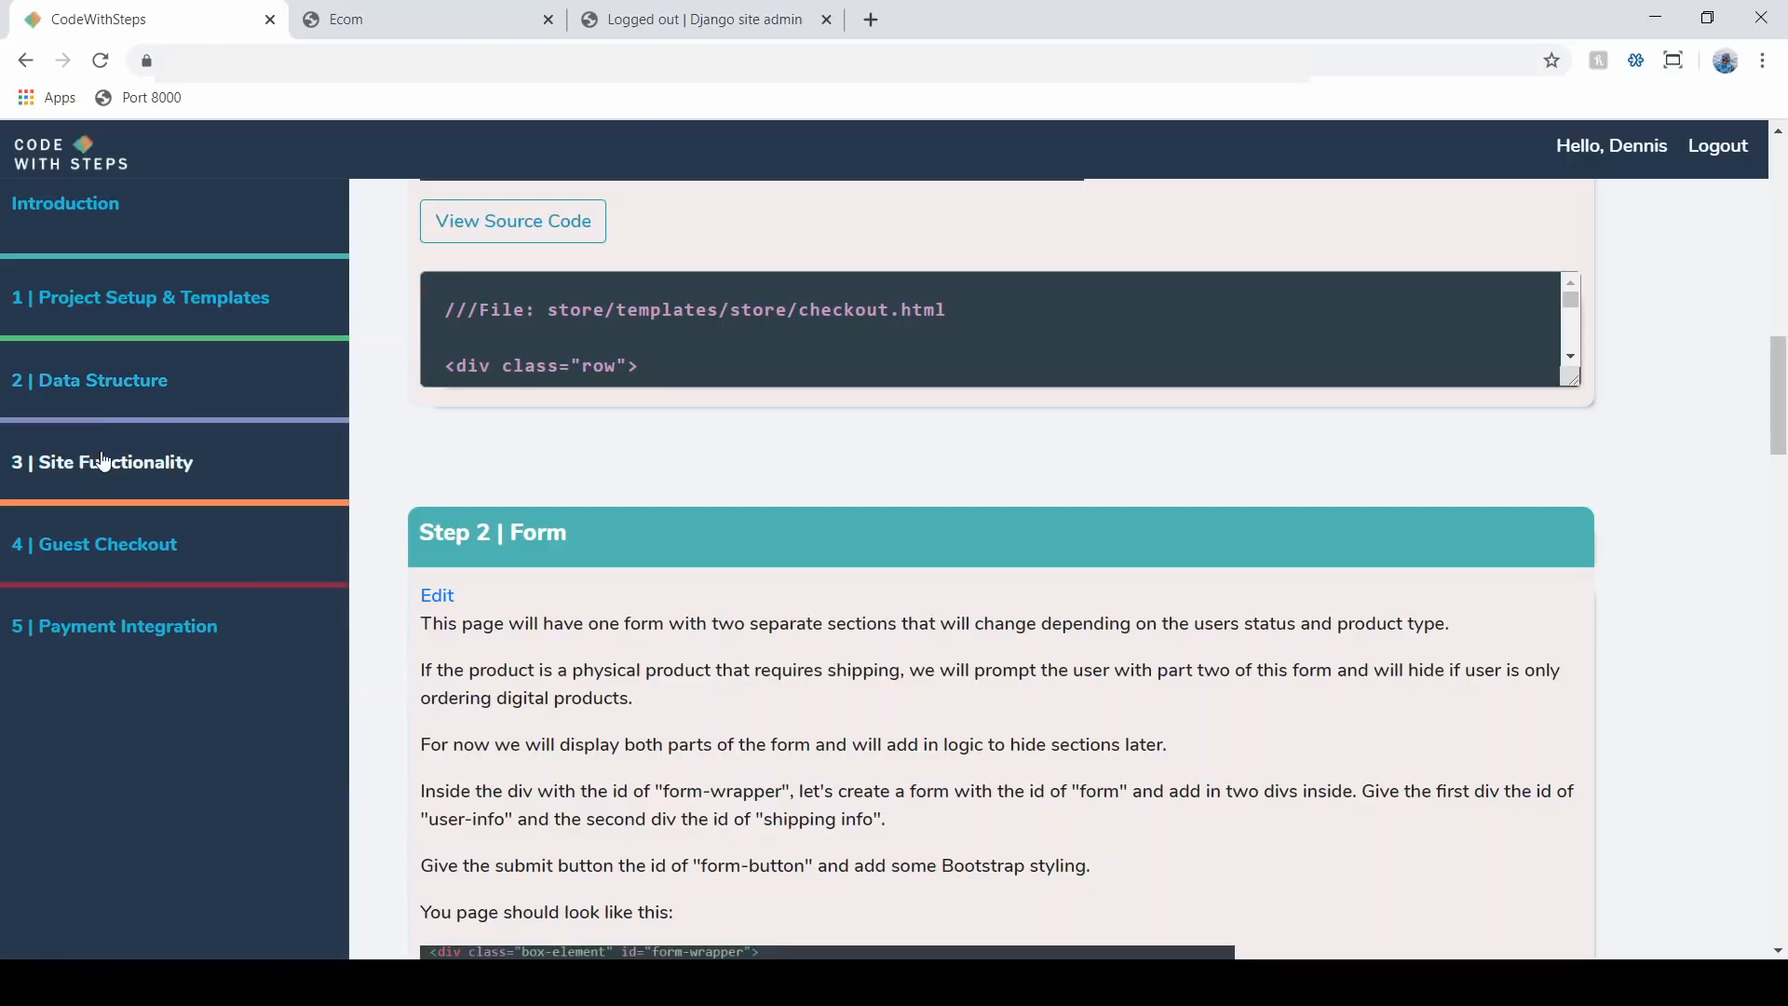
{"action": "left_click", "coordinate": [100, 462]}
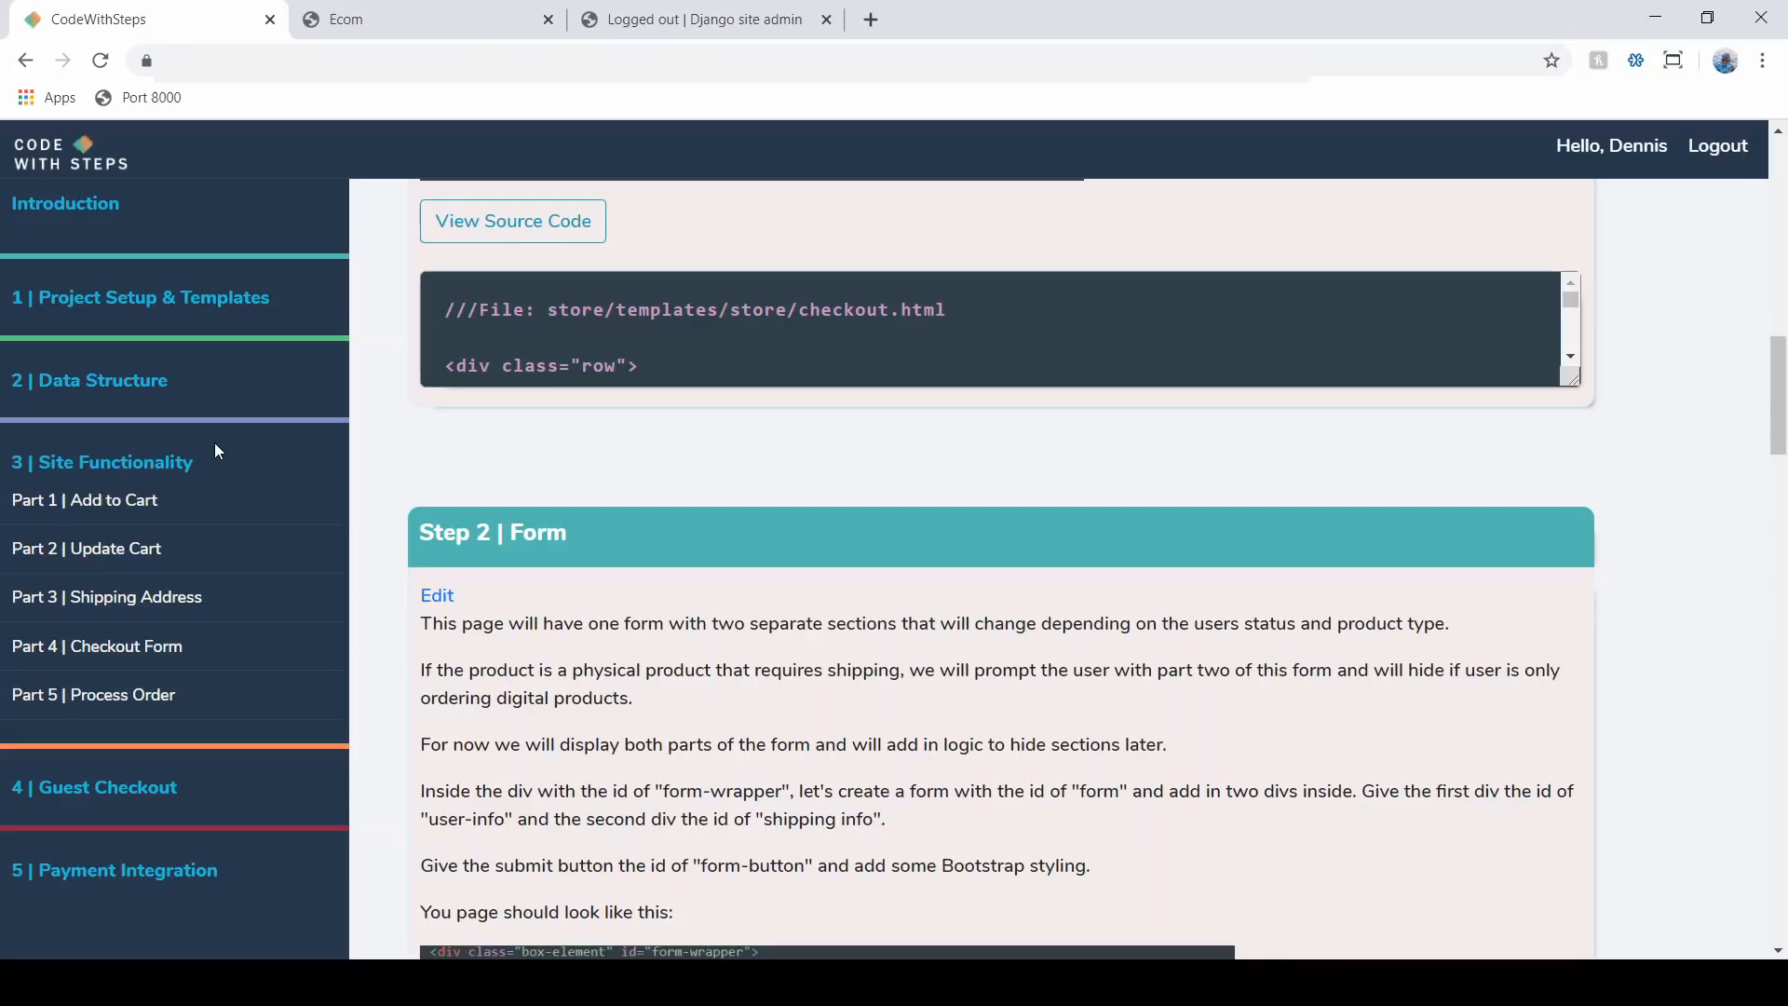
{"action": "mouse_move", "coordinate": [227, 486]}
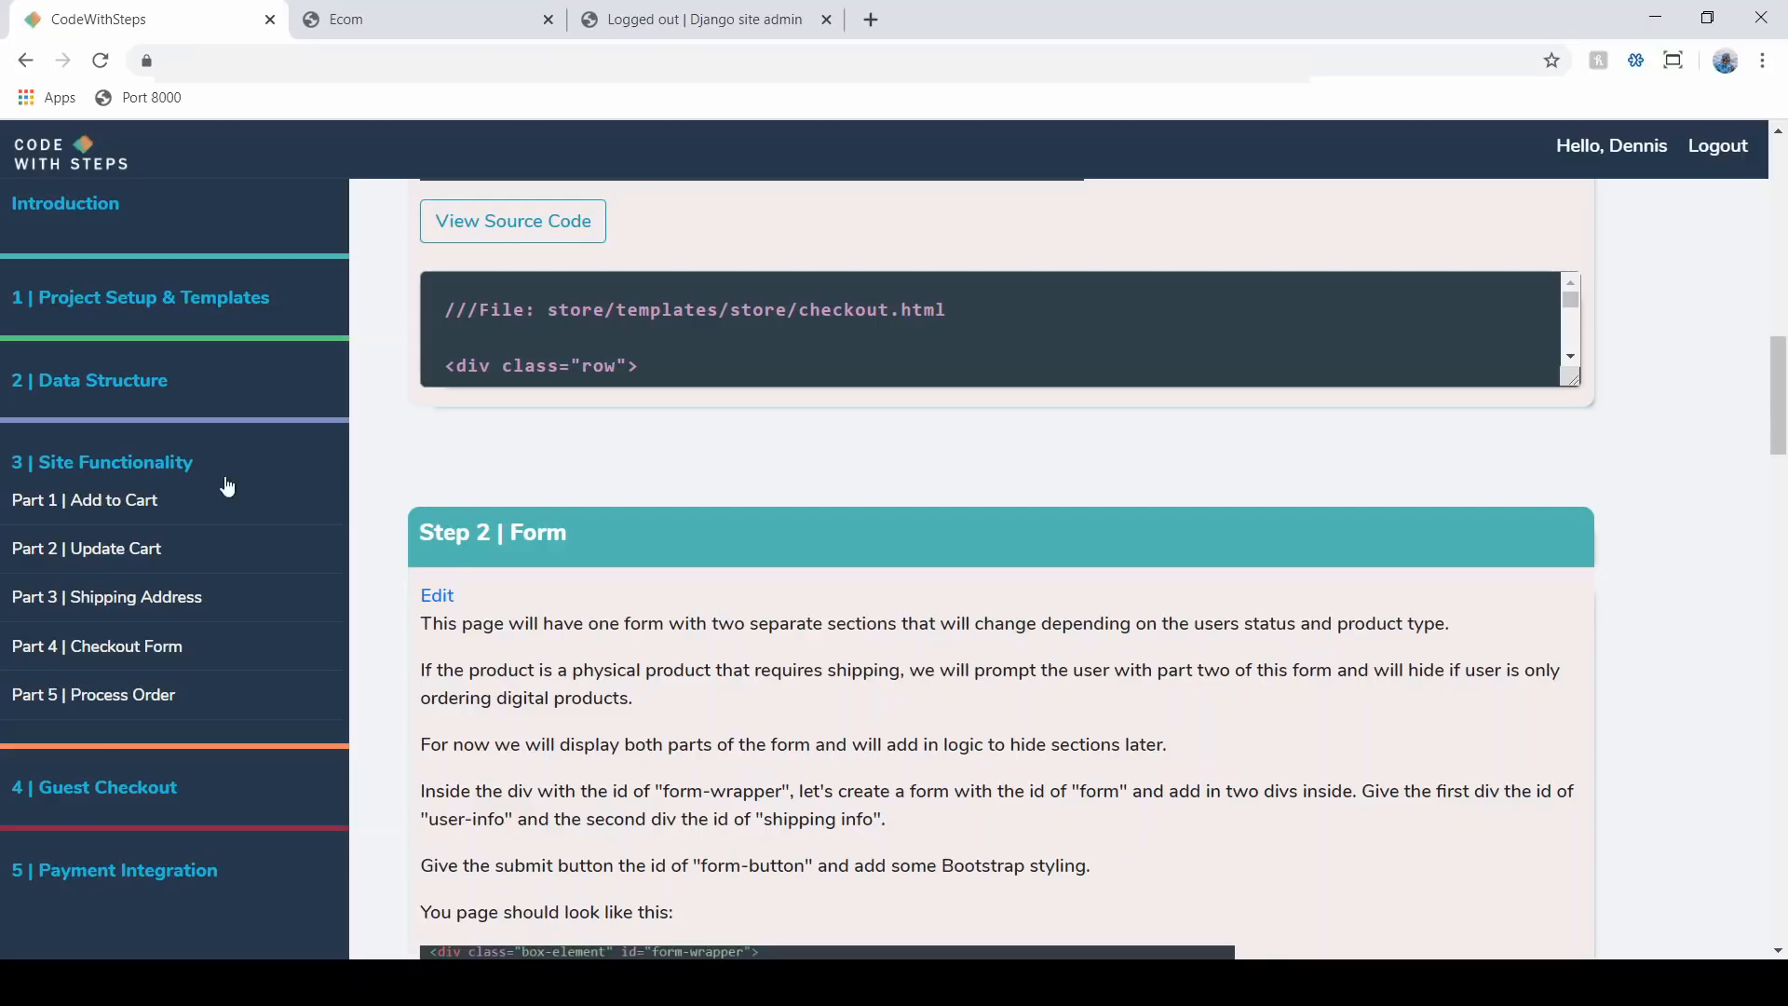
{"action": "mouse_move", "coordinate": [171, 645]}
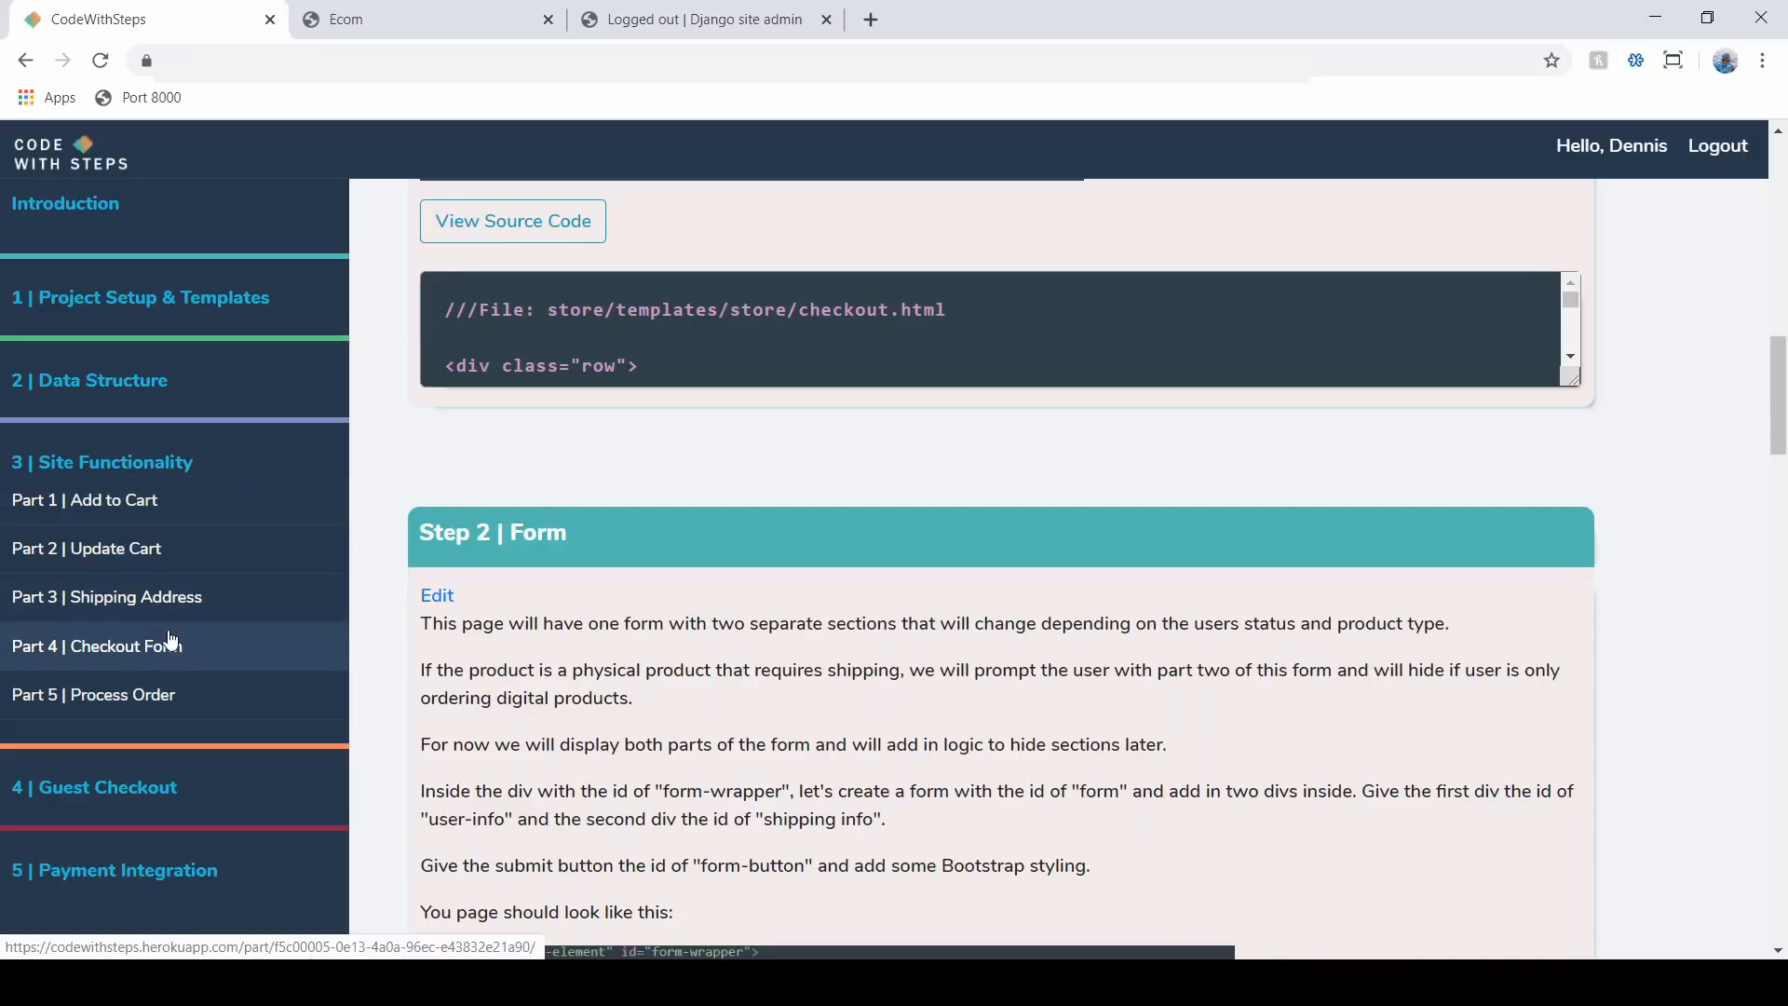
{"action": "mouse_move", "coordinate": [167, 695]}
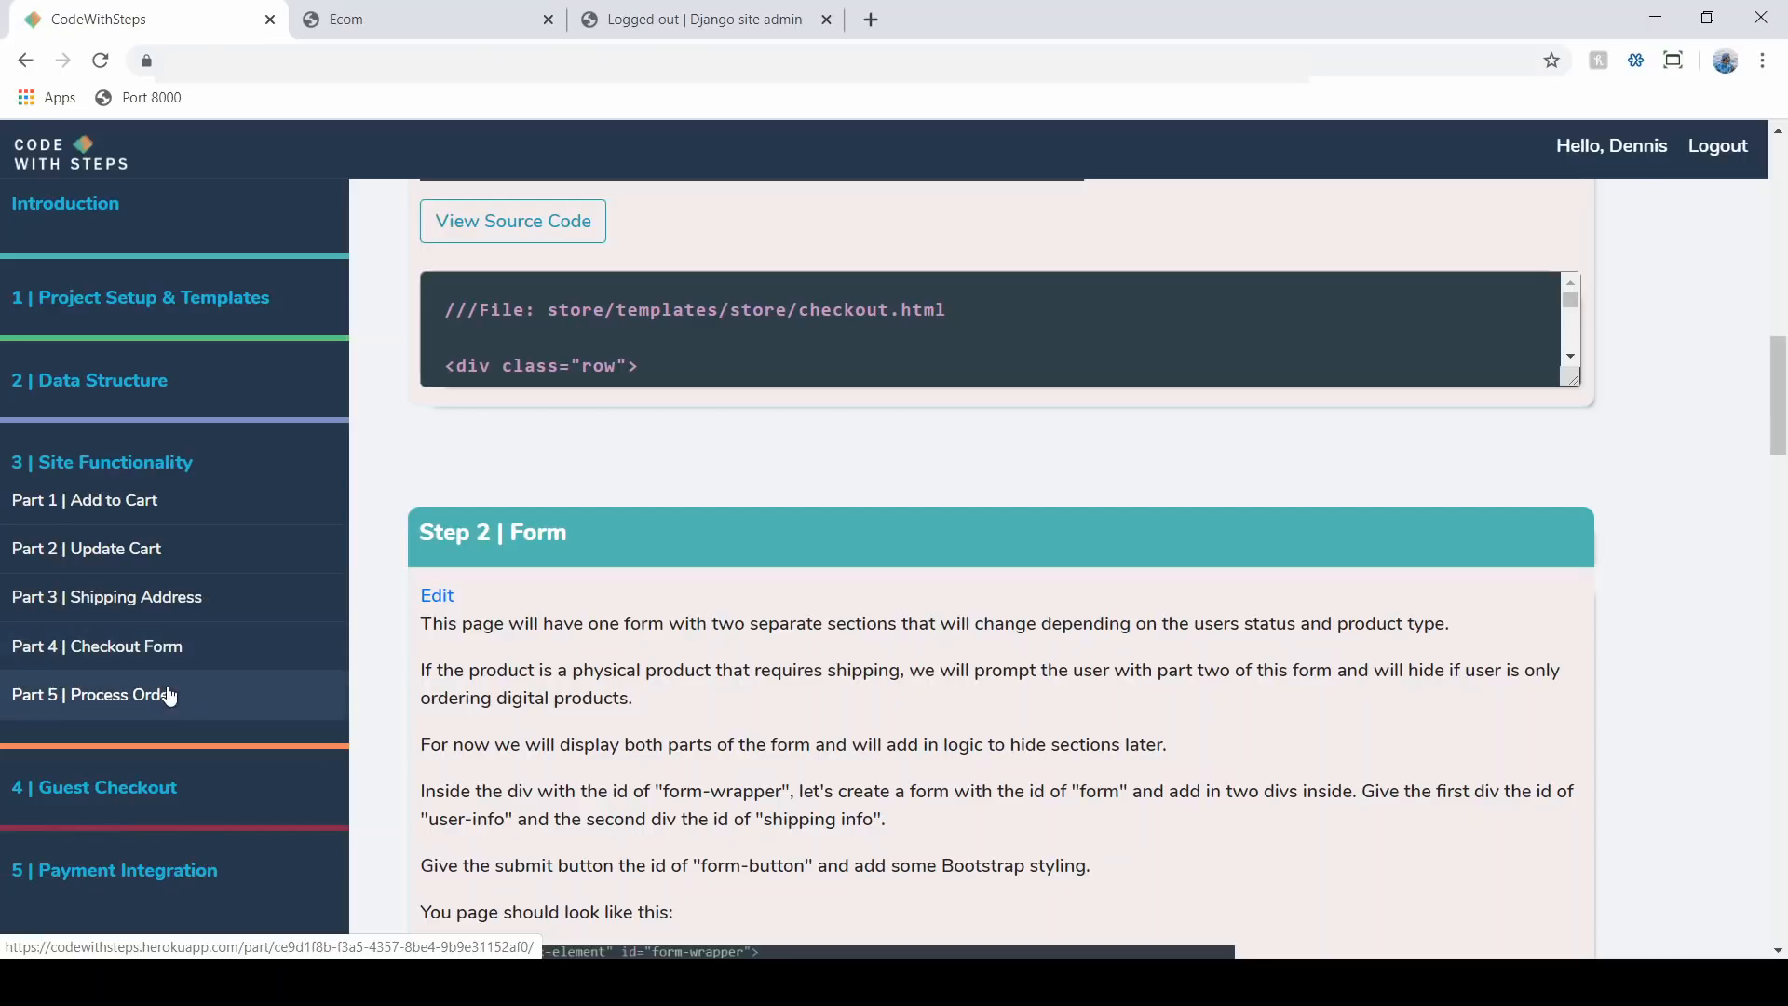
{"action": "mouse_move", "coordinate": [176, 664]}
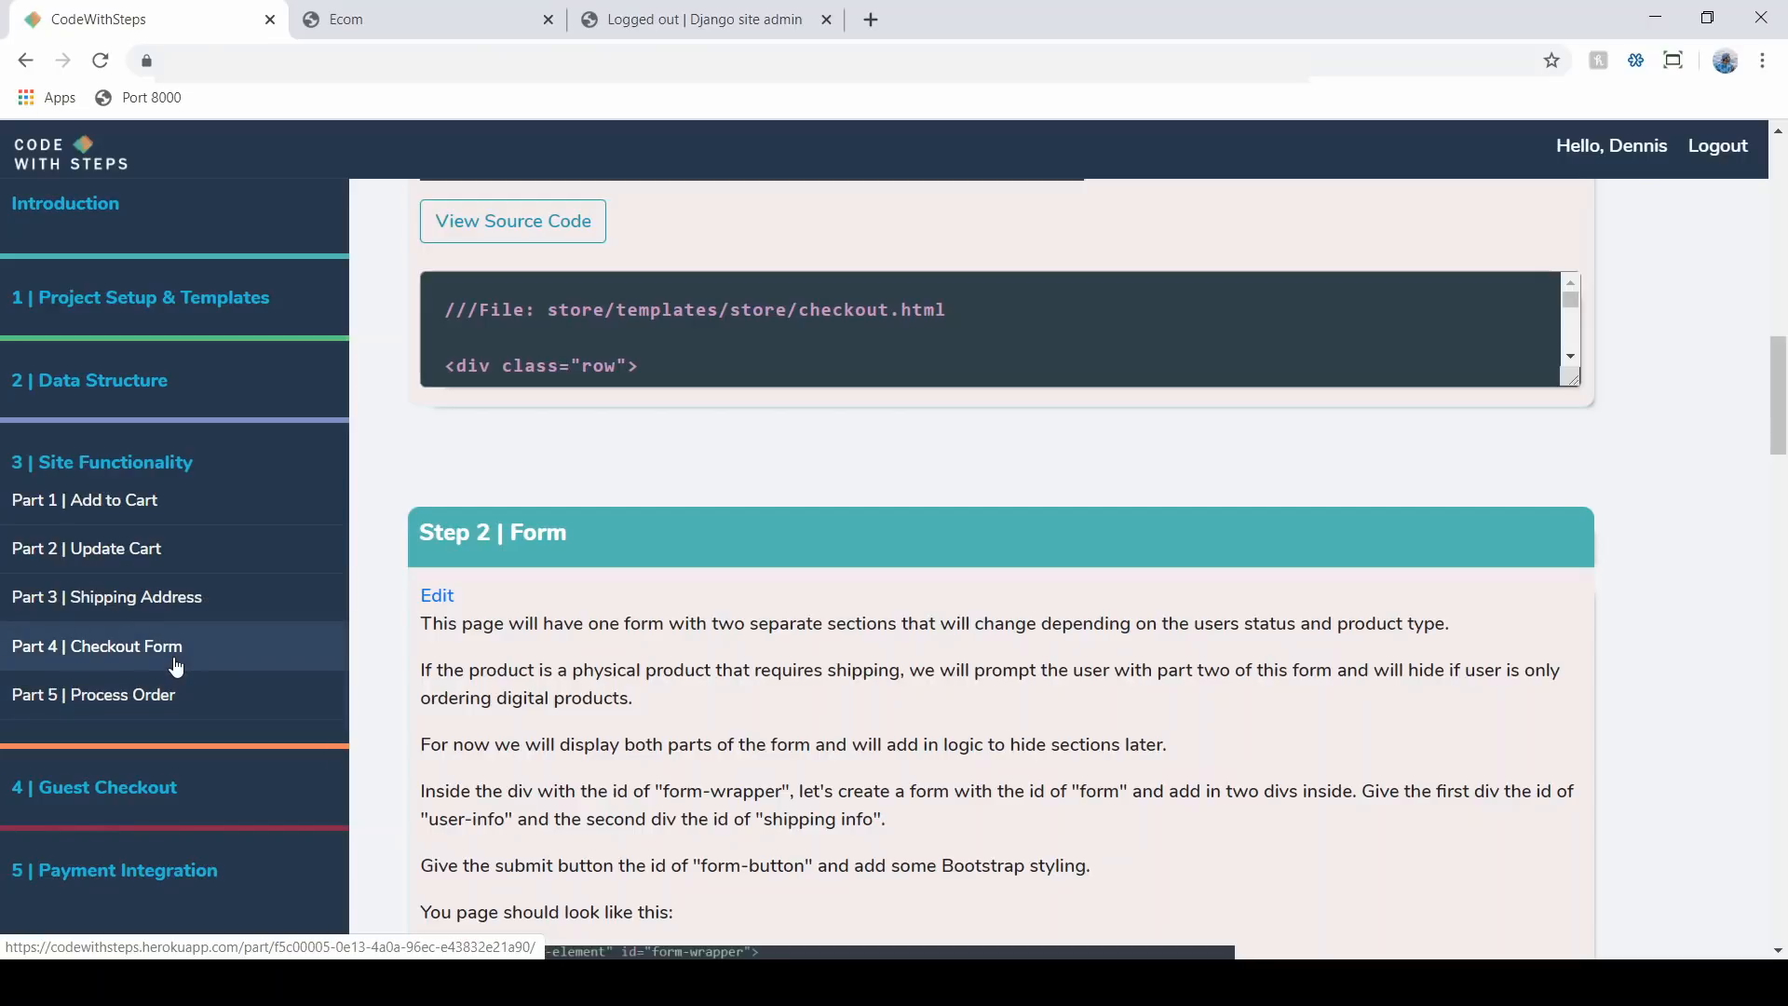
{"action": "mouse_move", "coordinate": [122, 462]}
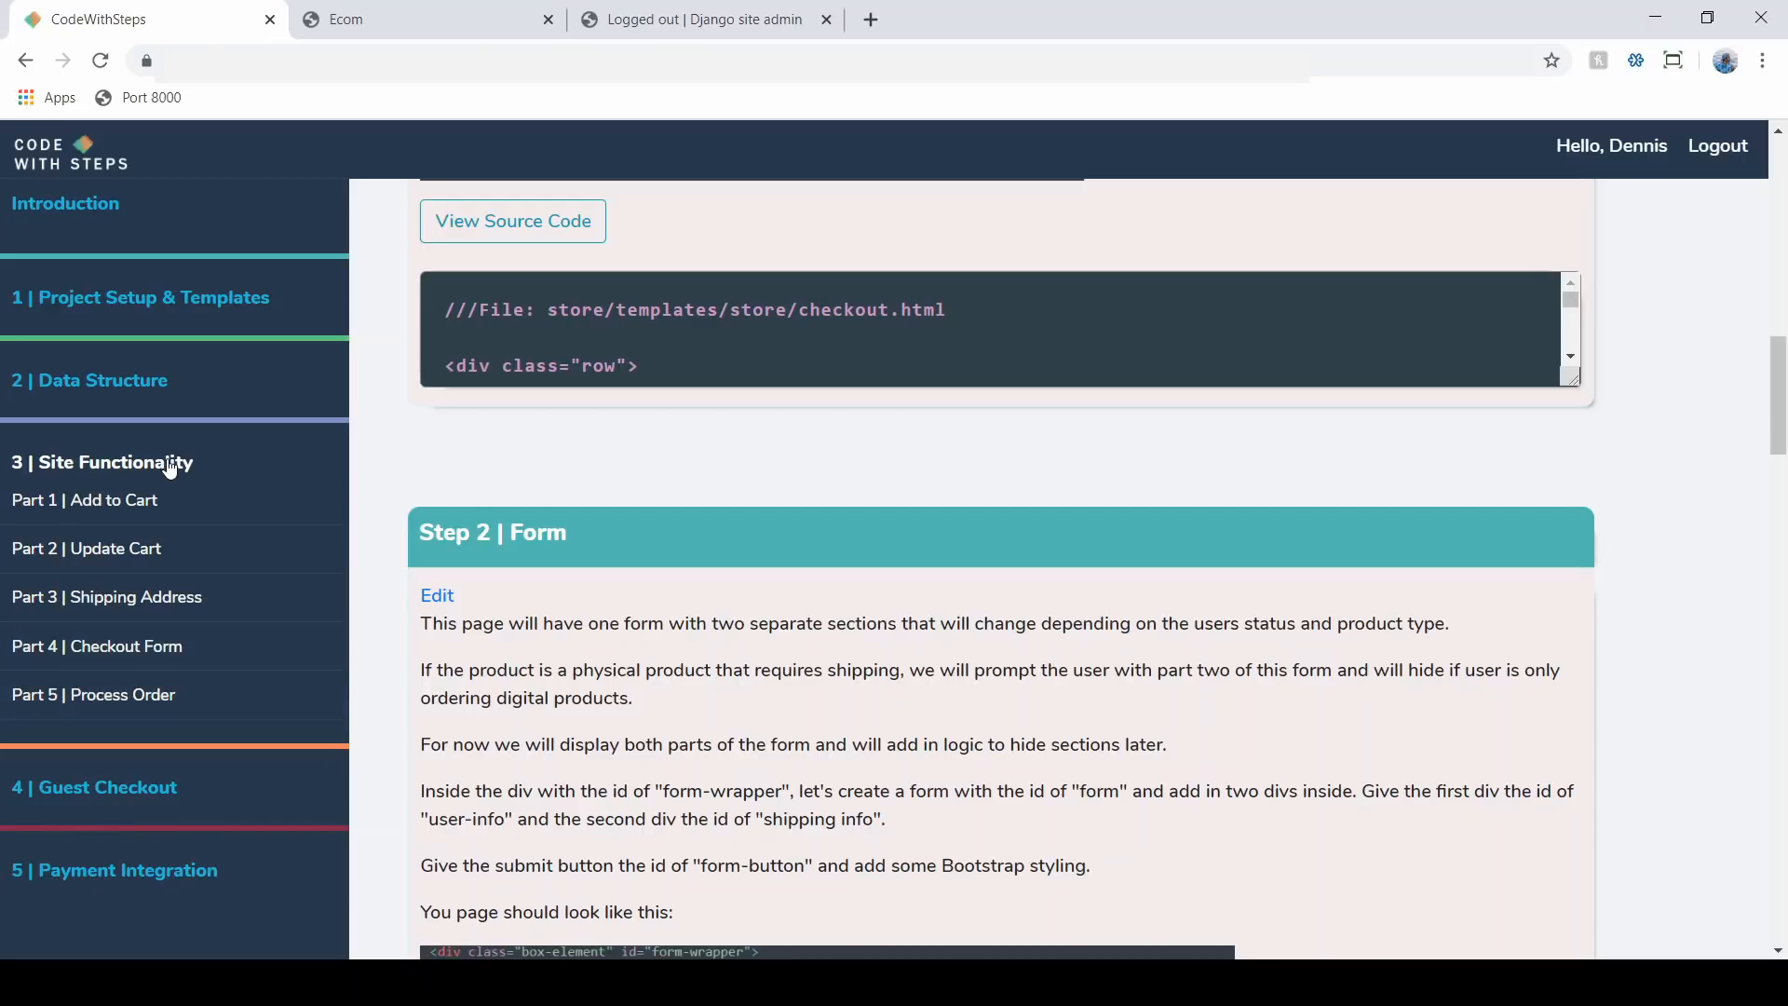
{"action": "mouse_move", "coordinate": [137, 462]}
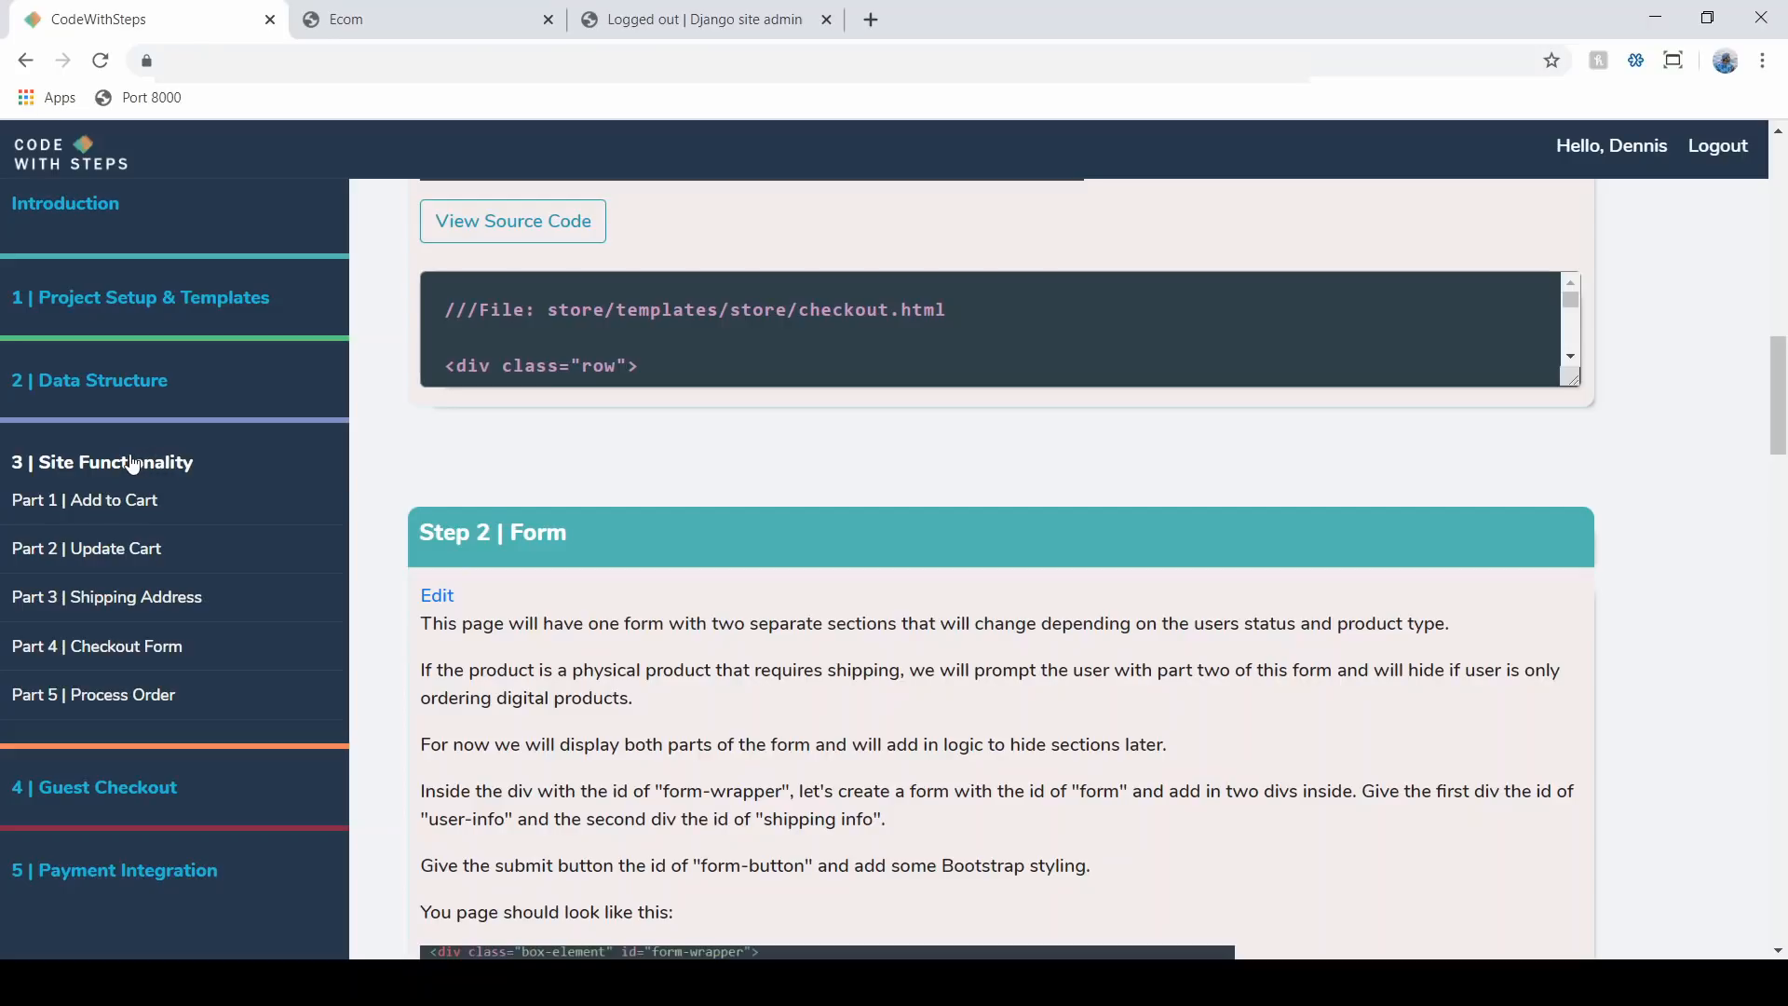
- Expand the 4 | Guest Checkout module to review its six parts, then collapse it
{"action": "left_click", "coordinate": [95, 544]}
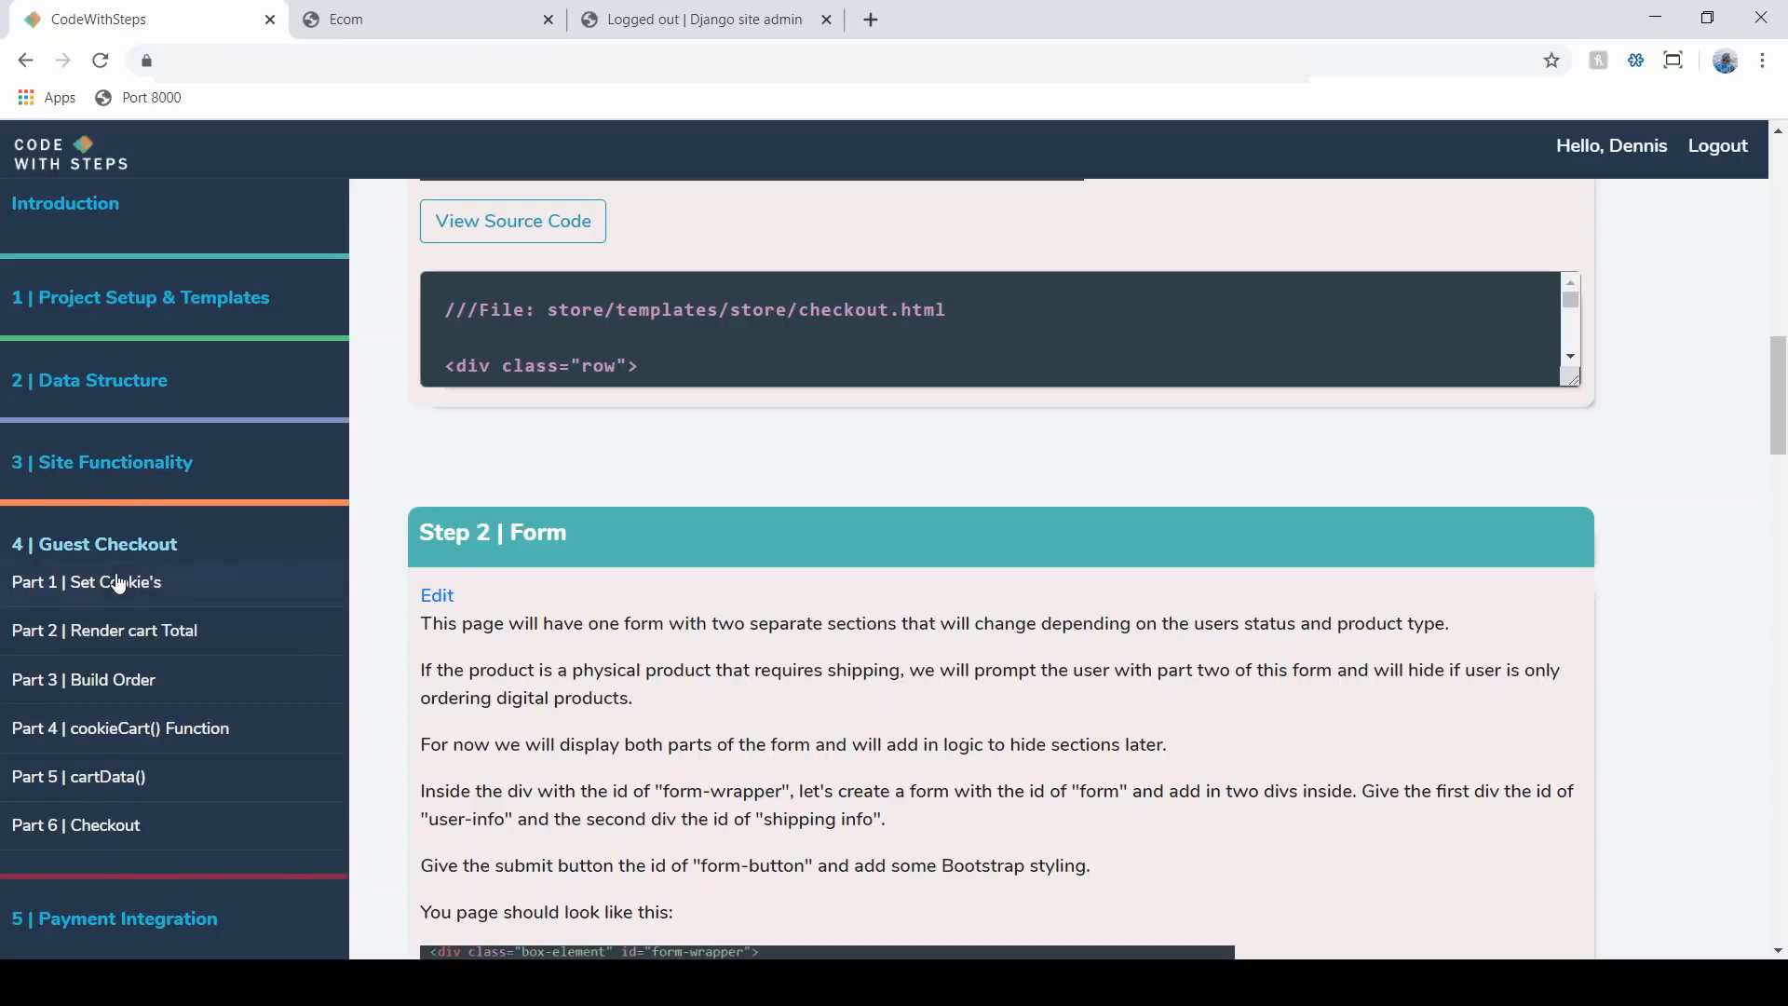
{"action": "mouse_move", "coordinate": [271, 530]}
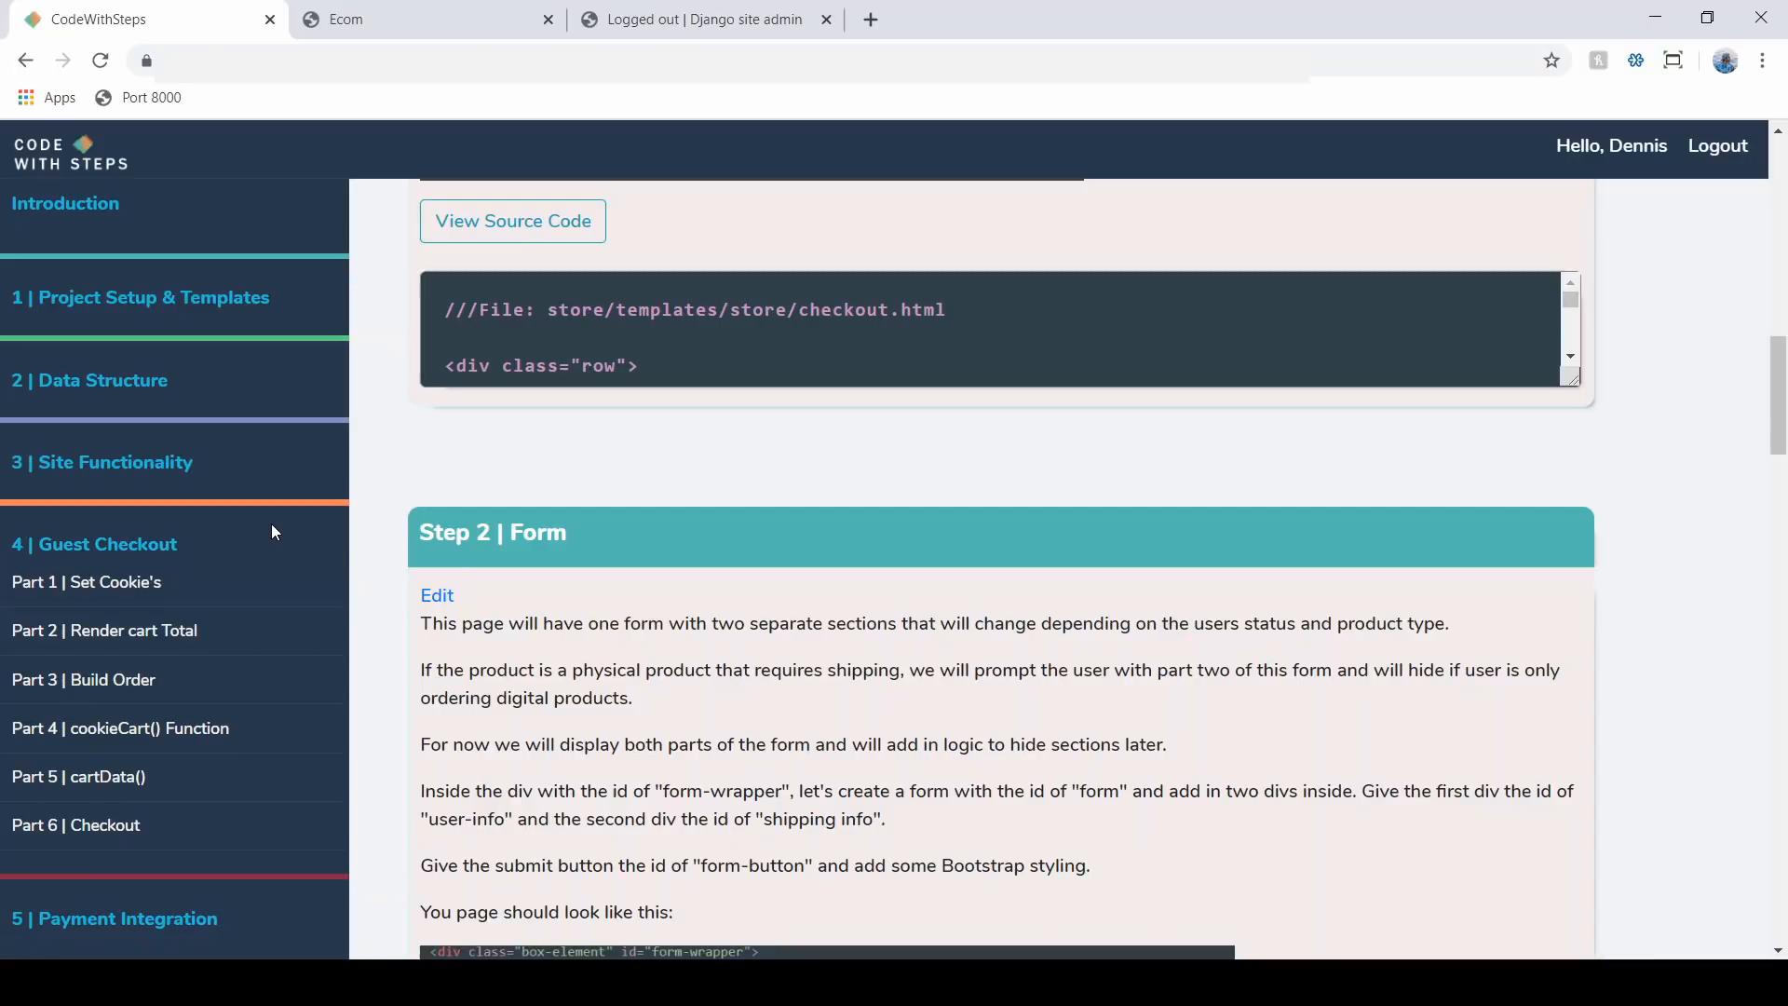
{"action": "mouse_move", "coordinate": [120, 727]}
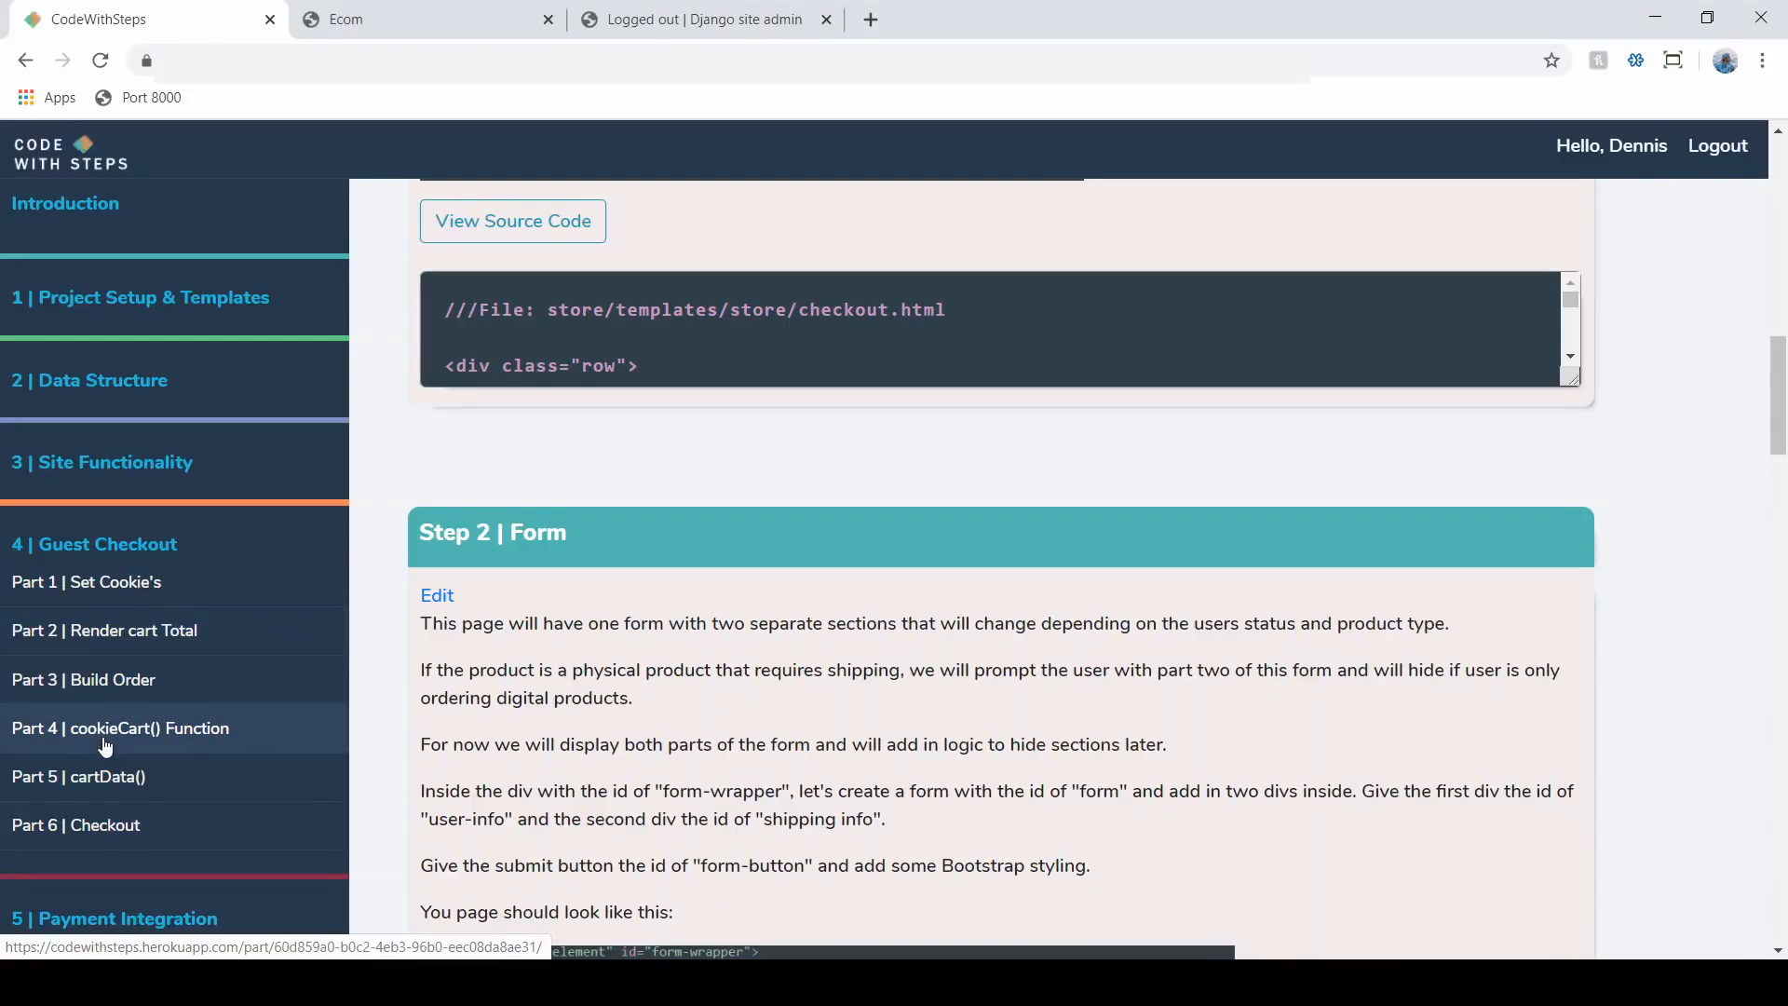
{"action": "left_click", "coordinate": [95, 544]}
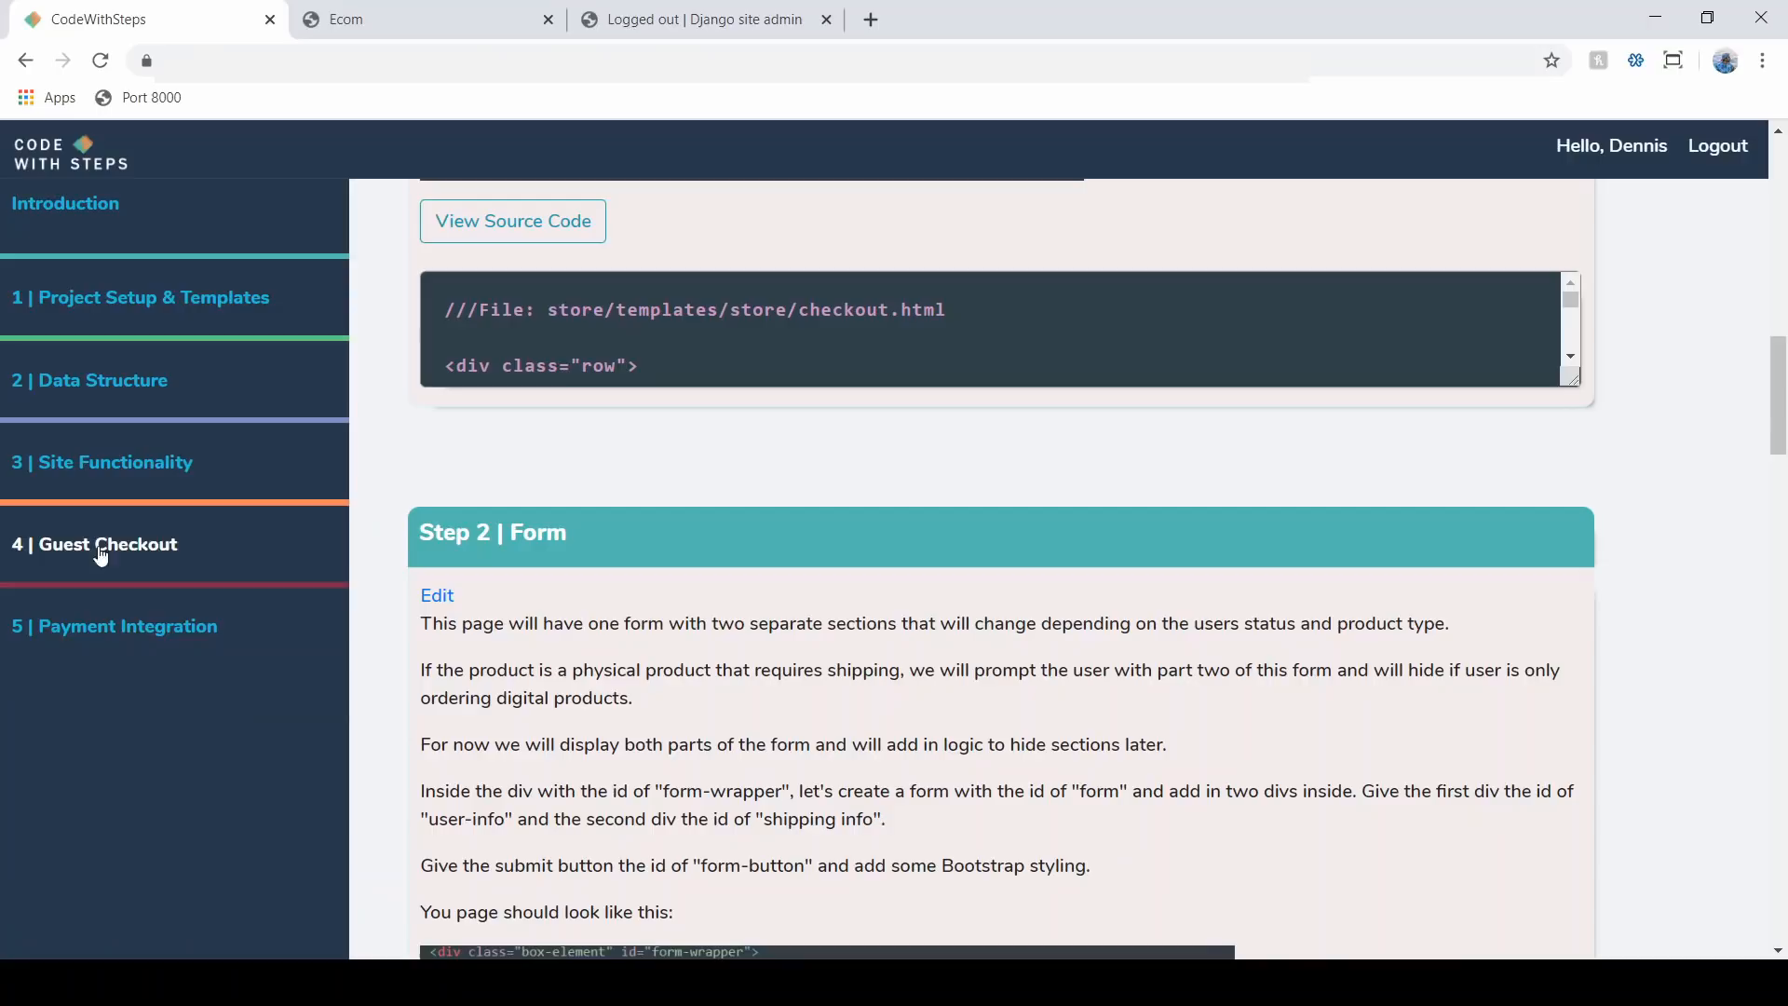
{"action": "mouse_move", "coordinate": [112, 657]}
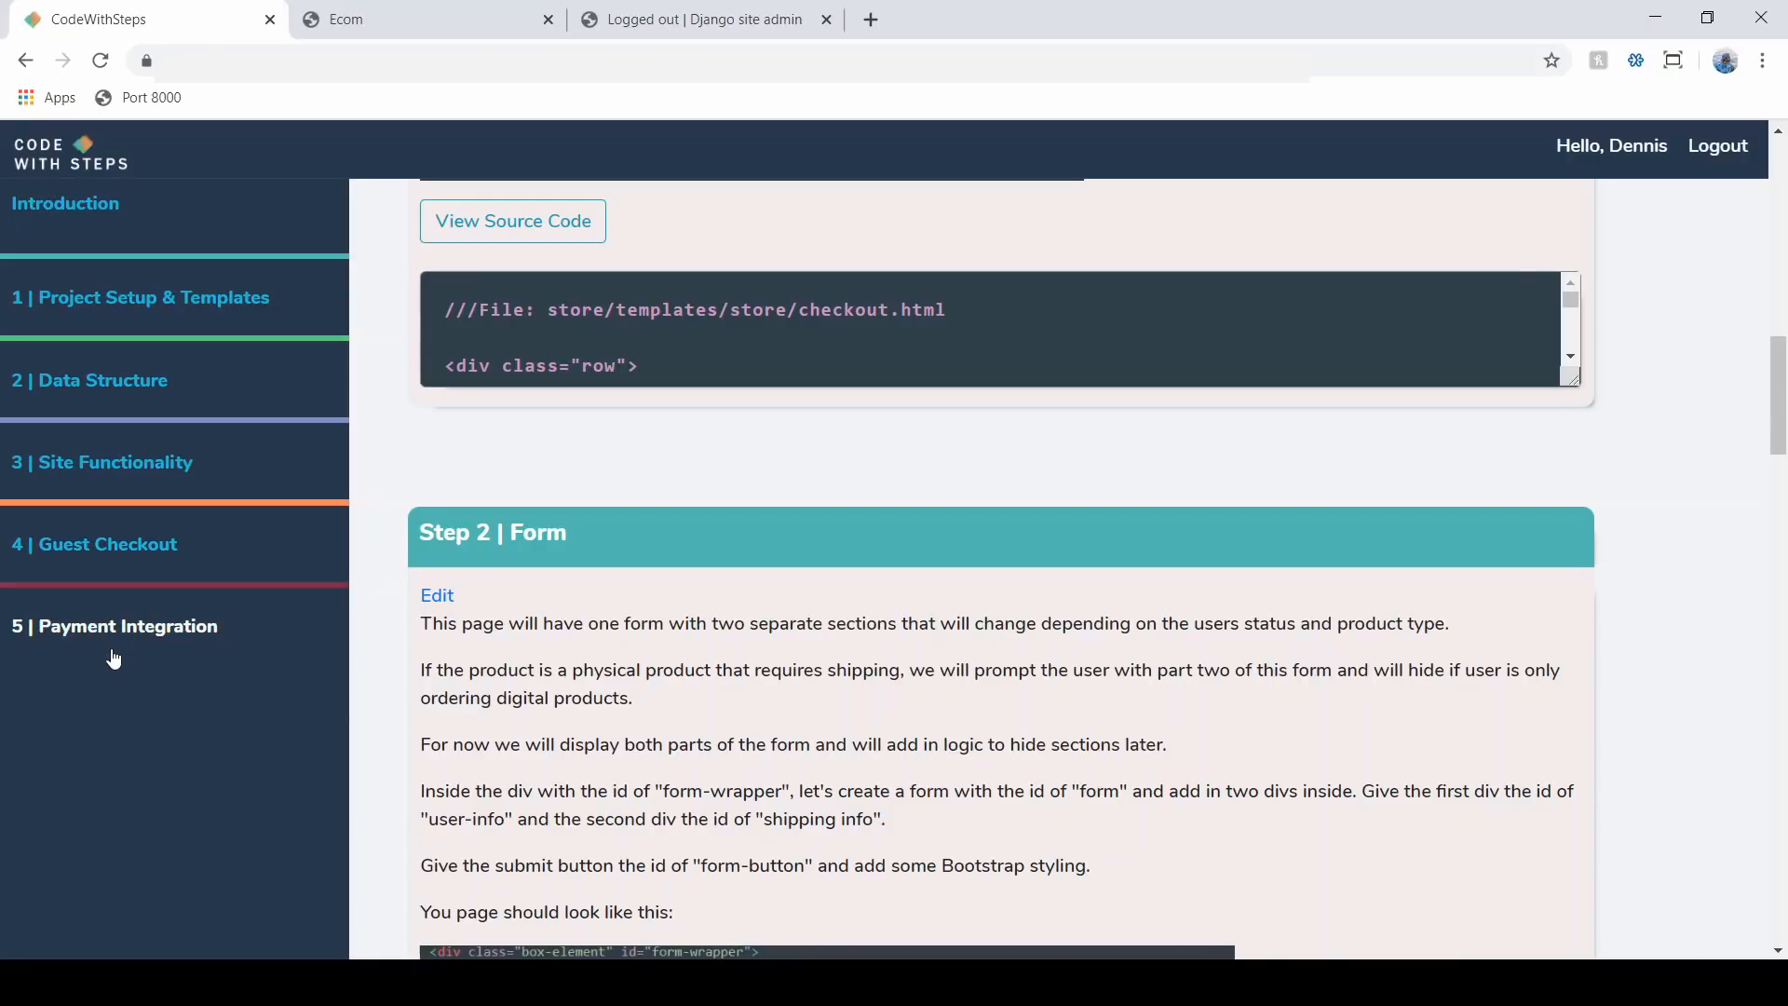
{"action": "mouse_move", "coordinate": [147, 624]}
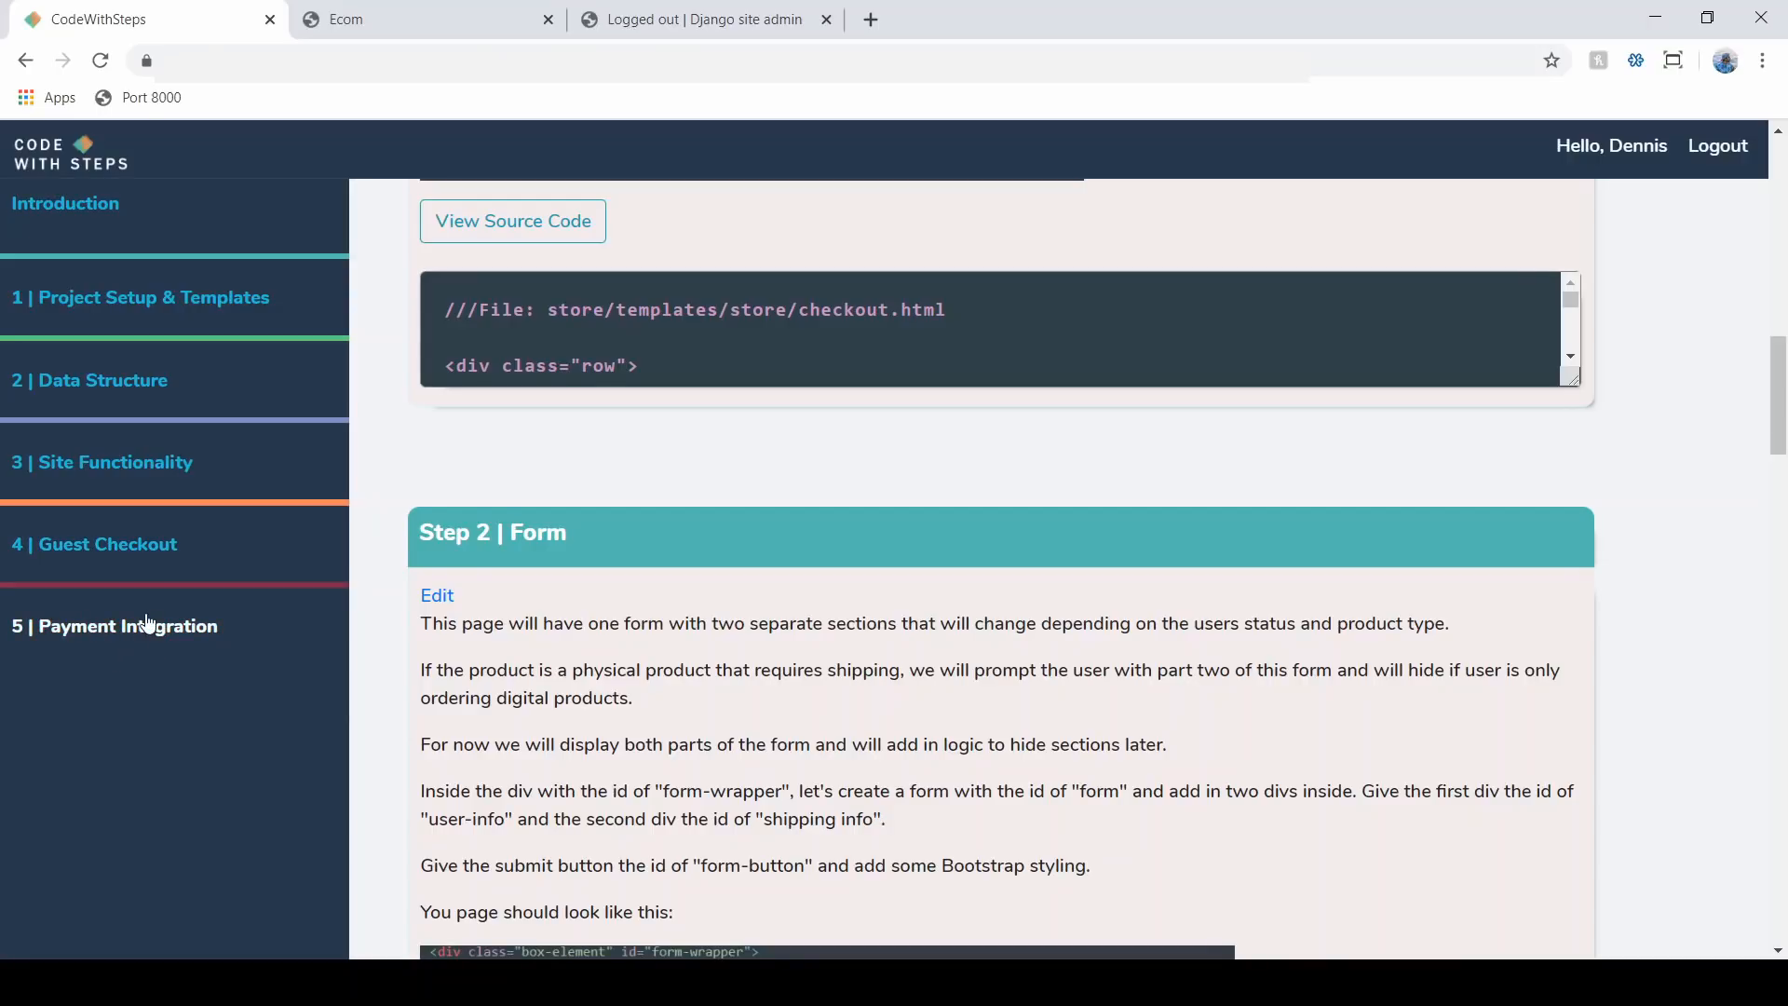